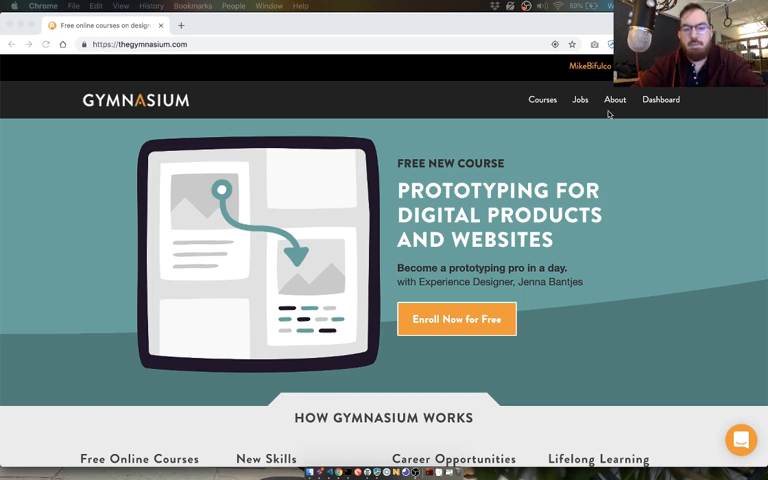
Go to the Gymnasium Courses page from the site header and browse the Full Courses list
scroll(down, 3)
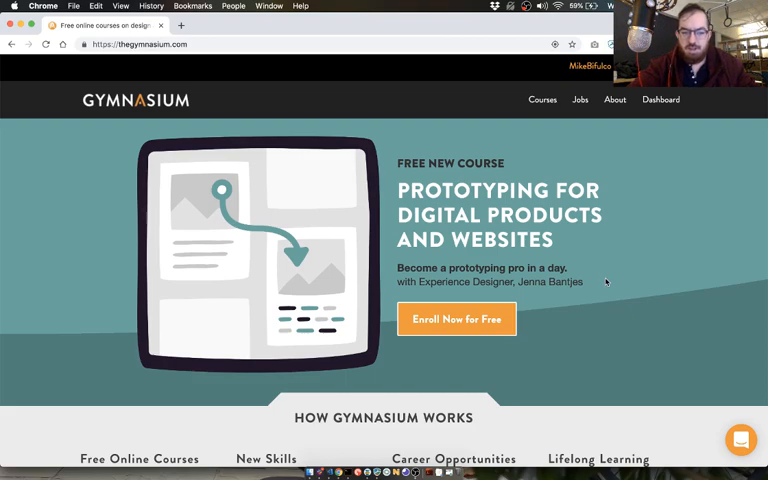
scroll(down, 3)
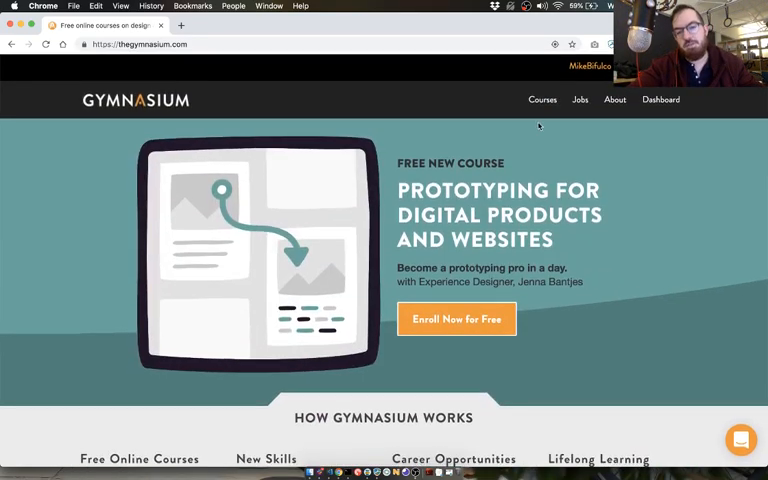
click(544, 100)
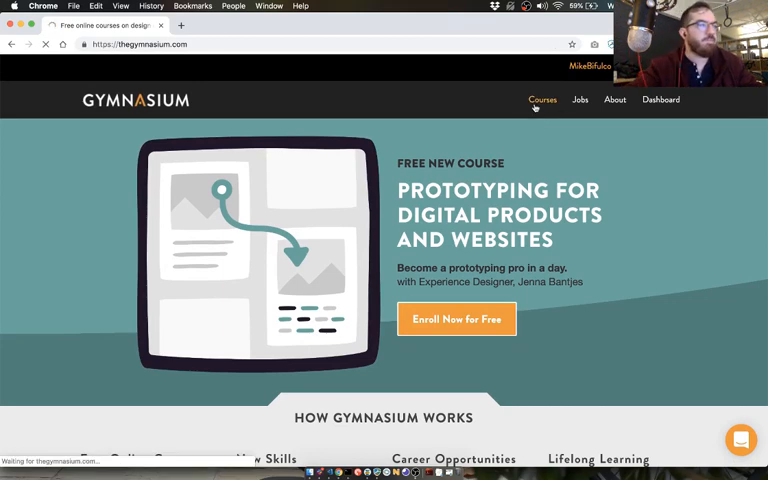
click(542, 100)
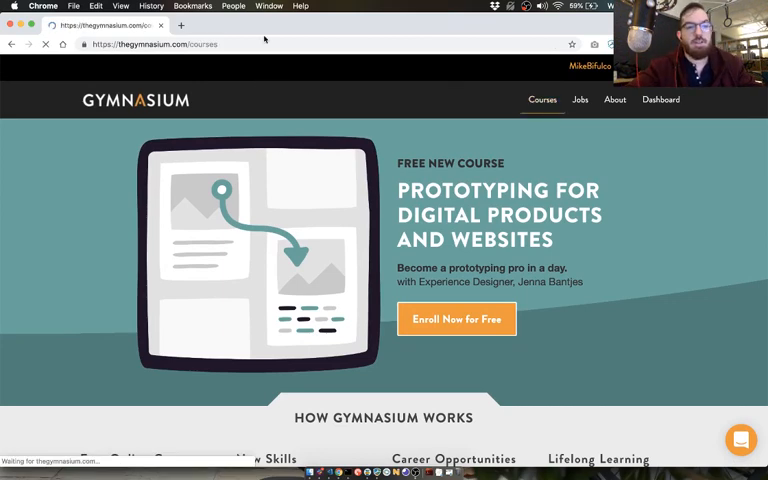
click(542, 100)
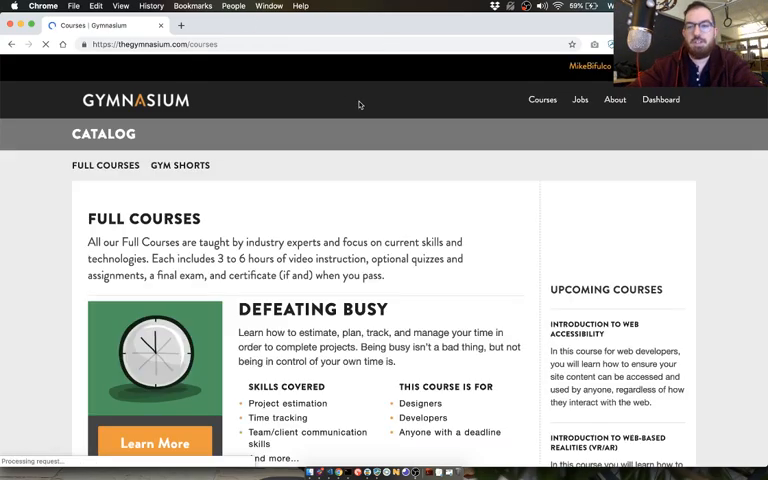
scroll(down, 3)
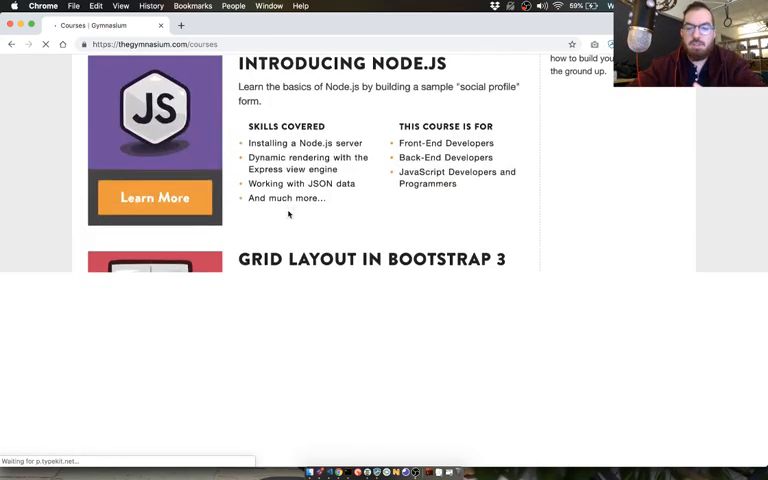
scroll(down, 3)
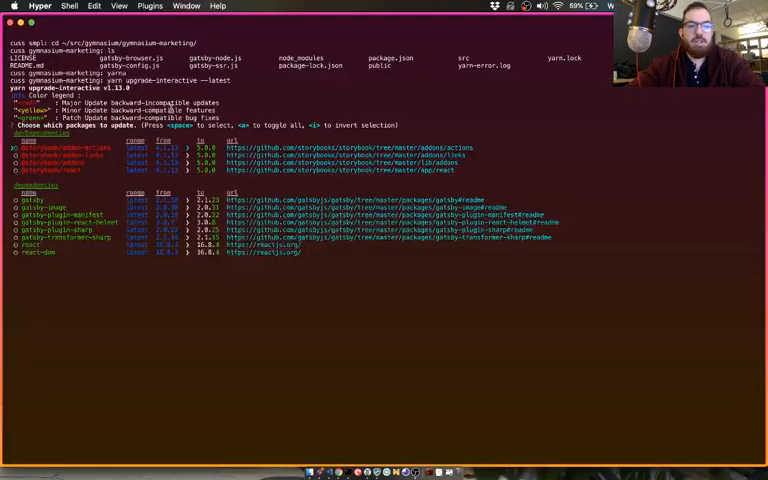
Run yarn storybook in the terminal to start the Storybook dev server
key(enter)
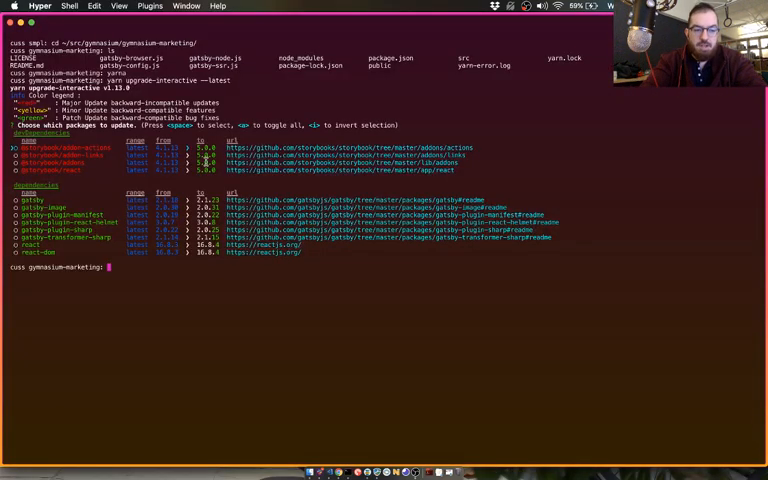
text(yarn story)
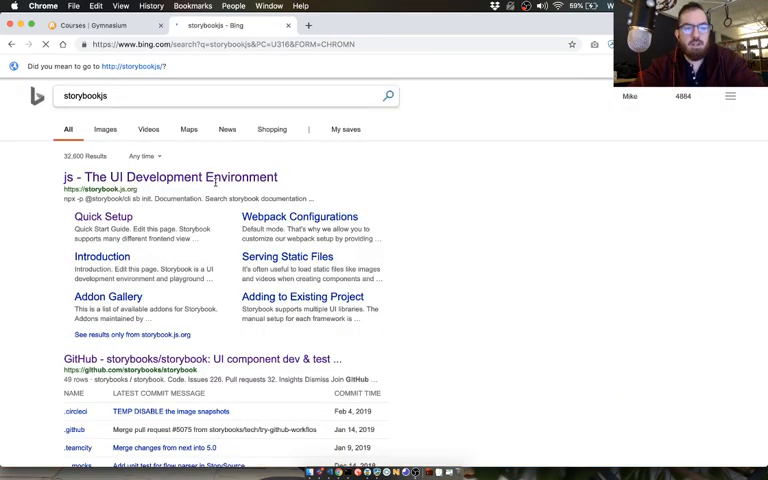
Follow the storybook.js.org result from the Bing search
click(168, 176)
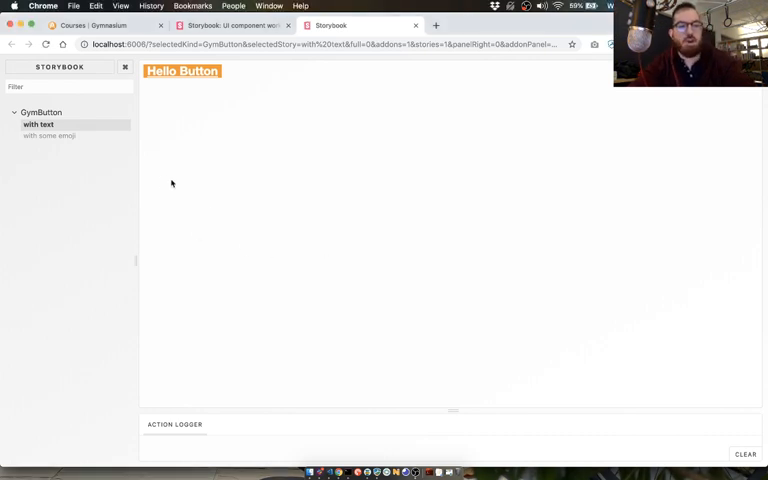
mouse_move(188, 178)
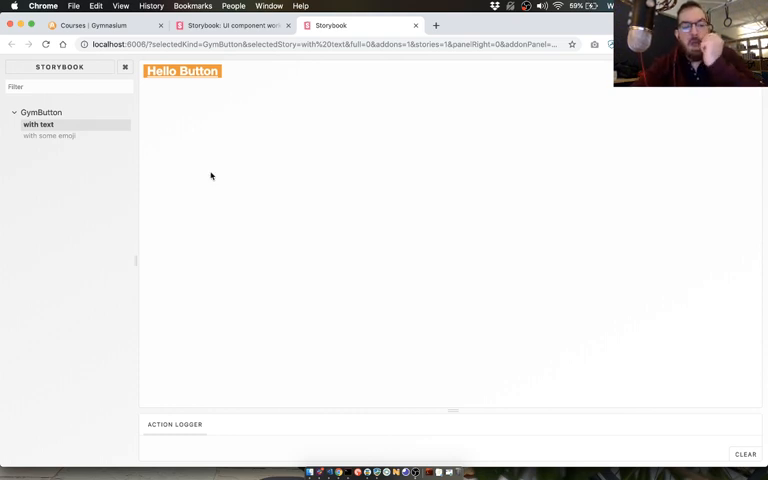
mouse_move(96, 208)
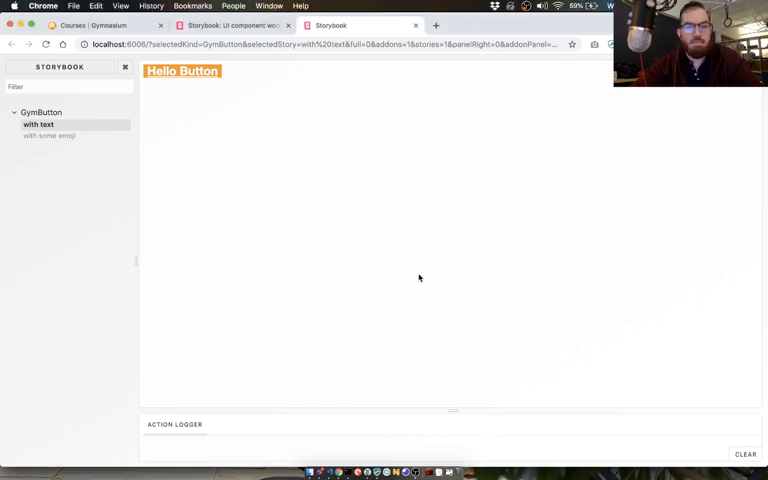
mouse_move(108, 188)
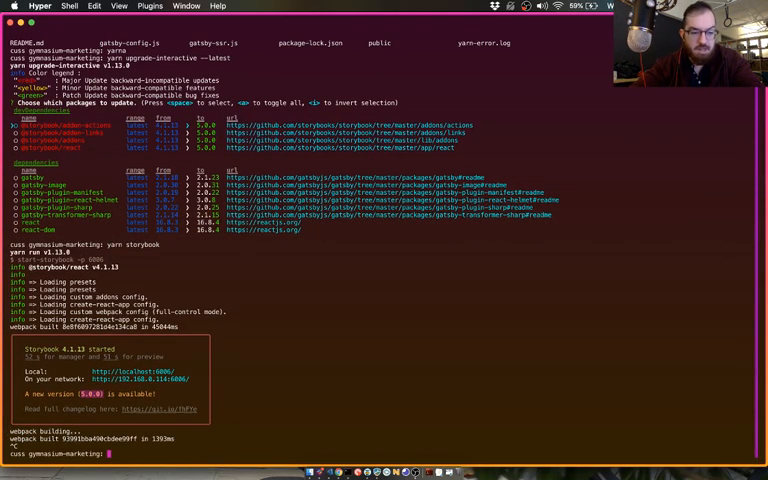
Run yarn upgrade-interactive --latest to list outdated packages, then run git branch
text(yarn upgrade-interactive --latest)
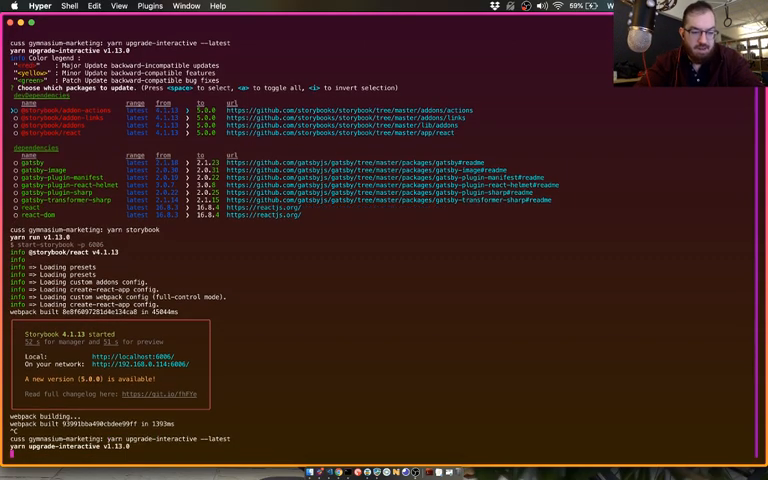
scroll(down, 3)
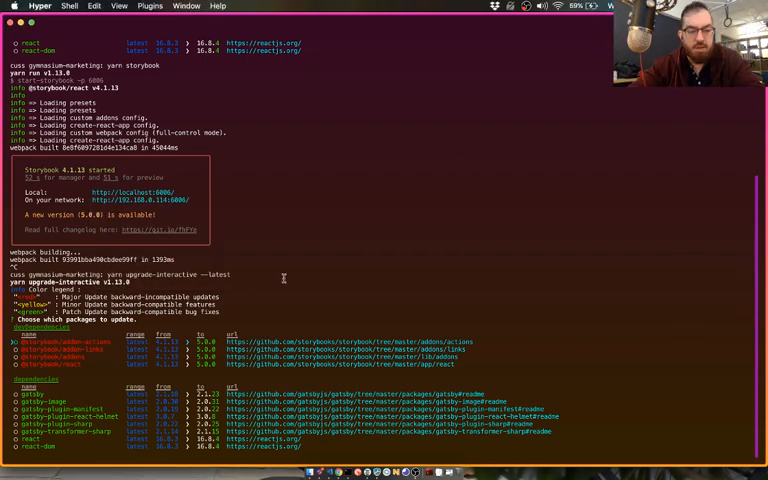
text(git branch)
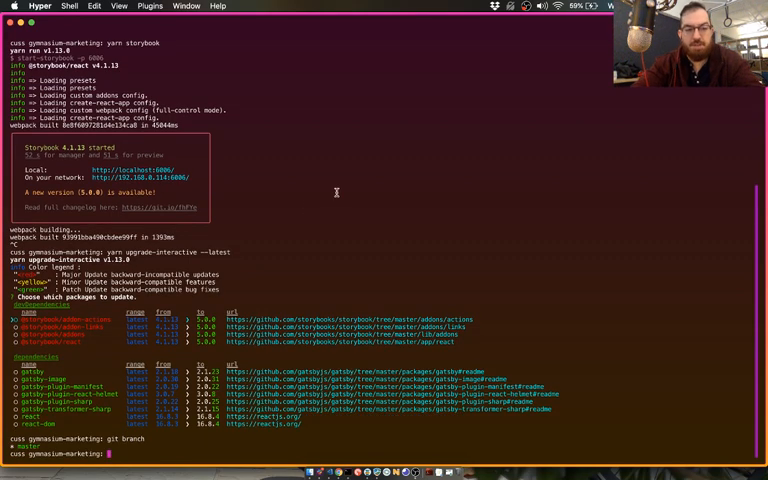
text(git branch)
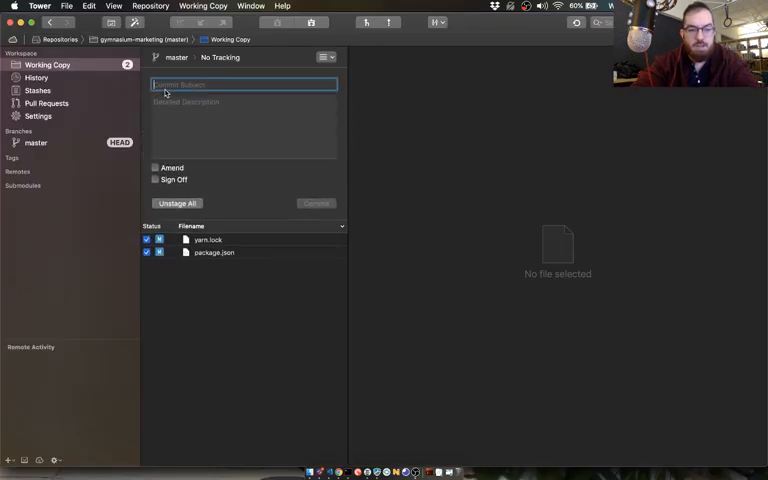
Start writing an 'upgrade' commit subject for the package.json and yarn.lock changes
text(upgrade-interactive --latest)
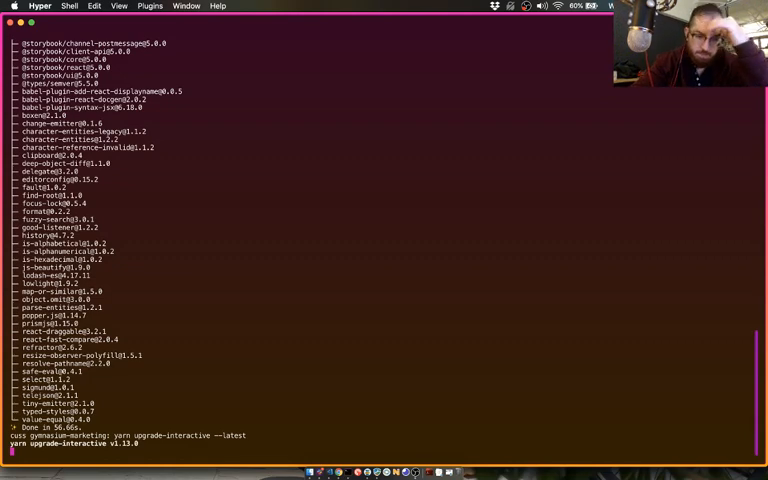
Confirm in Hyper that the yarn upgrade-interactive install finished
key(enter)
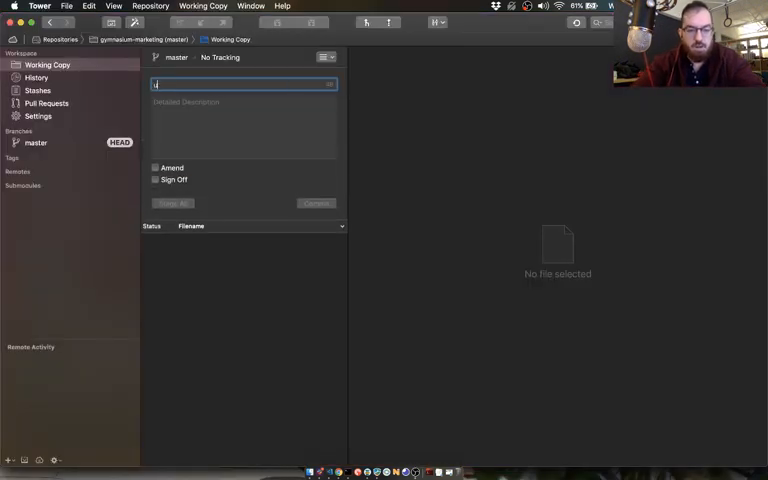
Write 'upgrade gatsby plugins' as the commit subject in Tower
text(upgrade gatsby plu)
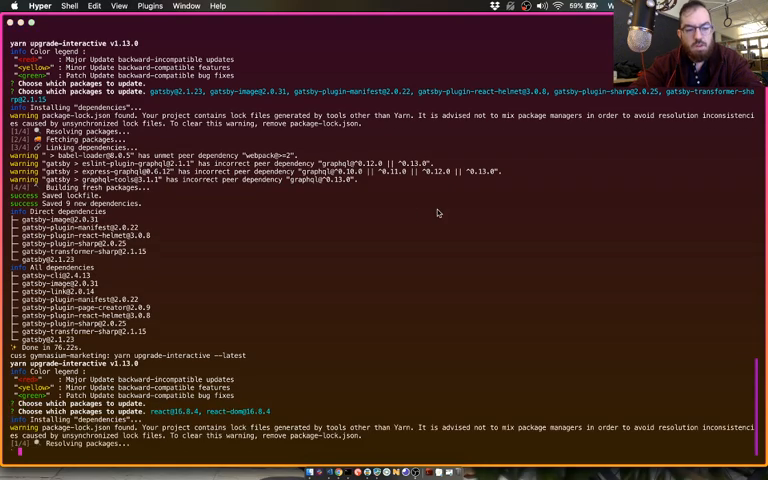
Review the react and react-dom upgrade output in Hyper and begin another yarn command
scroll(down, 3)
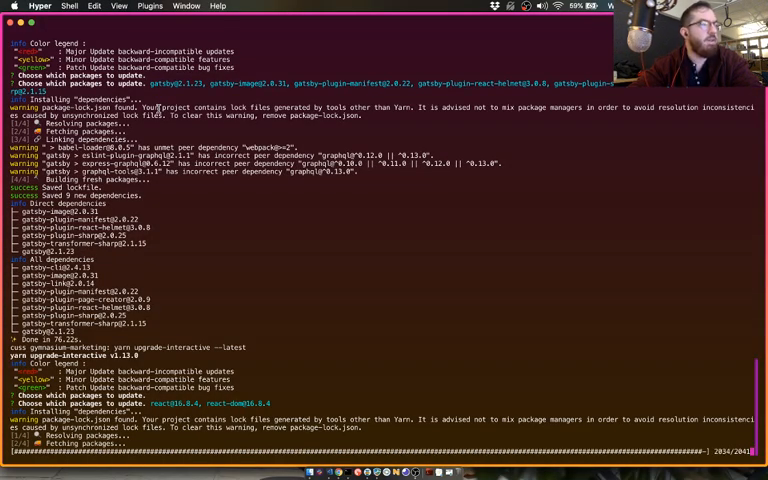
scroll(down, 3)
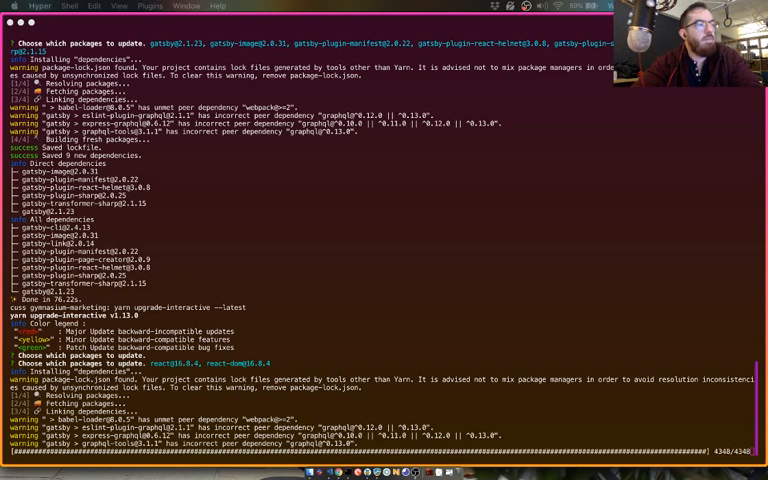
scroll(down, 3)
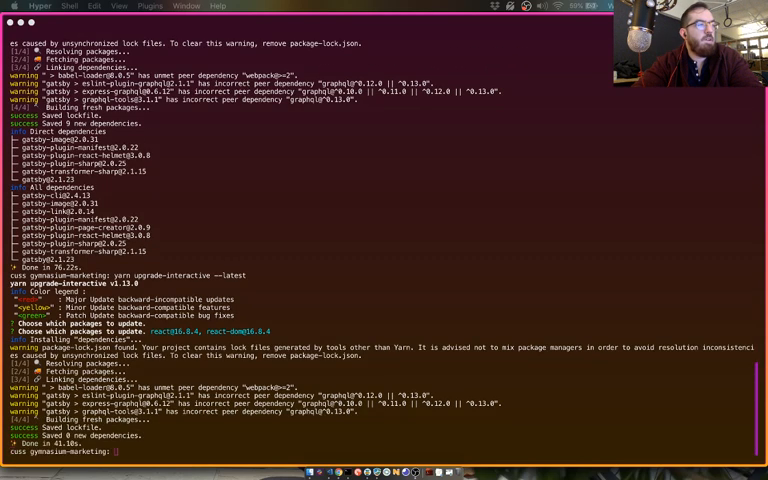
mouse_move(338, 256)
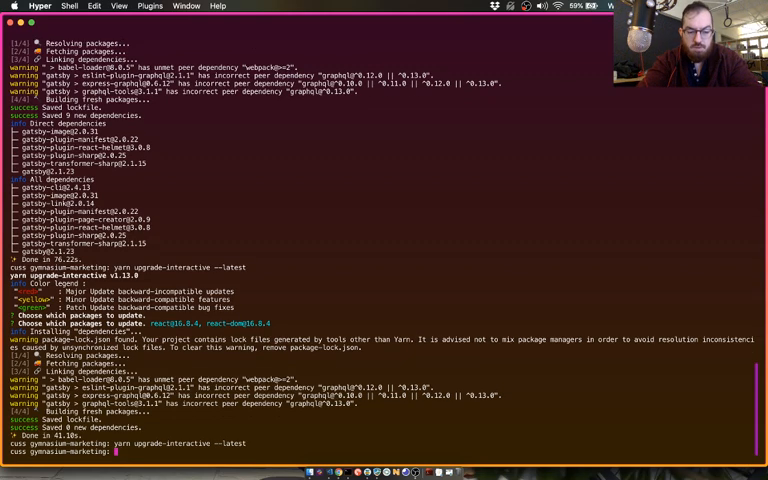
text(yarnh)
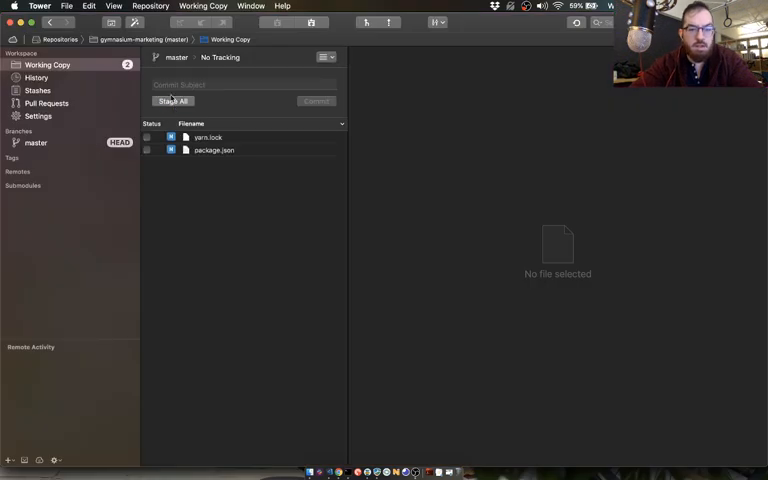
Stage yarn.lock and package.json and commit the react dependency upgrade
click(172, 100)
text(upgrade react deps)
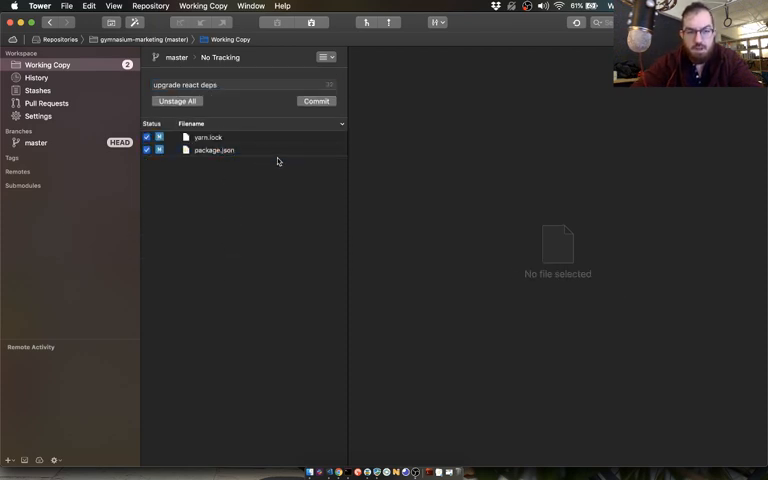
click(214, 150)
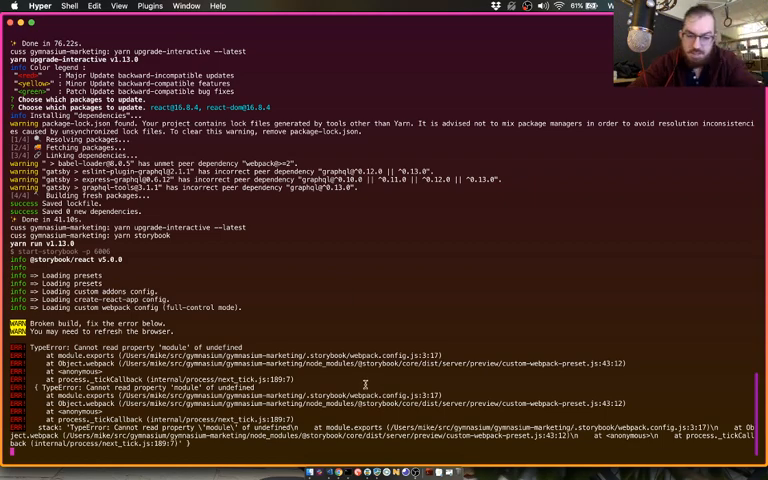
mouse_move(328, 472)
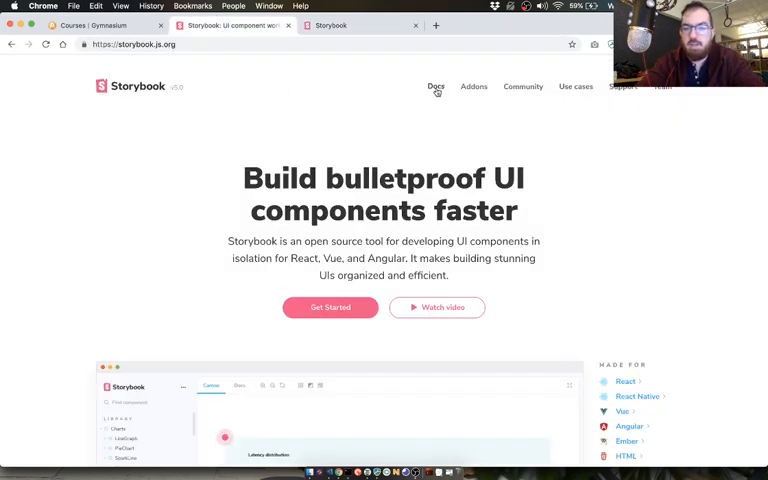
Search the Storybook docs for 'upgrade' and open the storybookjs/storybook GitHub repo in a new tab
click(436, 86)
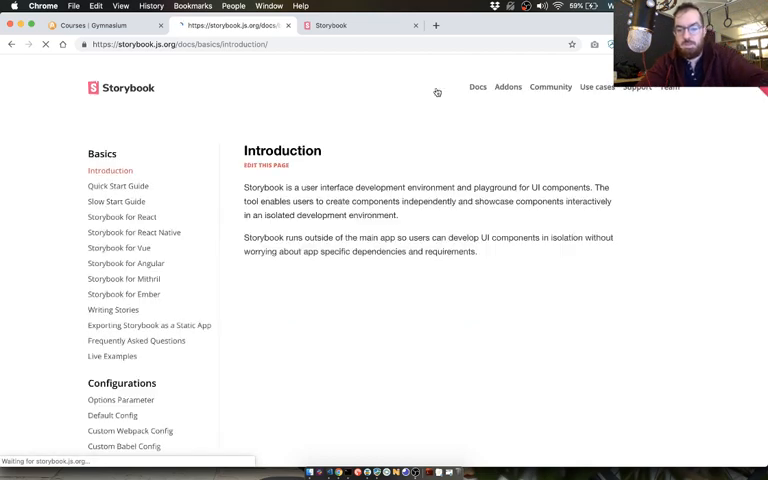
text(upgrade)
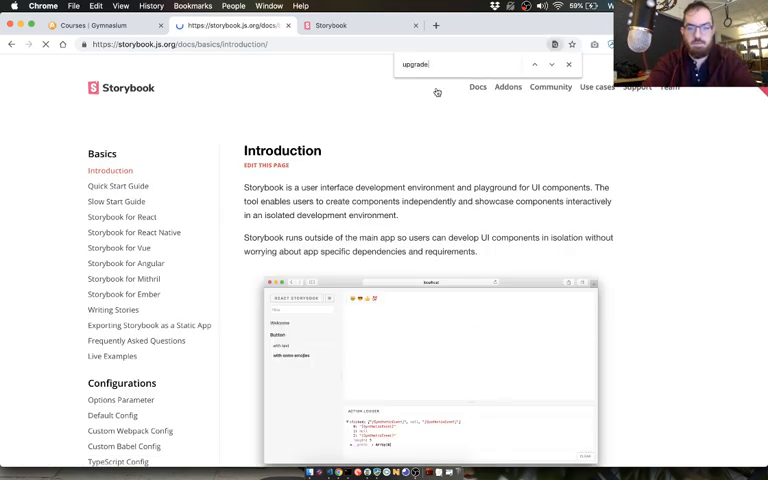
click(568, 64)
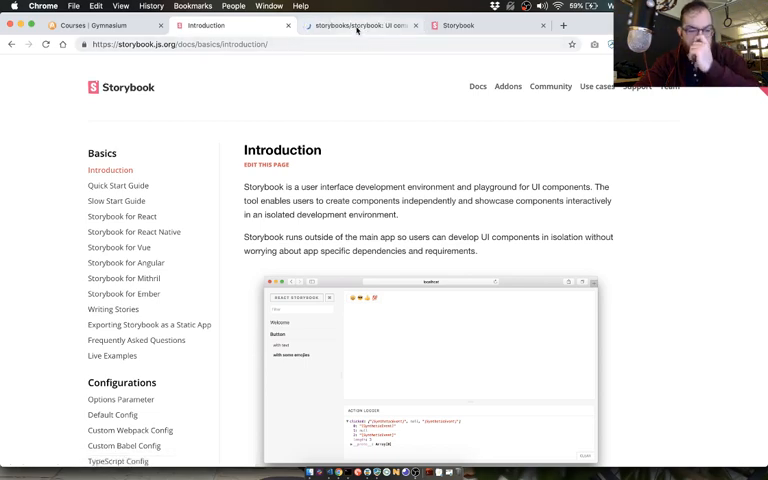
text(upgrade)
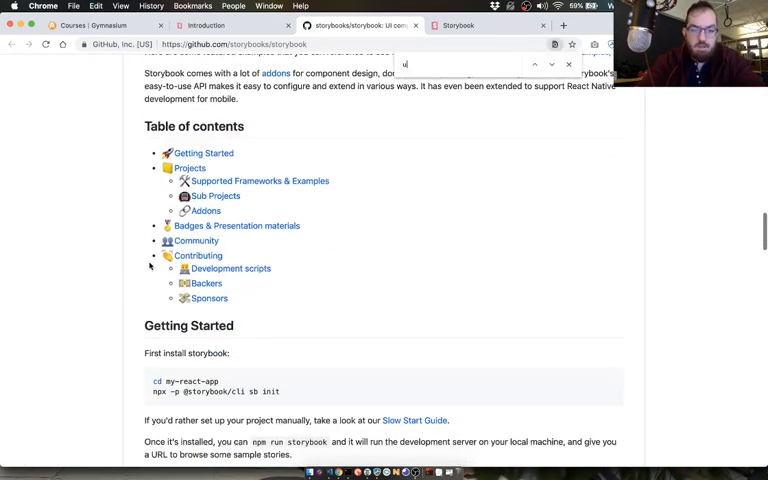
Search the README for 'upgrade' and read the v2 migration note and supported frameworks
text(pgrade)
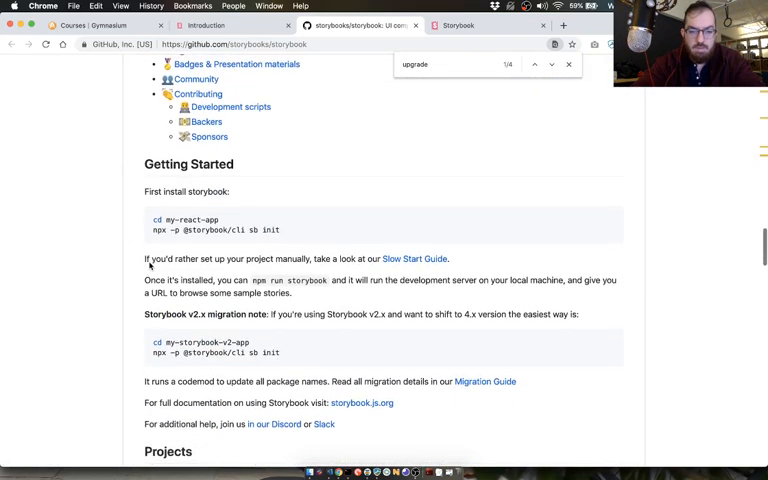
scroll(down, 3)
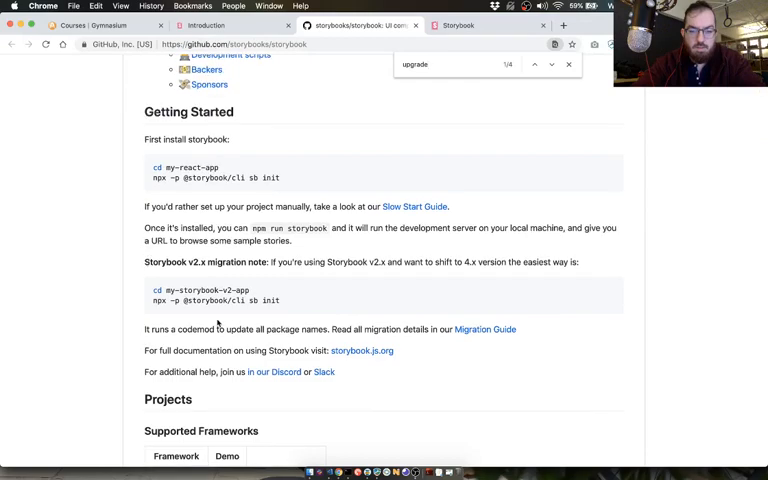
scroll(down, 3)
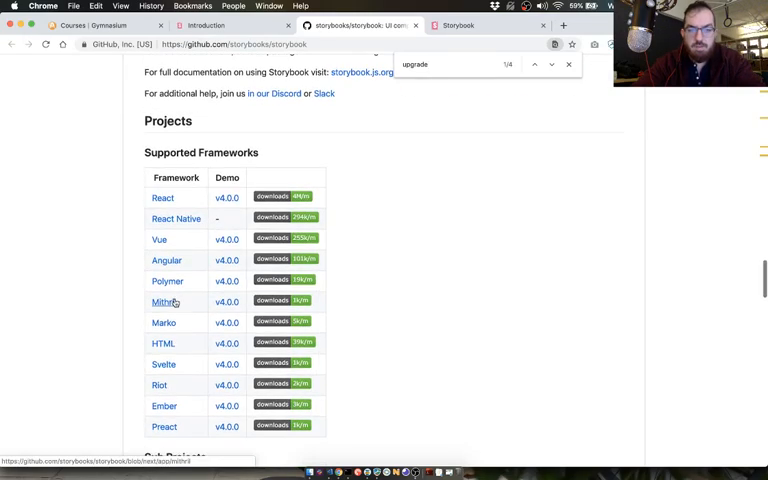
scroll(down, 3)
text(webpa)
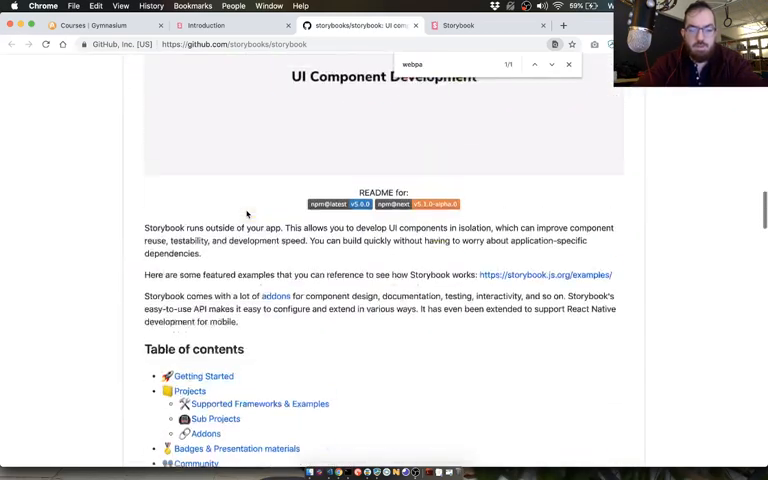
scroll(down, 3)
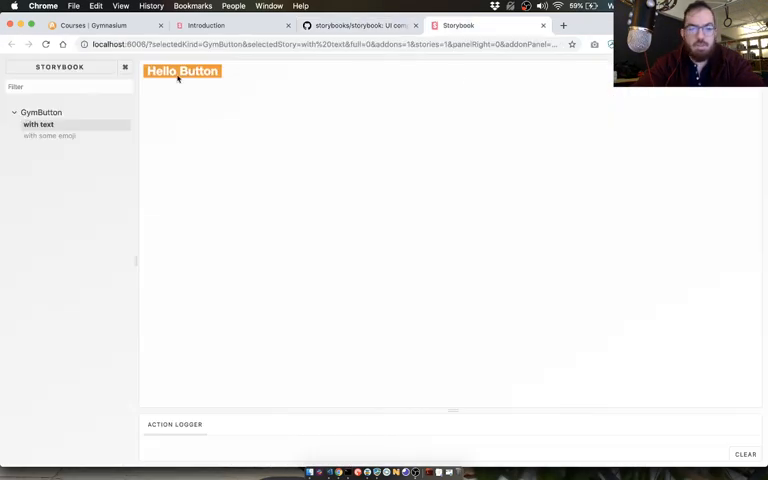
Read the Custom Webpack Config docs from extend mode down to full control mode
click(204, 24)
text(webp)
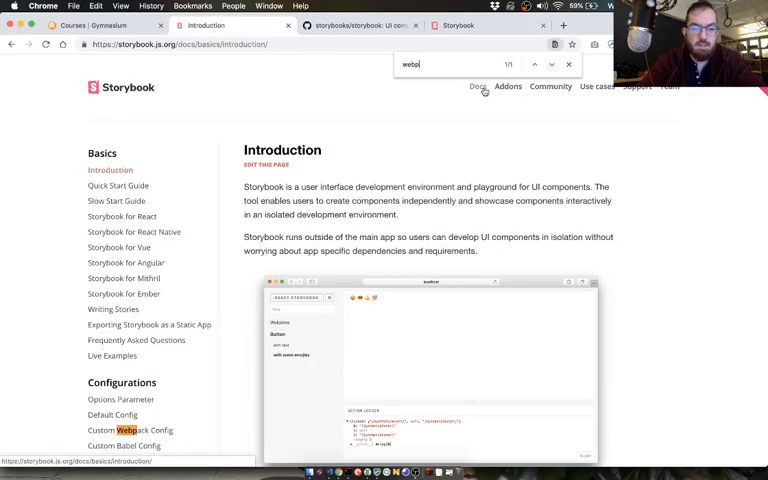
click(130, 430)
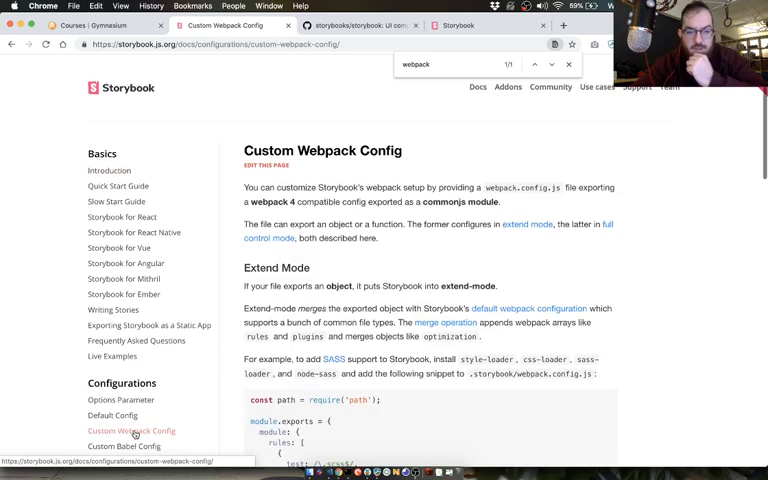
scroll(down, 3)
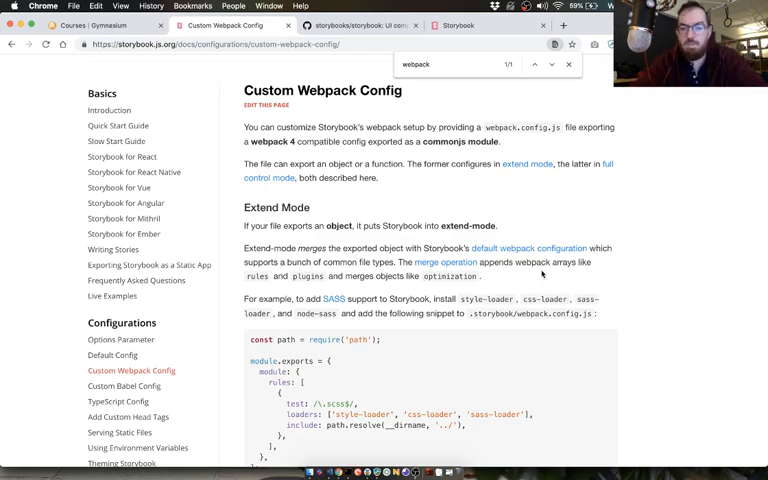
scroll(down, 3)
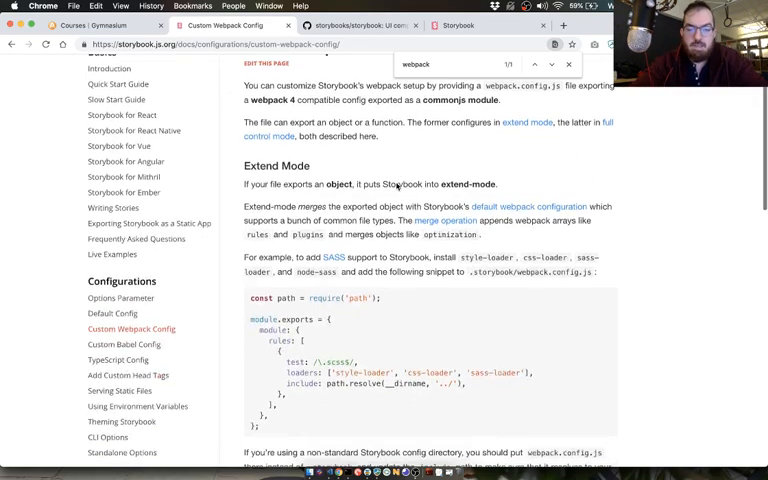
scroll(down, 3)
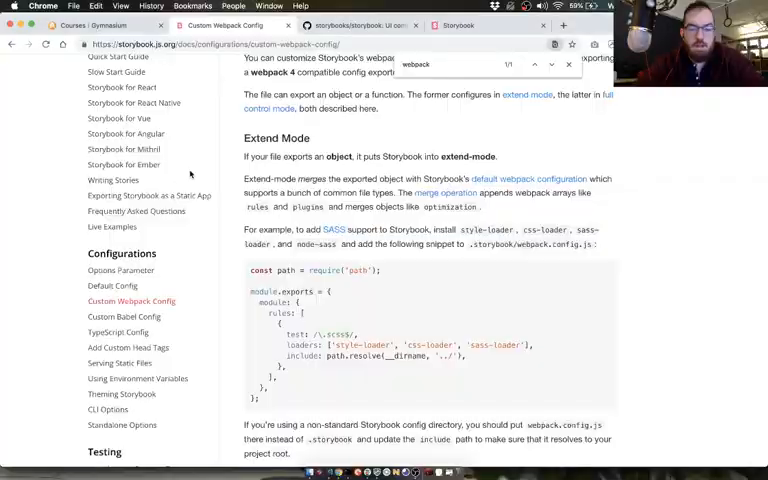
scroll(down, 3)
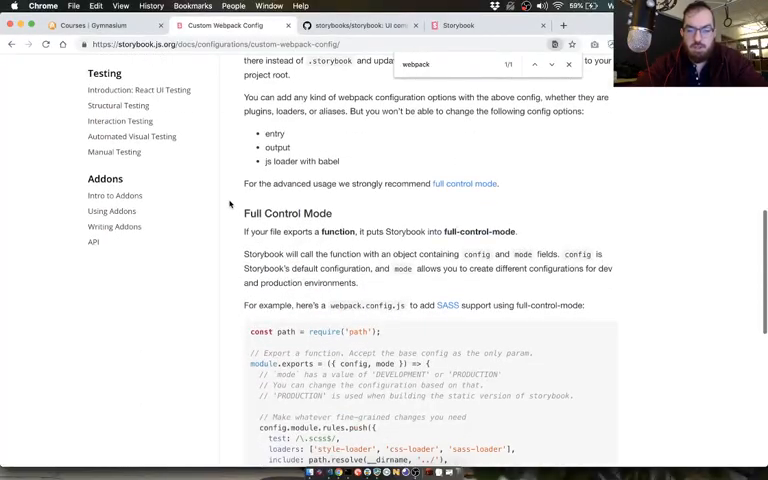
scroll(down, 3)
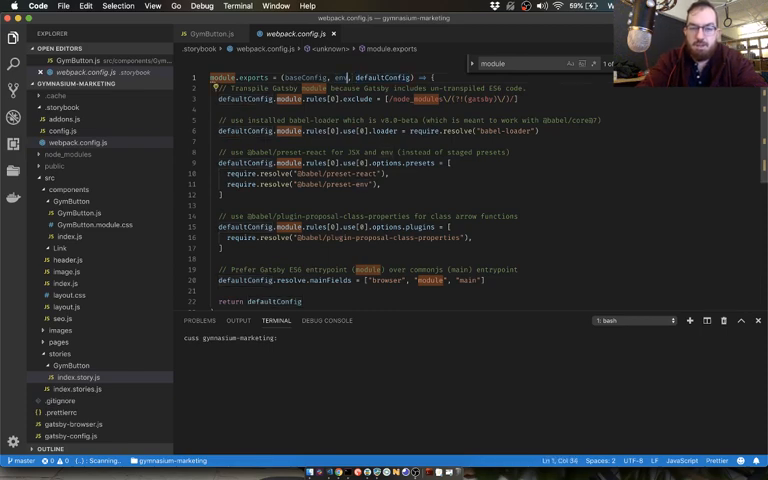
Inspect the config function in .storybook/webpack.config.js
double_click(300, 78)
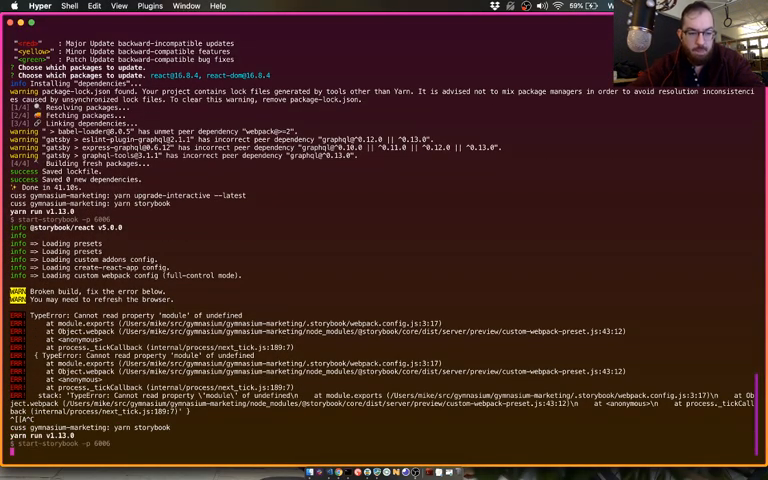
Read the yarn storybook TypeError about reading 'module' of undefined
scroll(down, 3)
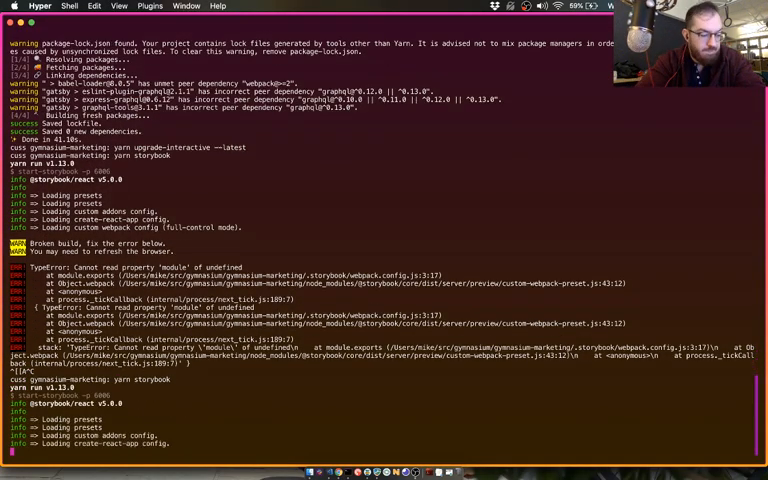
scroll(down, 3)
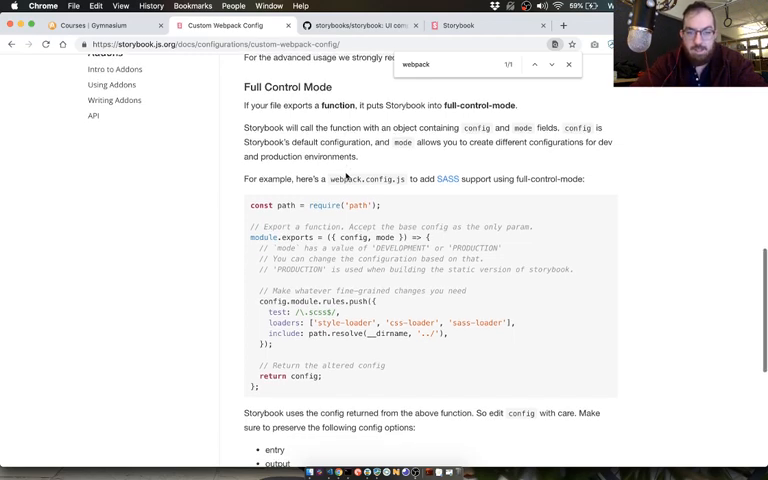
Copy the ({ config, mode }) signature from the Full Control Mode example
click(568, 64)
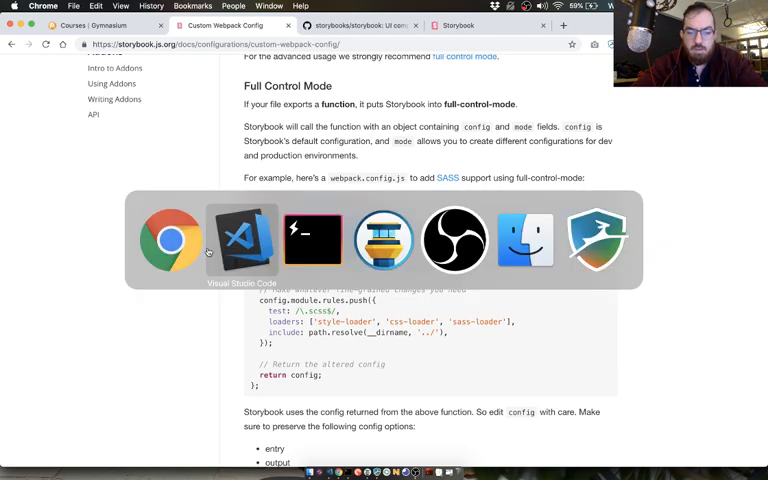
click(312, 240)
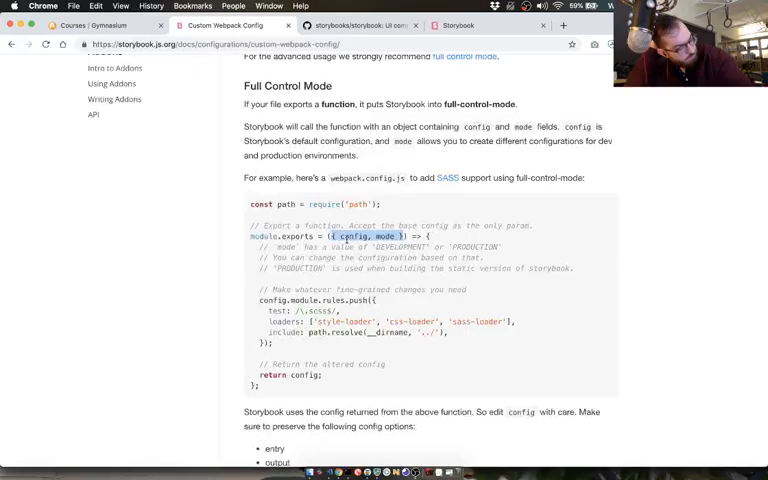
scroll(down, 3)
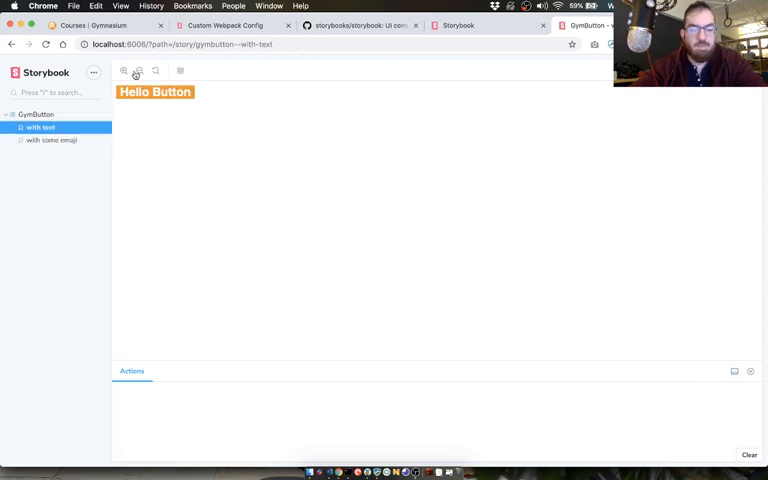
Reload Storybook and confirm GymButton 'with text' renders Hello Button
click(92, 72)
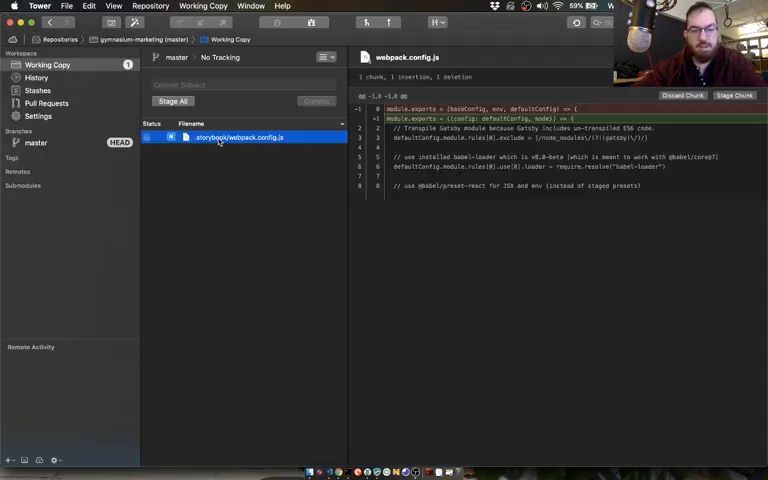
Enter the commit subject 'update conf' for the webpack.config.js change and return to Chrome
text(update conf)
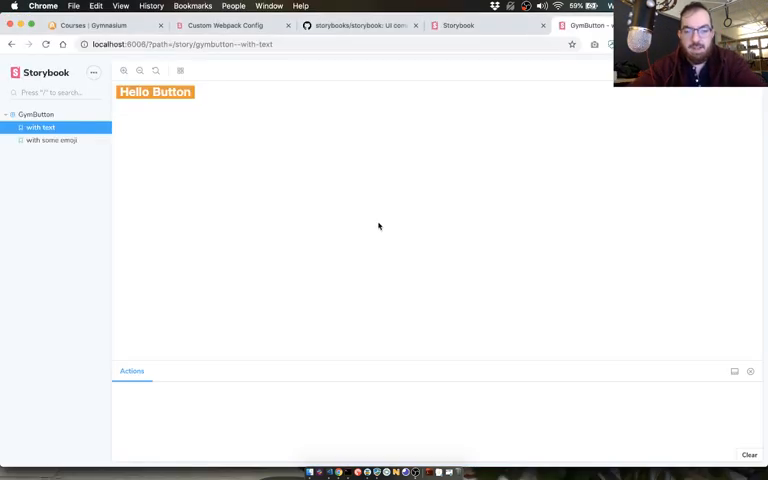
click(222, 24)
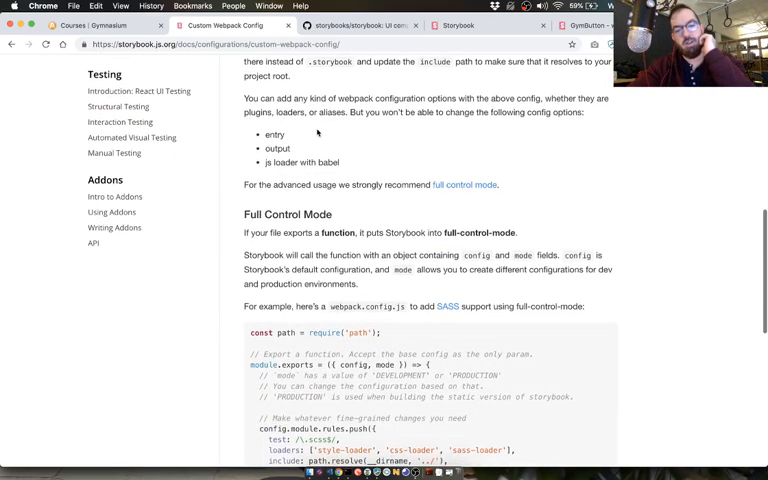
scroll(down, 3)
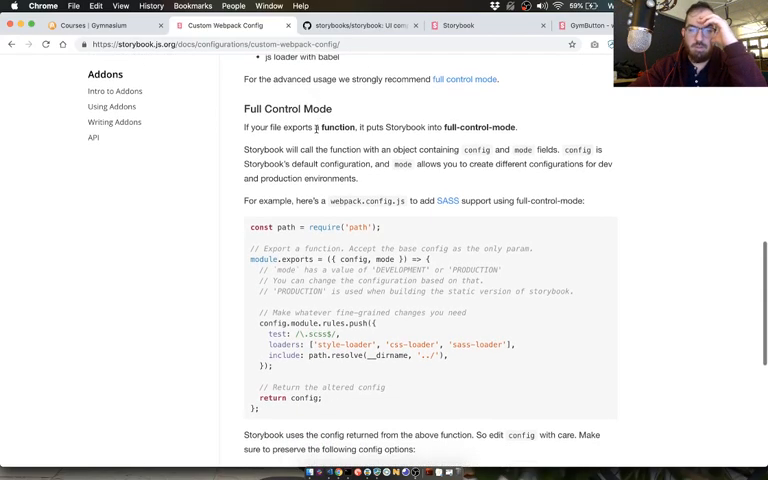
mouse_move(368, 150)
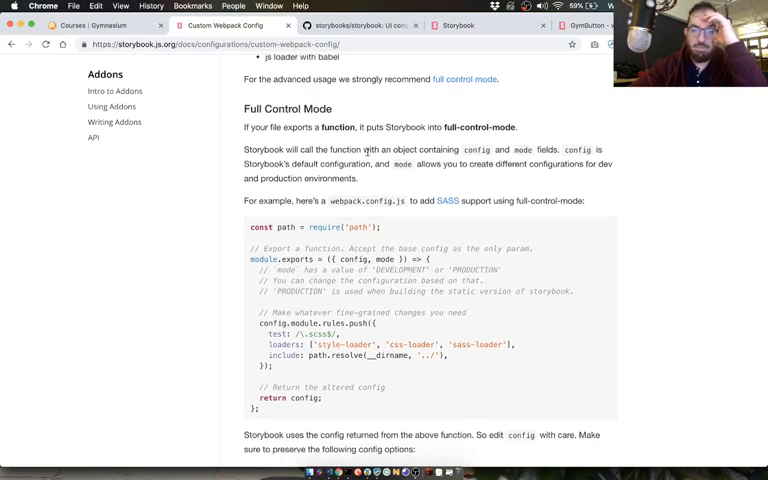
scroll(down, 3)
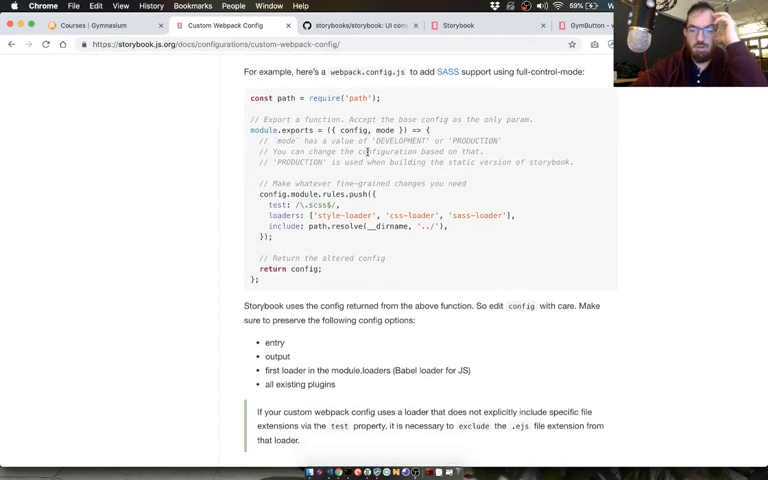
scroll(down, 3)
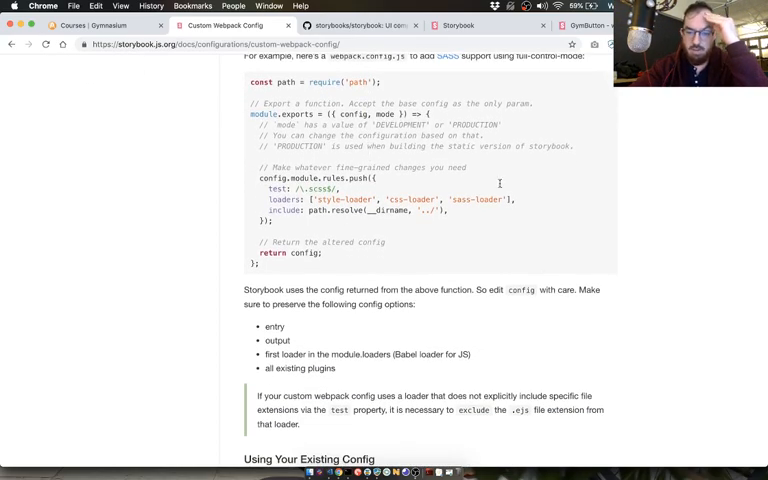
scroll(down, 3)
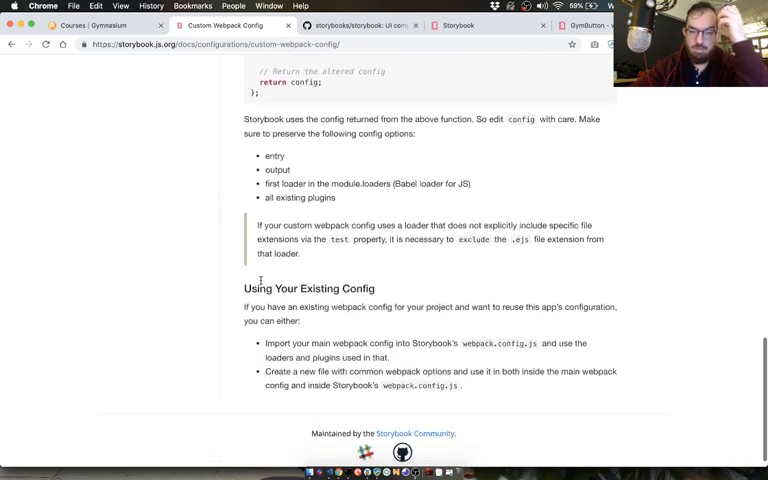
scroll(down, 3)
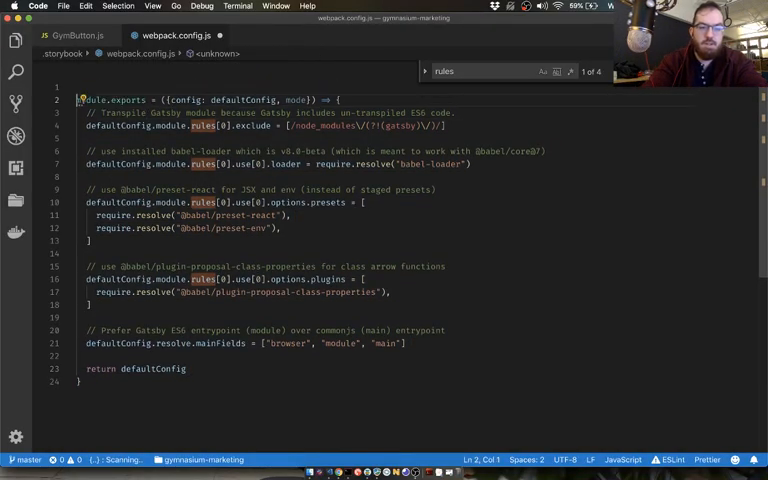
Draft module.exports with a module rule excluding node_modules except gatsby
text(module.exports = {)
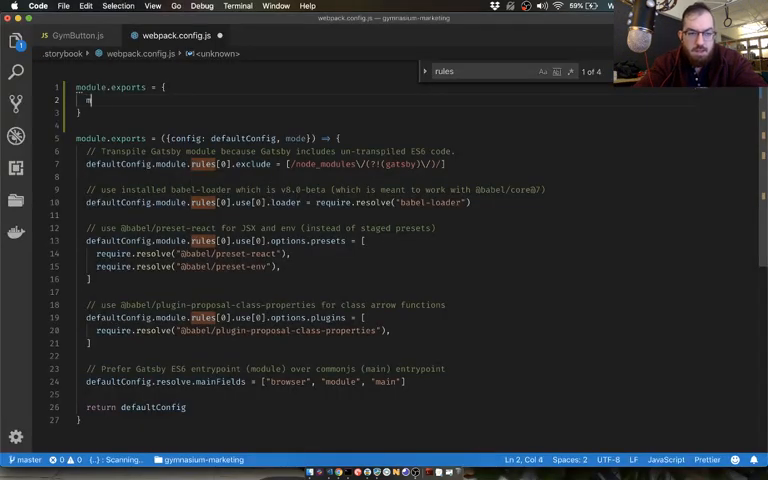
text(module: {)
text(exc)
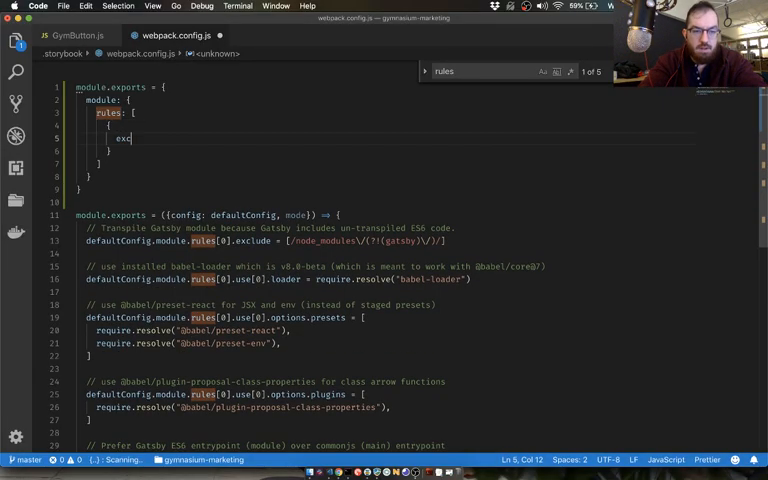
text(lude: [/node_modules\/(?!(gatsby)\/)/],)
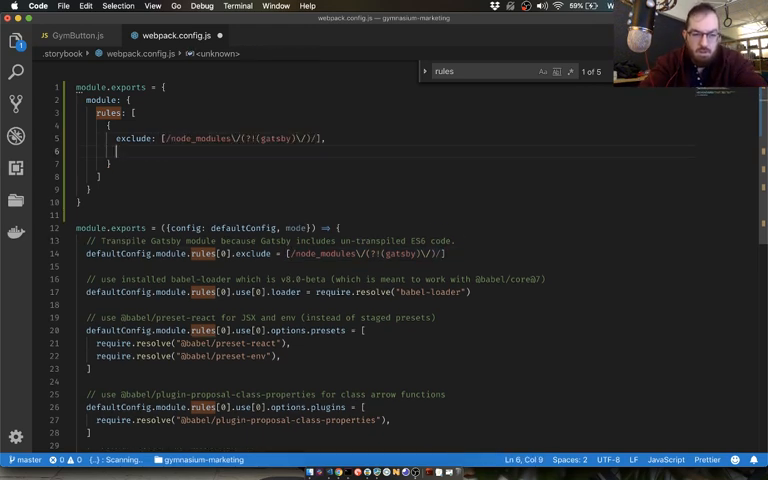
text(use)
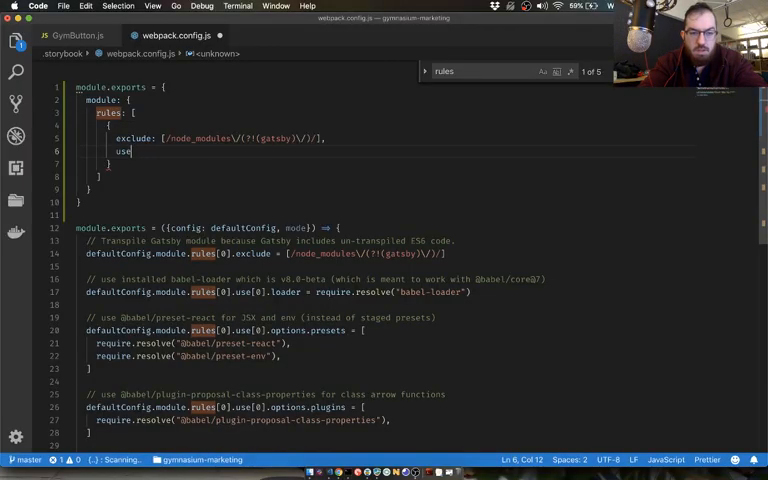
key(Backspace)
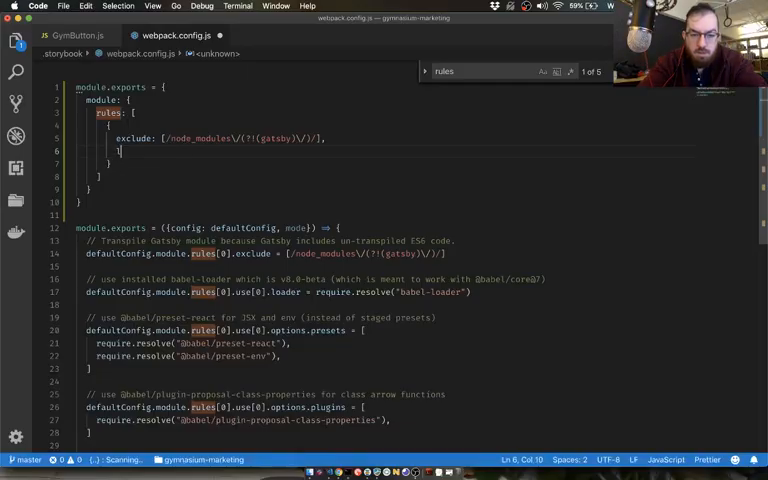
text(loaders: [require.resolve("babel-loader)
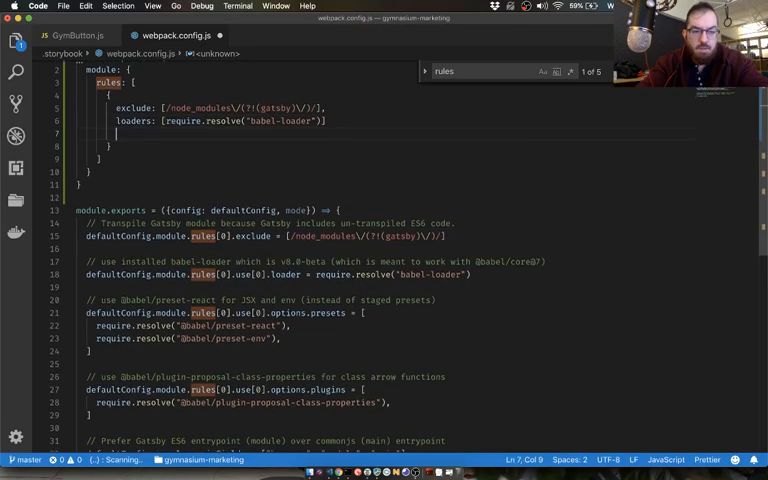
text(presets: [)
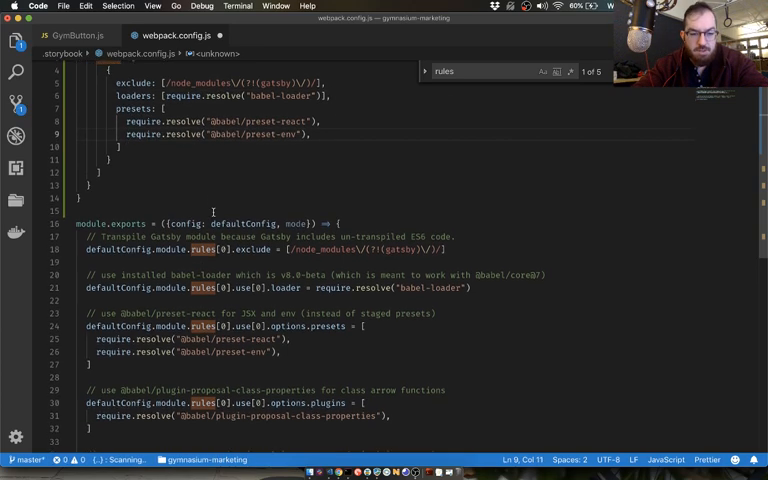
scroll(down, 3)
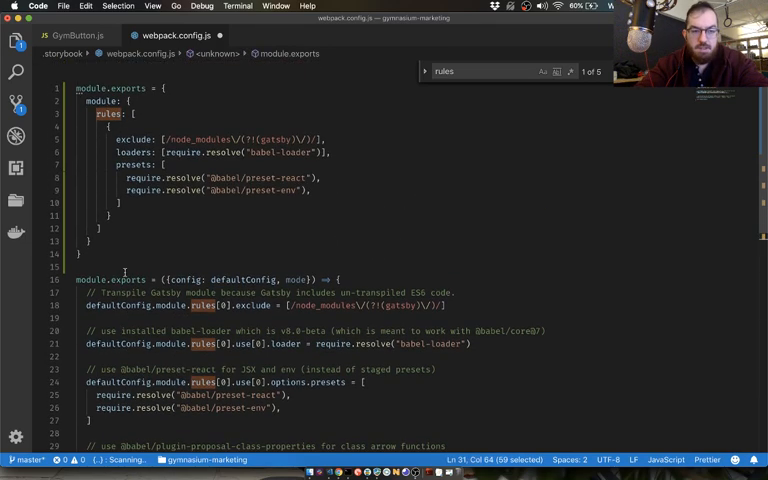
text(plu)
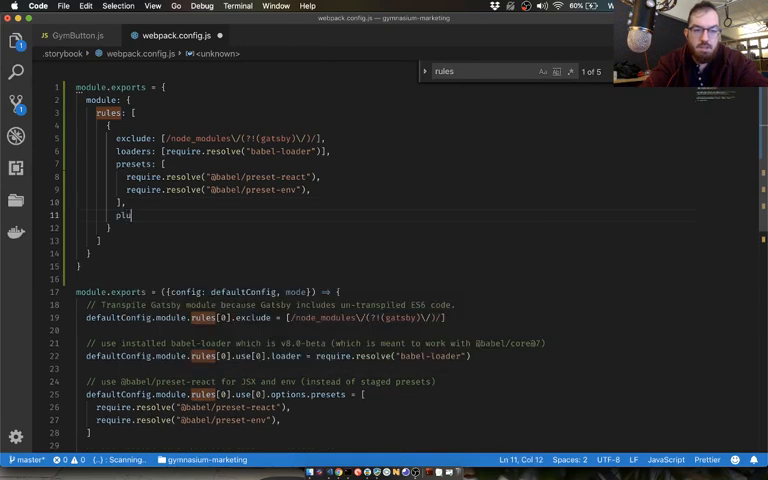
text(lugins: [)
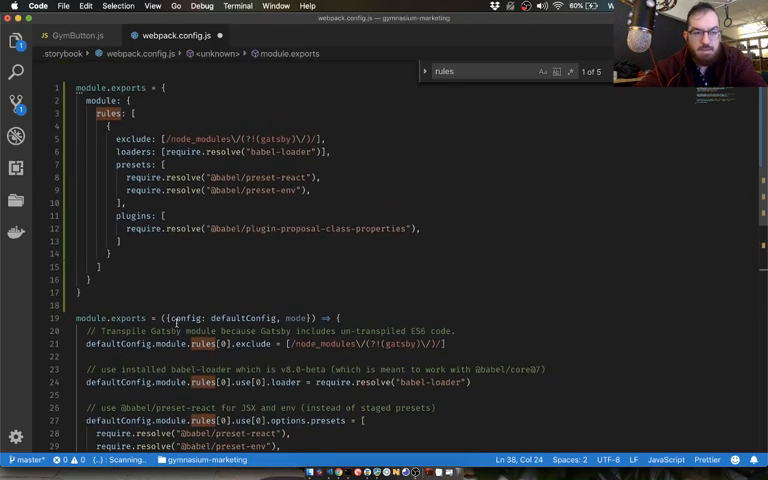
scroll(down, 3)
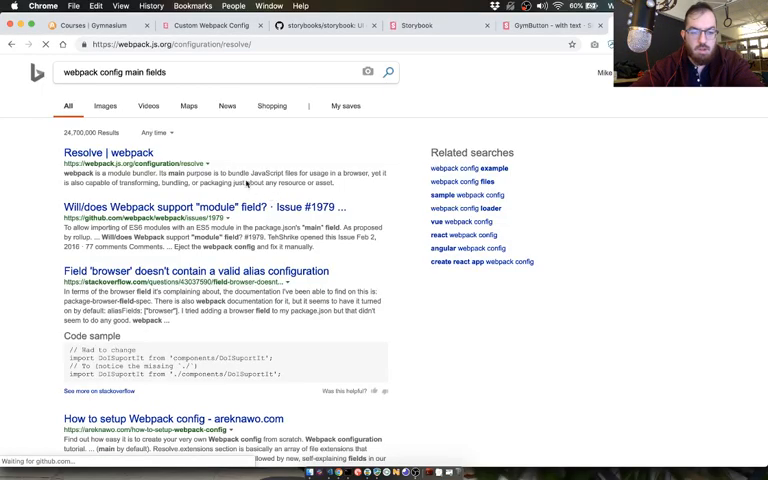
Read webpack's Resolve docs, then start a resolve key in the new config object
click(96, 152)
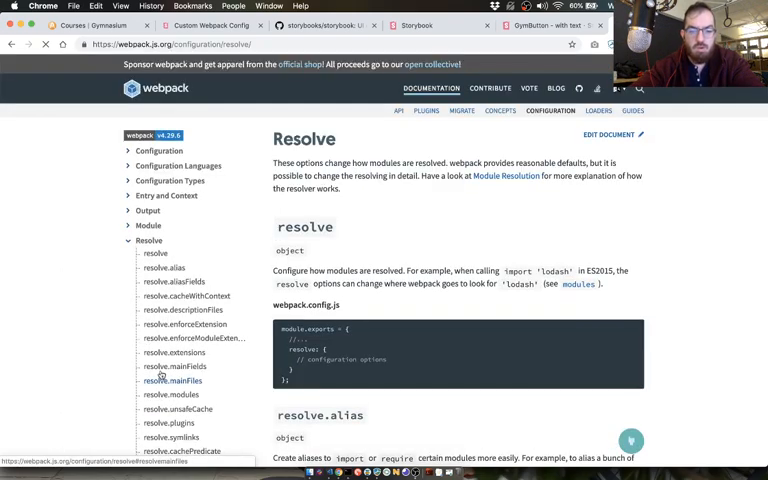
scroll(down, 3)
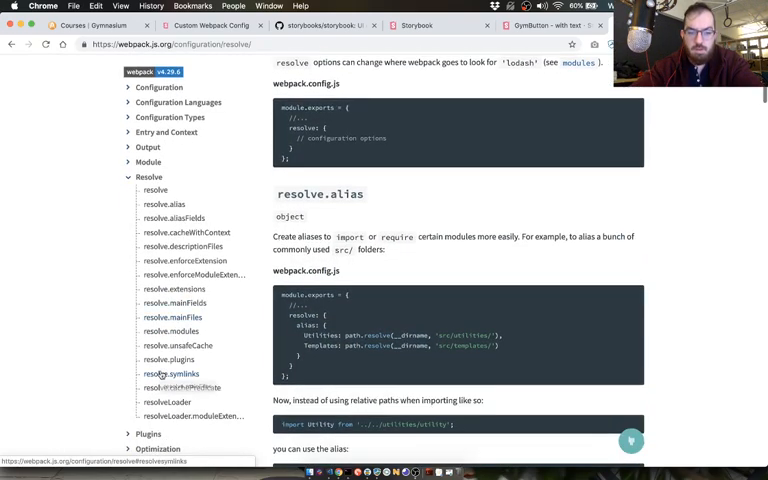
scroll(down, 3)
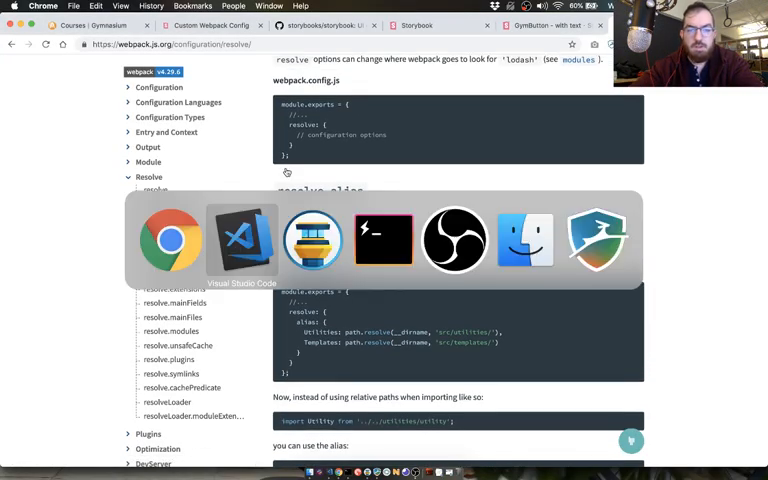
click(240, 240)
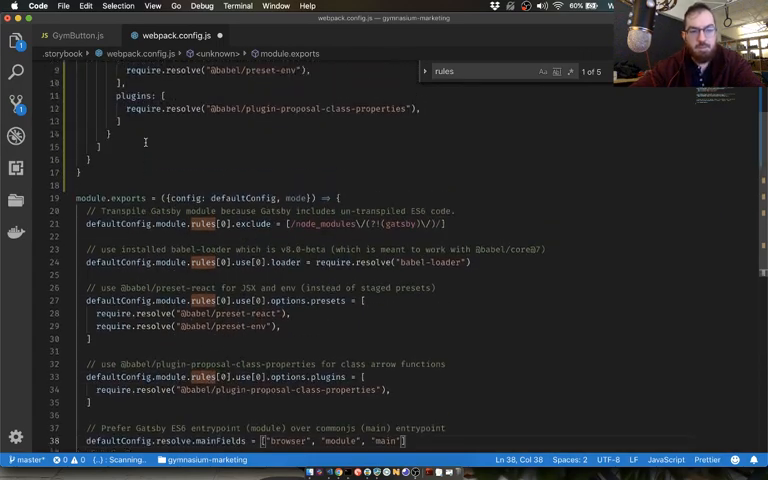
scroll(up, 3)
text(resolve)
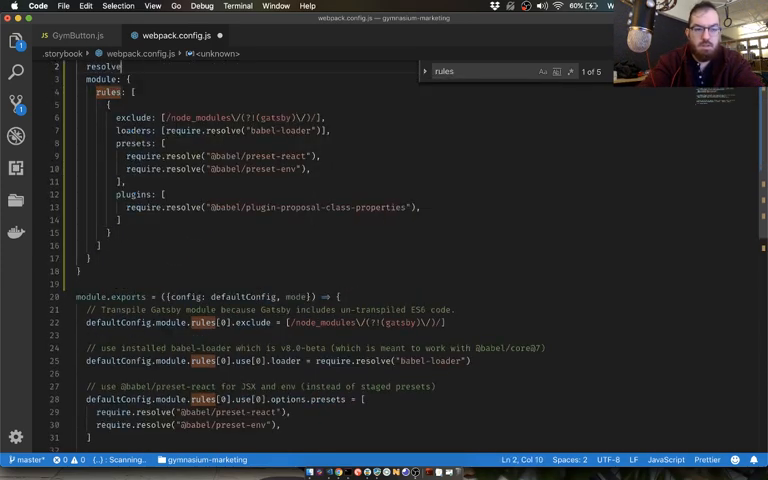
Write resolve mainFields as ["browser", "module", "main"], copying the list from the old config line
text(:)
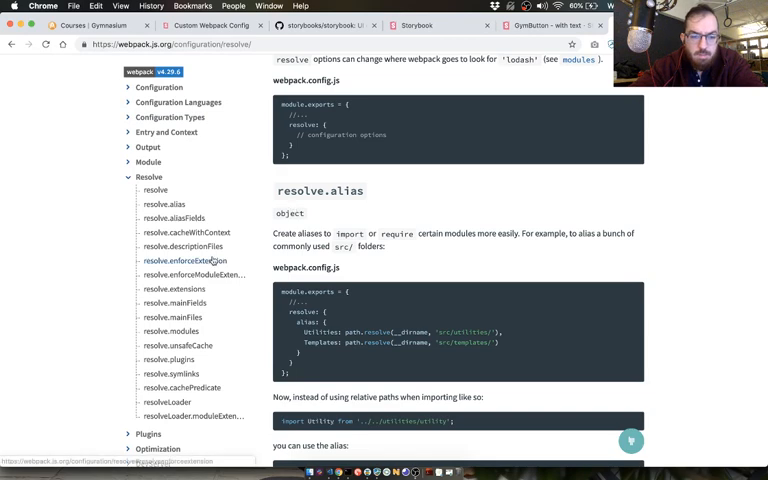
click(174, 304)
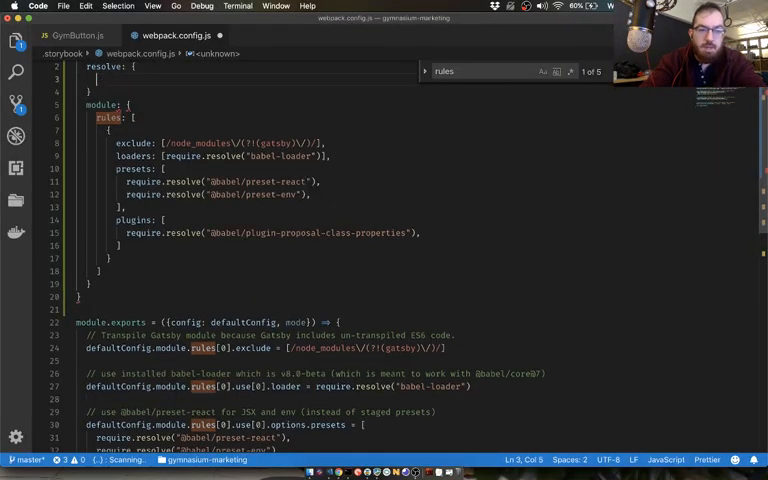
text(mainFields: [])
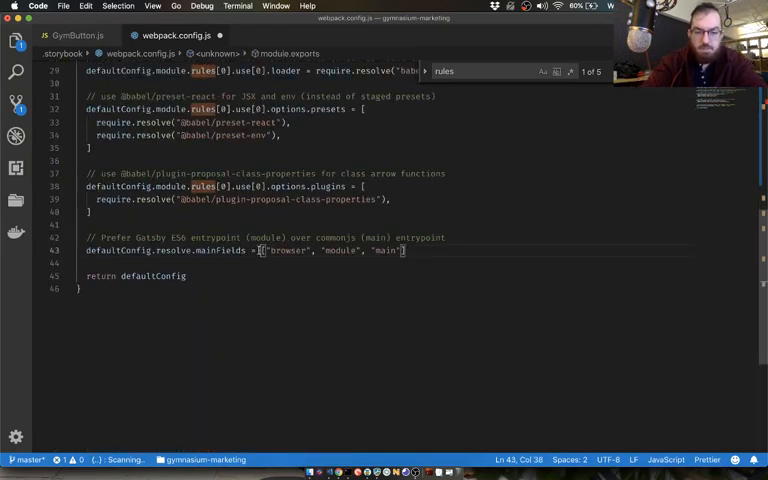
double_click(384, 250)
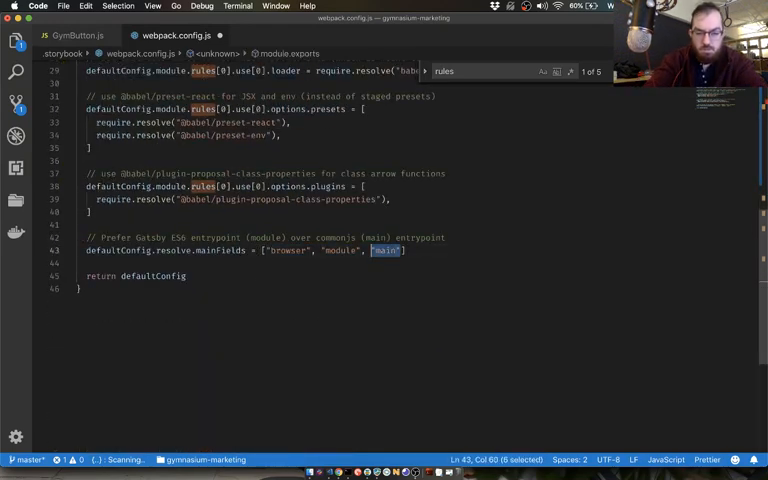
drag(398, 250, 268, 250)
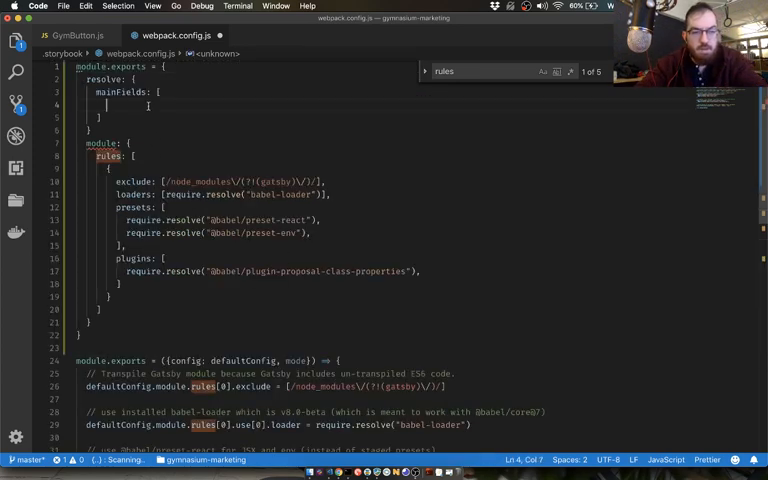
text("browser", "module", "main")
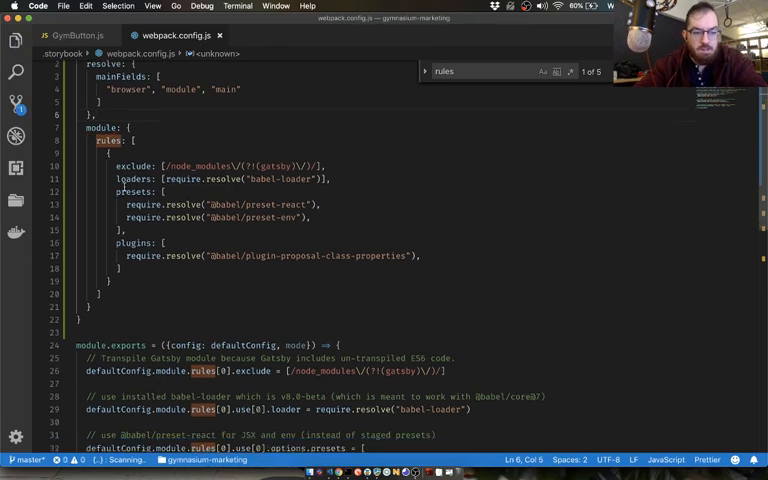
scroll(down, 3)
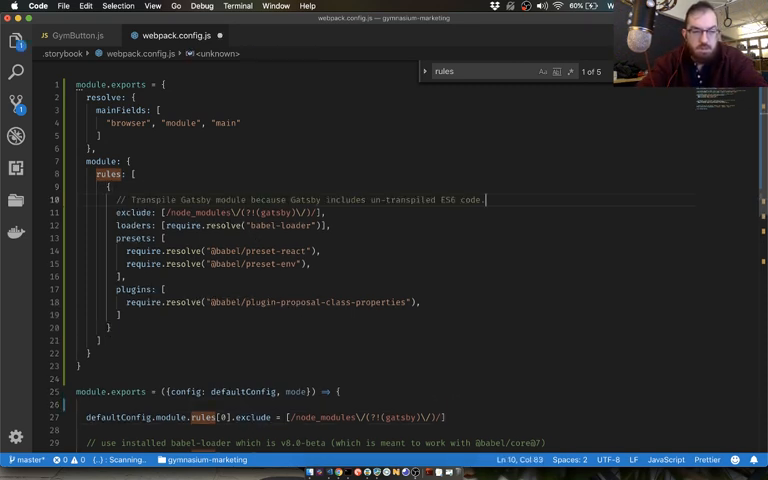
Scroll to the new rule where the Gatsby transpile comment belongs
scroll(down, 3)
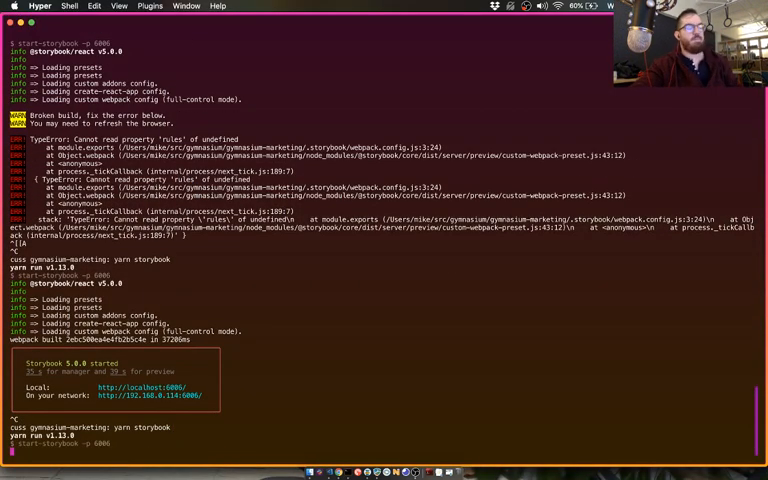
scroll(down, 3)
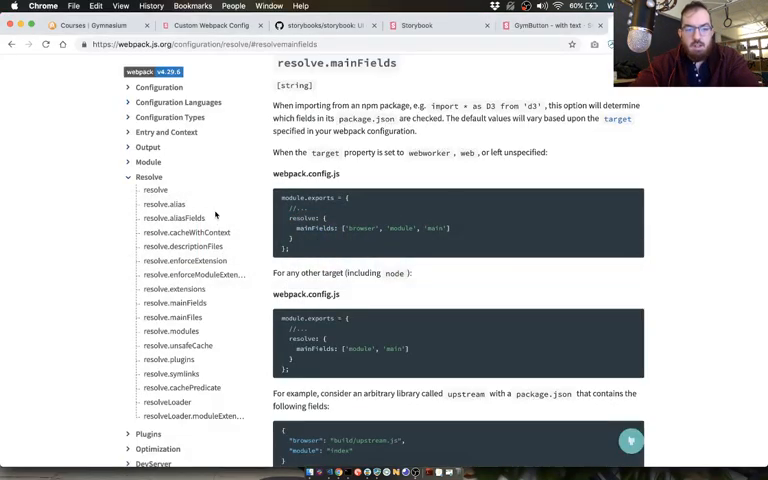
Search the webpack docs for 'pres' and move from resolve options to the Module rules page
scroll(down, 3)
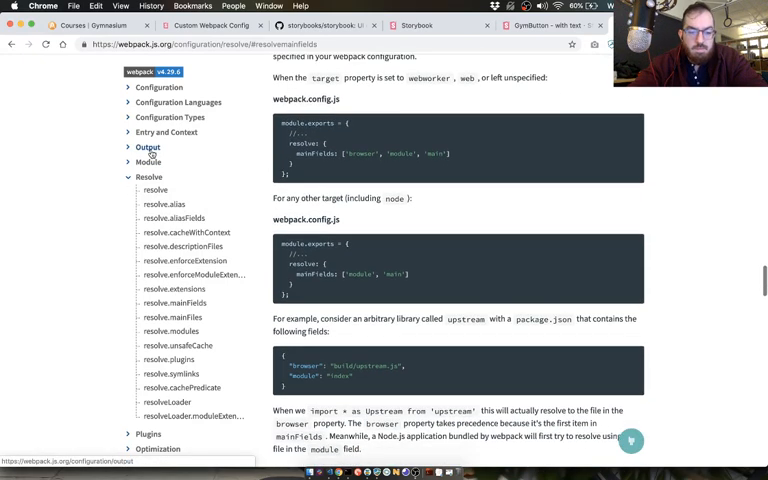
click(148, 192)
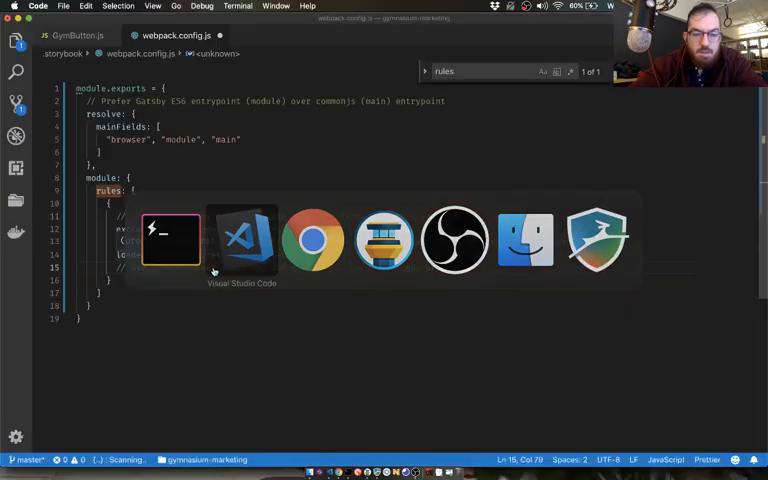
click(314, 240)
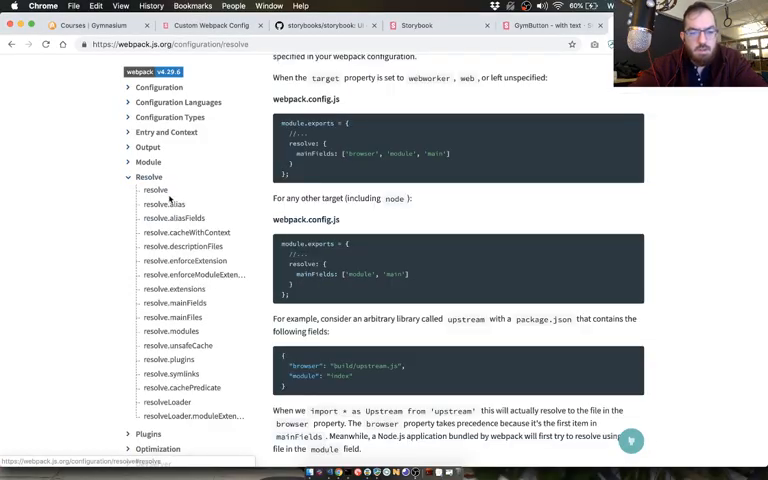
text(presets)
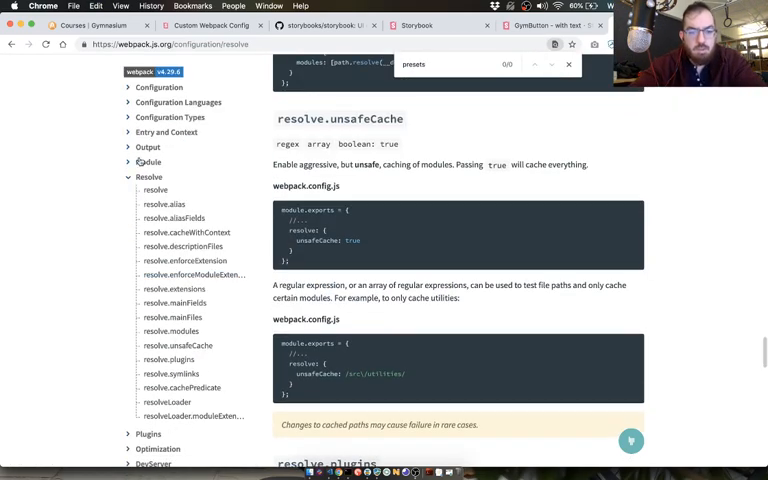
click(148, 160)
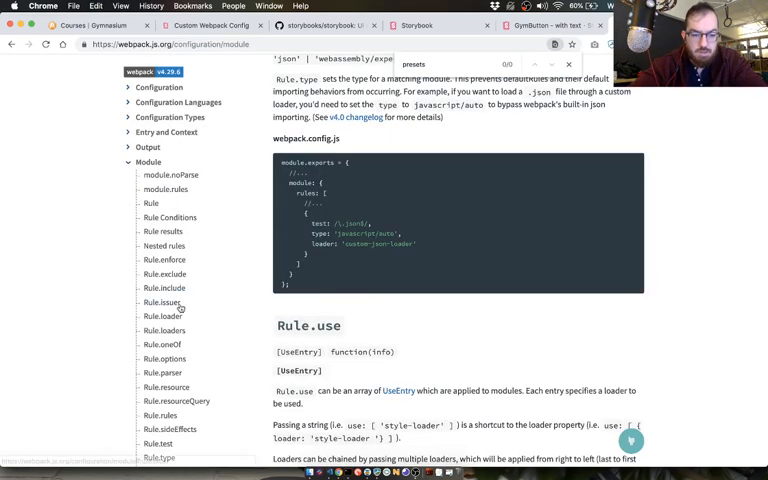
scroll(down, 3)
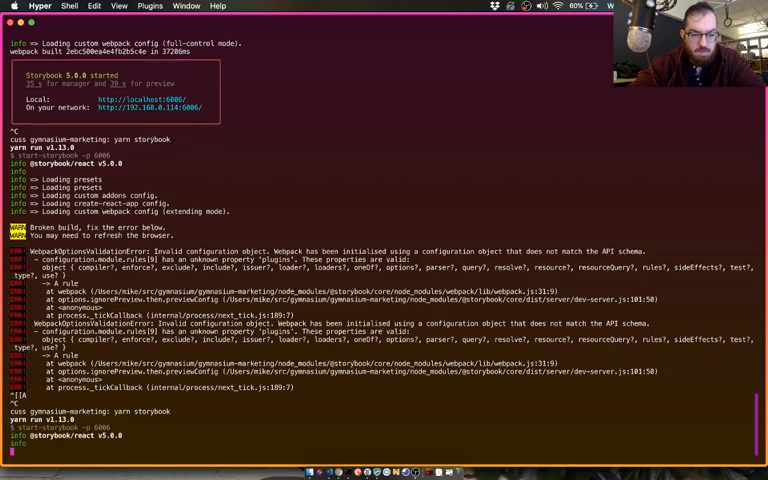
Scroll the yarn storybook output to read the invalid configuration error
scroll(down, 3)
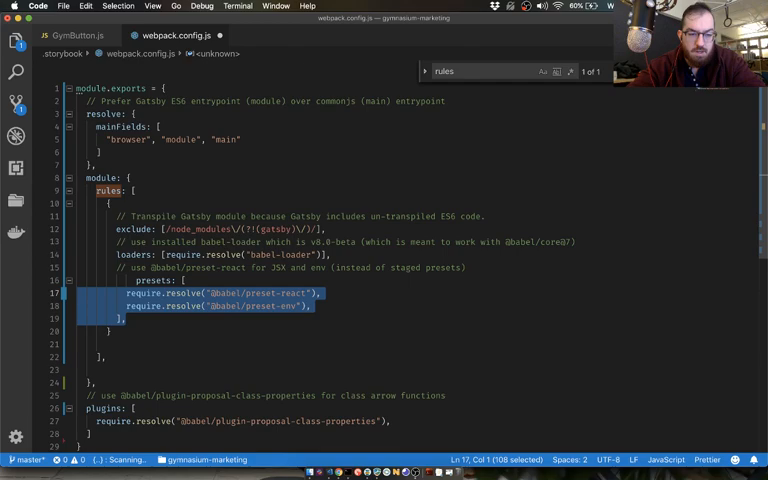
Wrap the react and env presets in a use block under the babel-loader rule
key(cmd+tab)
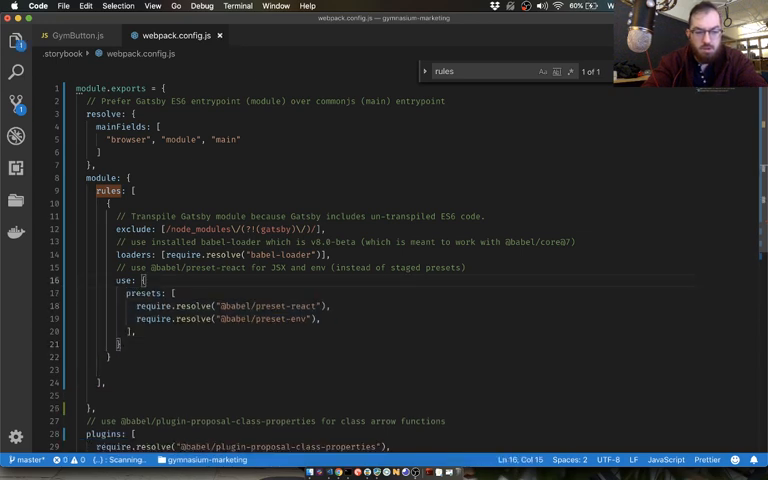
scroll(down, 3)
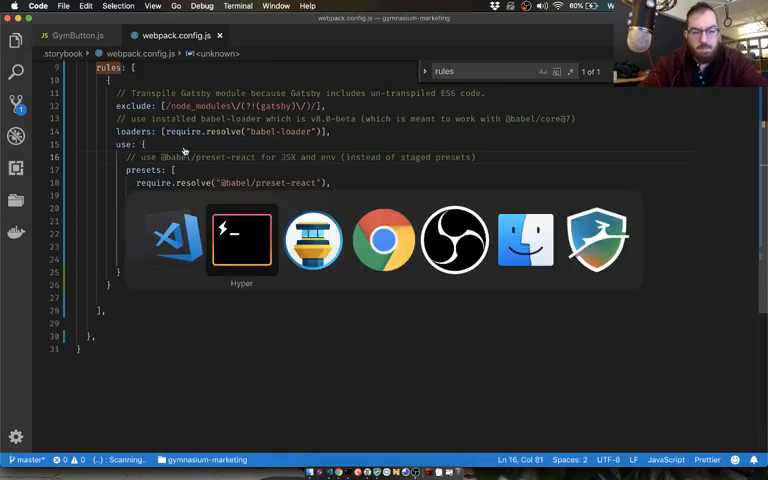
Rerun yarn storybook and read the error that a rule has both use and loaders
click(240, 238)
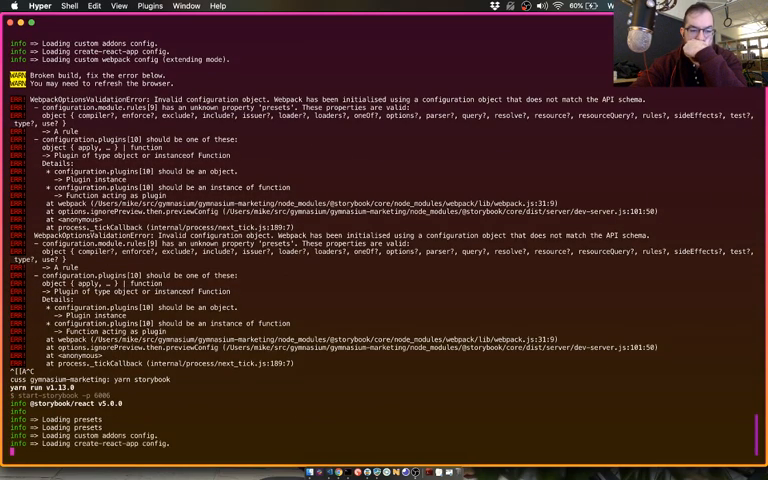
scroll(down, 3)
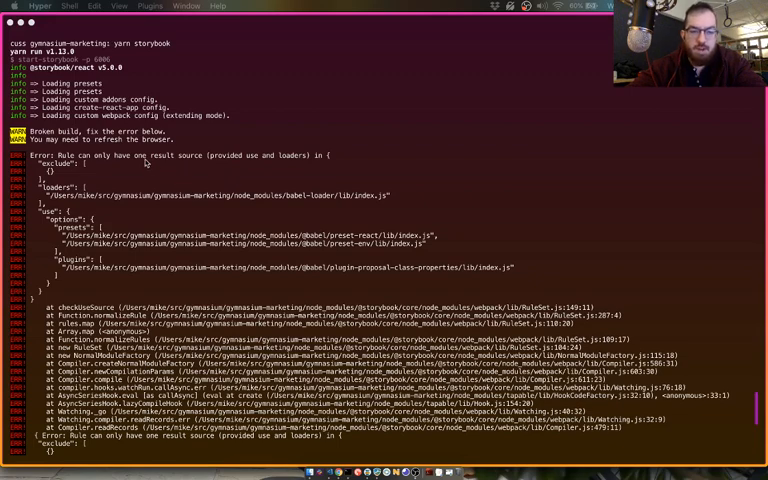
mouse_move(212, 180)
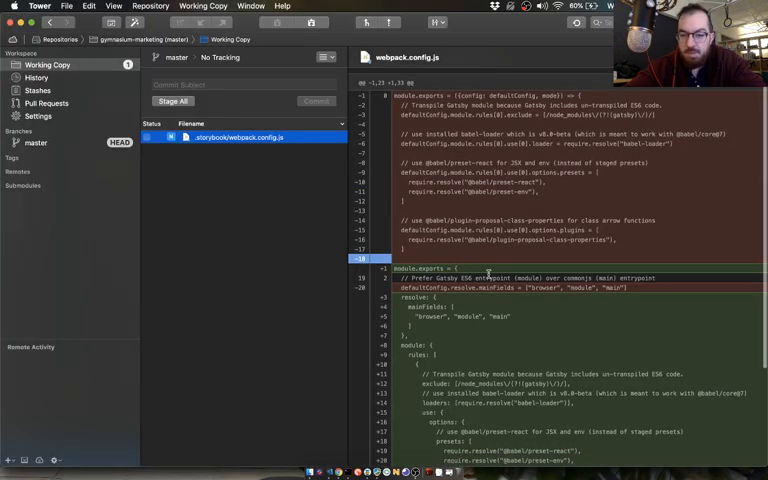
Scroll through the storybook/webpack.config.js diff in Tower's Working Copy
scroll(down, 3)
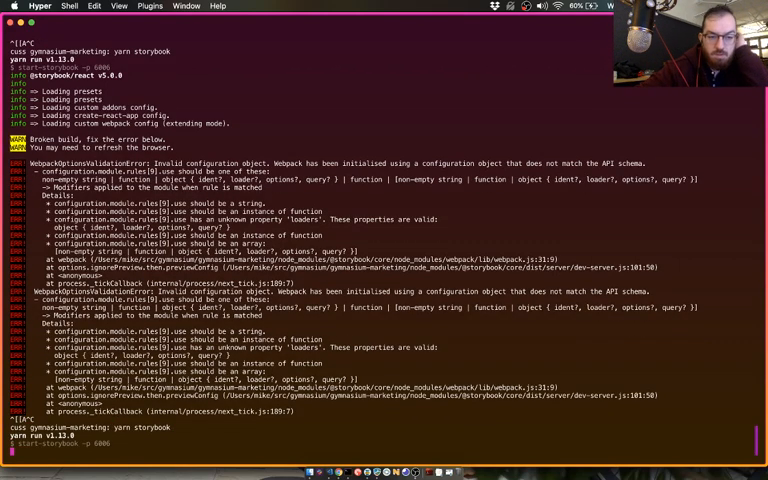
Scroll the terminal past the invalid rule errors while Storybook restarts
scroll(down, 3)
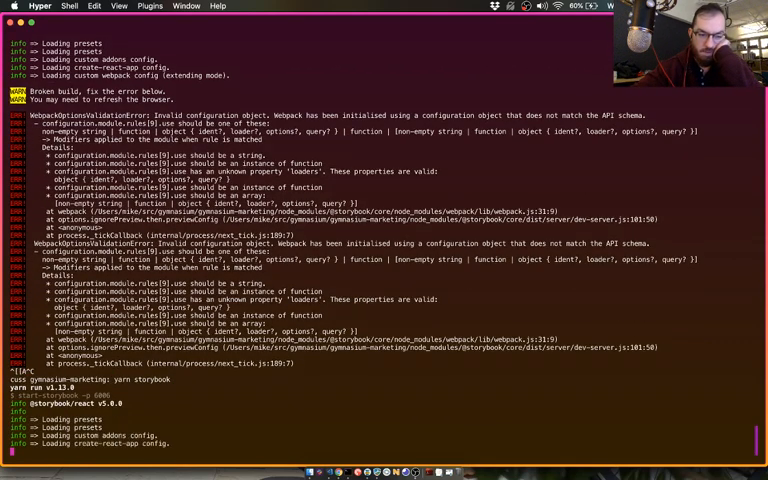
scroll(down, 3)
text(yarn storybook)
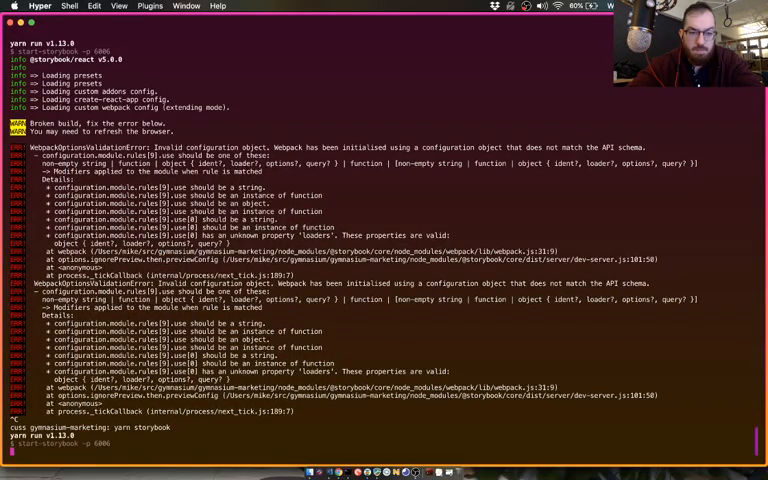
Scroll the restart output as Storybook loads presets and the custom webpack config
scroll(down, 3)
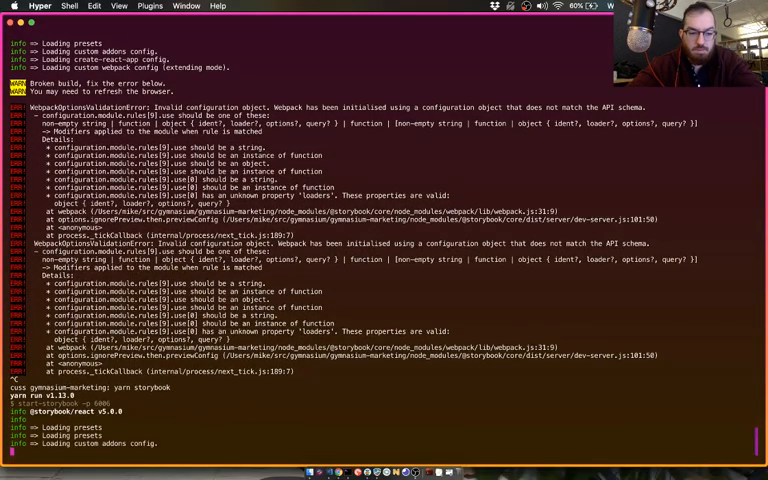
scroll(down, 3)
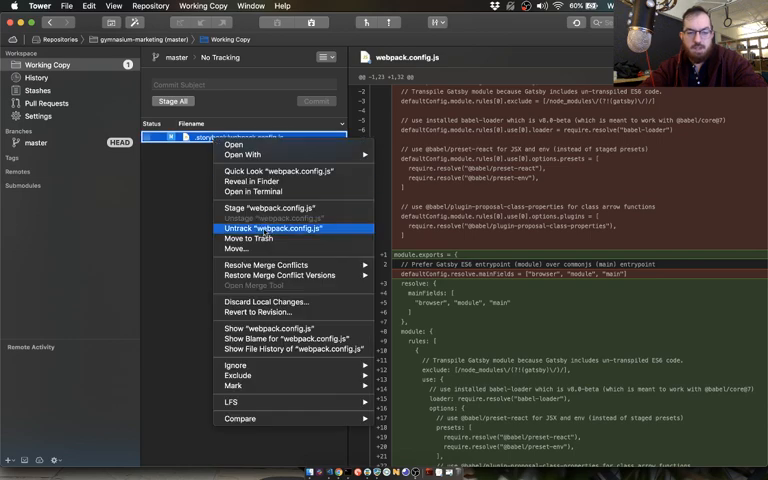
Cancel discarding webpack.config.js and stash it as 'trying to change webpack config'
click(268, 302)
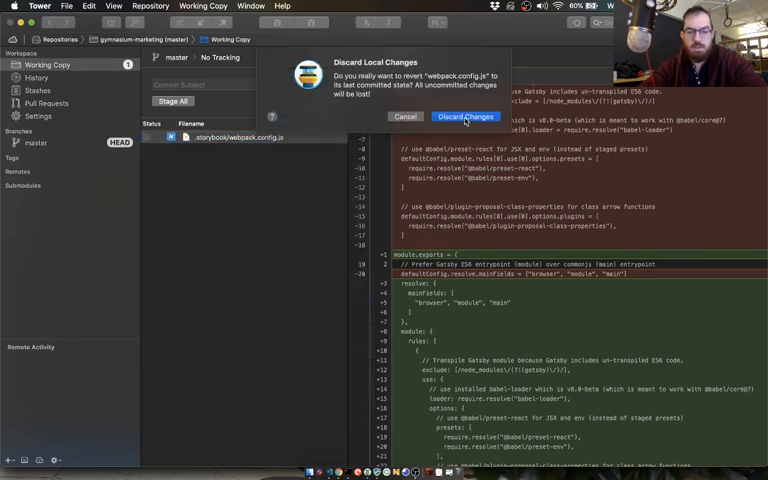
click(464, 116)
text(trying to change webpack config)
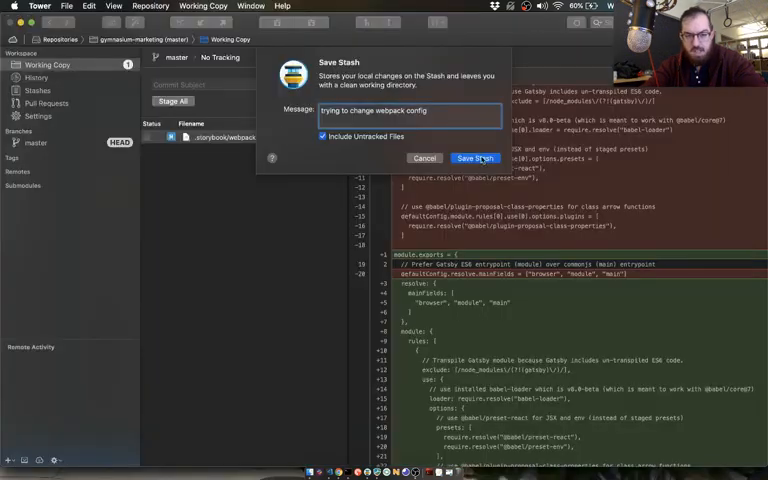
click(476, 158)
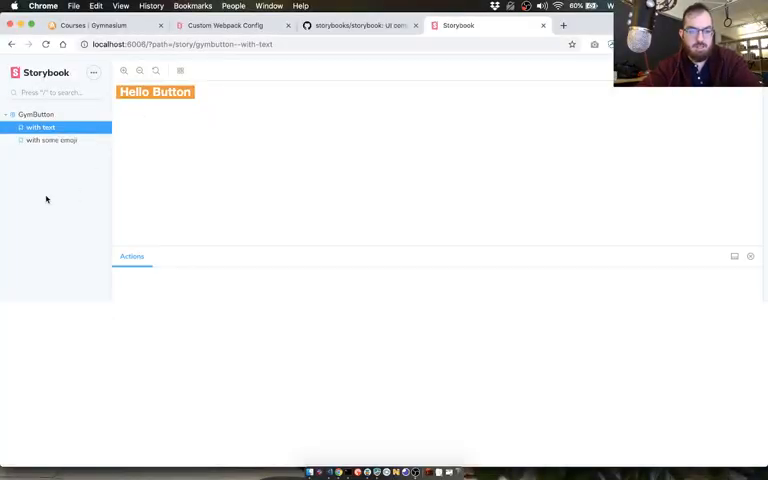
Inspect the rendered Hello Button element's markup in Chrome DevTools
key(F12)
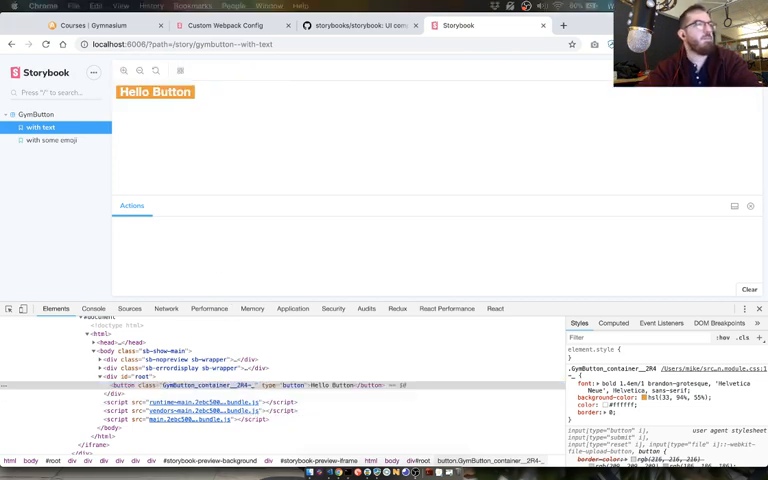
click(222, 24)
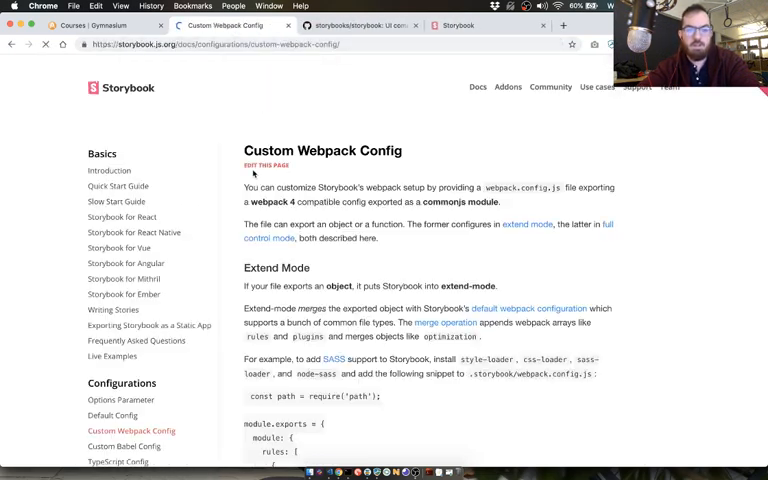
Scroll the Custom Webpack Config docs to the Full Control Mode section
scroll(down, 3)
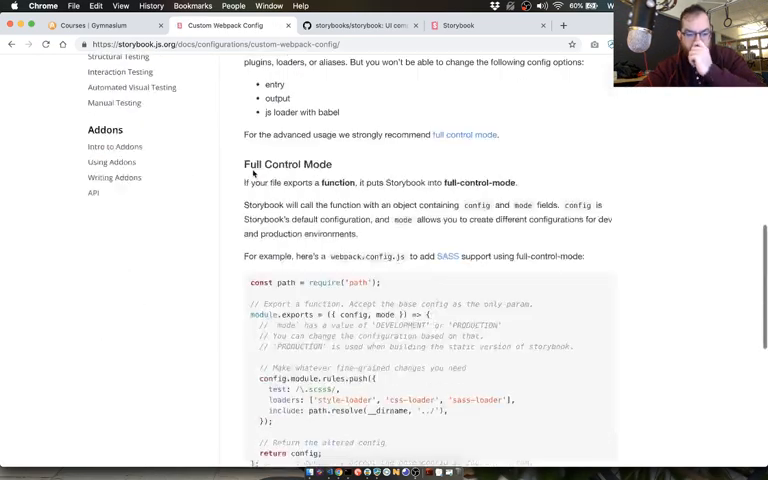
scroll(down, 3)
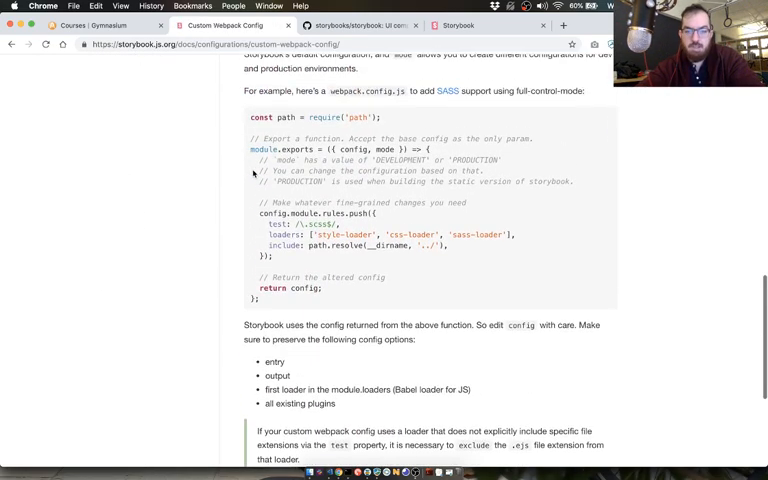
scroll(up, 3)
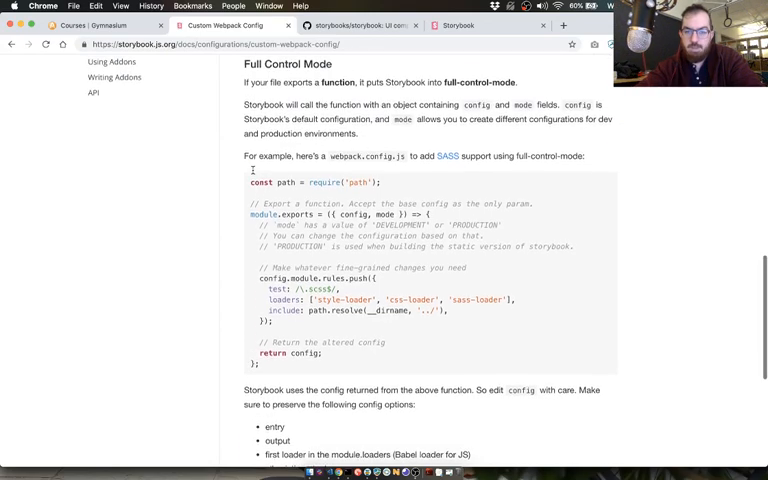
scroll(down, 3)
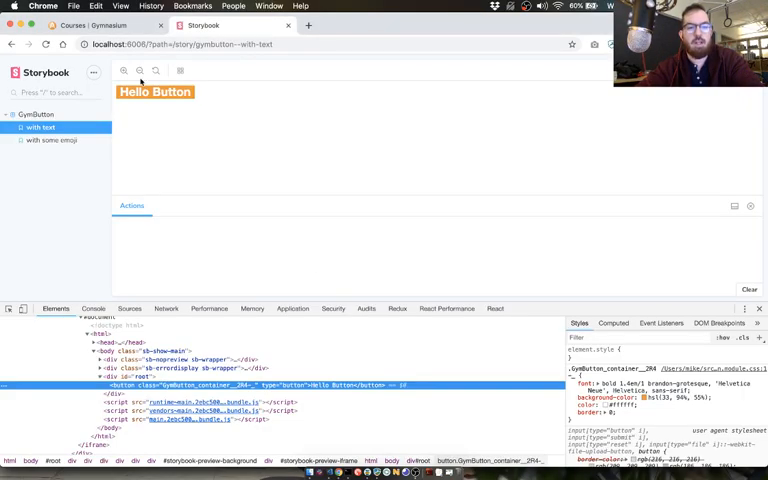
Compare the Gymnasium catalog's orange Learn More buttons with the Storybook button preview
click(52, 140)
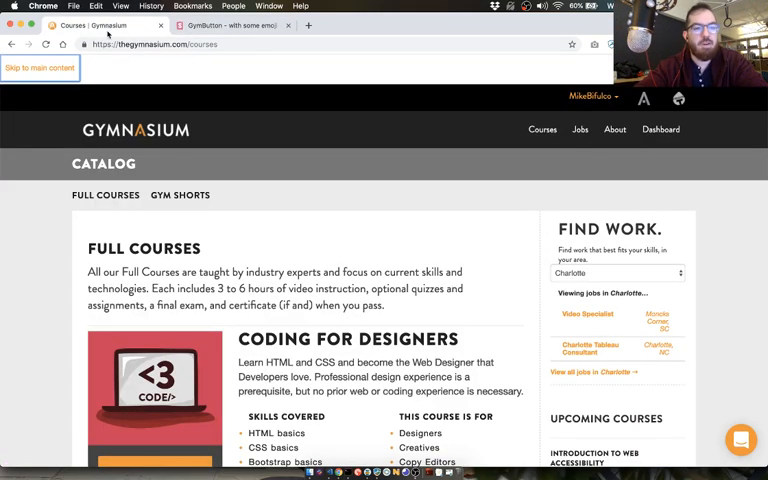
scroll(down, 3)
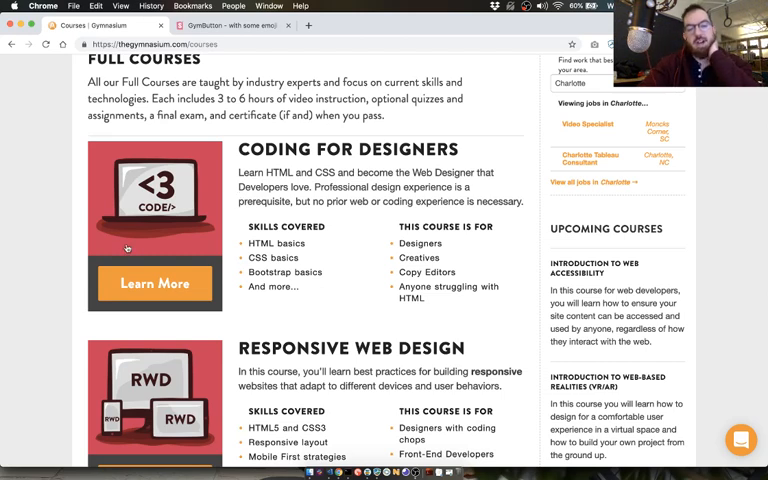
click(228, 24)
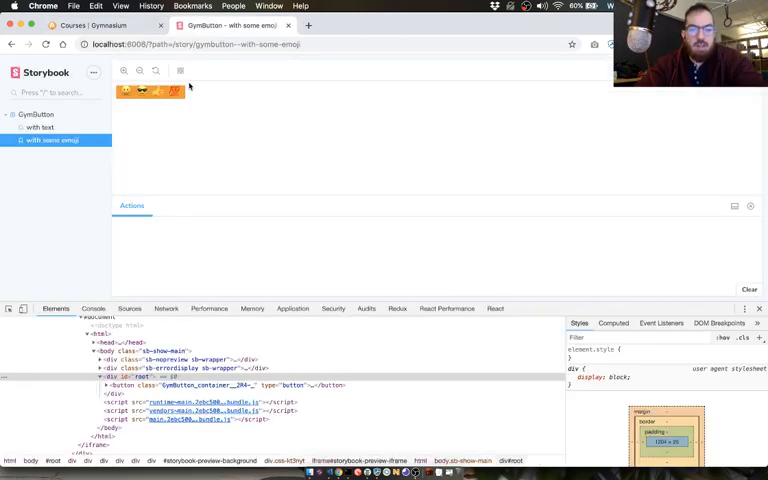
click(42, 128)
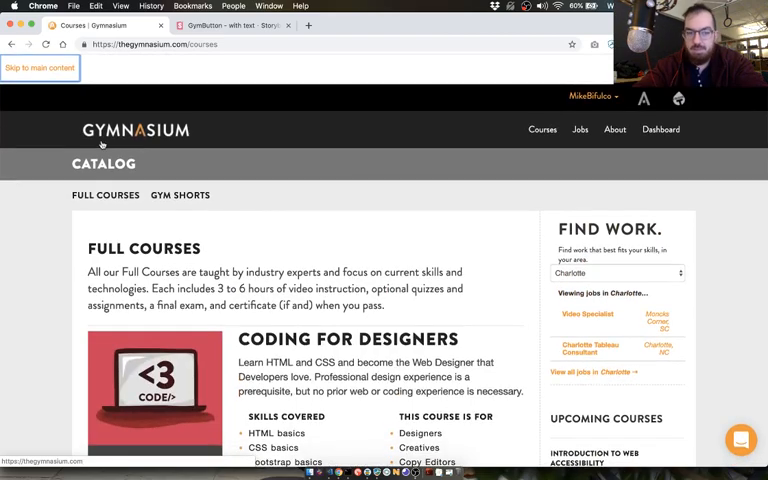
scroll(down, 3)
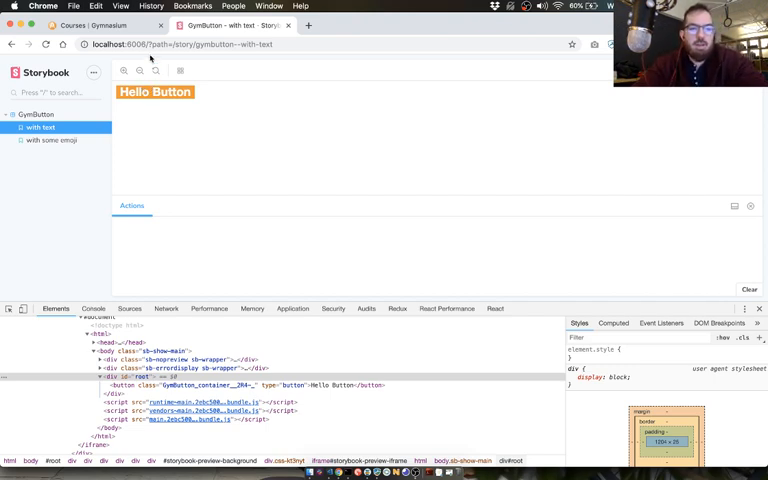
click(110, 24)
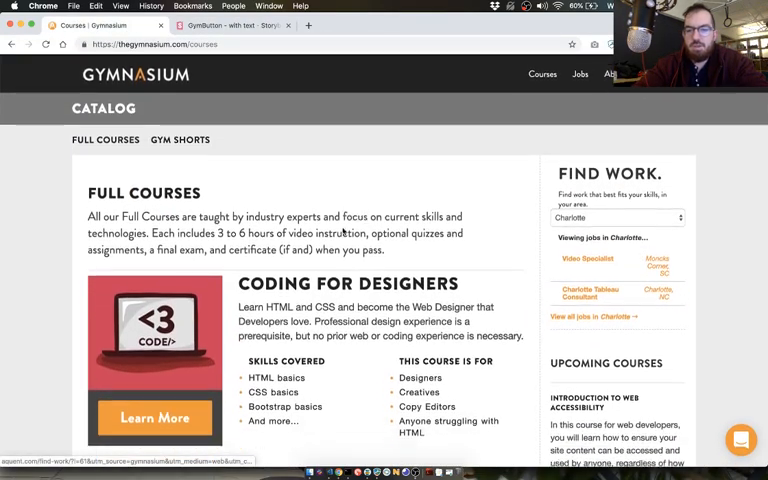
scroll(down, 3)
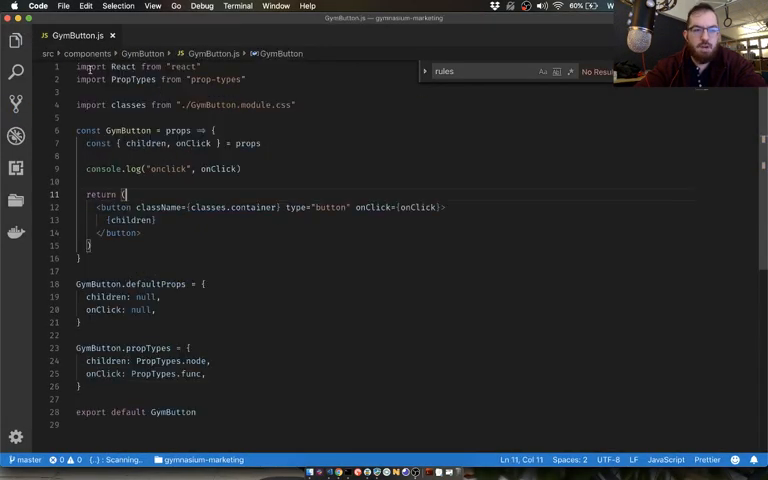
Open index.story.js and delete the 'with some emoji' story
text(story.)
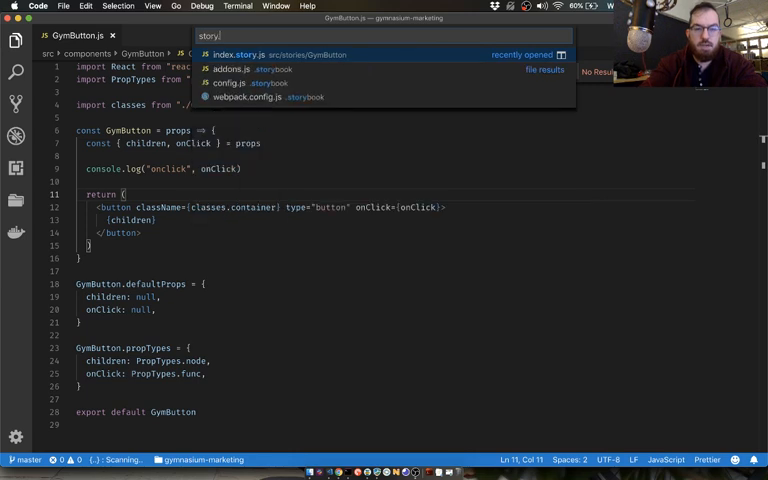
click(228, 54)
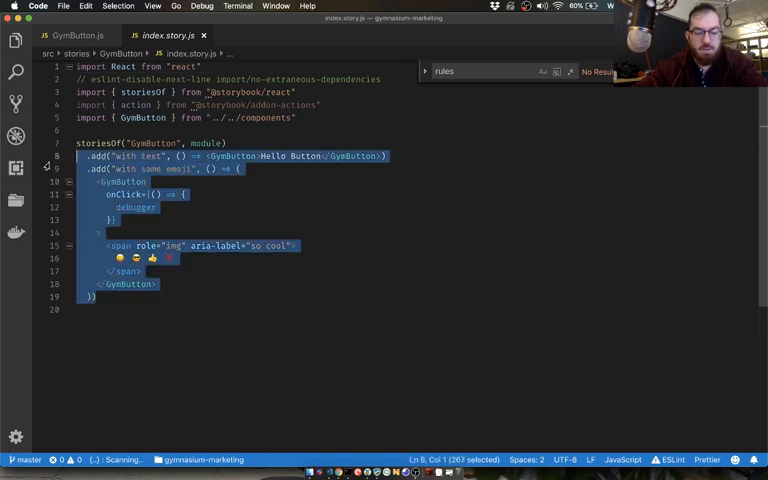
key(Backspace)
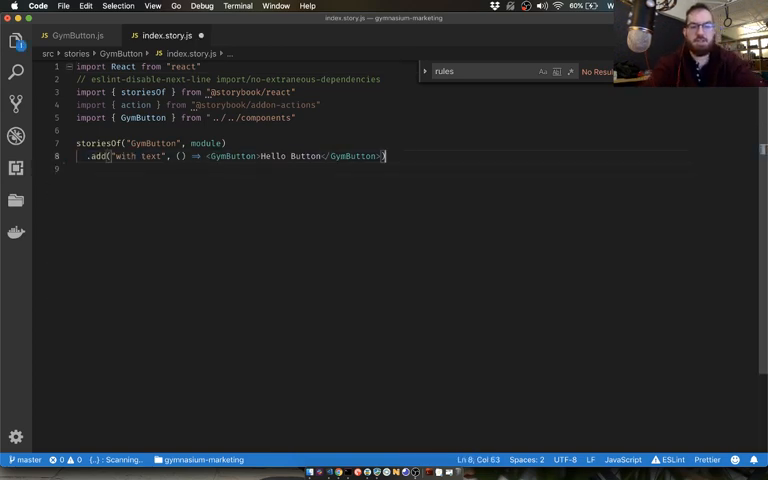
Add a 'full width' story rendering <GymButton fullWidth>Learn more …</GymButton>
text(.add("full width", () => <GymButton fullWidth>Hello But)
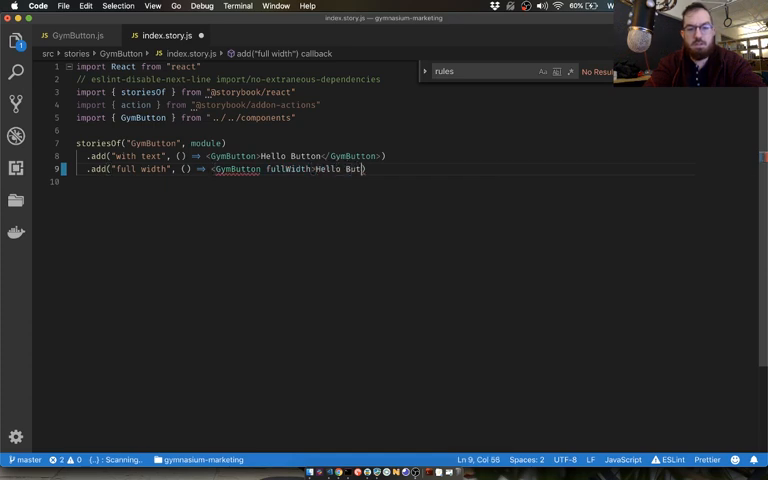
text(Lean)
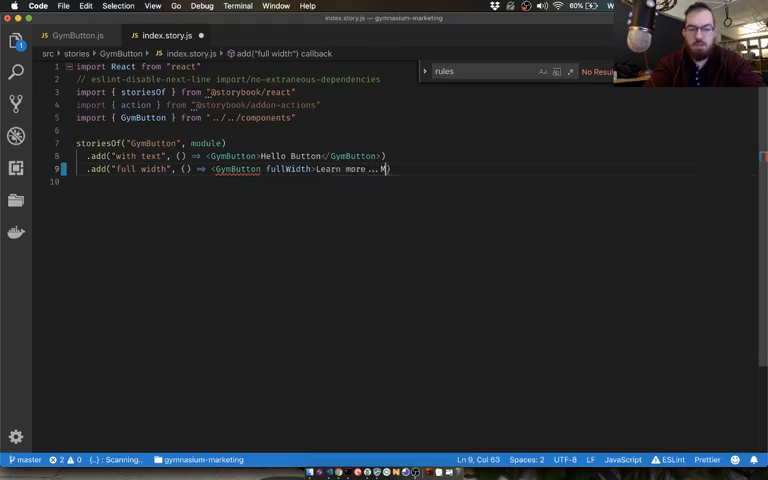
text(</GymNu)
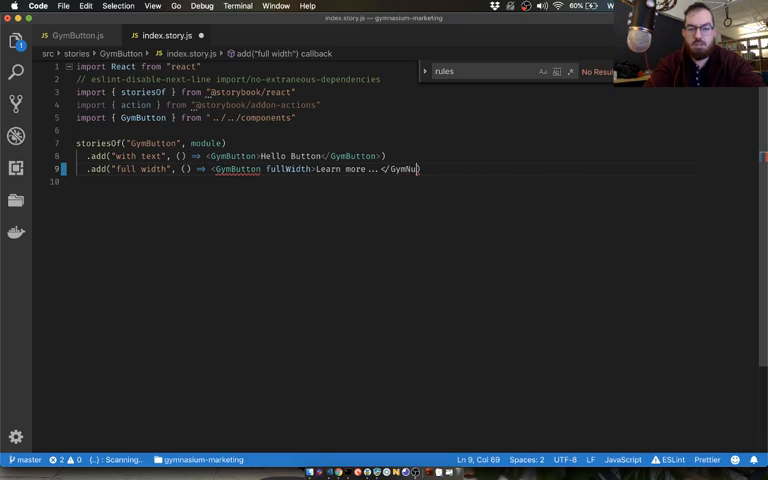
text(>)
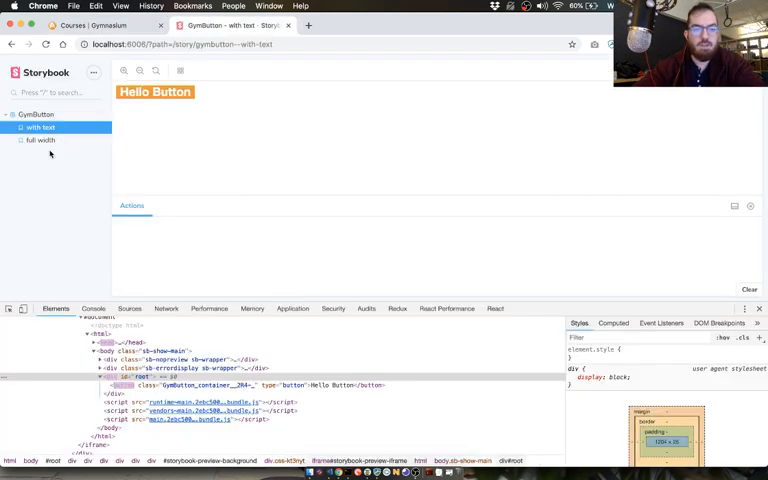
View the new full width GymButton story showing the Learn more … button
click(40, 140)
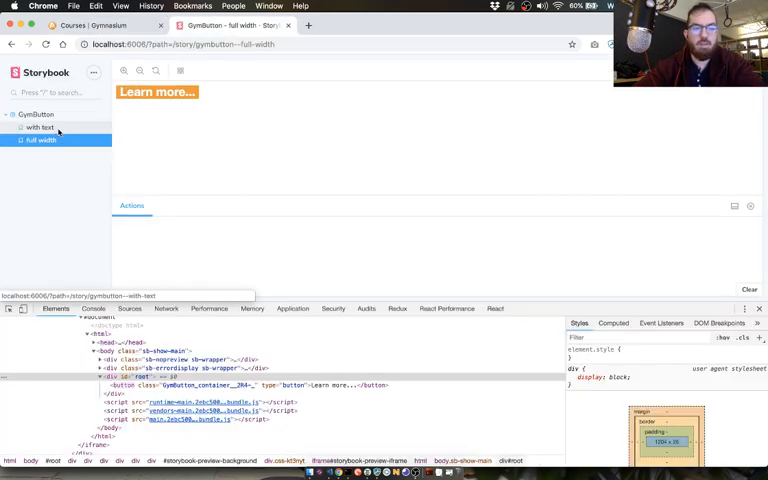
click(42, 128)
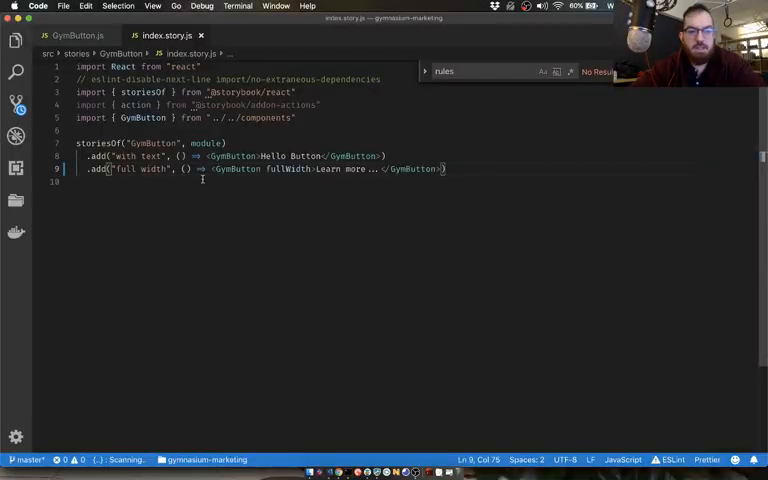
In GymButton.module.css add padding: 1em and border-radius: 0.125em to the container
click(72, 36)
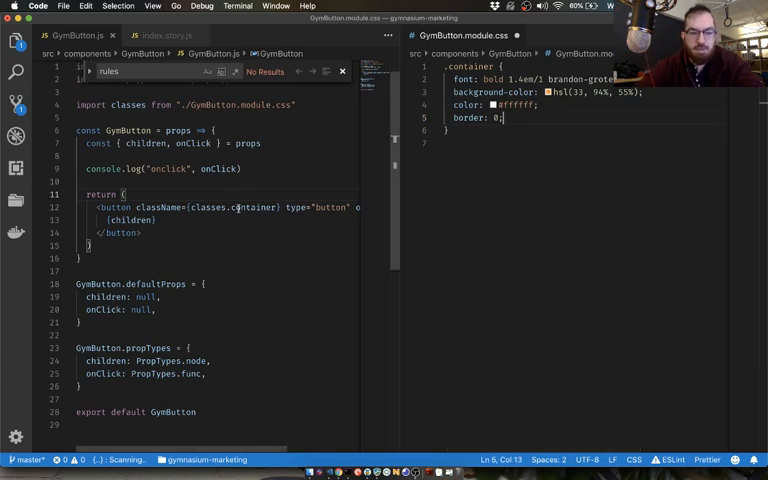
key(enter)
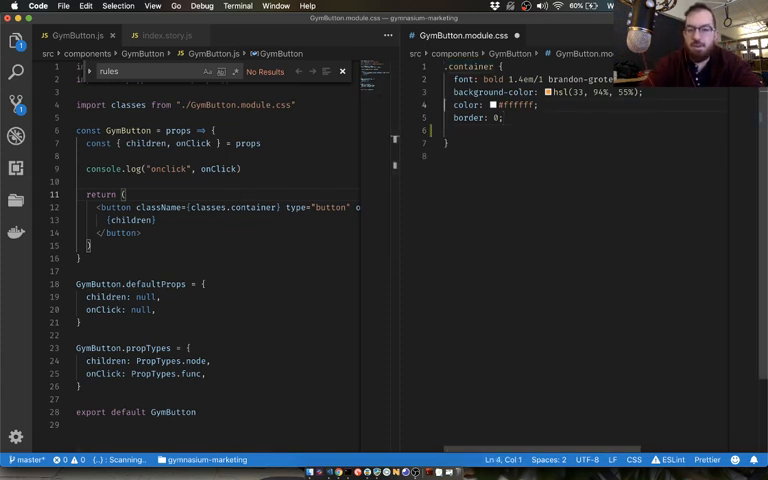
text(padding: 1em;)
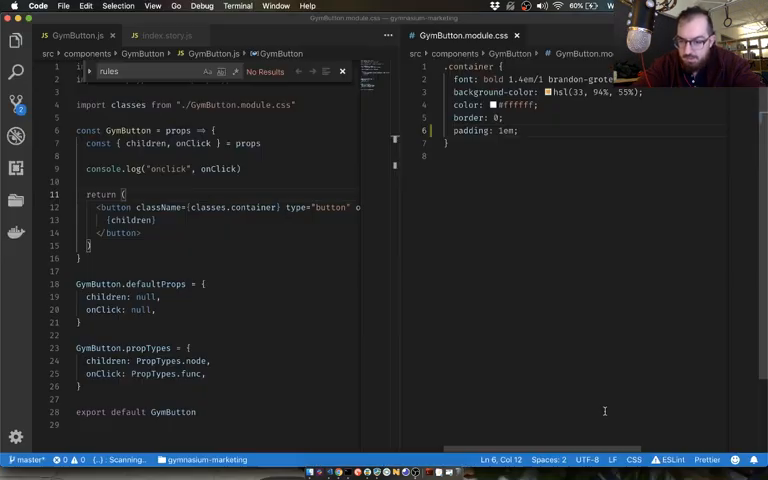
text(border-radius: .)
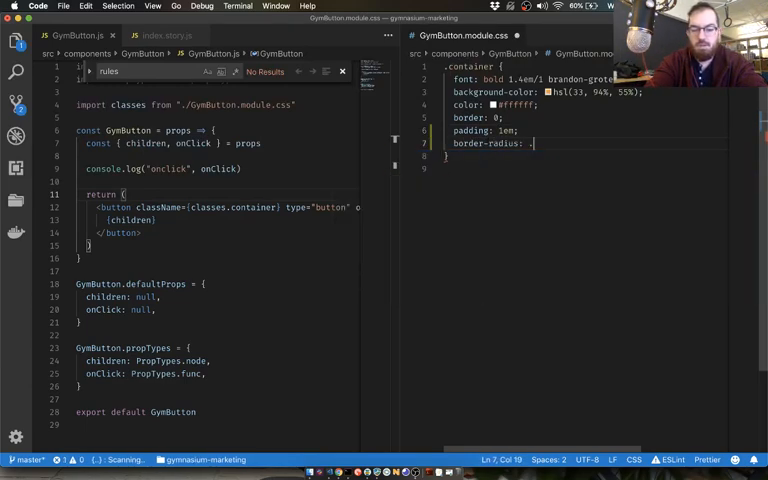
text(0.125em;)
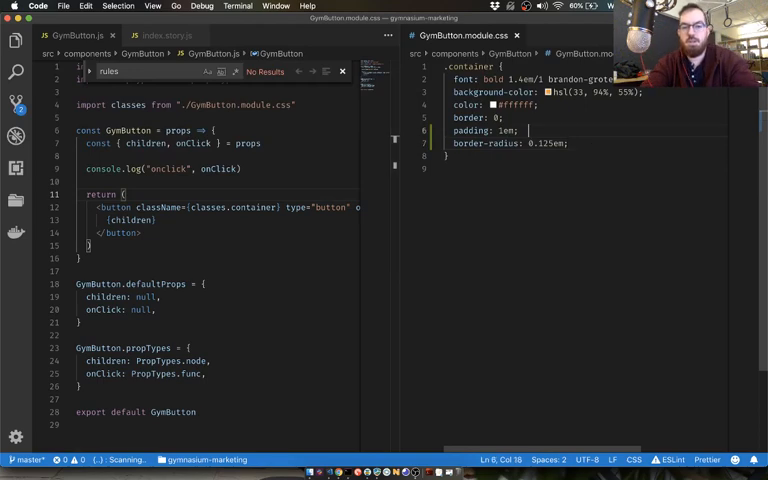
Add box-shadow: none, text-shadow: none, background-image: none and display: inline-block
text(bpx)
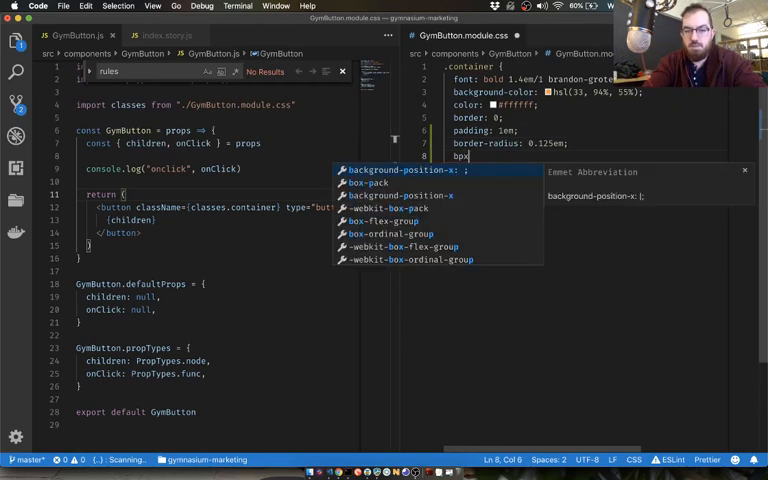
text(box-shadow: none)
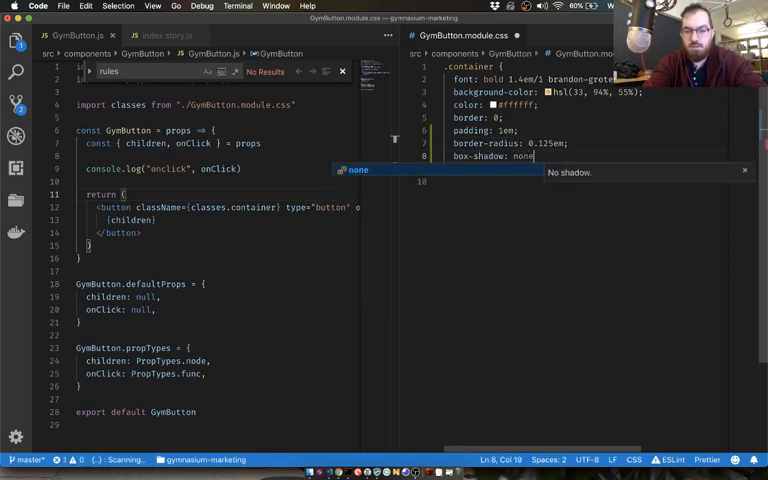
text(text-shadow: o)
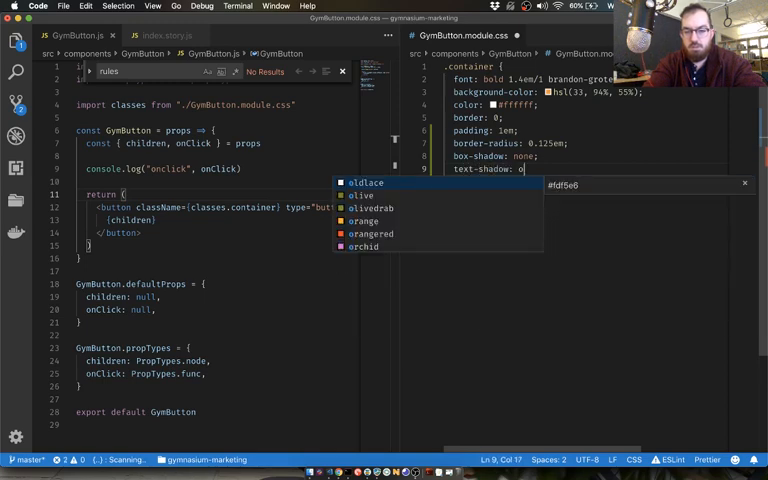
text(back)
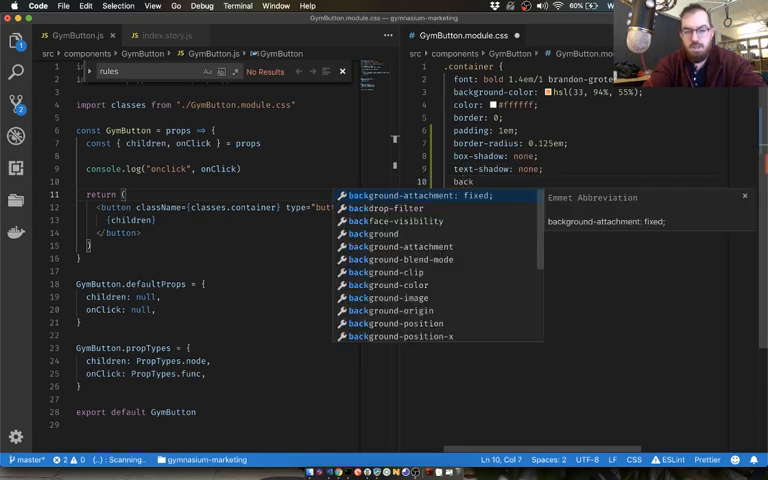
text(background-image: none;)
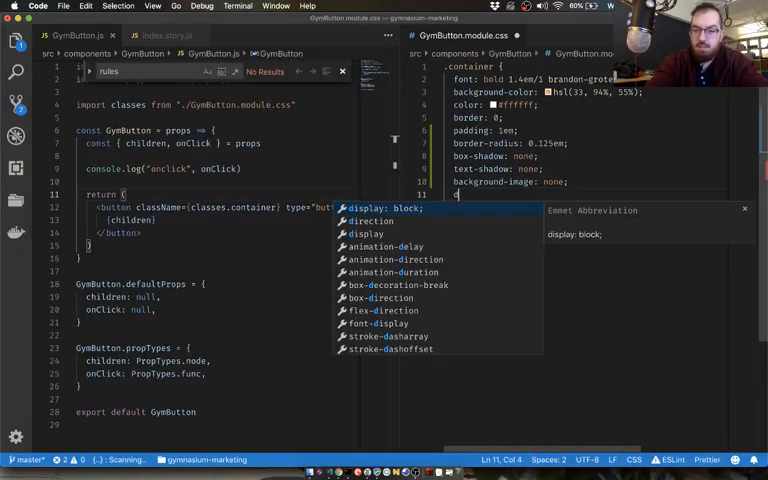
text(inline-bl)
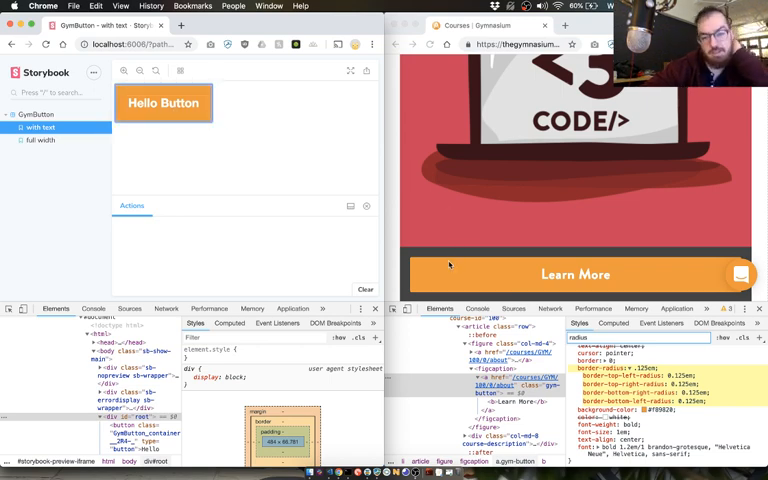
Restore the container class reference and change GymButton's style rule selector to button
click(40, 140)
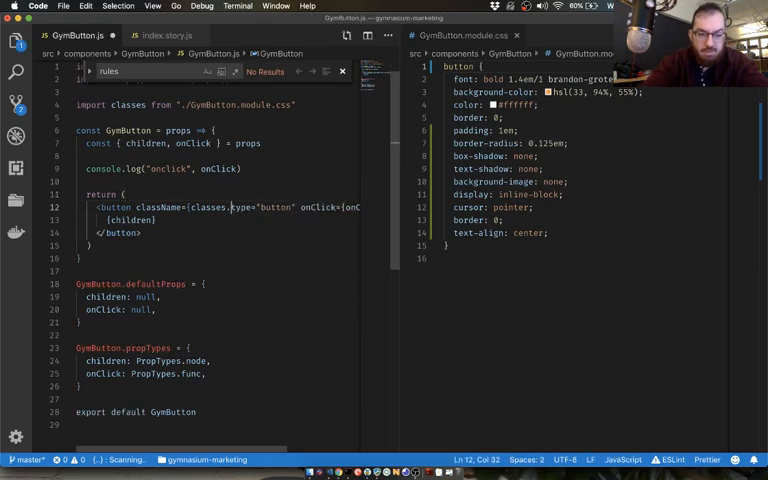
key(BackSpace)
text(container} )
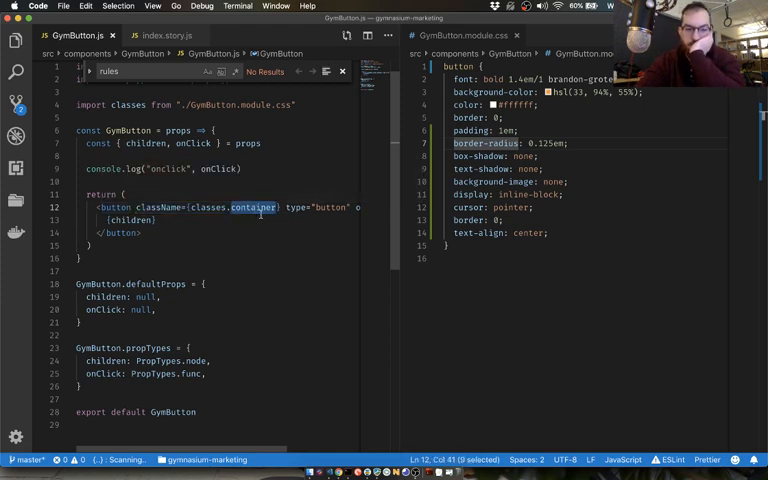
text(button--full-width)
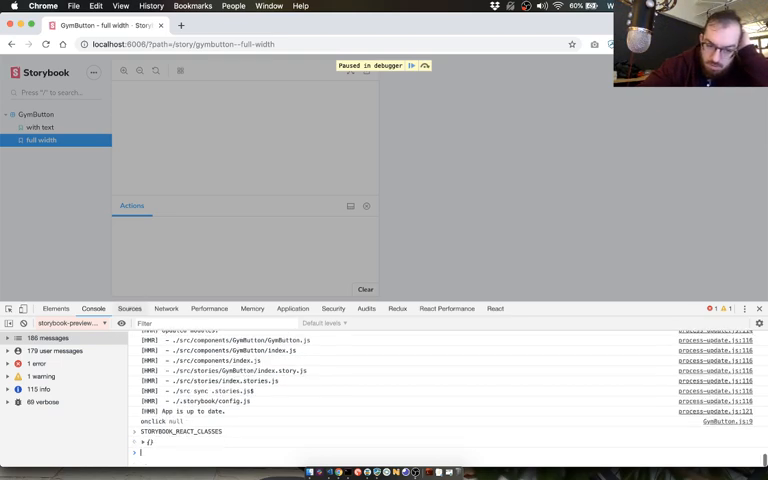
Resume the paused GymButton script in the debugger and compare with Gymnasium's Learn More button
text(classes.button} type="button" onClick={onClick}>)
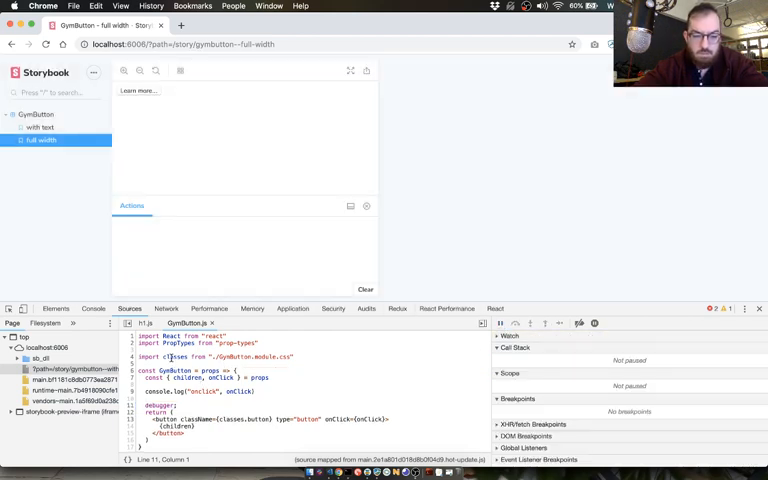
key(cmd+tab)
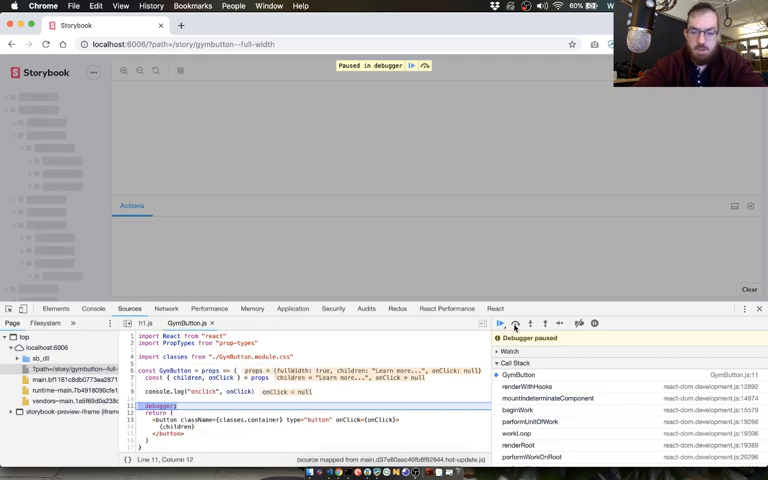
click(500, 324)
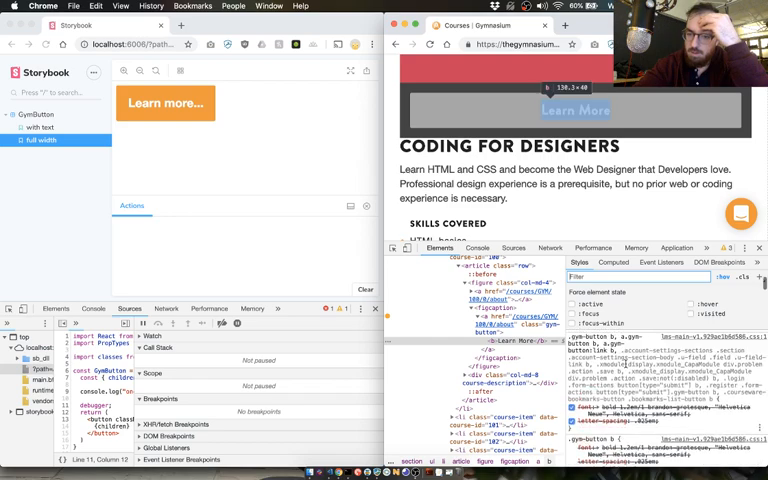
Add a .container:hover rule with background-color #a6a6a6 and trim its extra declarations
click(692, 304)
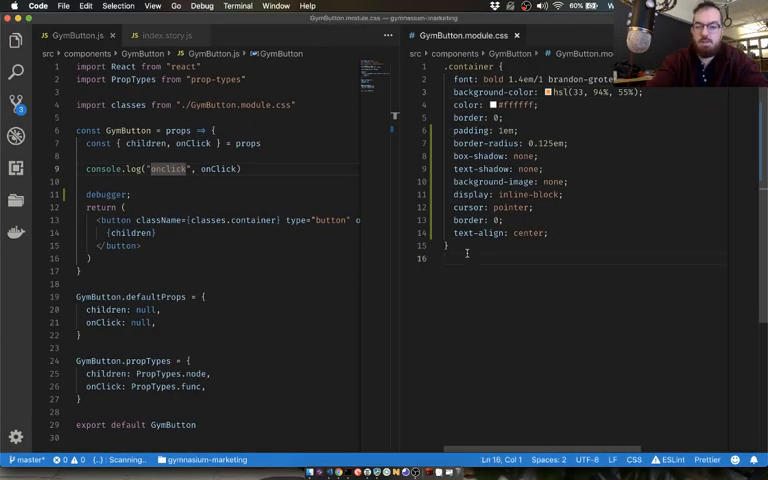
text(.container:hover {)
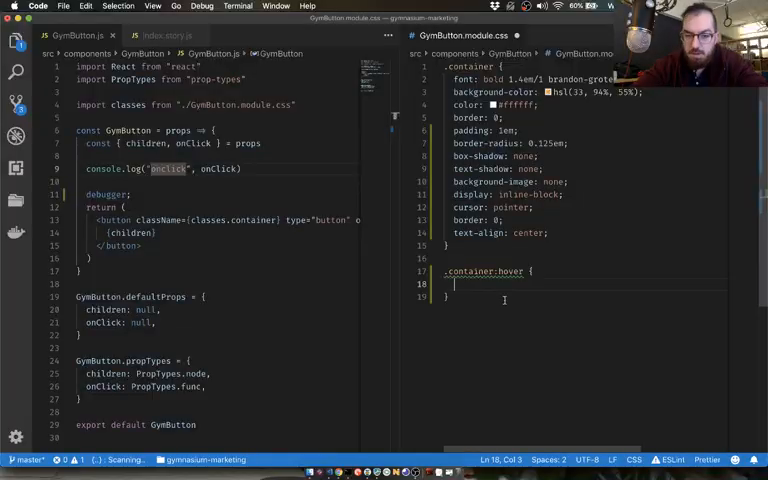
text(background-color: #a6a6a6;)
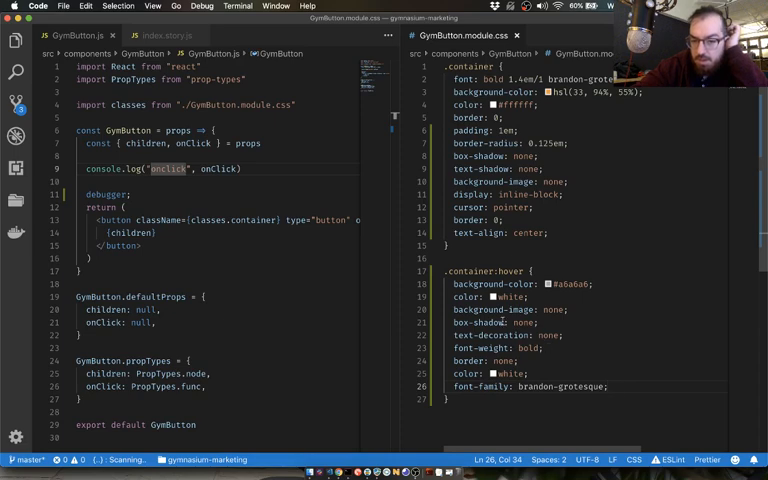
drag(450, 308, 562, 348)
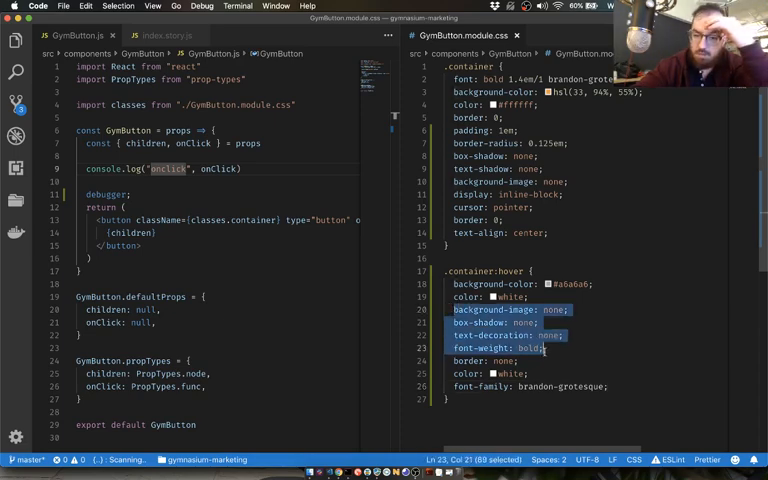
click(518, 360)
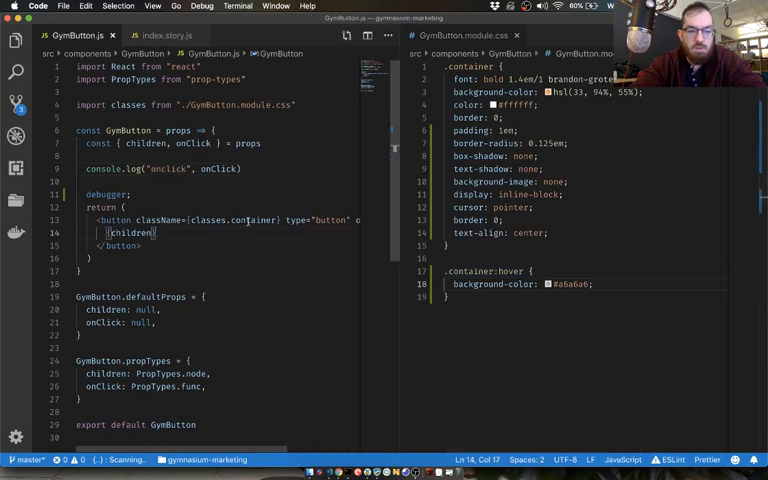
Start typing a browser search about CSS modules
click(448, 244)
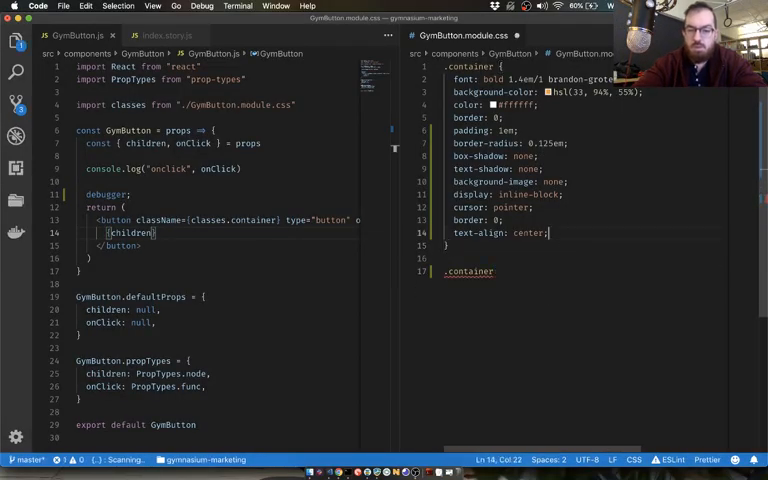
text(uo)
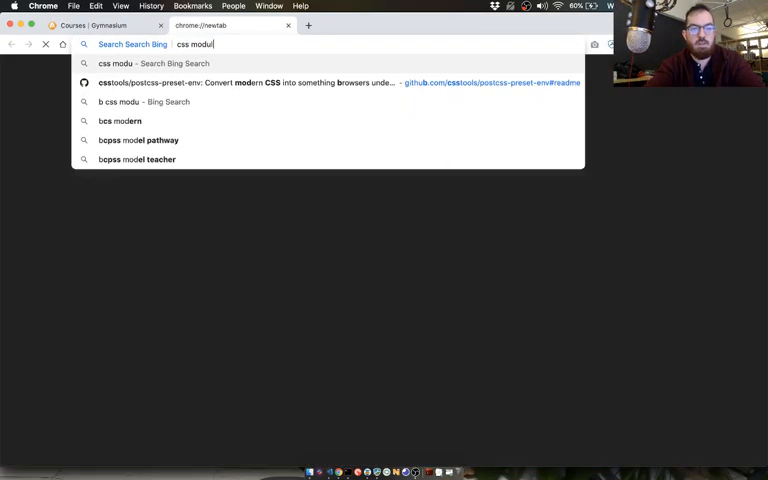
Search 'css modules hover' and read GitHub issue #80 on composing classes on :hover
text(es hover)
key(enter)
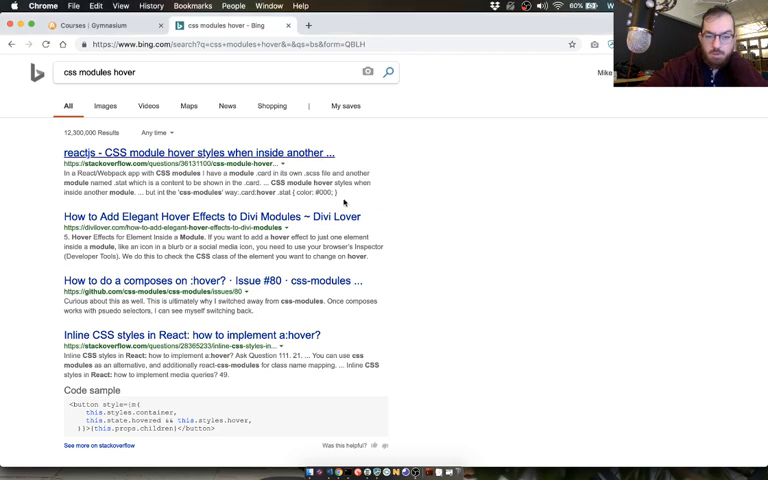
mouse_move(256, 286)
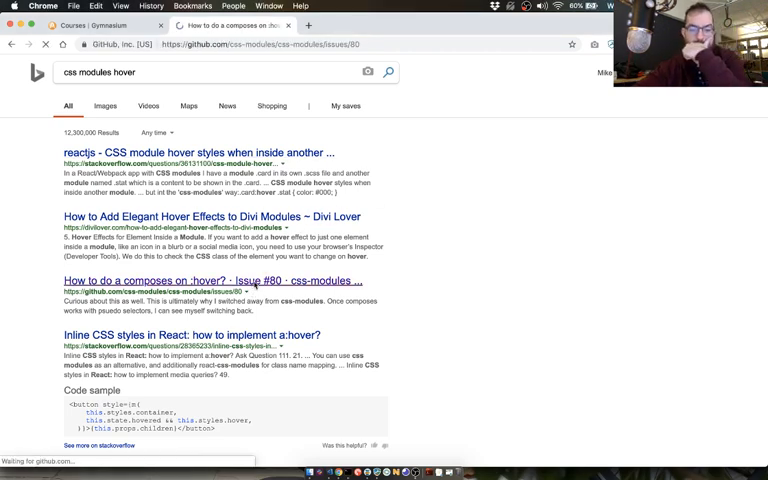
click(226, 280)
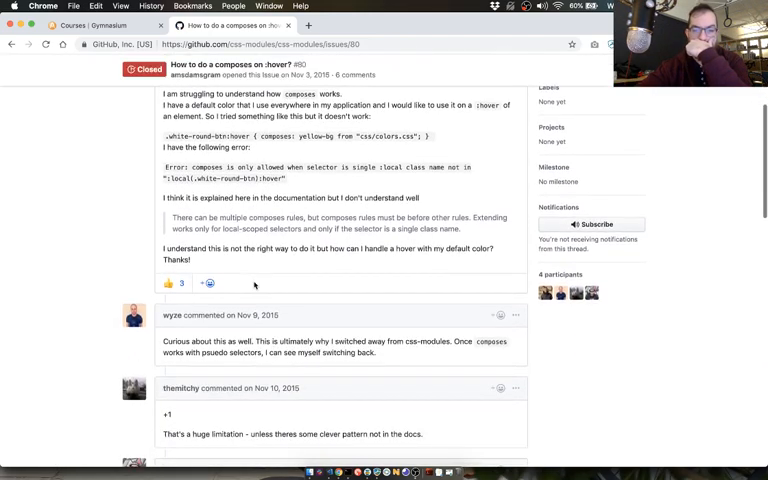
scroll(down, 3)
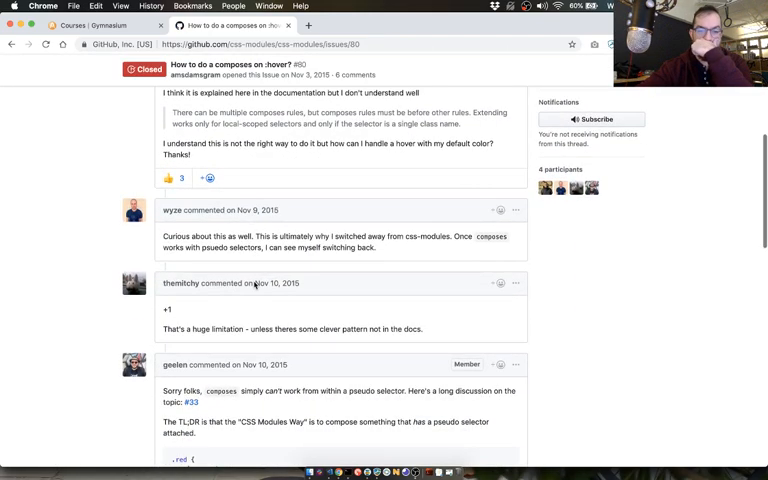
scroll(down, 3)
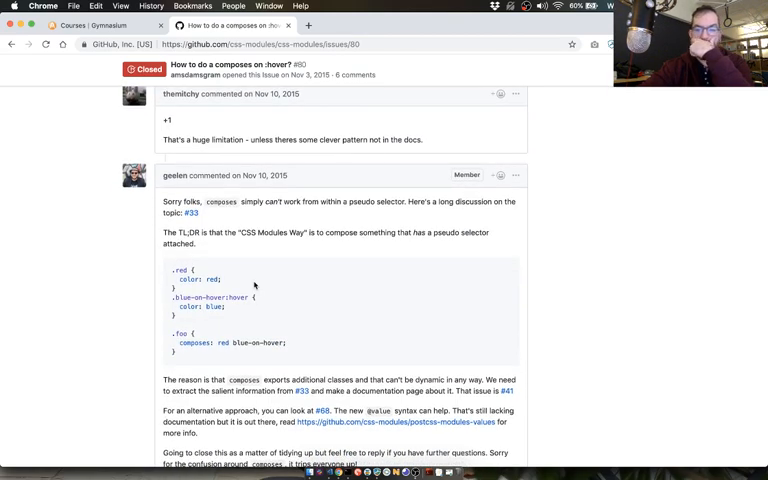
scroll(down, 3)
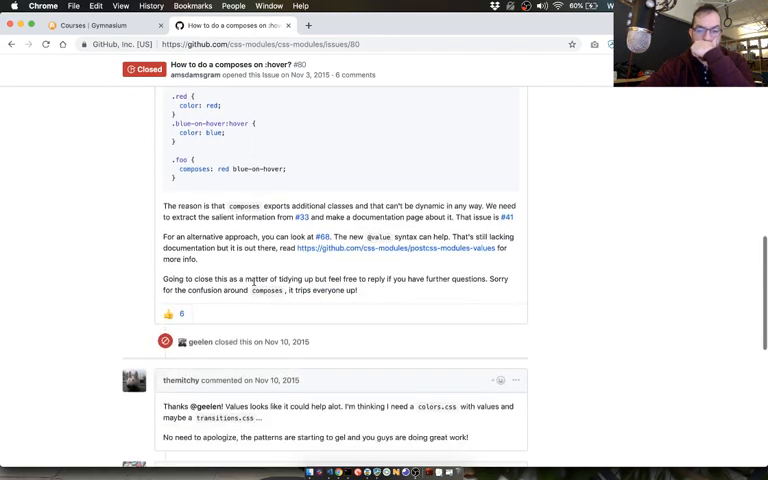
scroll(down, 3)
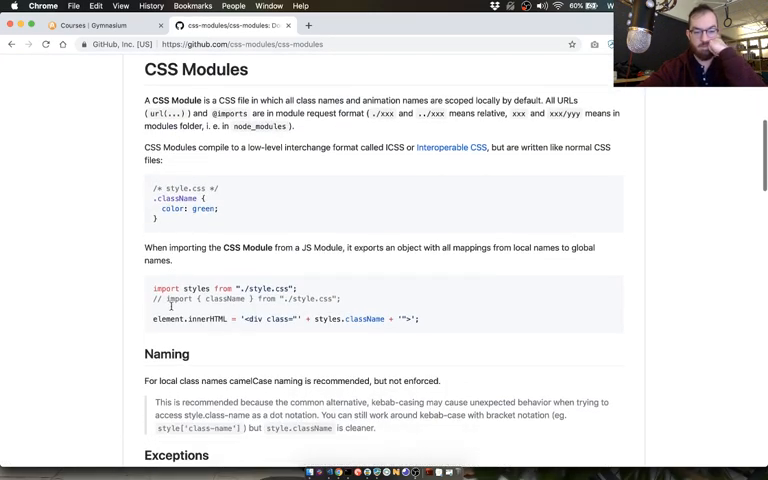
Read down through the css-modules README to the Interoperable CSS link
scroll(down, 3)
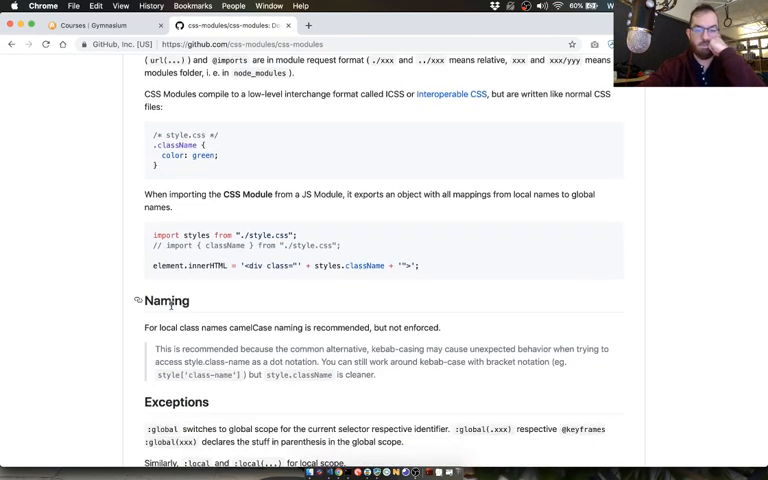
mouse_move(116, 236)
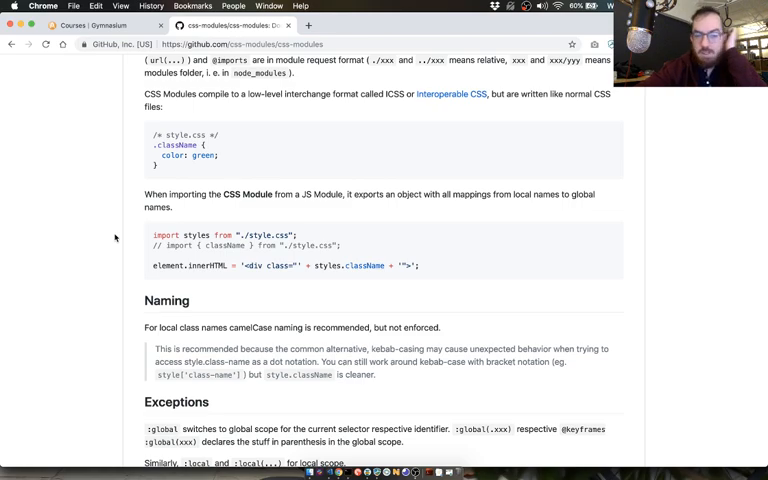
scroll(down, 3)
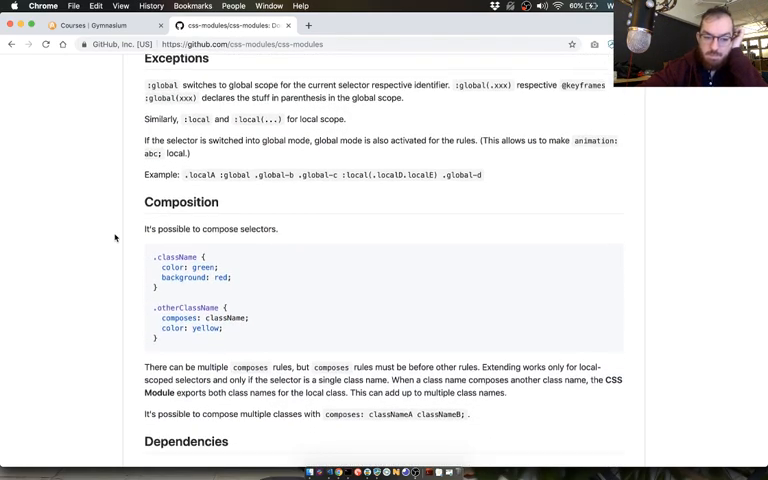
scroll(down, 3)
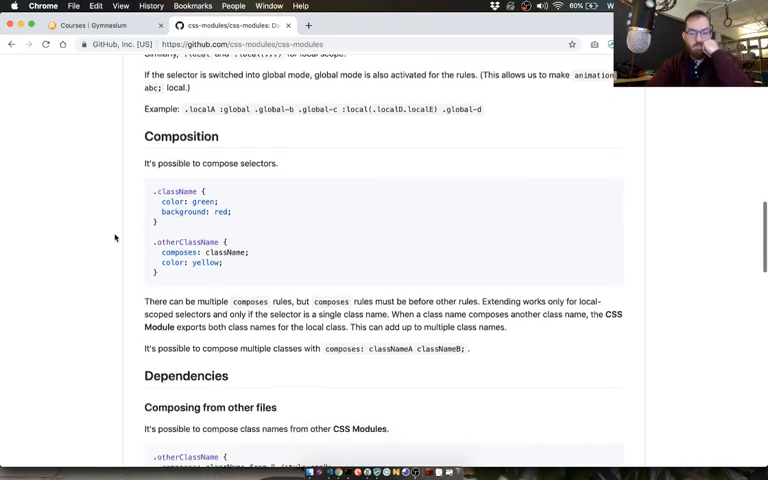
scroll(down, 3)
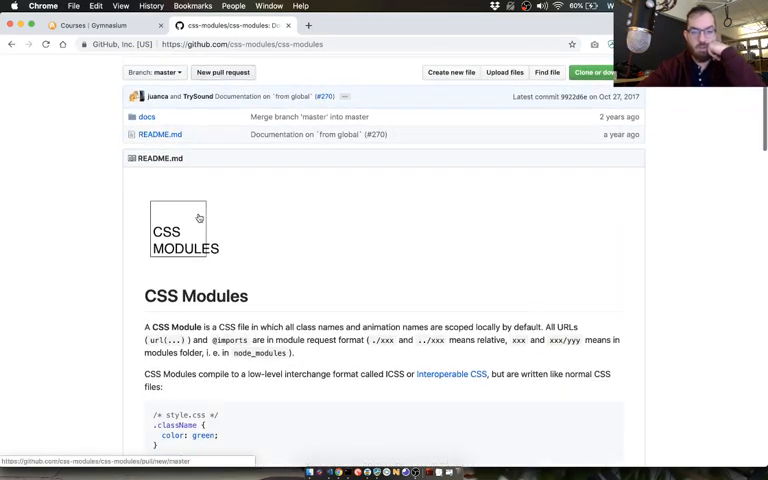
scroll(down, 3)
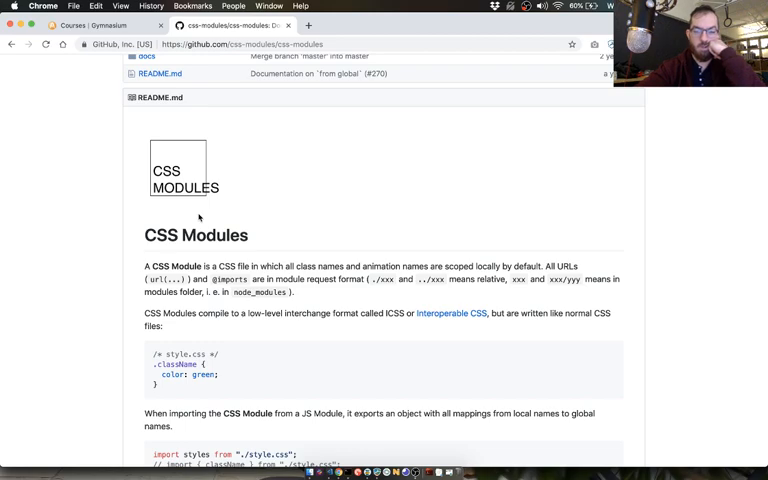
scroll(down, 3)
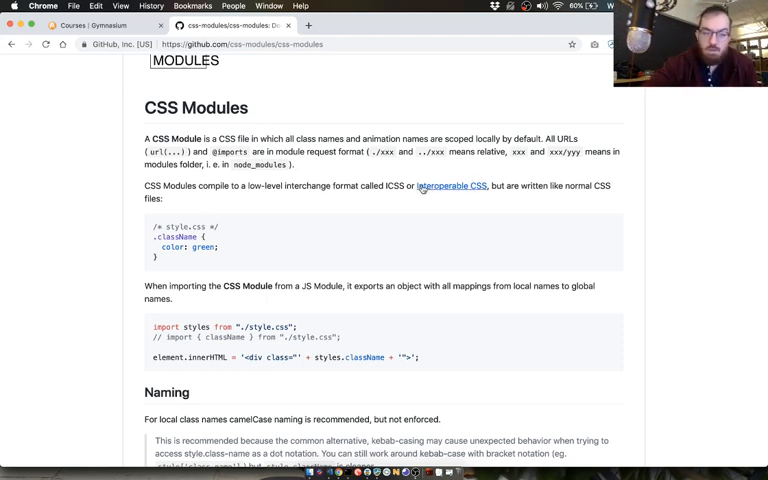
scroll(down, 3)
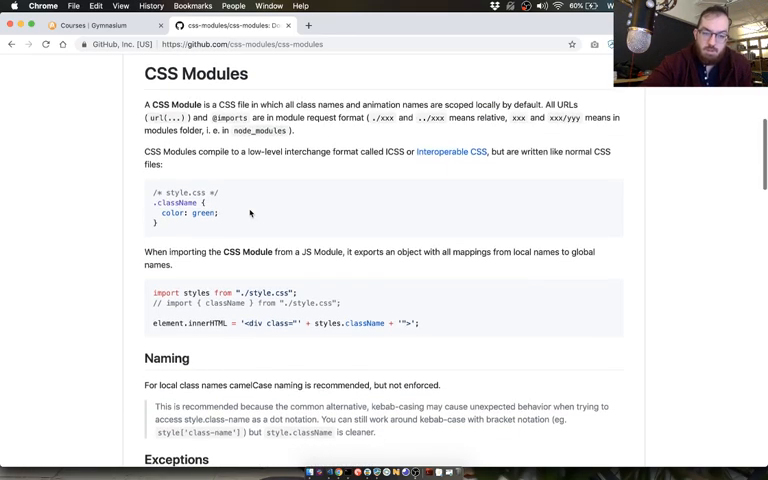
scroll(down, 3)
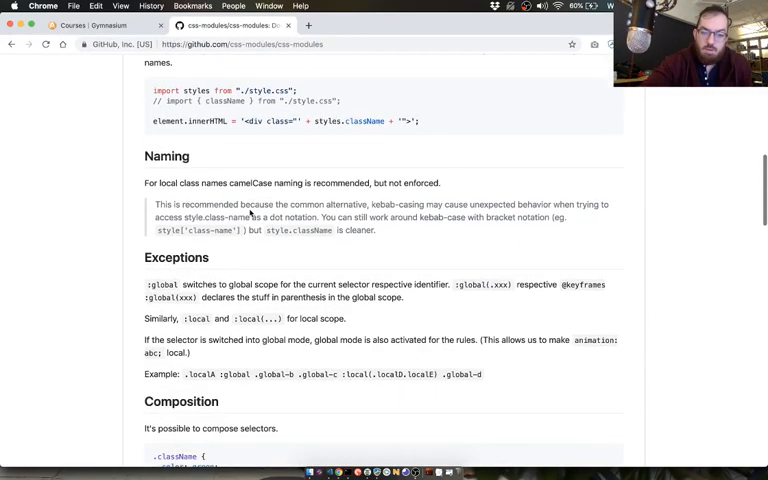
scroll(down, 3)
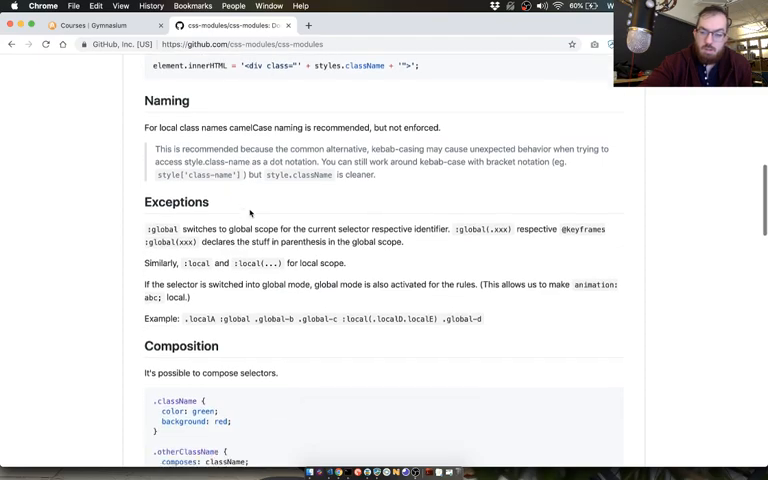
scroll(down, 3)
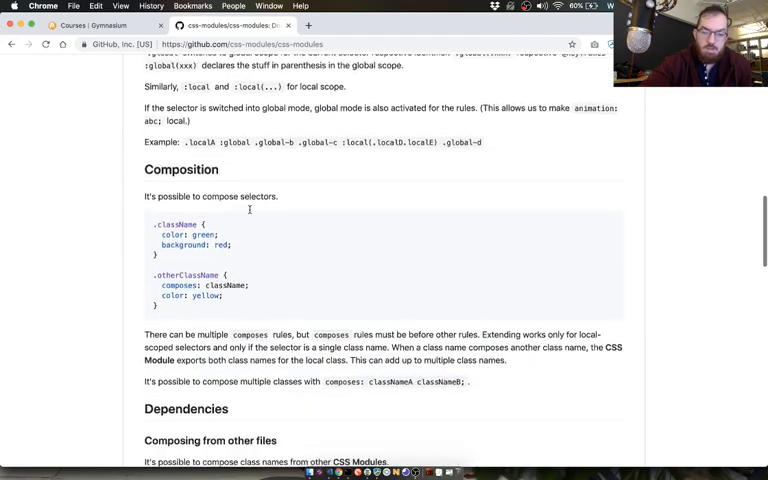
scroll(down, 3)
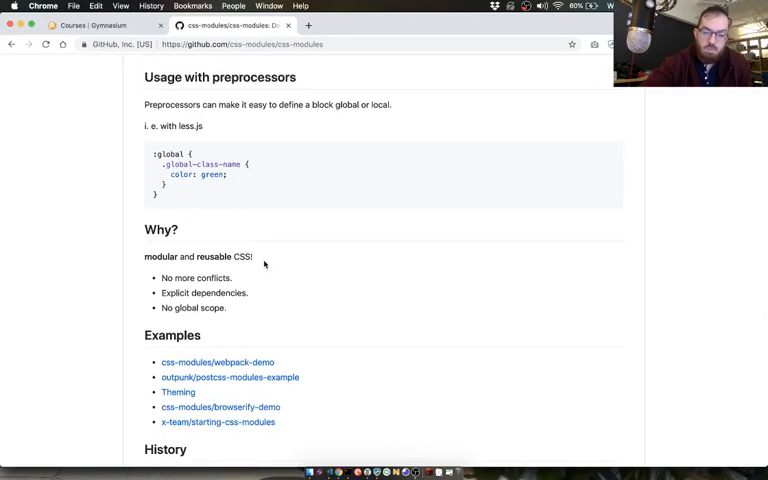
scroll(down, 3)
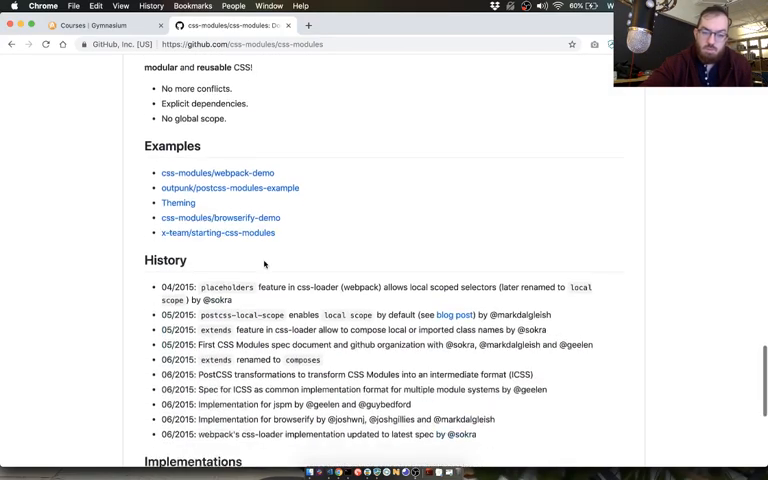
scroll(down, 3)
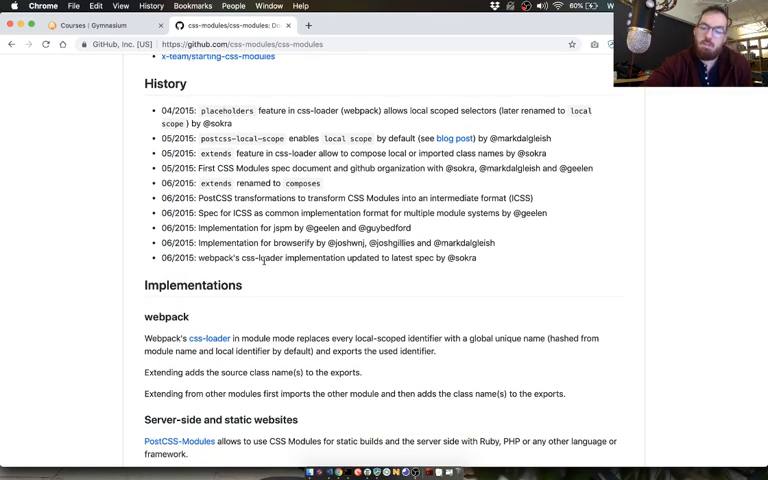
scroll(down, 3)
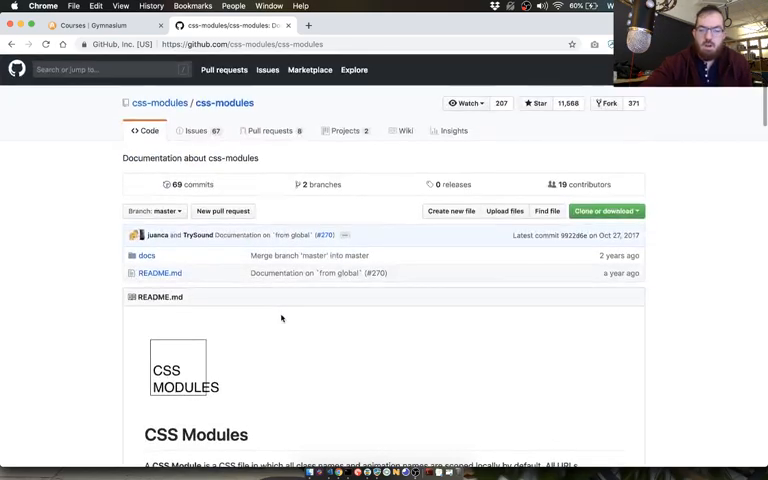
scroll(down, 3)
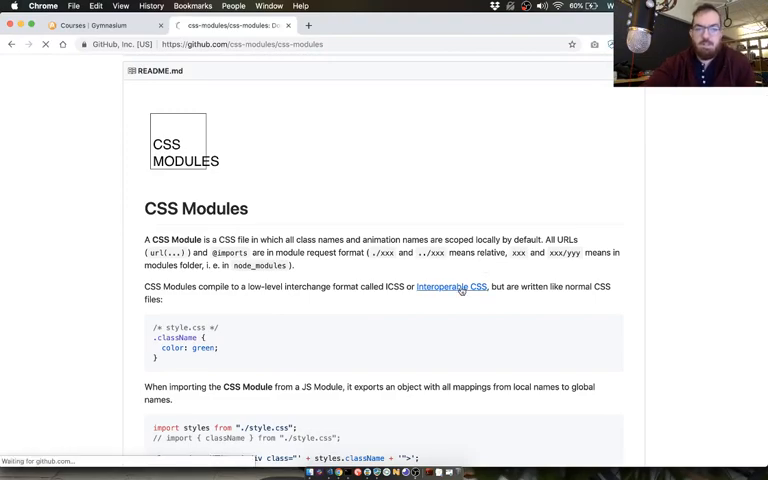
Open the Interoperable CSS specification and read its export and :import sections
click(452, 288)
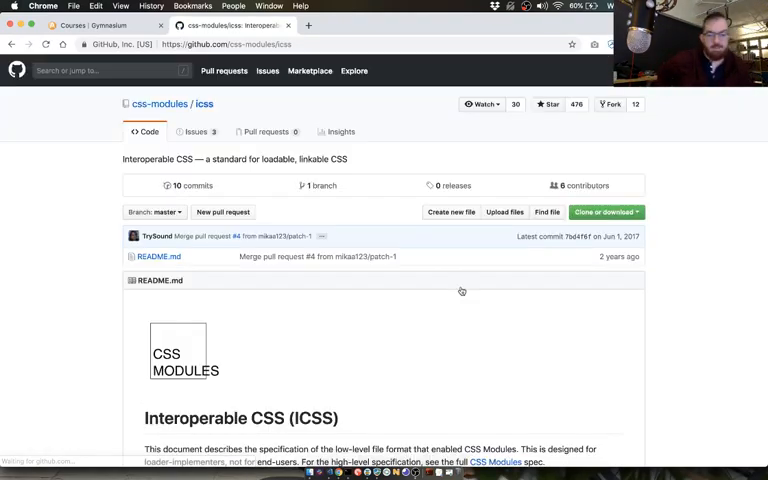
scroll(down, 3)
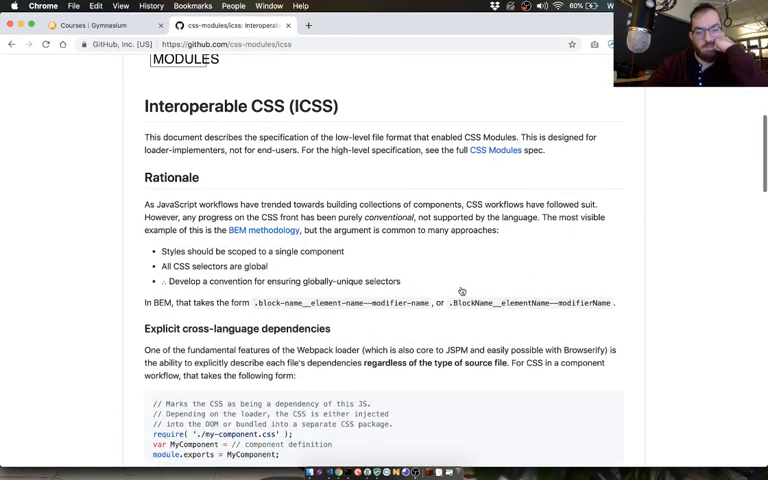
scroll(down, 3)
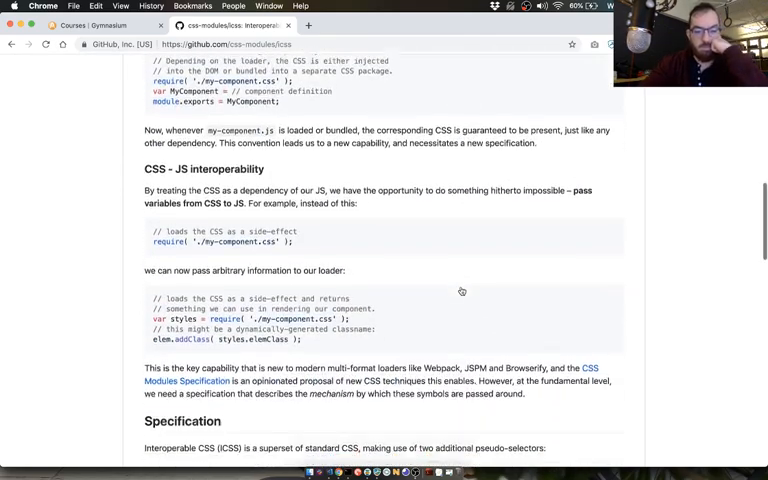
scroll(down, 3)
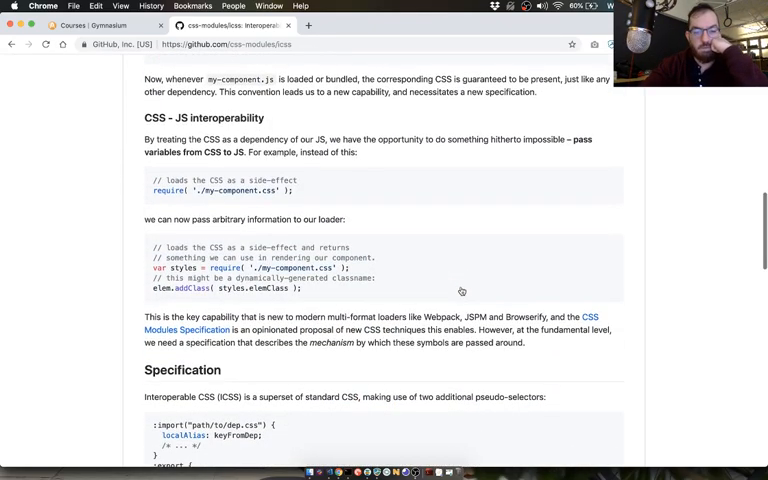
scroll(down, 3)
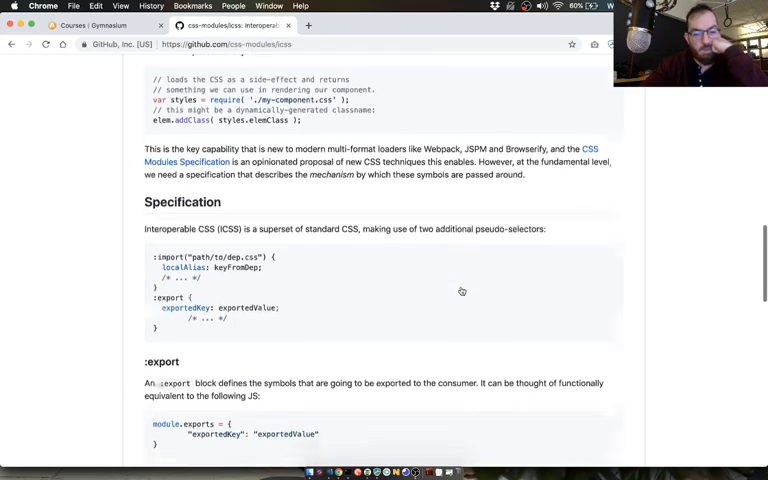
scroll(down, 3)
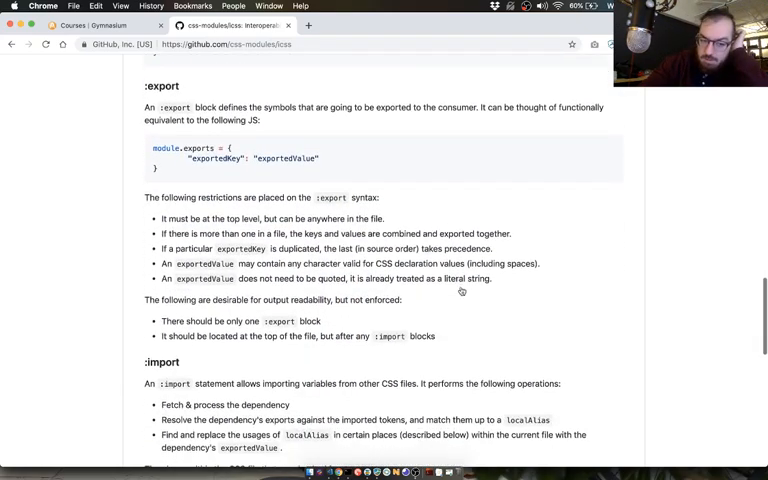
scroll(down, 3)
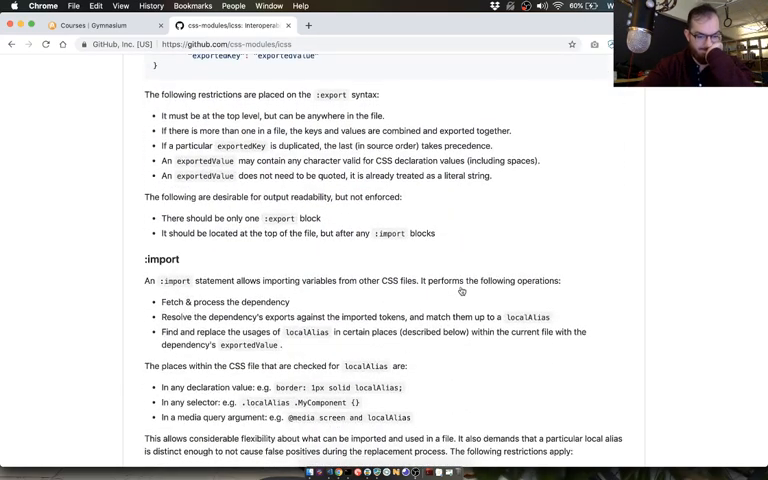
scroll(down, 3)
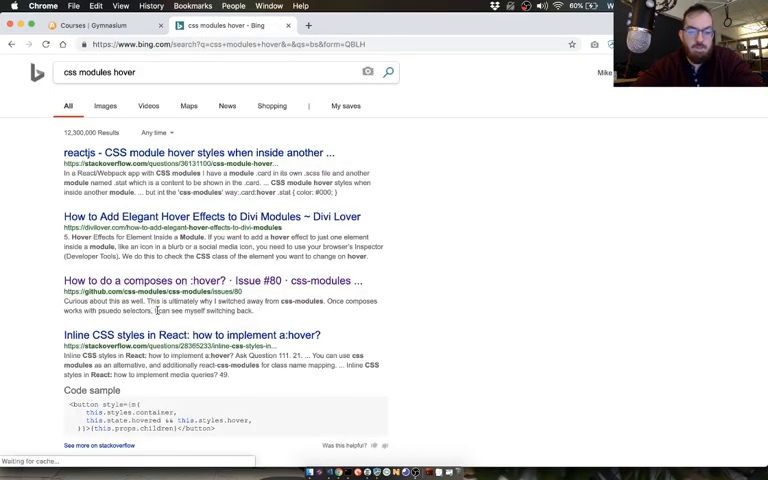
Look over the Bing results for 'css modules hover'
scroll(down, 3)
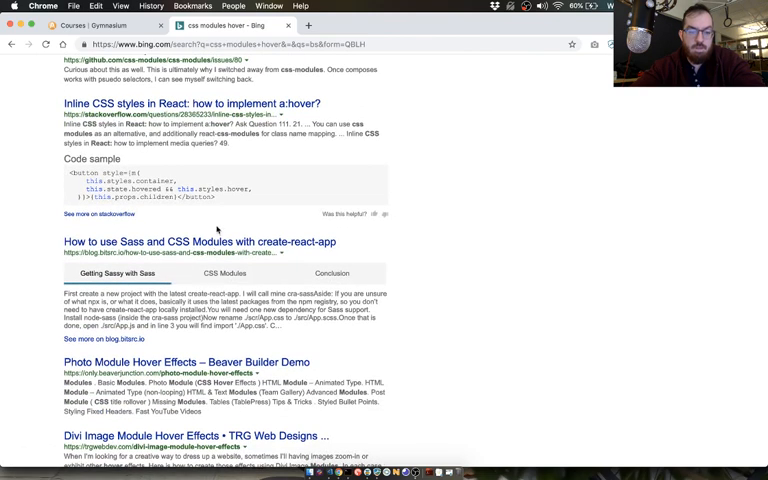
scroll(up, 3)
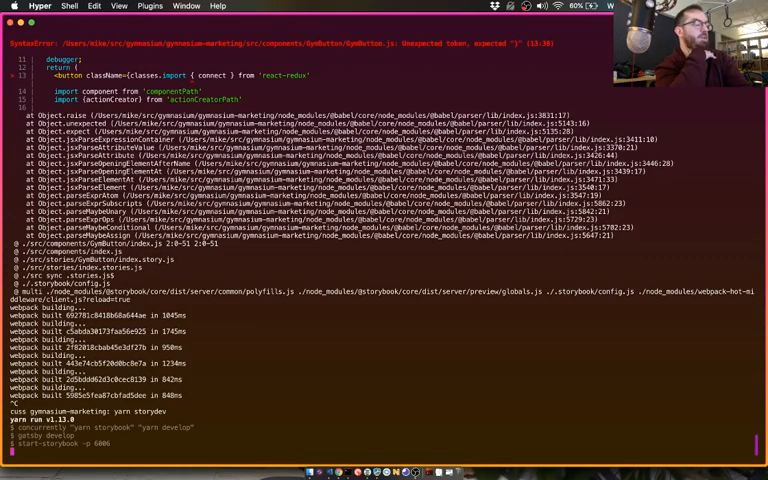
Follow the yarn storybook log in Hyper until Storybook reports started at localhost:6006
scroll(down, 3)
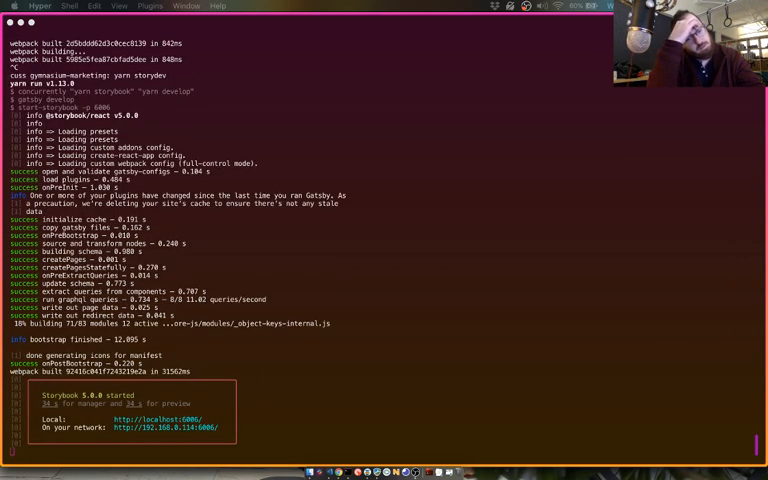
scroll(down, 3)
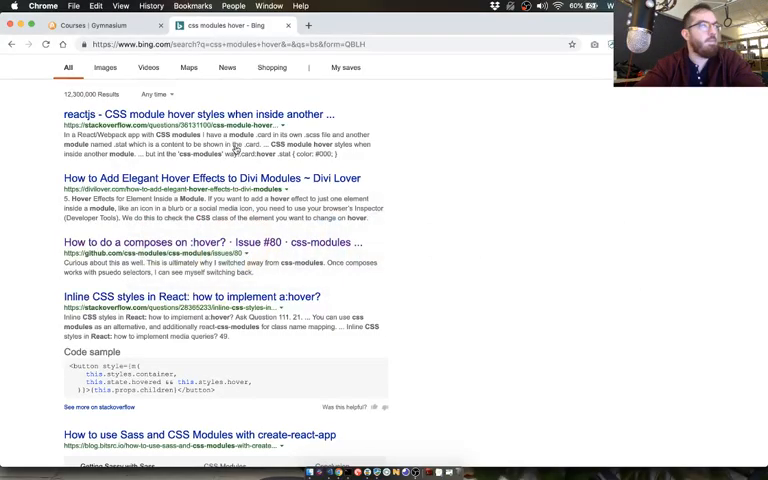
mouse_move(664, 176)
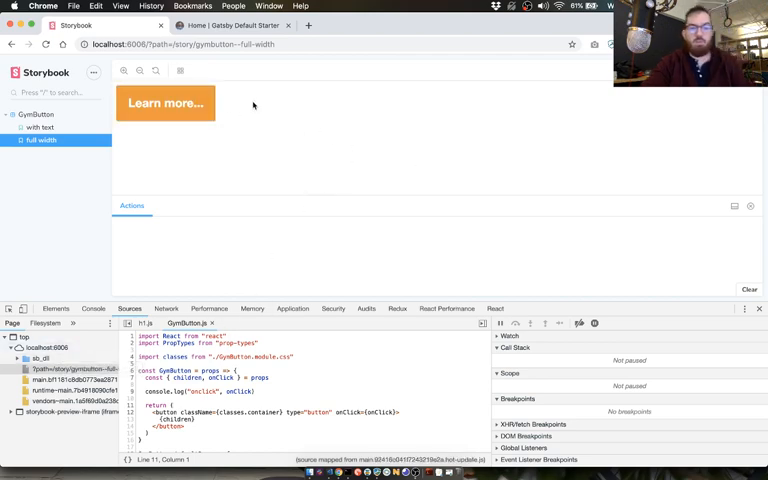
View the GymButton full width story and check its logged events in the Actions panel
click(230, 24)
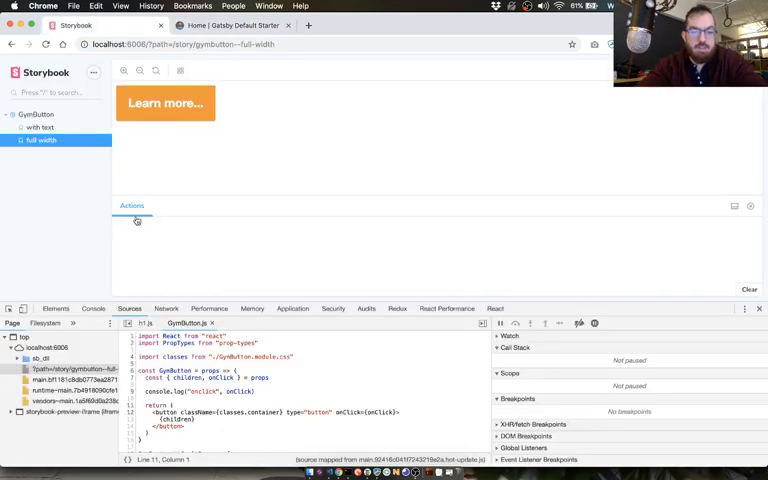
click(40, 128)
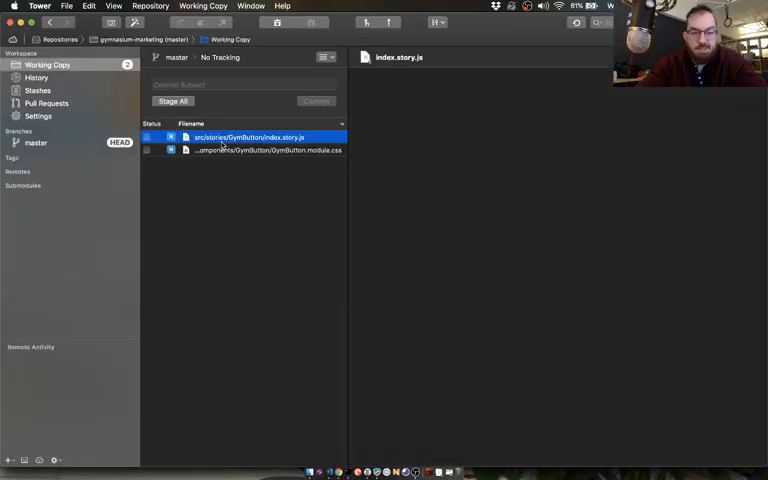
Stage index.story.js and commit it with the message 'add story for fullwidth'
click(268, 150)
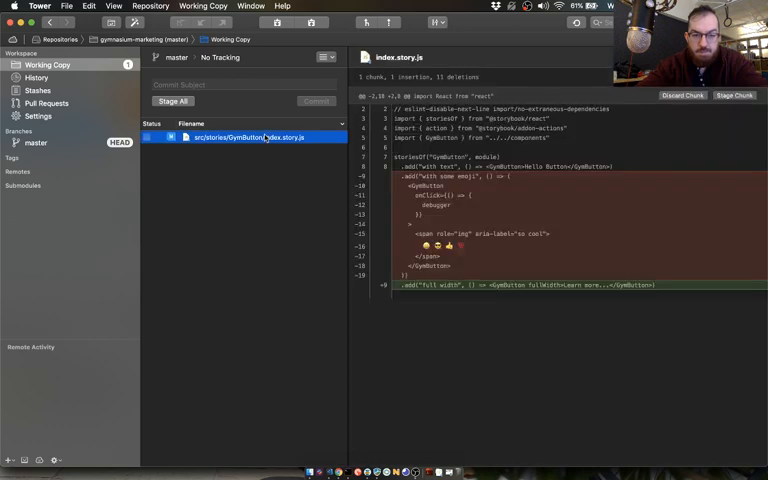
text(add story for fullwidt)
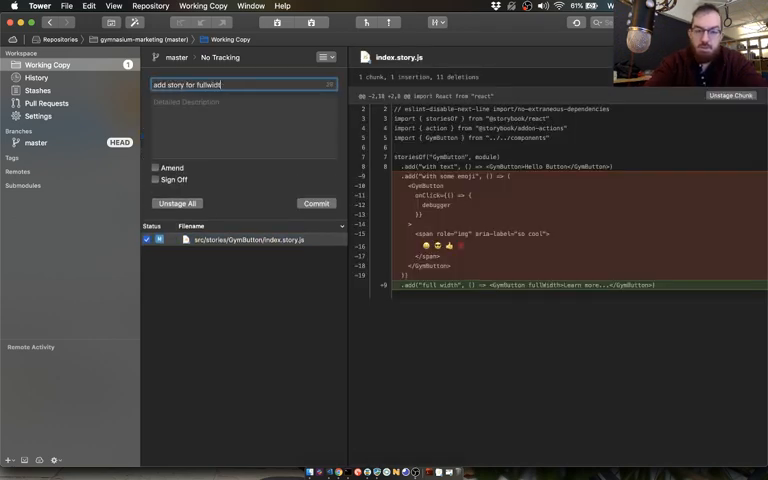
click(316, 204)
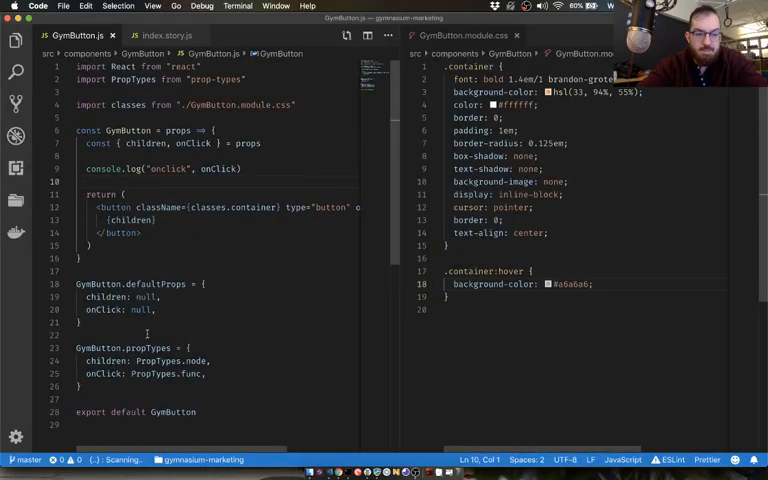
Add a fullWidth bool prop to GymButton and a fullWidth style class with width: 100%
text(fullWidth: PropTypes.bool,)
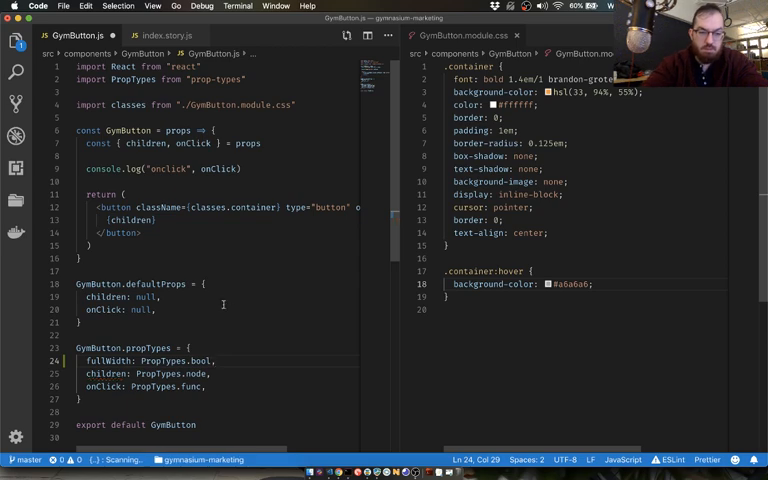
text(fullWidth: false,)
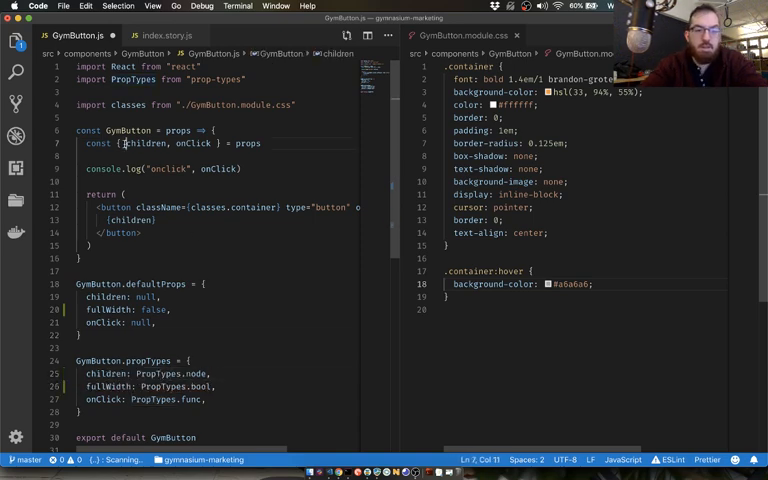
text(ful)
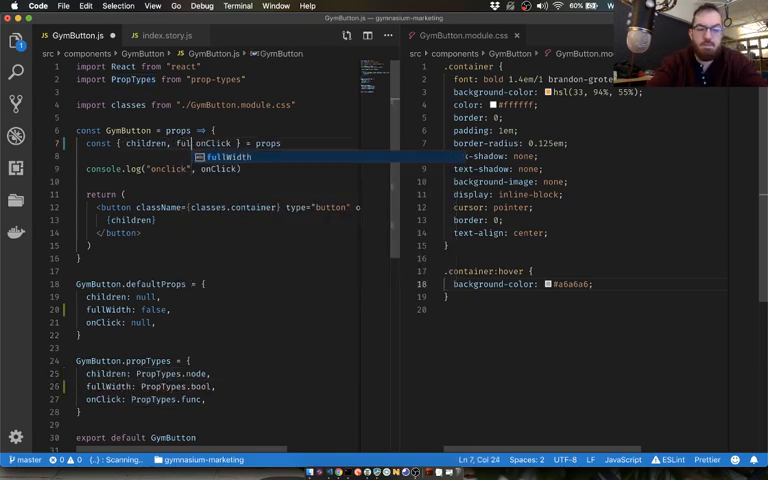
key(Tab)
text(.fullWidth {)
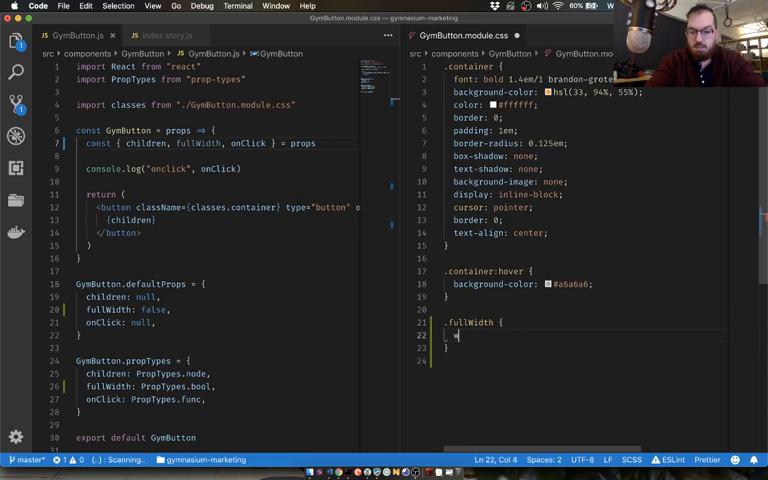
text(width: 100%;)
click(210, 206)
text([)
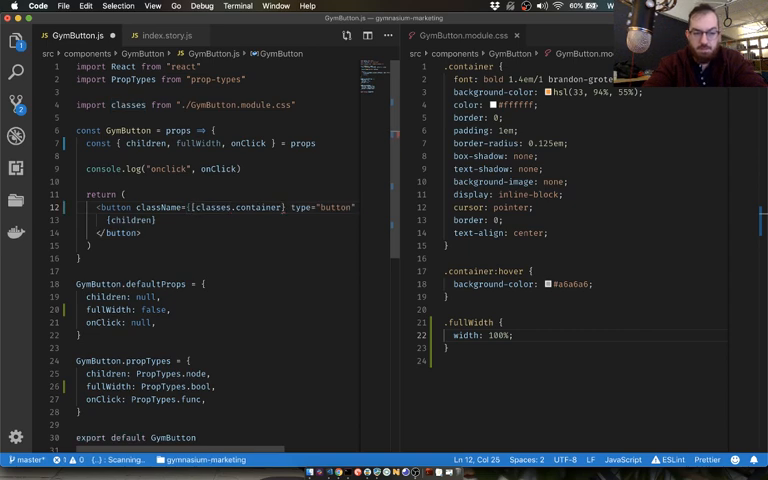
Pass onClick={onClick} through to the button element
text(onClick={onClick}>)
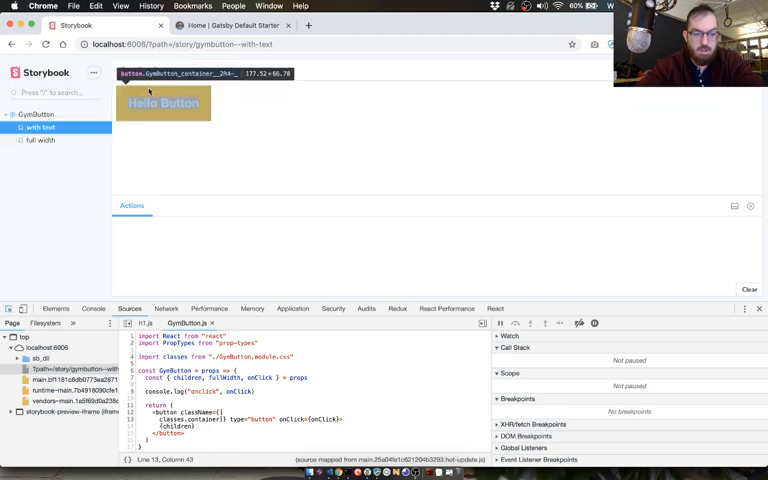
click(56, 308)
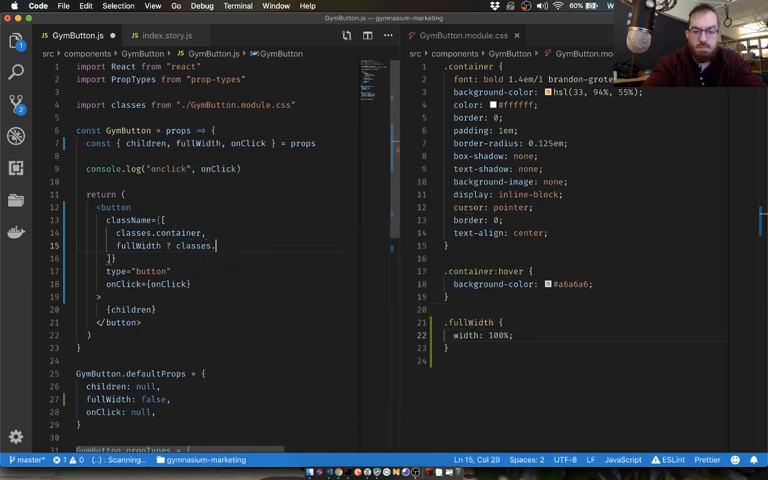
Set className to [classes.container, fullWidth ? classes.fullWidth : null]
text(fullWidth :)
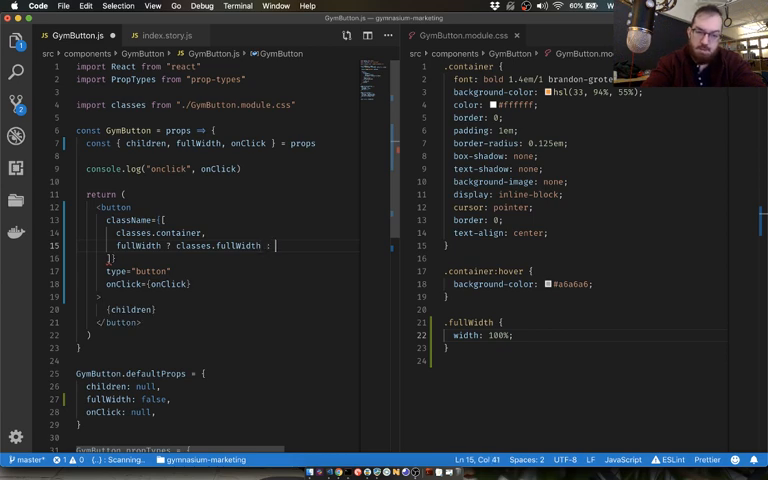
text(null)
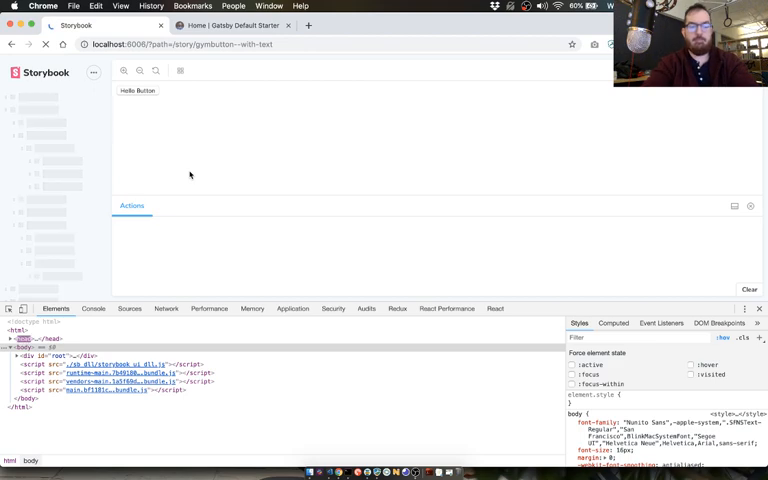
Search 'css modules hover' and read the Stack Overflow answer on combining classNames
text(css modules hover)
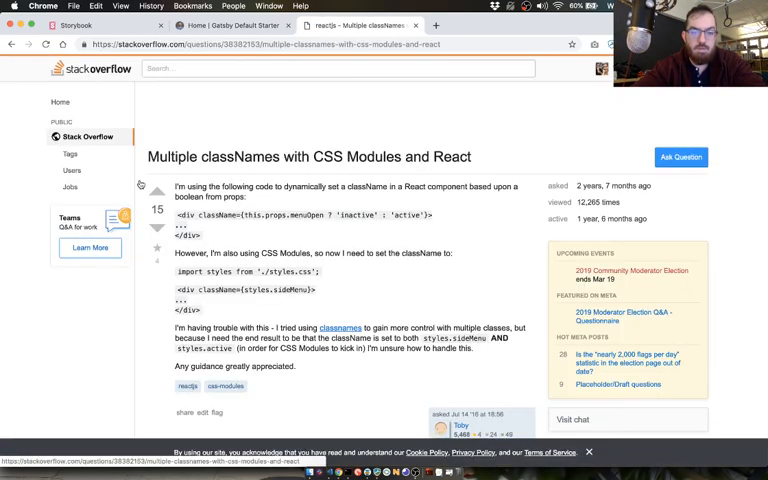
scroll(down, 3)
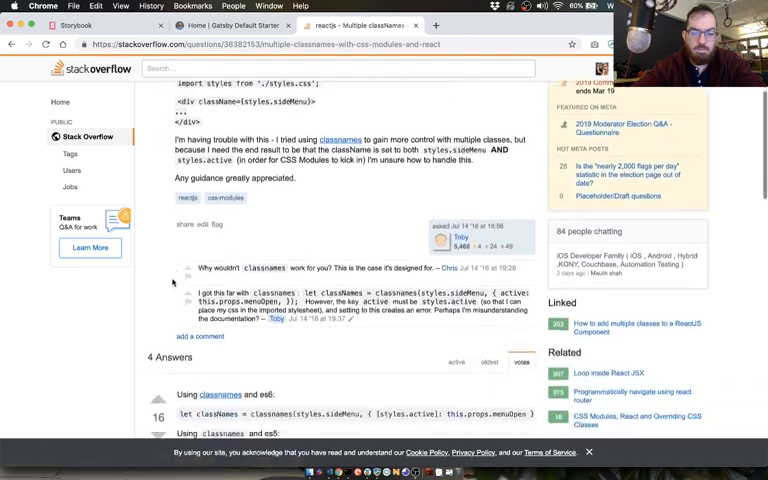
scroll(down, 3)
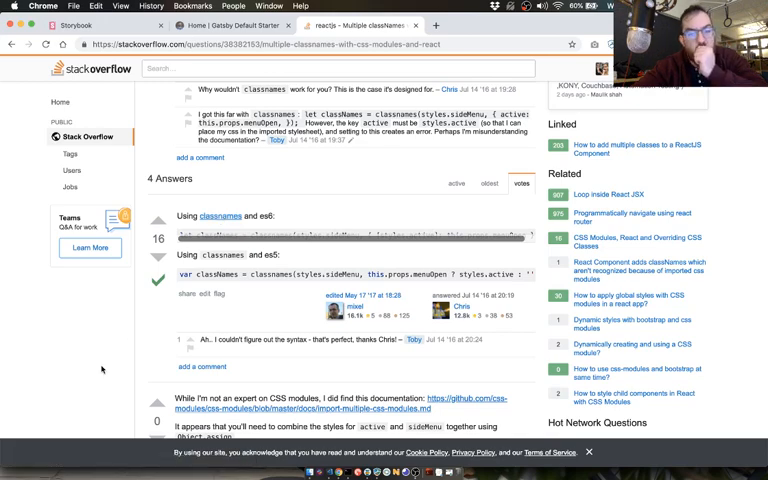
scroll(down, 3)
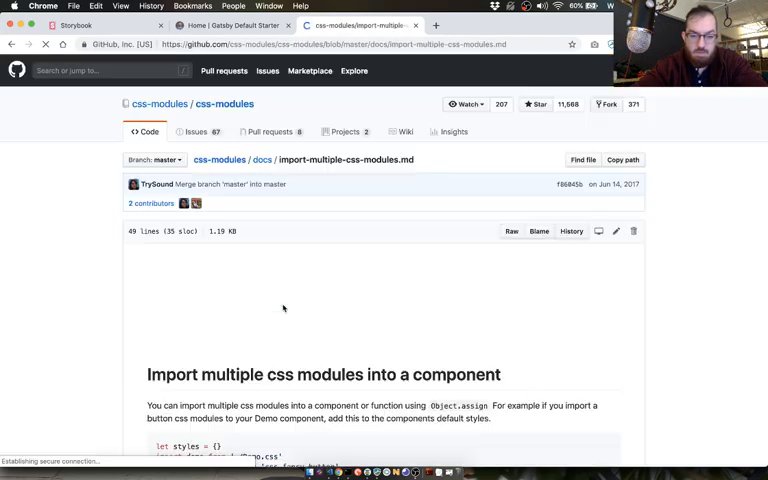
scroll(down, 3)
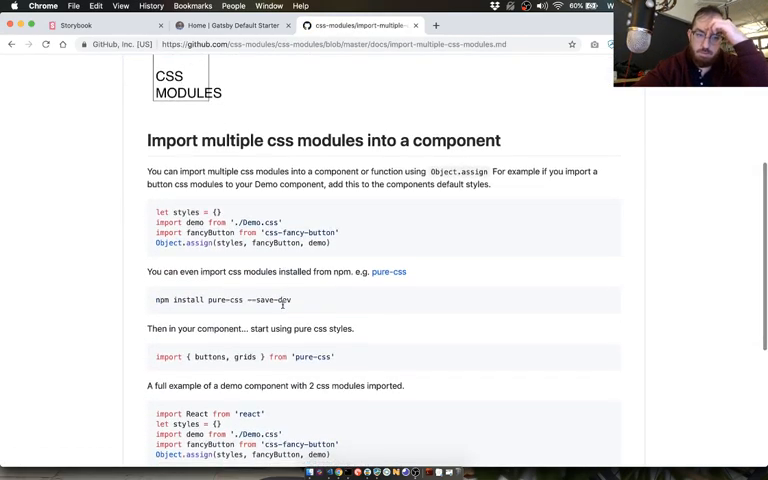
scroll(down, 3)
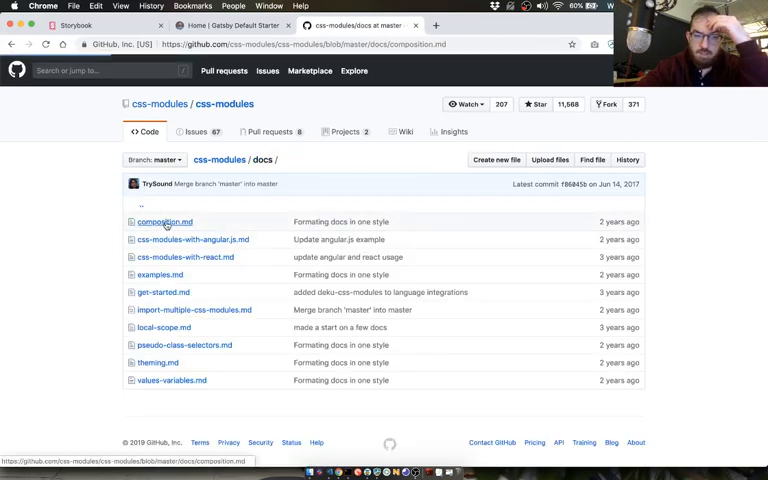
Read the CSS Modules with React doc, noting the CSSModules wrapper in its example
click(164, 220)
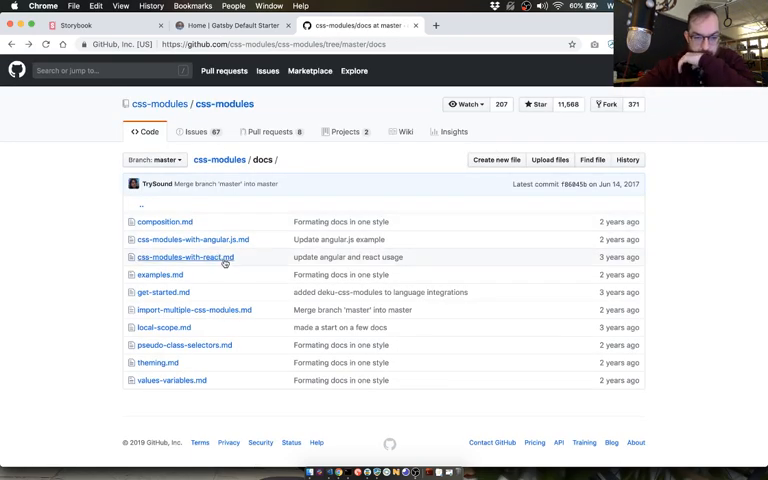
click(188, 256)
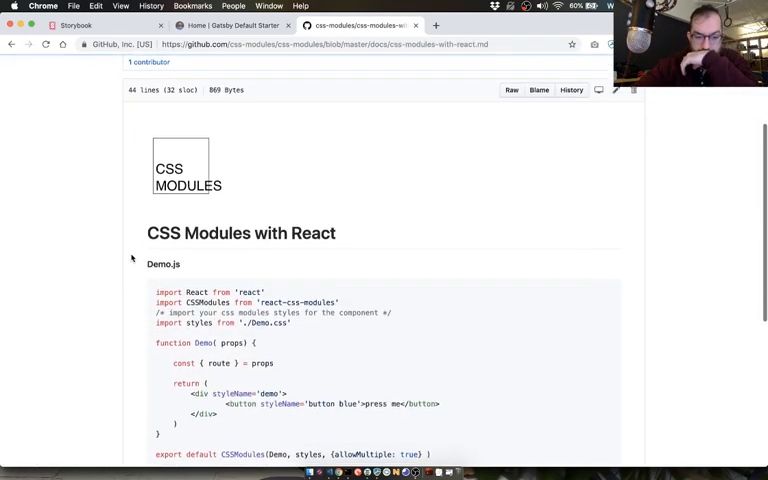
scroll(down, 3)
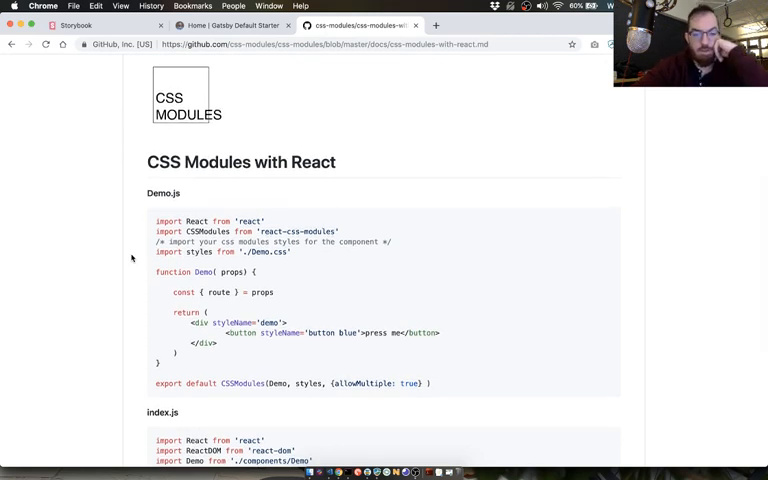
scroll(down, 3)
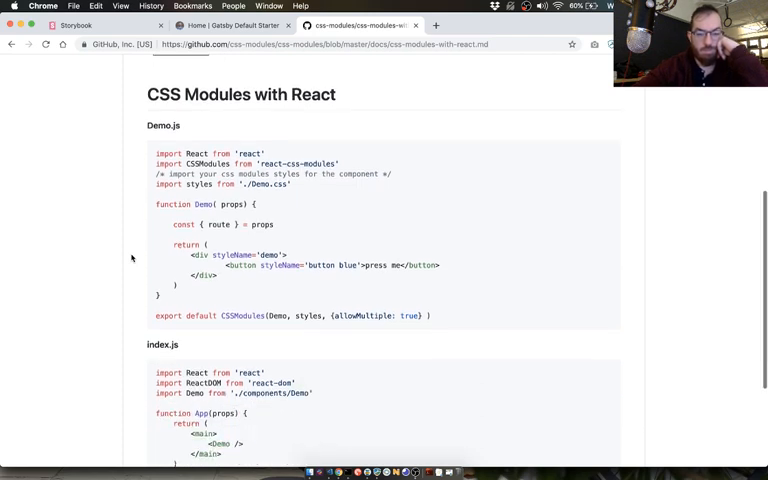
scroll(down, 3)
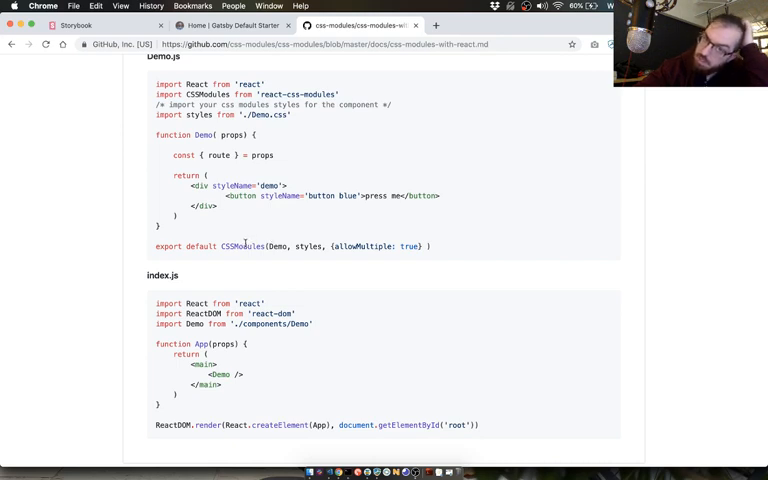
double_click(244, 246)
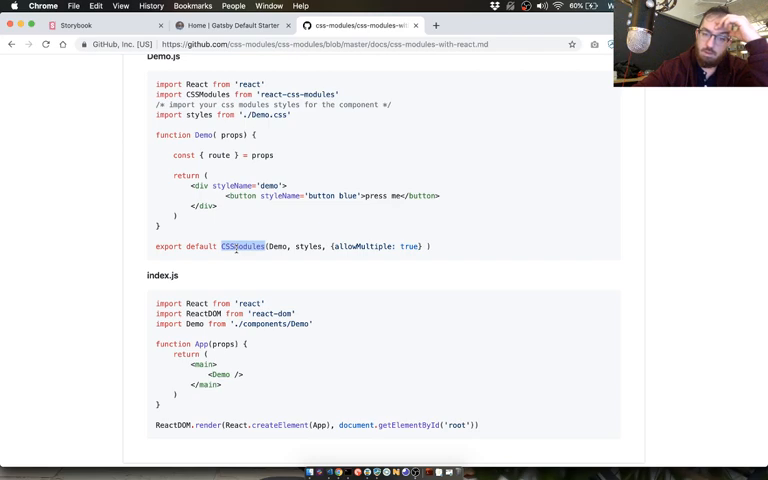
scroll(down, 3)
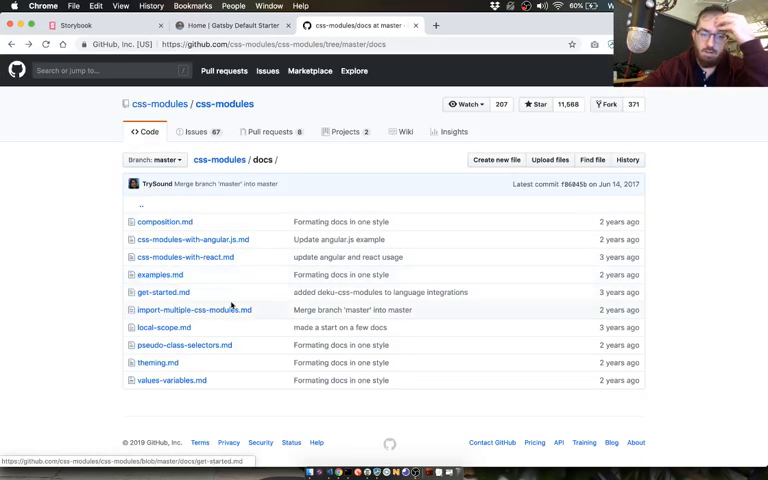
mouse_move(164, 328)
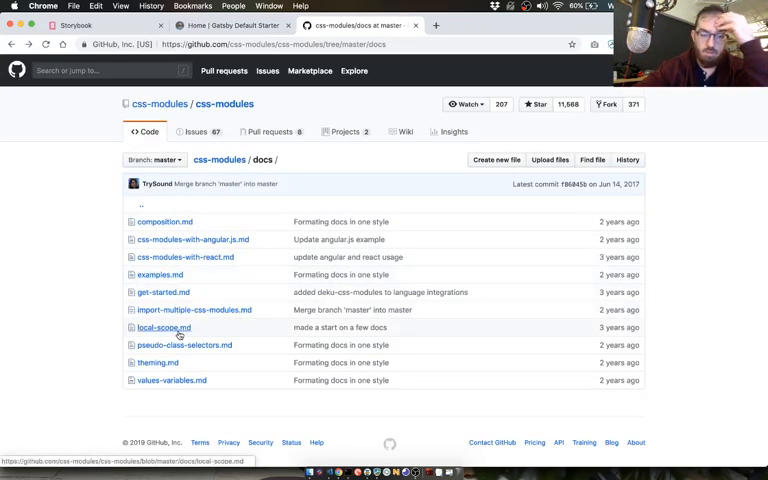
Open and read the css-modules Local Scope documentation page
click(164, 328)
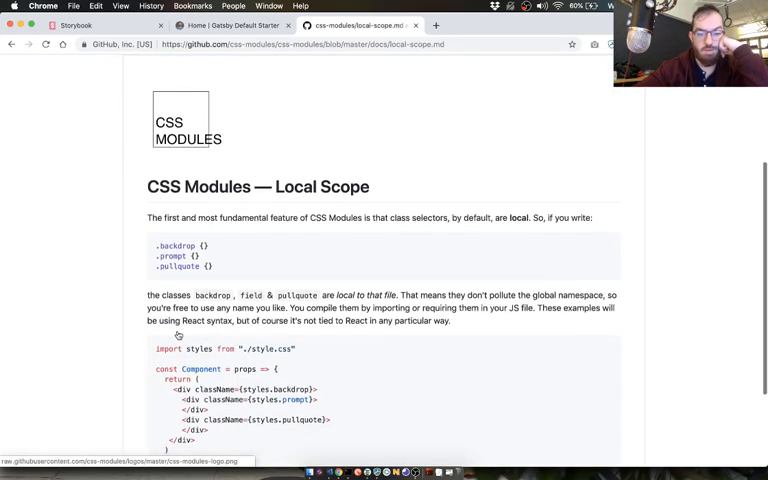
scroll(down, 3)
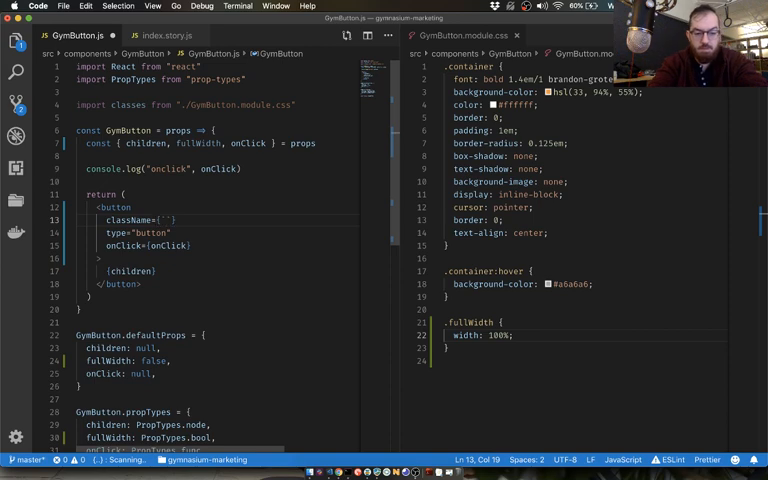
Rewrite className as the template string `${classes.container} ${fullWidth}`
text(${classes.)
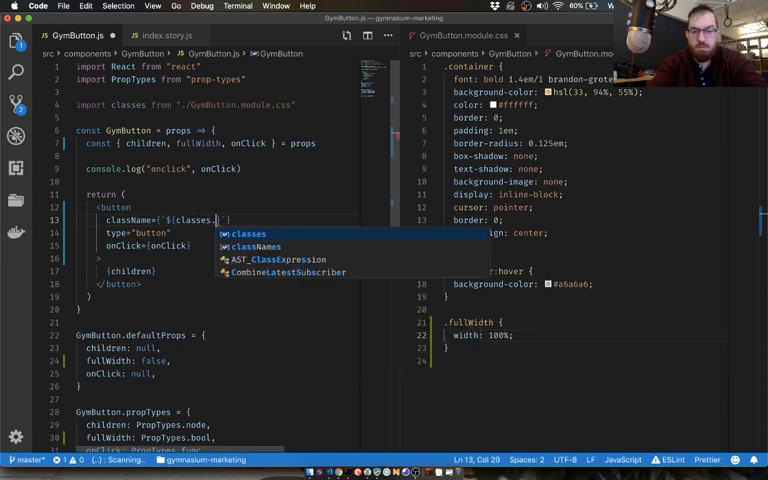
text(container)
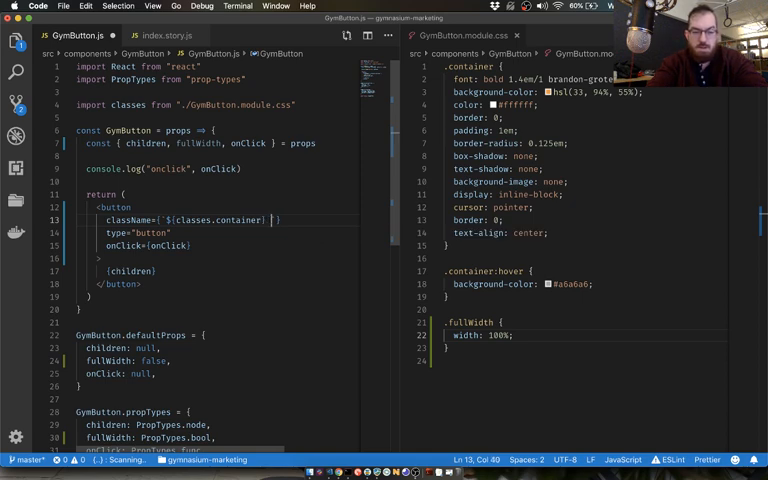
text(${)
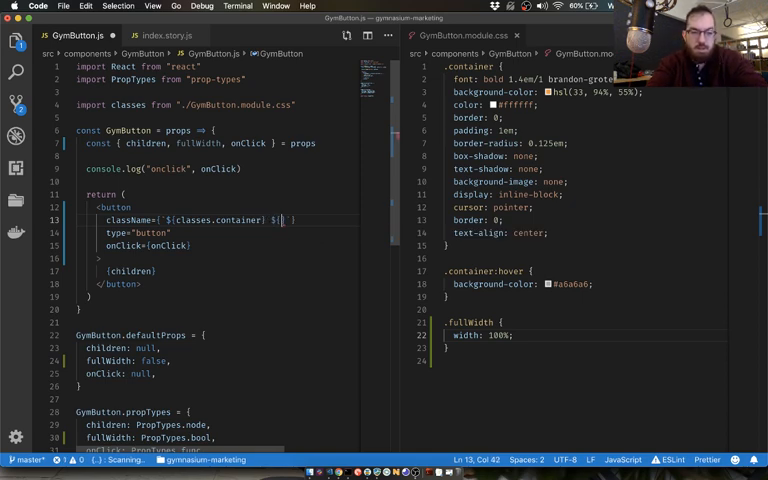
text(fullWidth)
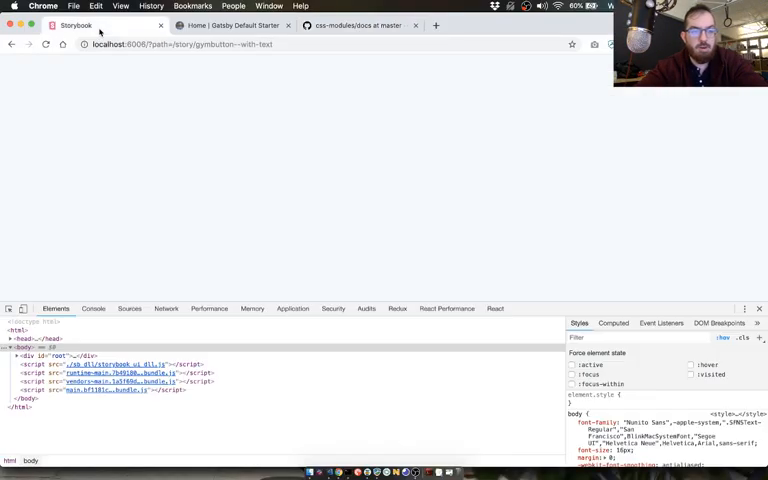
Show the GymButton 'with text' story, then the 'full width' story
click(40, 128)
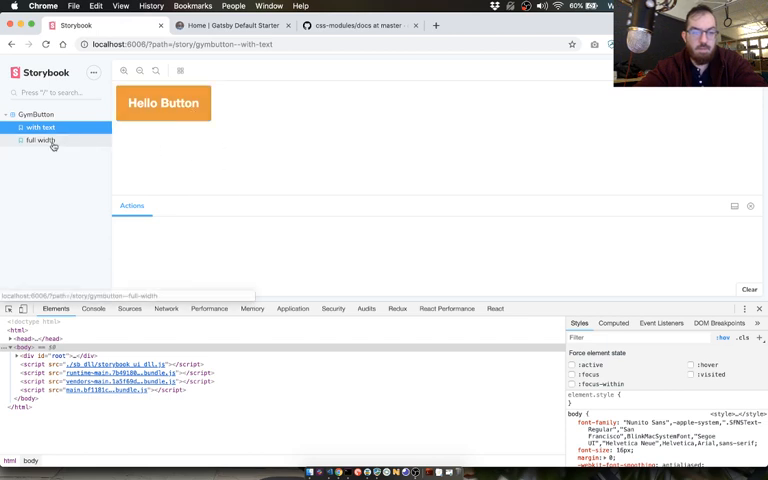
click(44, 140)
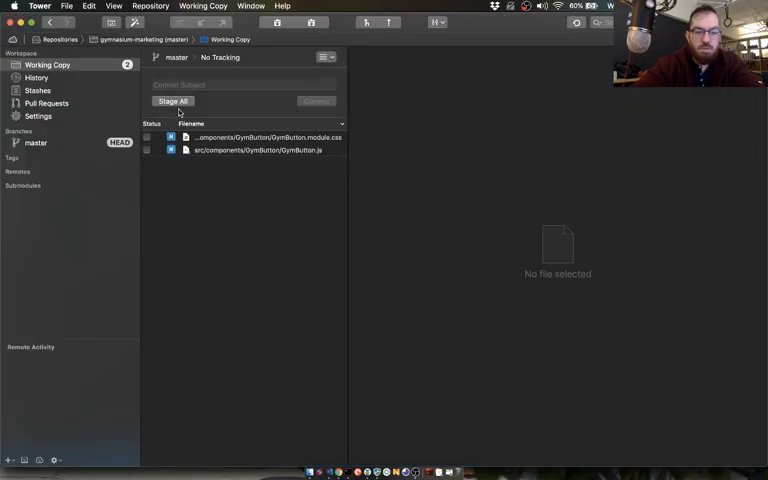
Enter the commit subject about adding the fullWidth property to the button
text(add fullWidth property to)
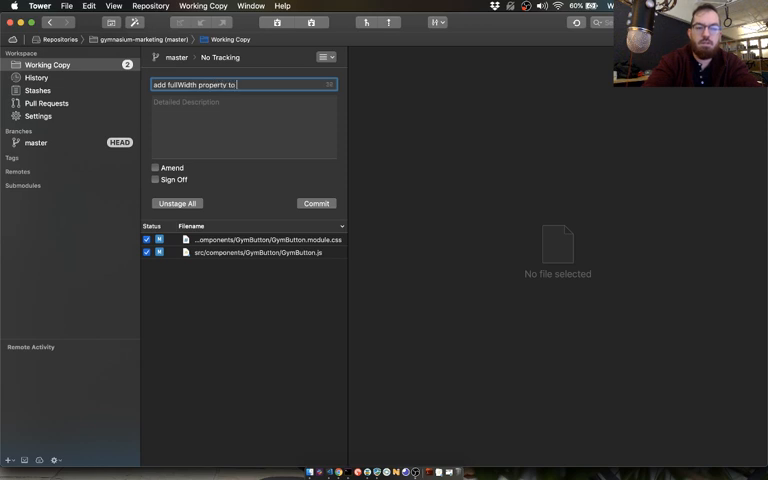
text(button)
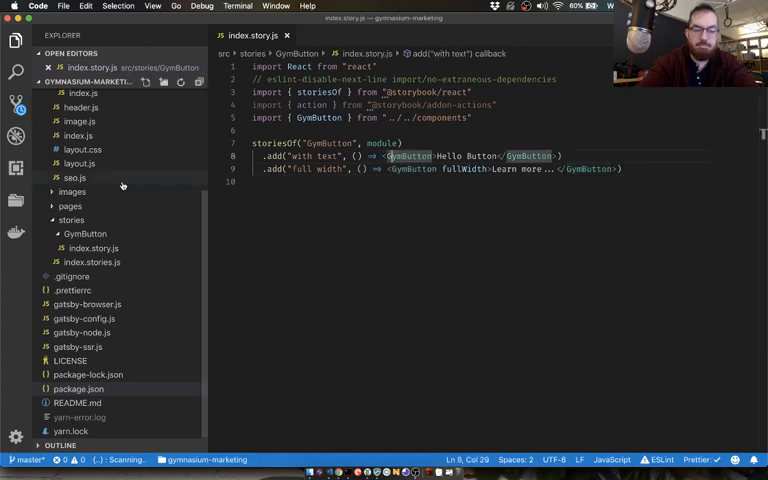
Open GymButton.js via Quick Open 'gym', then switch over to Tower
text(gym)
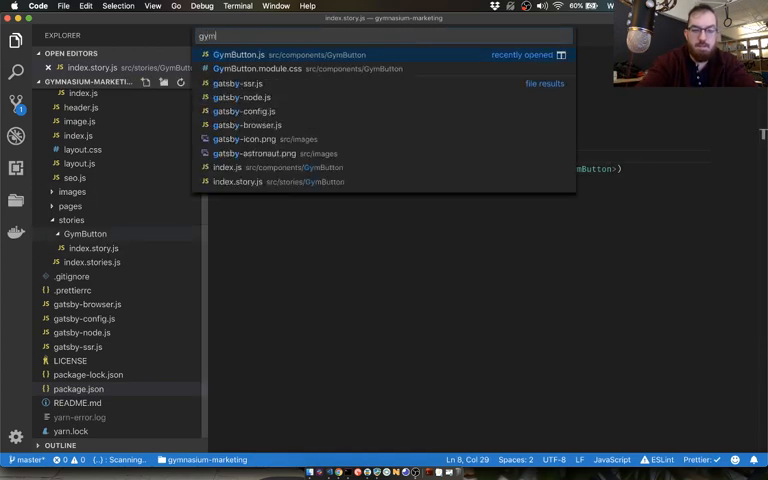
click(238, 54)
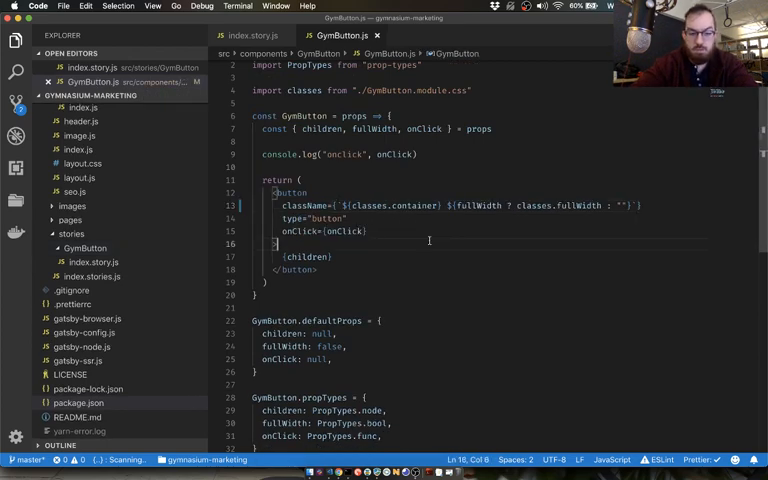
key(cmd+tab)
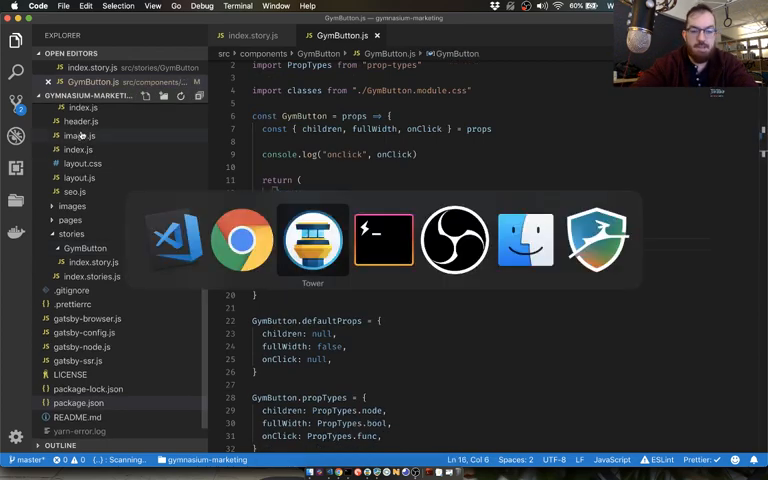
click(312, 238)
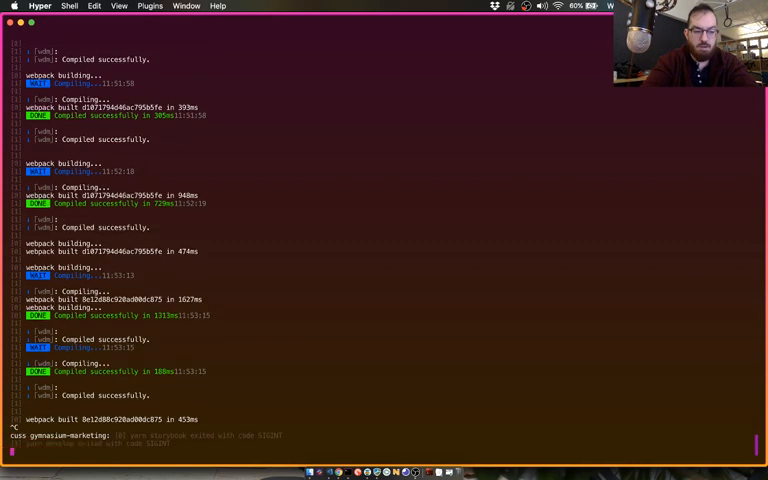
View the diffs of GymButton.js, index.stories.js and components index.js in Working Copy
text(yarn)
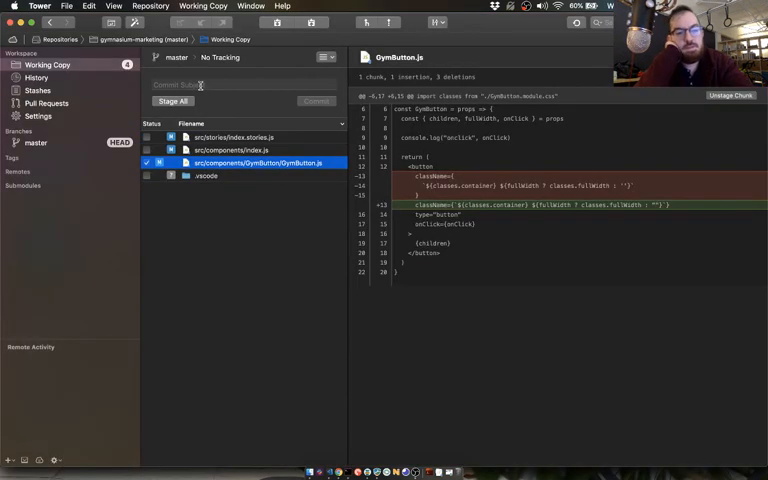
click(232, 136)
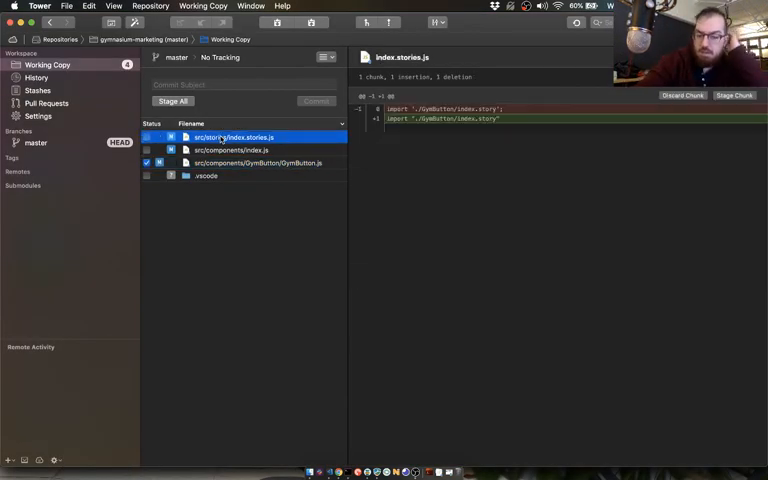
click(232, 150)
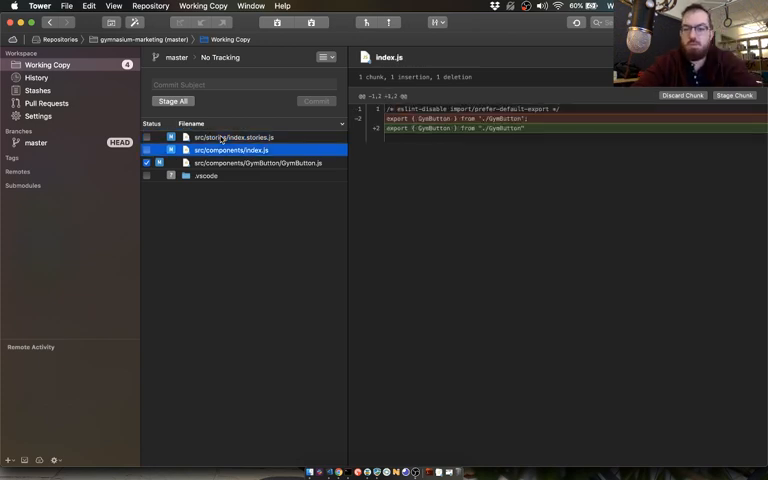
click(204, 176)
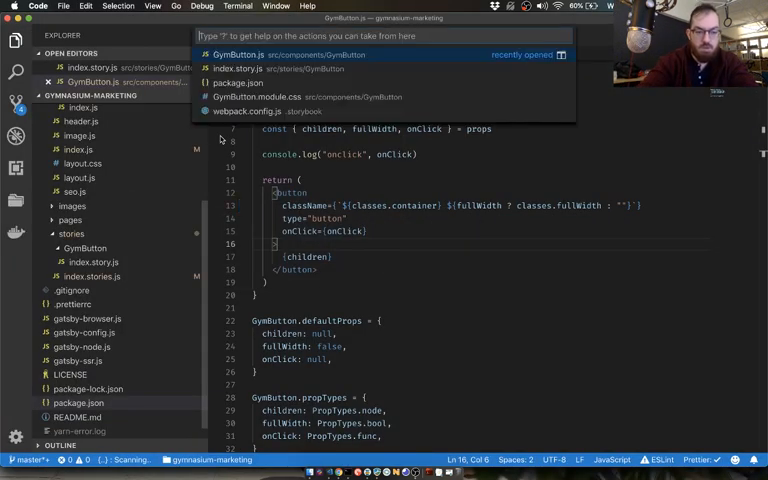
In .prettierrc set singleQuote to true and start a jsx option line
click(72, 304)
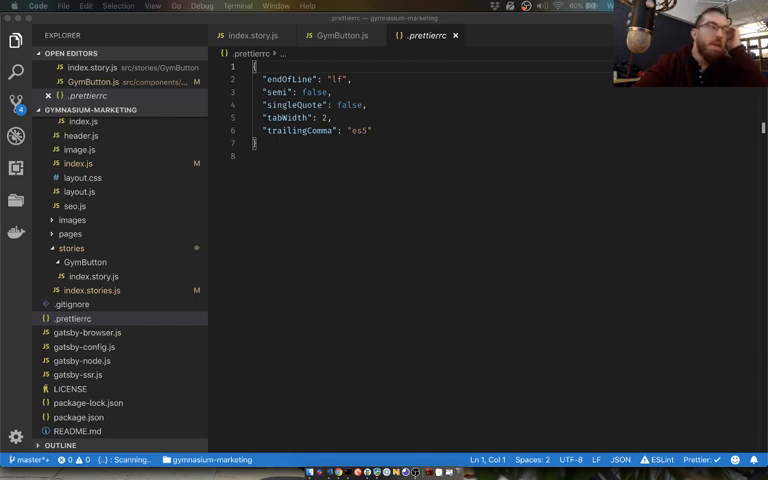
mouse_move(396, 122)
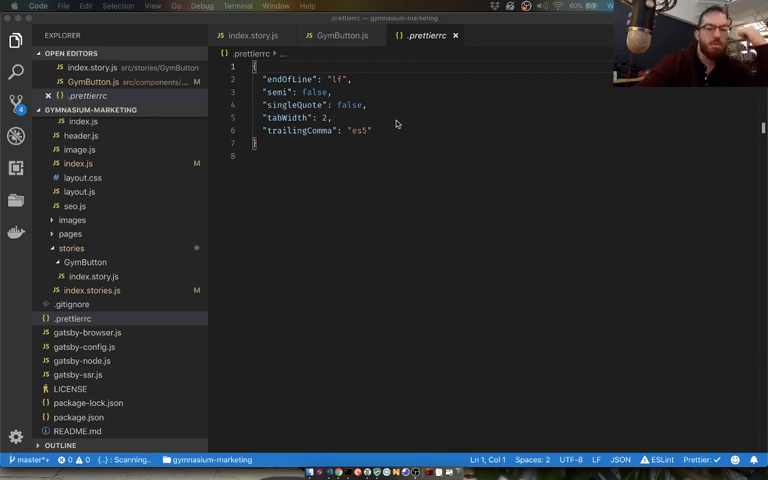
double_click(350, 104)
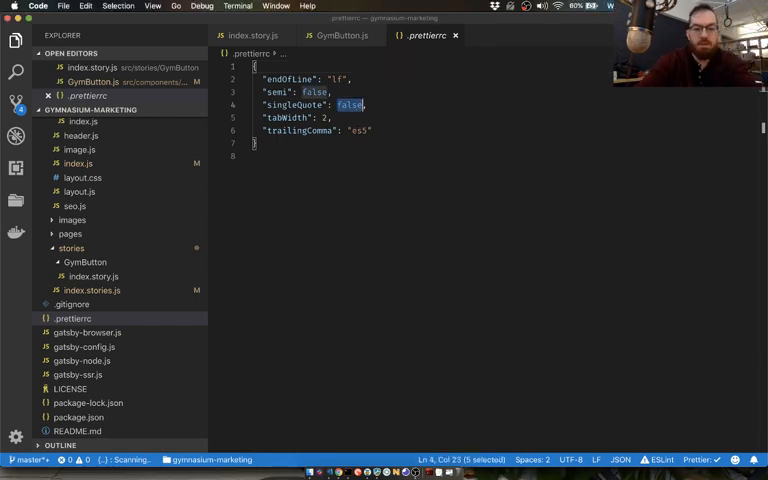
text(true)
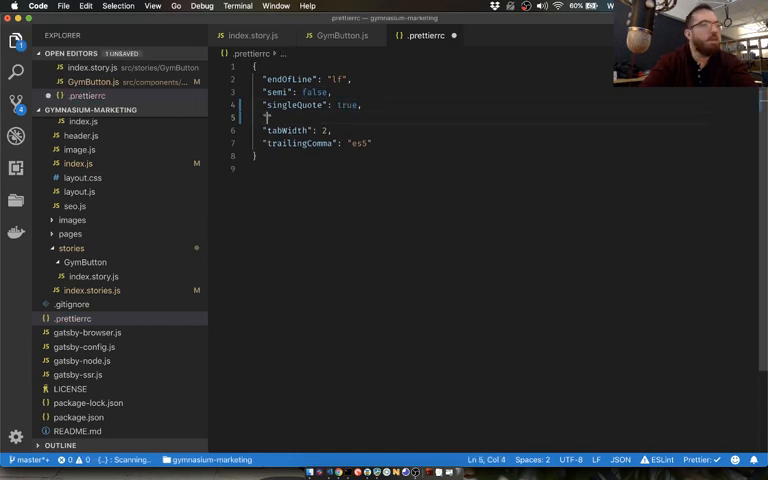
text(jsx)
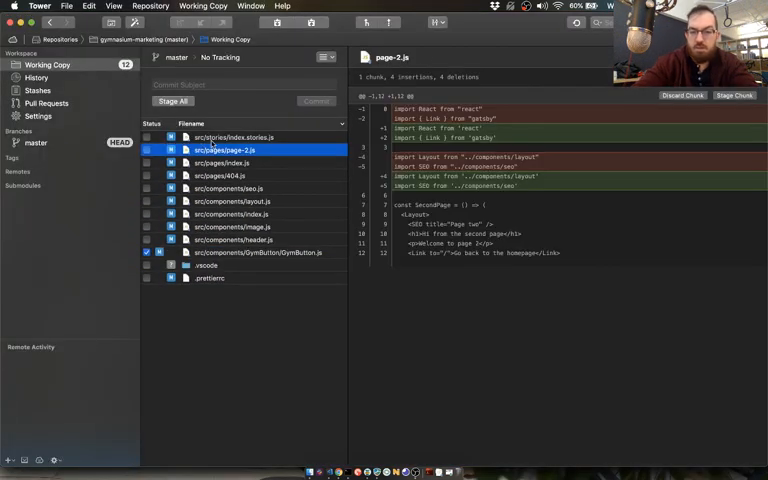
Review diffs of page-2.js, components index.js, image.js, .vscode and .prettierrc, then commit the formatting changes
click(222, 176)
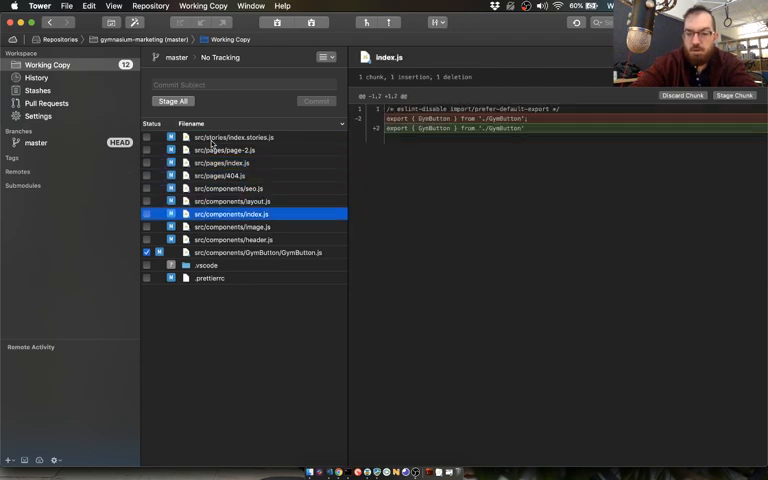
click(232, 228)
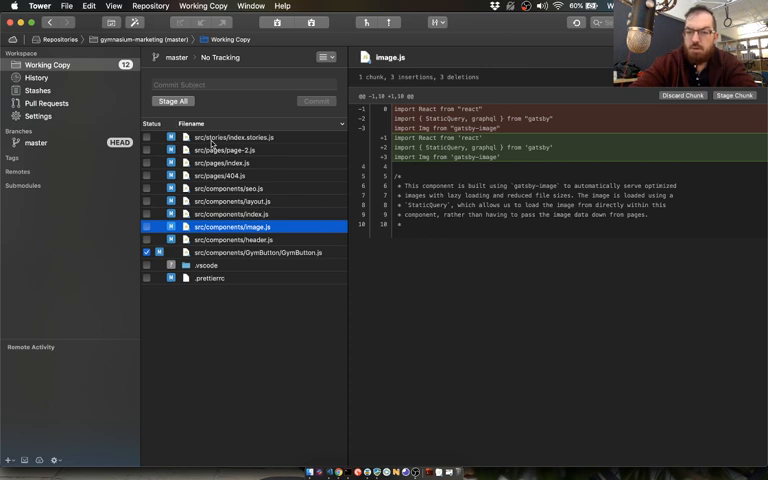
click(206, 264)
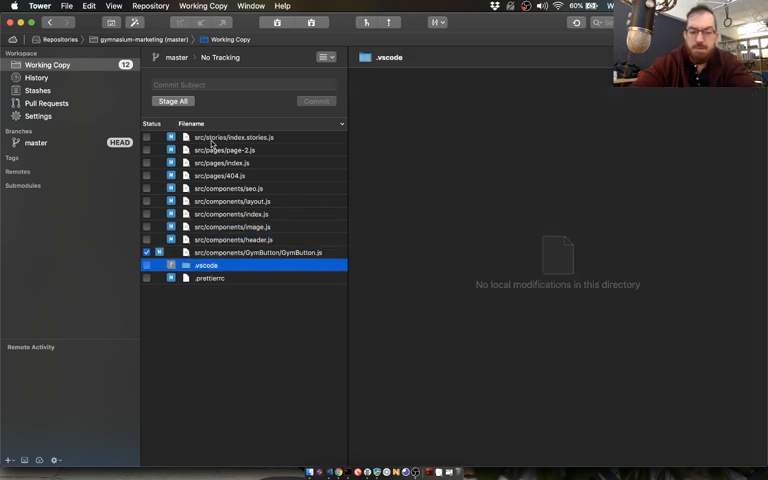
click(210, 278)
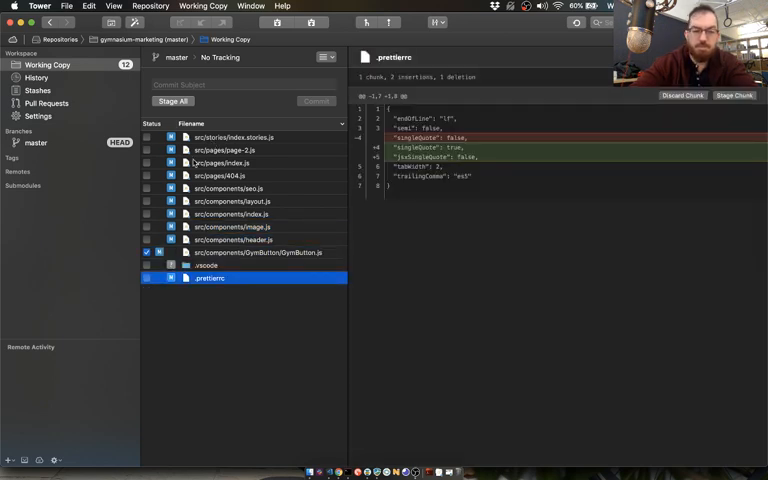
click(172, 100)
text(format with prettier)
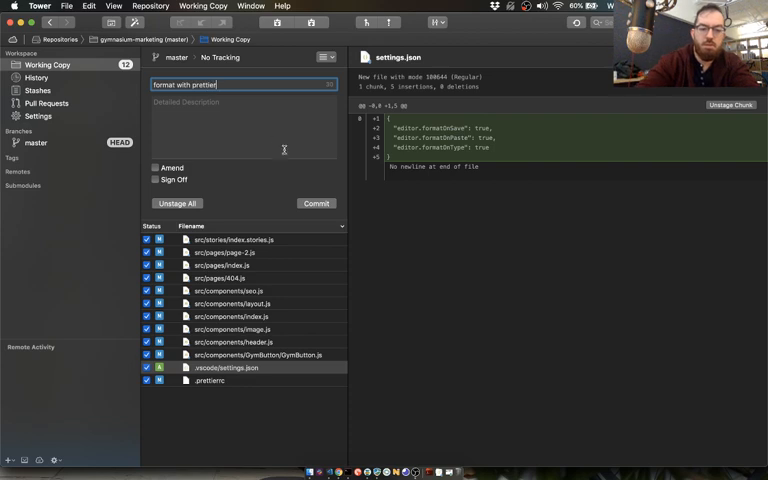
click(316, 204)
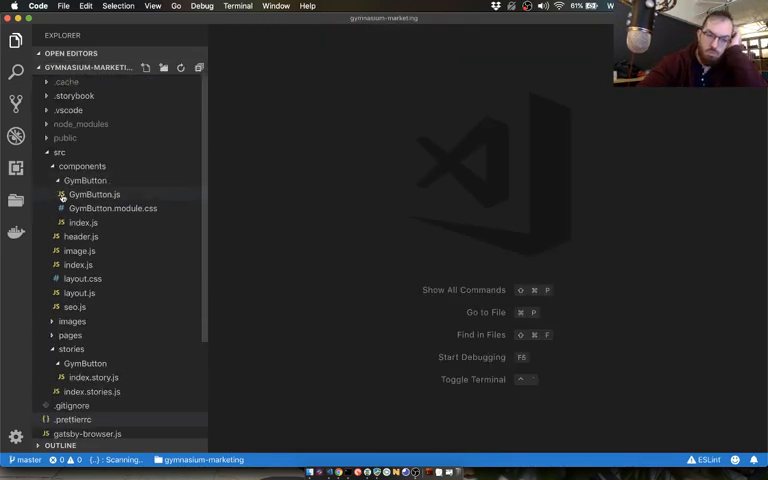
Collapse GymButton and create a new Link folder inside components
click(84, 180)
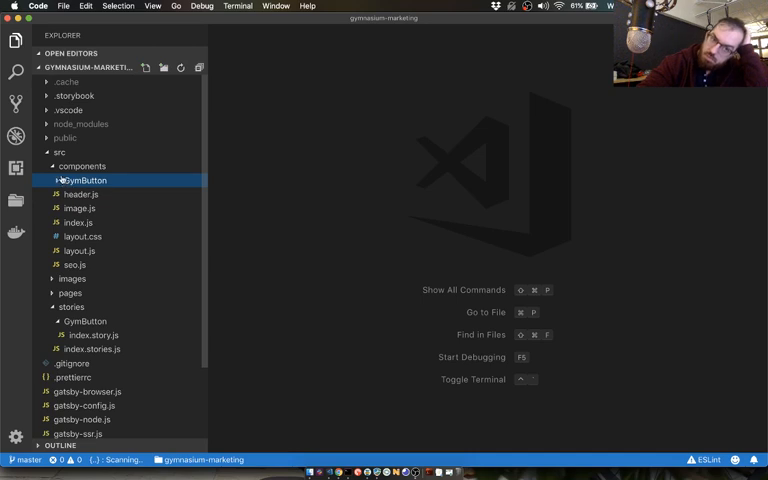
click(52, 180)
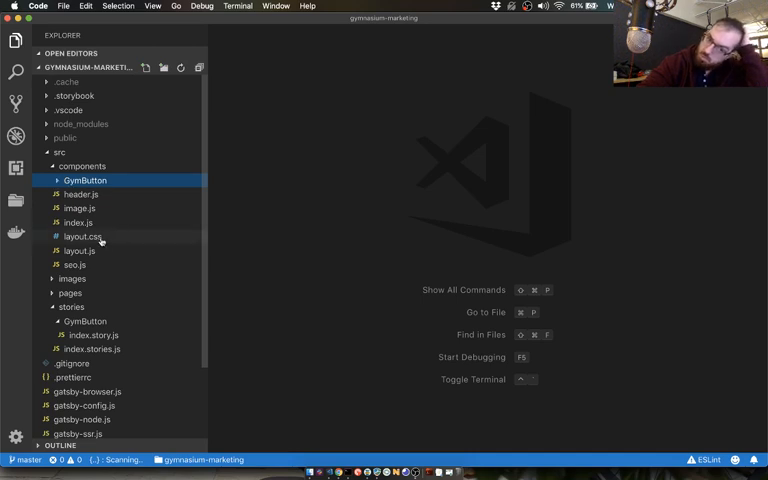
right_click(82, 164)
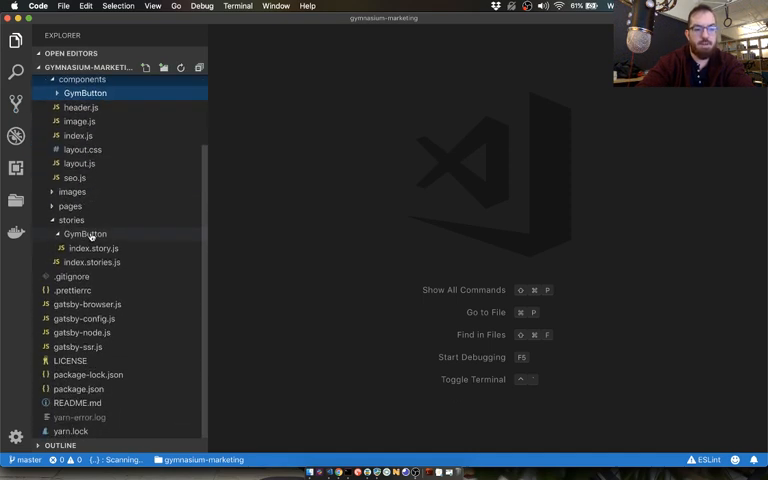
text(lin)
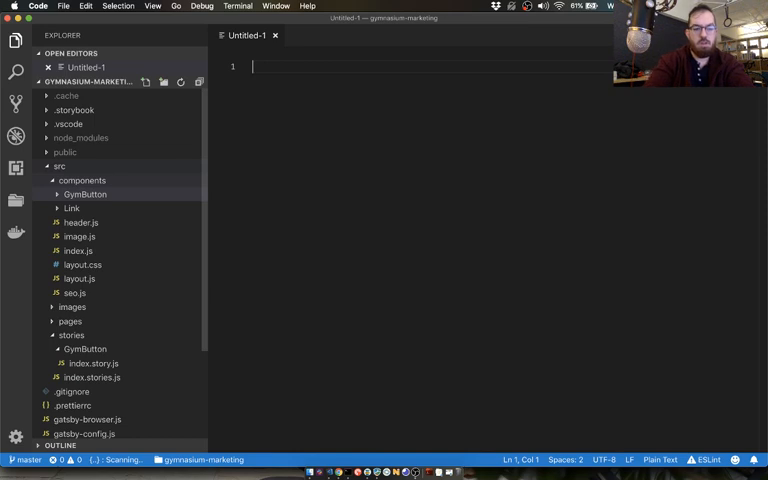
text(Li)
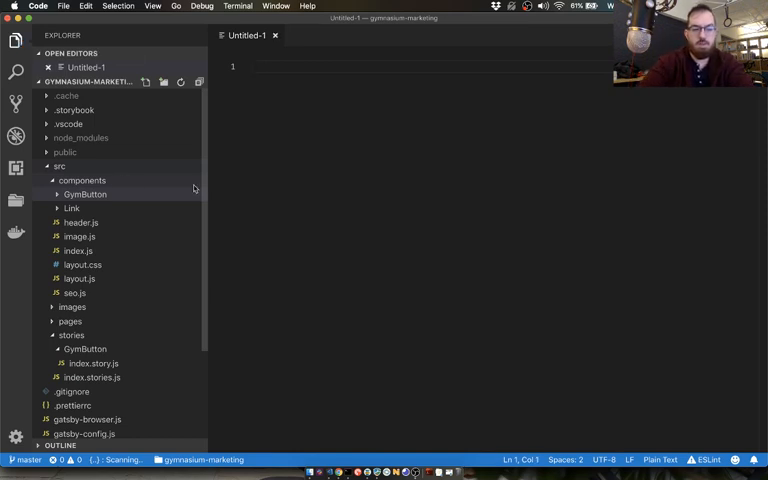
Save a new empty file as Link.js in the Link folder and start editing it
key(cmd+s)
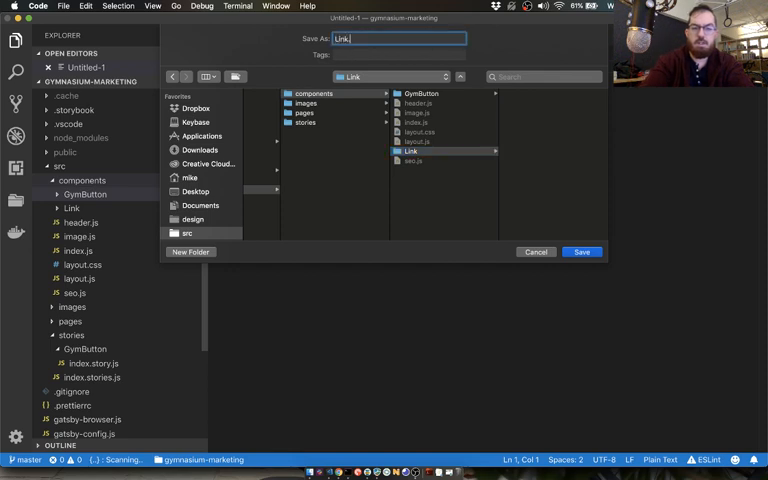
click(582, 252)
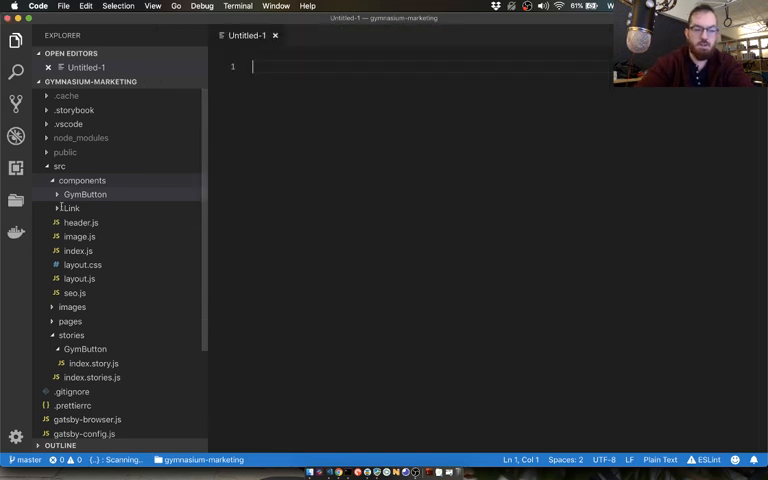
click(72, 208)
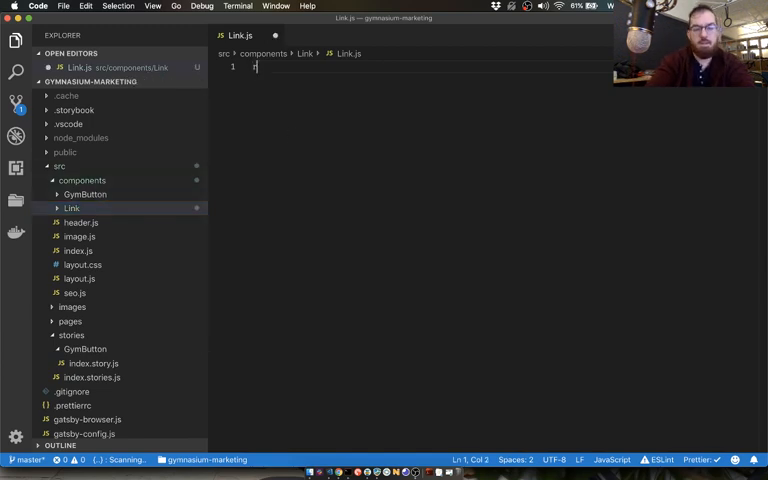
Write the React import, a Link arrow component skeleton, Link.propTypes with to: PropTypes.string and the default export
text(ea)
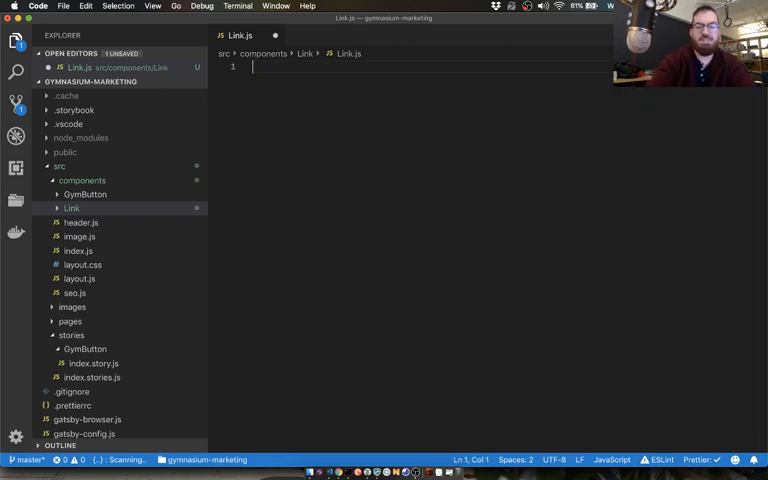
text(import React)
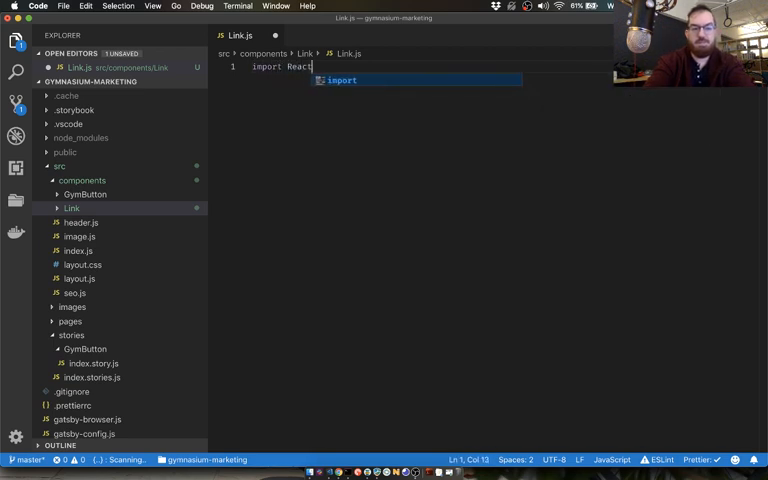
text(from 'react')
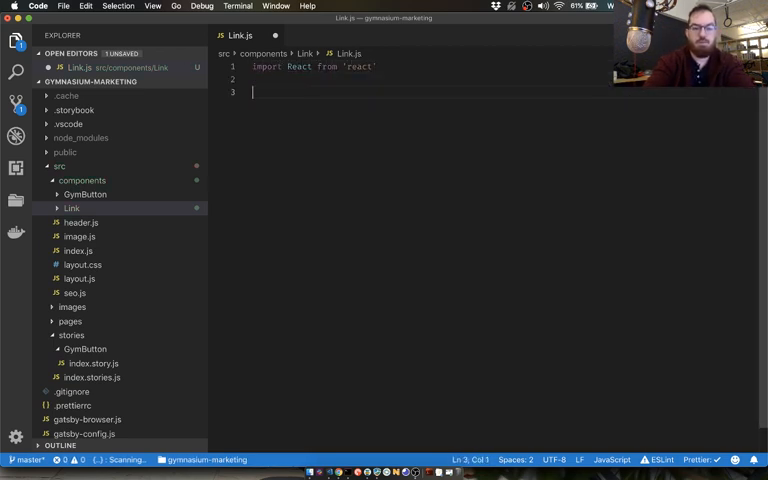
text(const Like =)
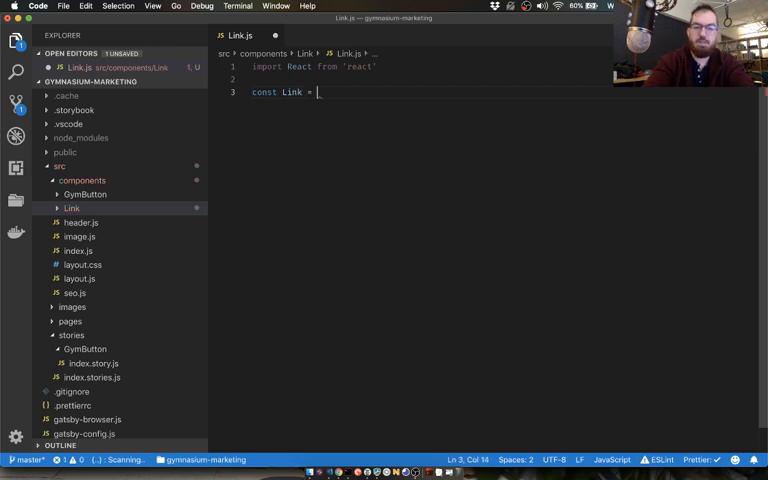
text(props => {})
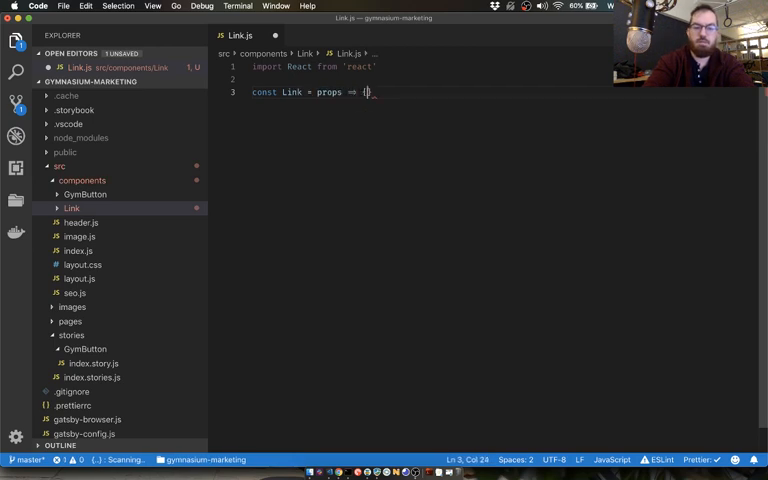
text(export default Link;)
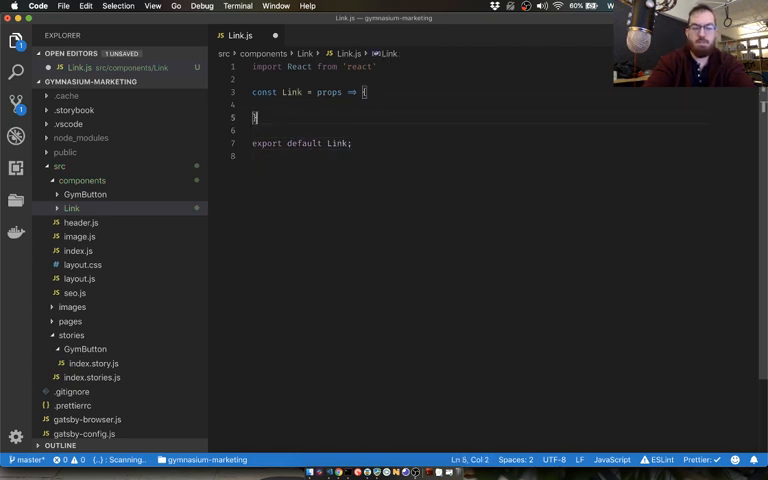
text(Link.propTypes = {)
text(to: propTypes.)
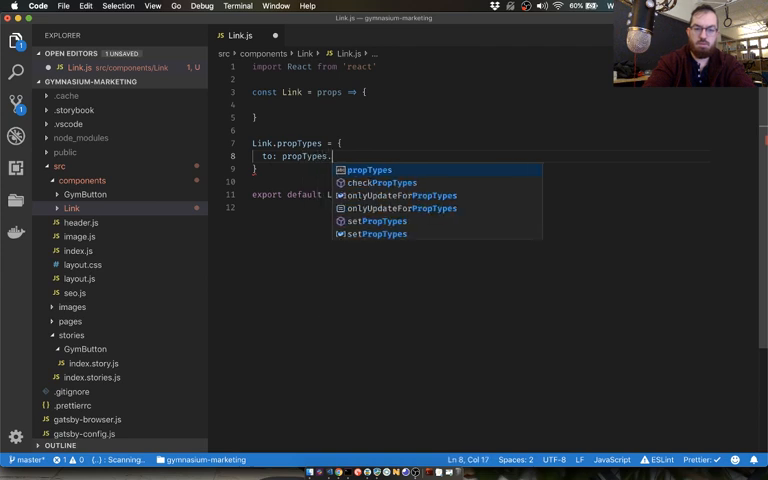
text(string,)
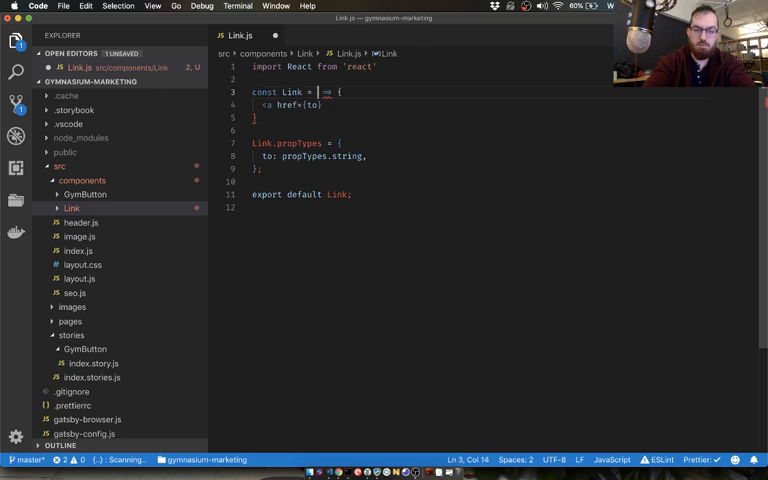
Destructure to and children and return <a href={to}>{children}</a> from Link
text({ to })
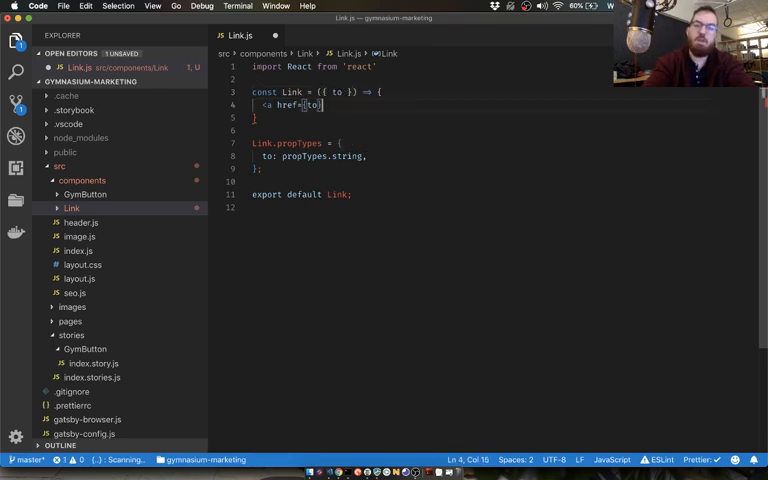
text(>)
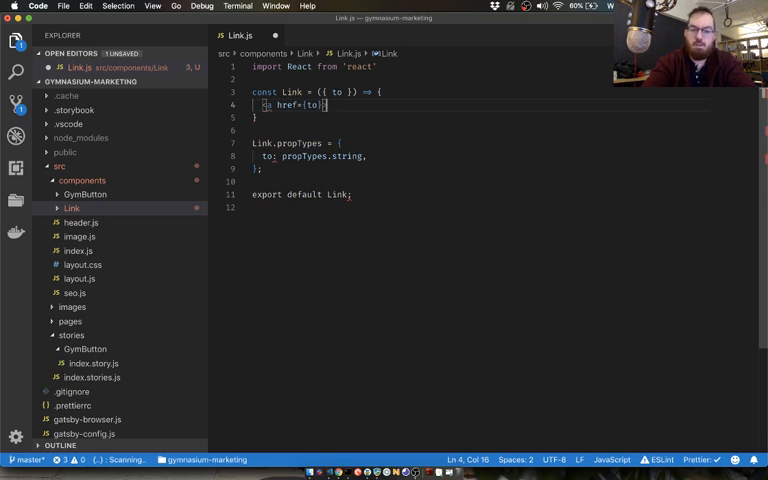
text(>{children})
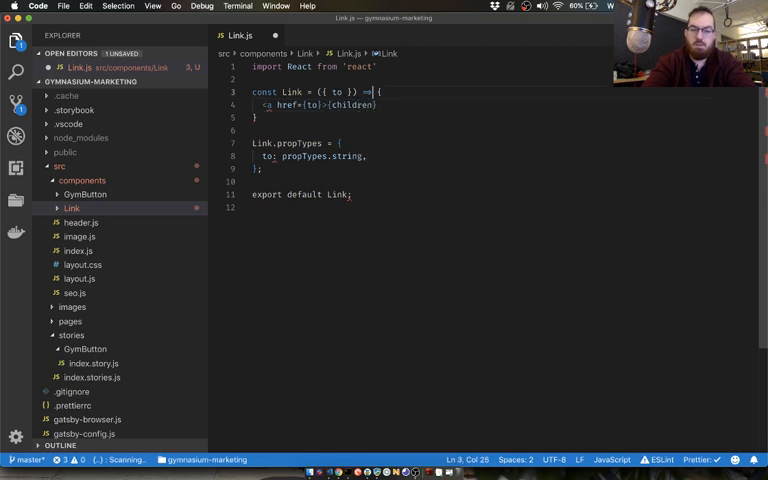
text(child)
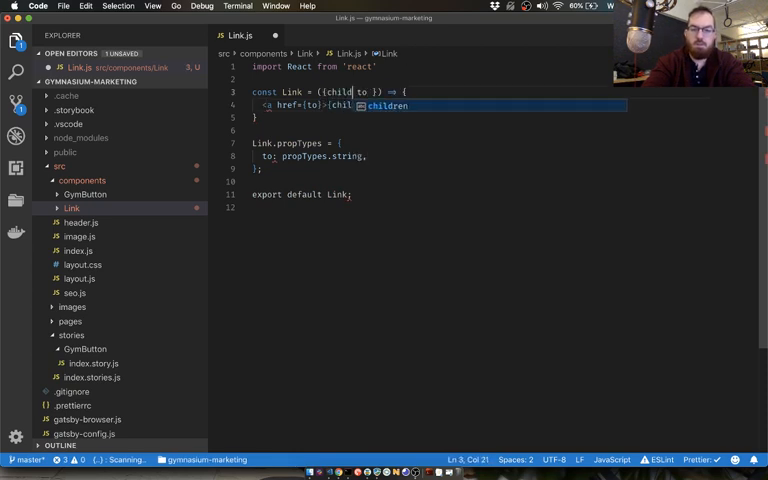
key(Tab)
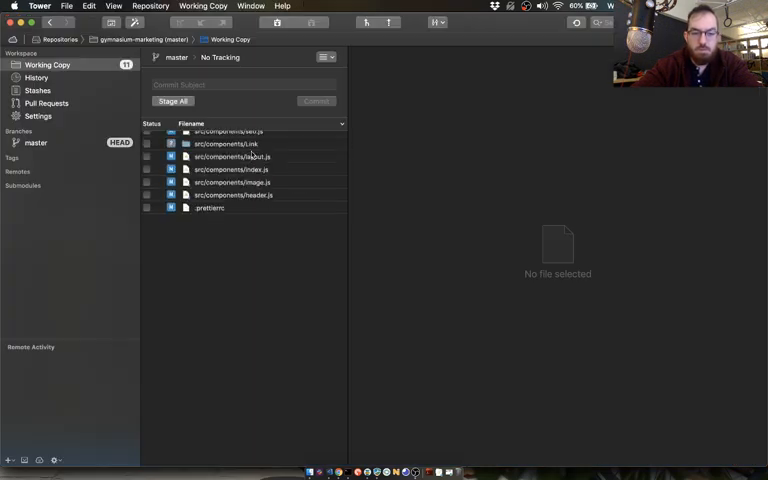
Review and stage the formatted files and commit them as 'format with prettier'
click(236, 136)
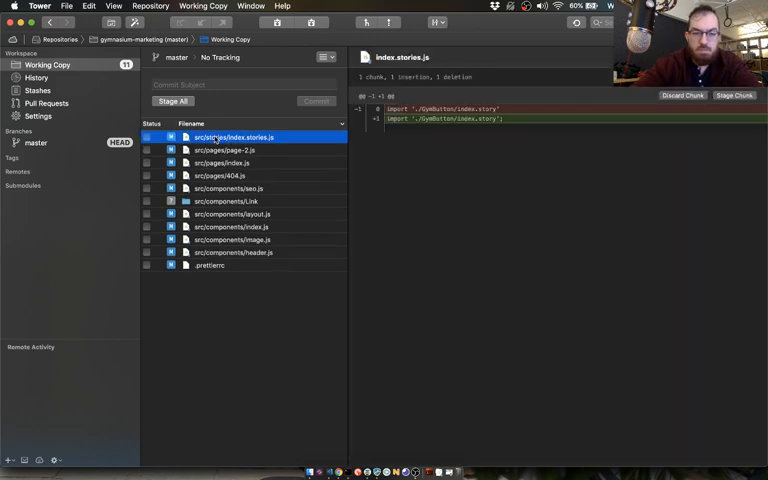
click(172, 100)
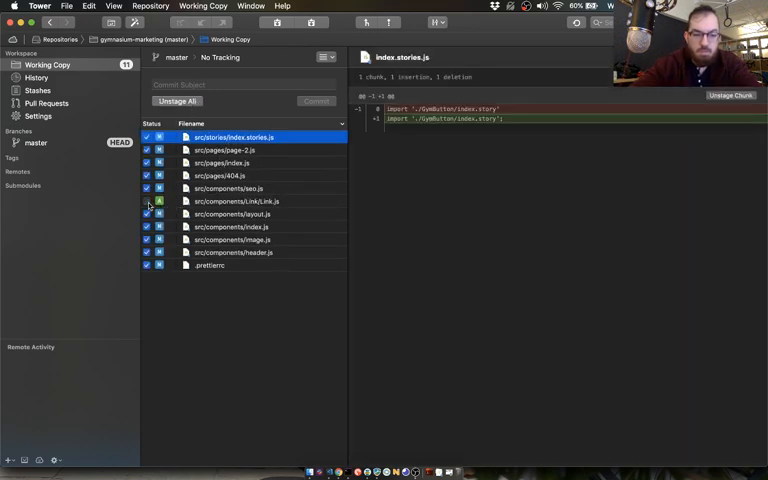
click(228, 150)
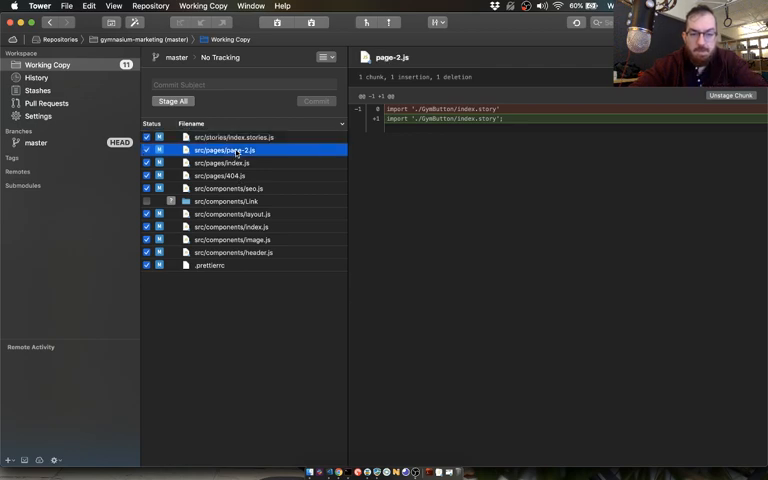
click(222, 176)
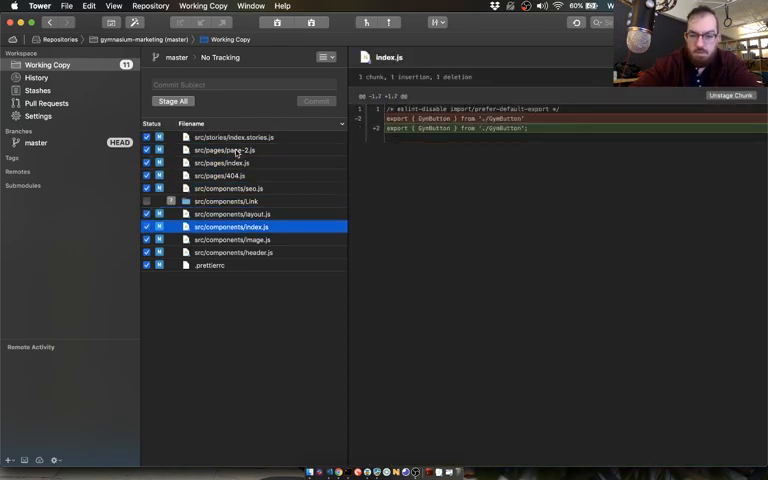
click(210, 264)
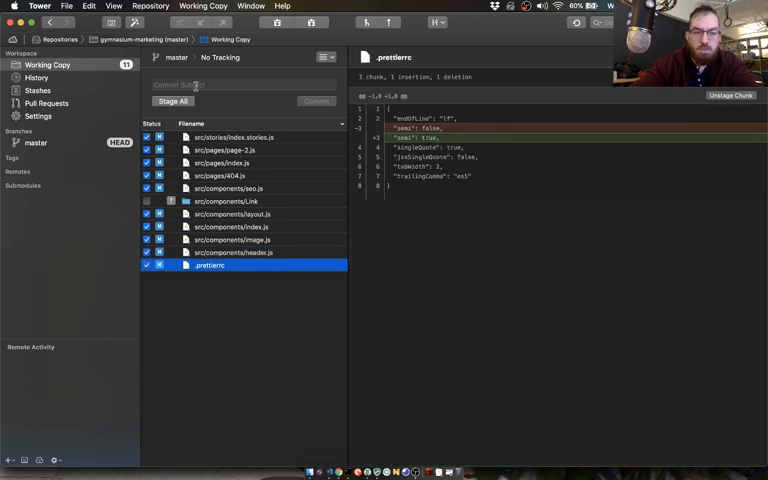
text(format with prettier)
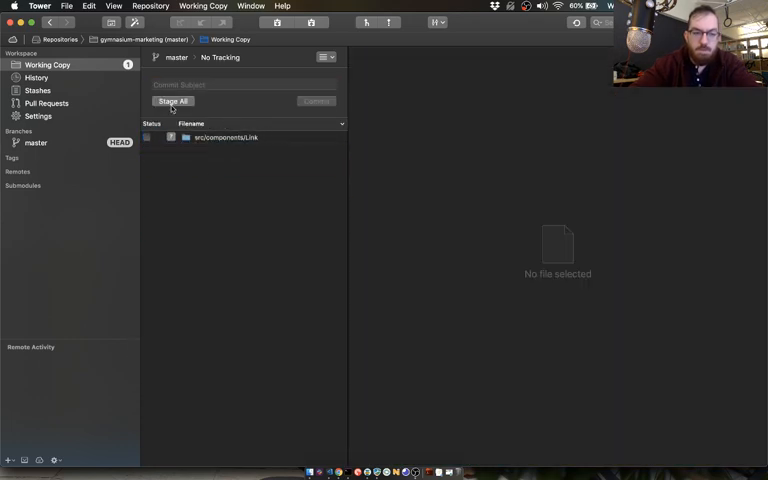
Commit the new Link folder as 'add link comp' and return to the editor
text(add link comp)
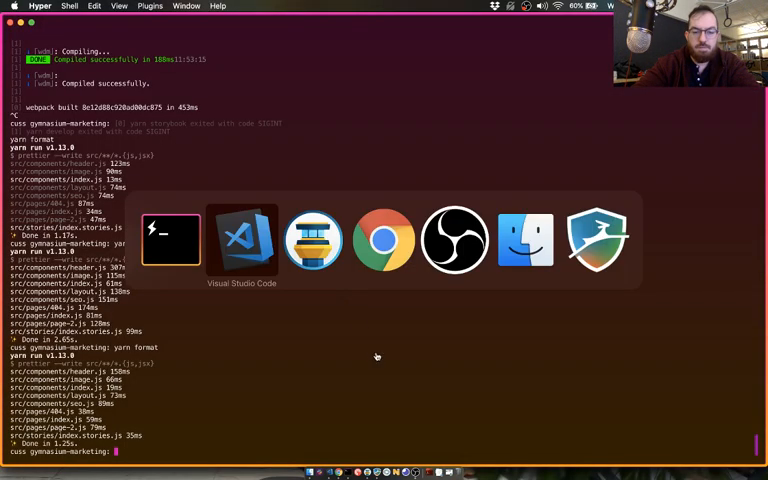
click(240, 238)
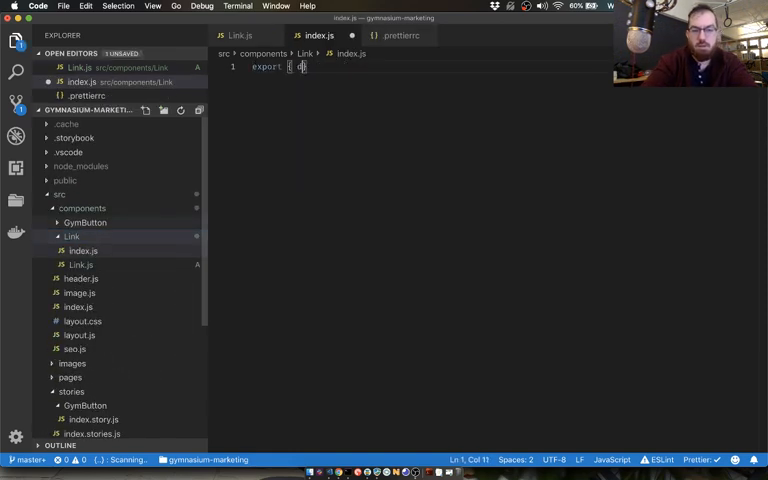
In Link/index.js write export { default as Link } from './Link'
text(efault as Link })
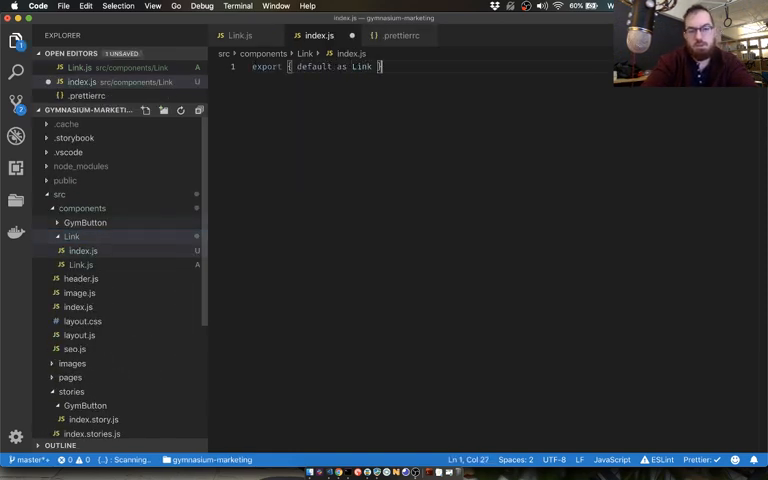
text(from ')
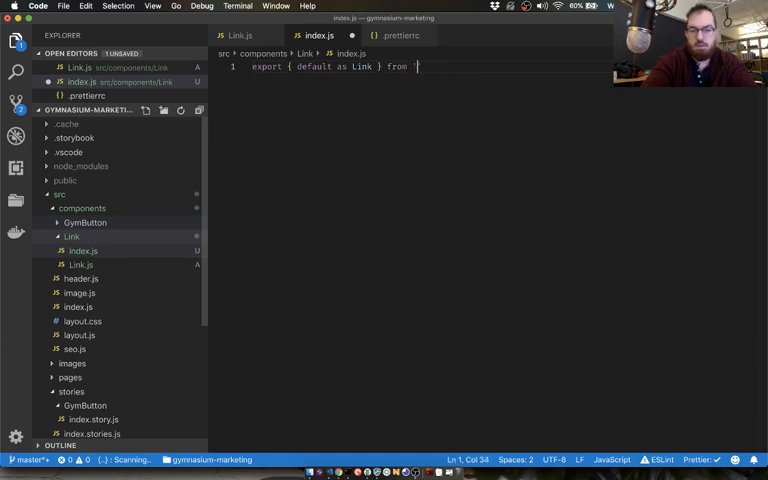
text('./Link';)
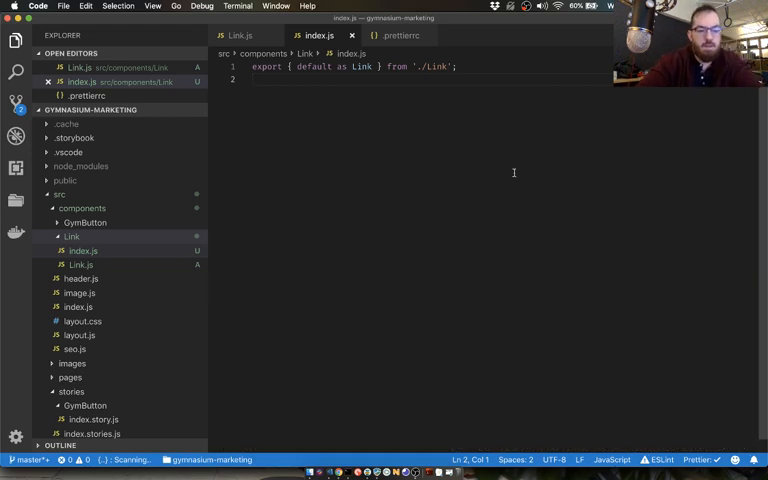
In components/index.js begin export { Link } from './Link'
click(80, 306)
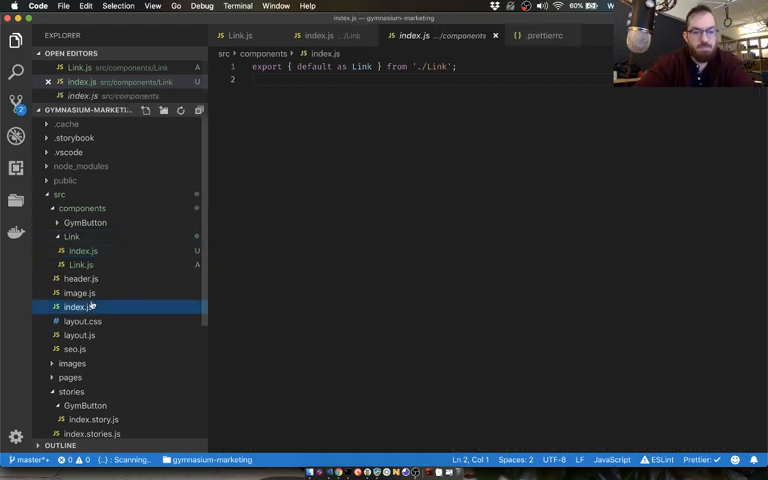
text(exp)
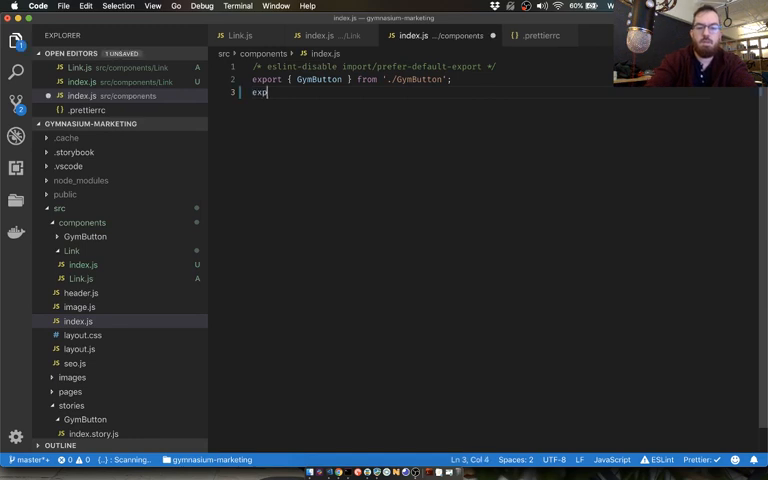
text(ort { Link } from '.Link';)
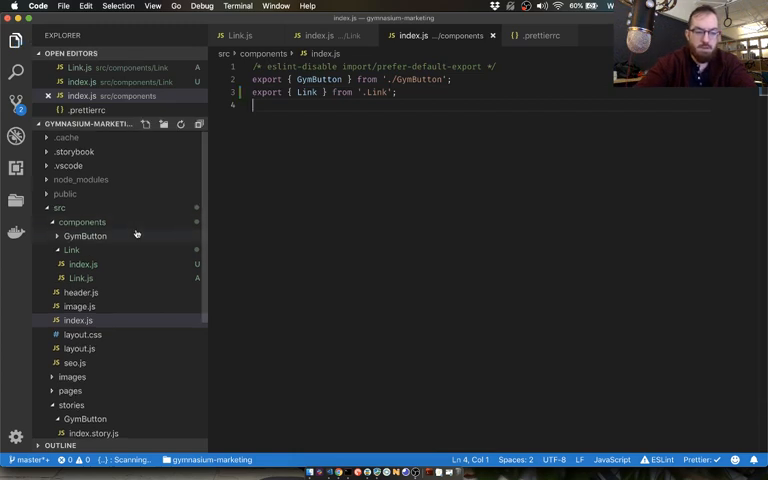
Add a Link story file rendering 'Sign up now' and name the story 'standard link'
right_click(72, 300)
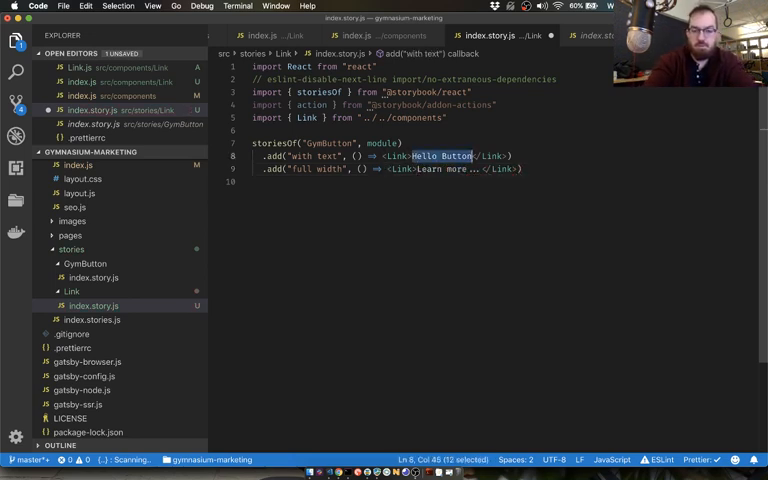
text(Sign up now)
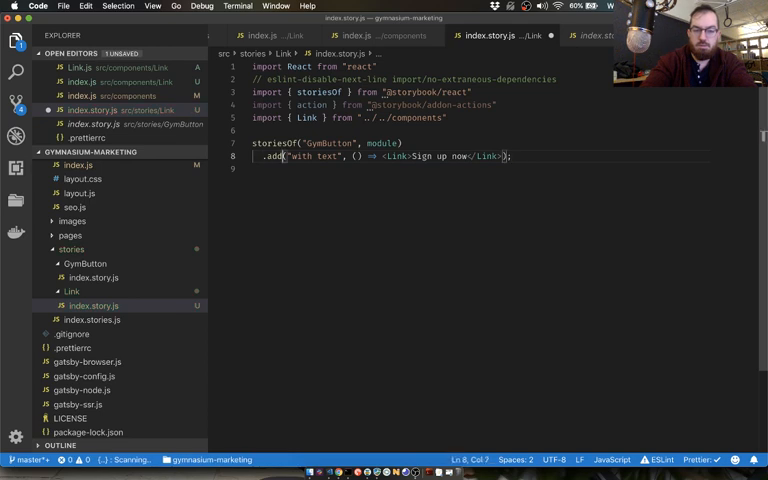
text(standard)
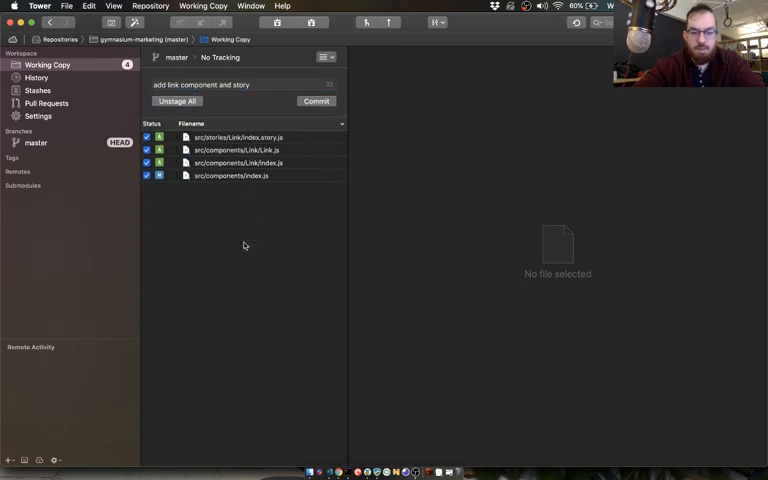
View the diff of src/components/Link/index.js in Tower's Working Copy
click(244, 162)
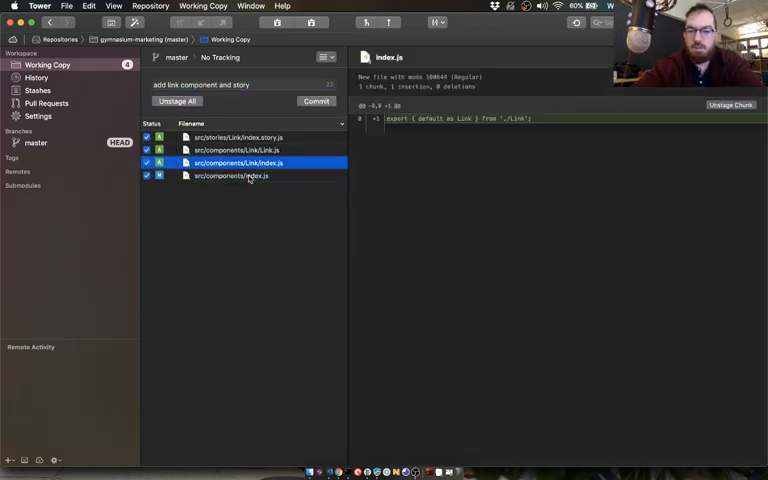
click(238, 136)
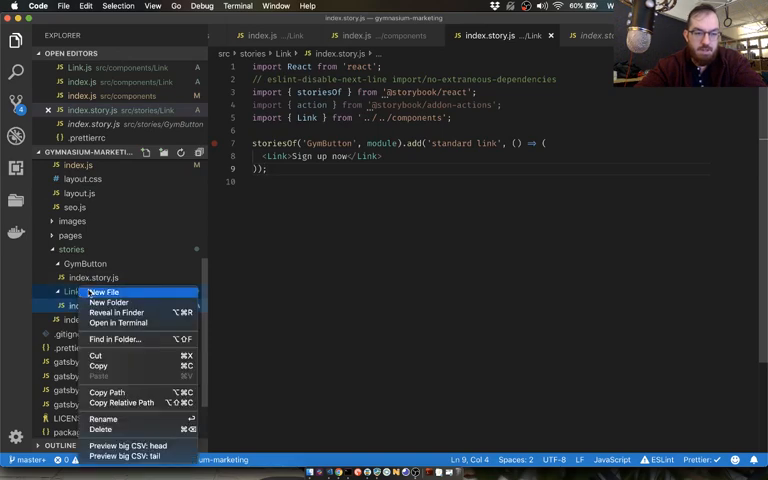
Create Link.module.css inside the Link component folder
click(104, 292)
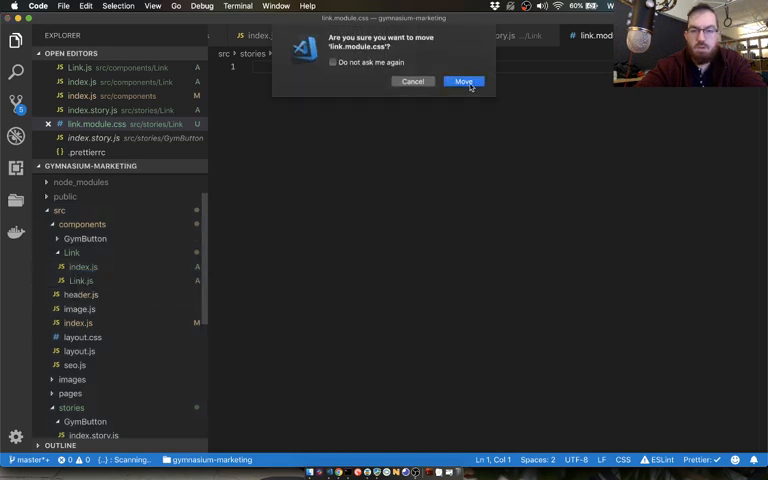
click(464, 80)
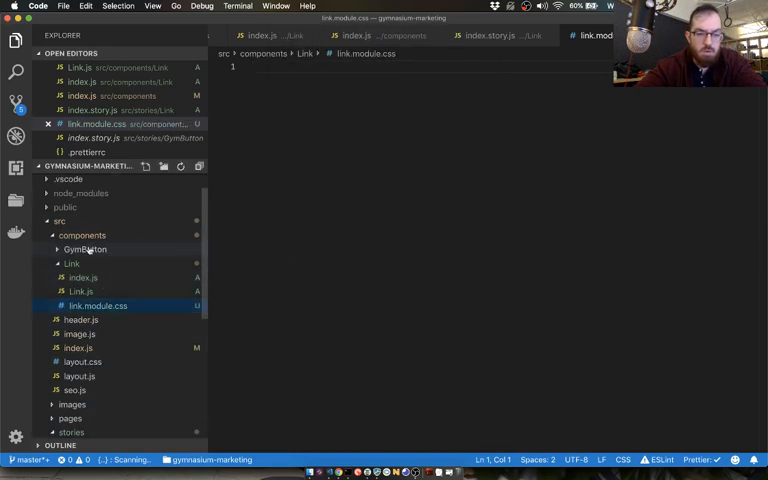
right_click(84, 348)
text(L)
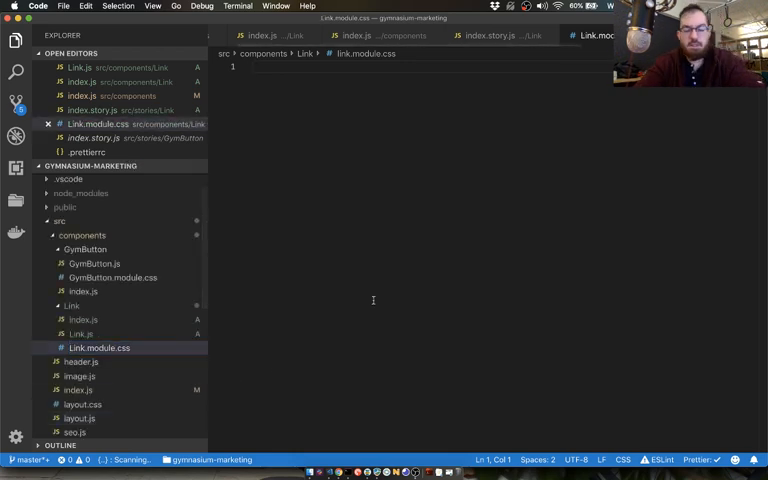
Start an a rule with font-family: brandon-grotesque in Link.module.css
text(a {)
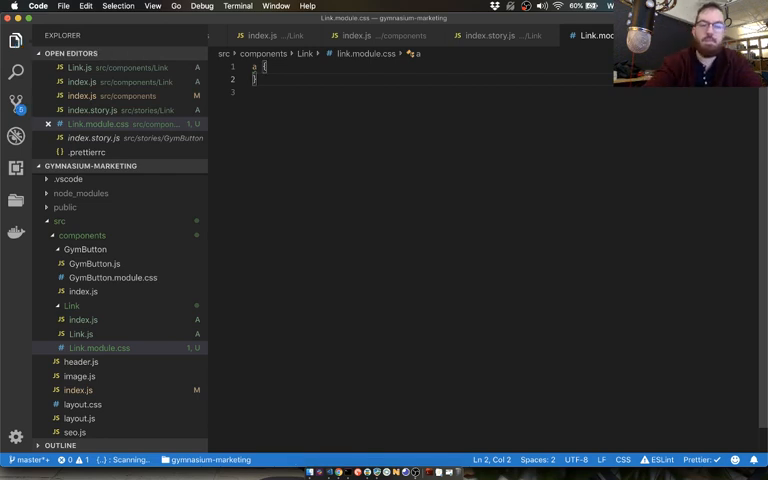
text({)
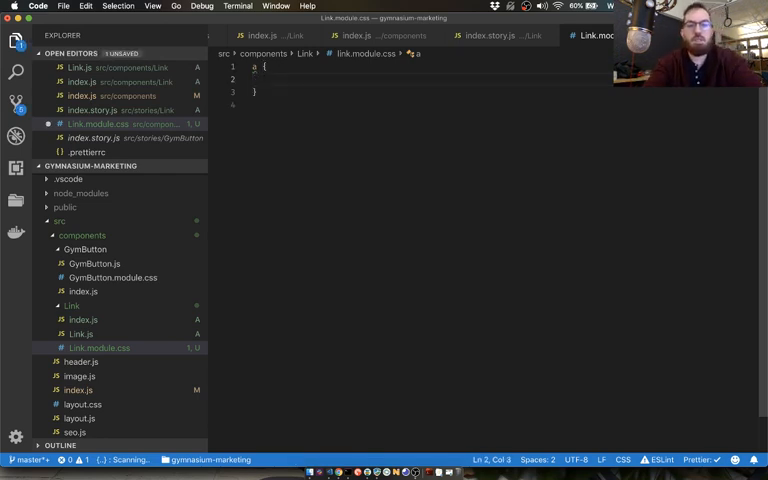
text(font-family:)
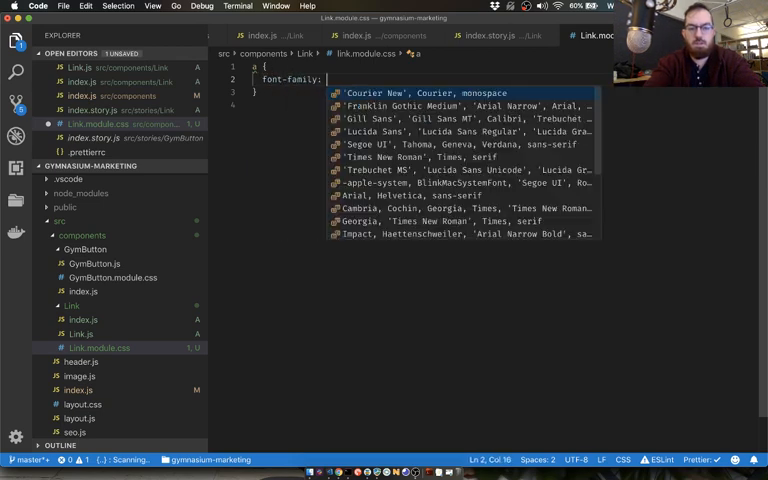
text(brandon-)
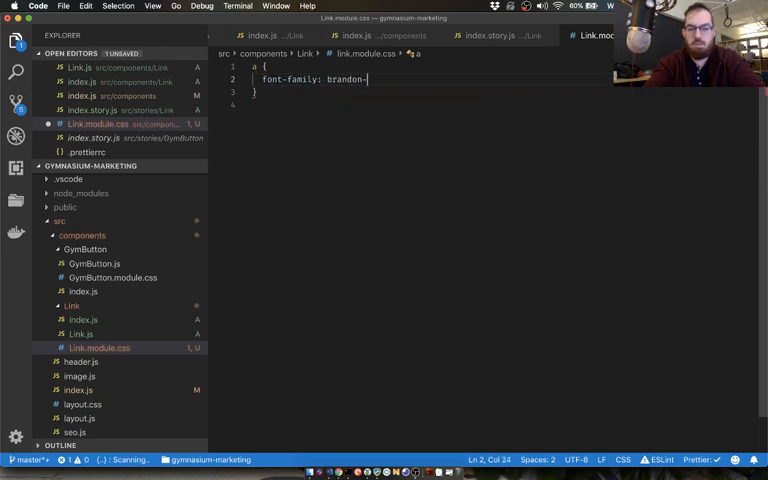
text(grotes)
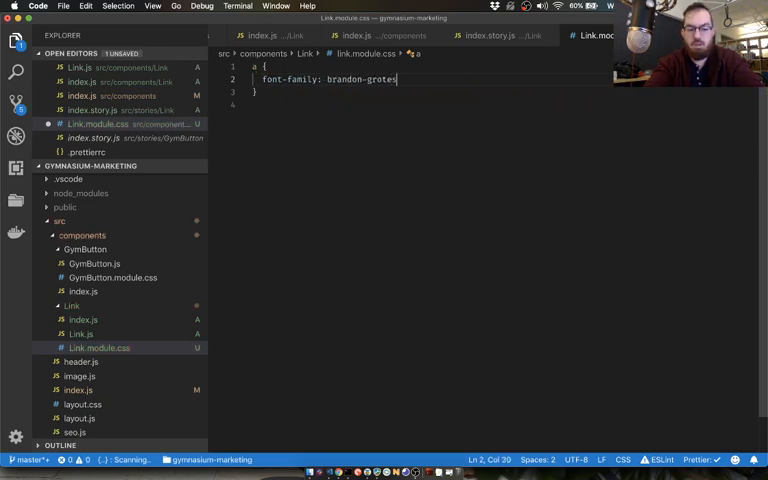
text(que,)
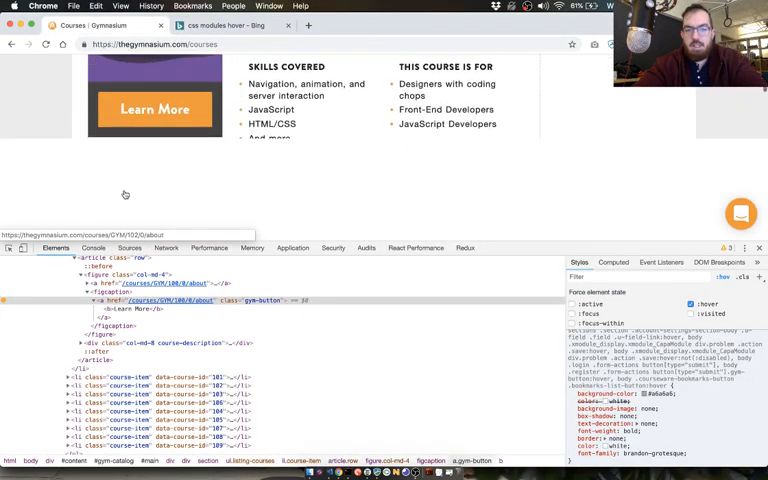
Find and open the Coding for Designers course in the Gymnasium catalog
scroll(down, 3)
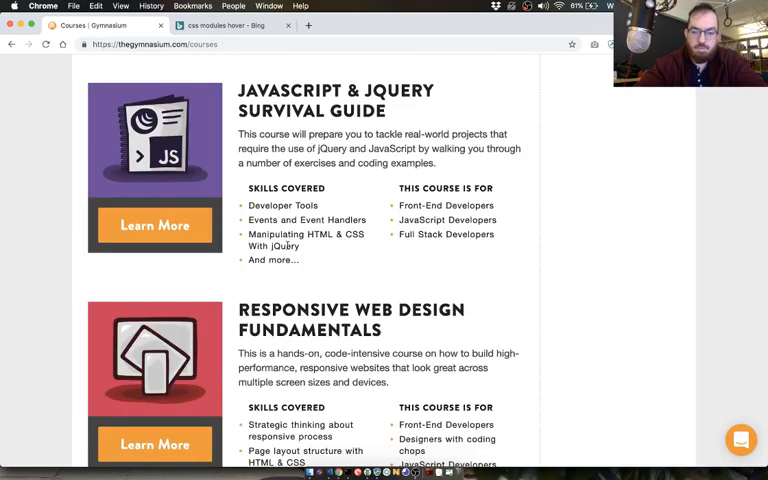
scroll(down, 3)
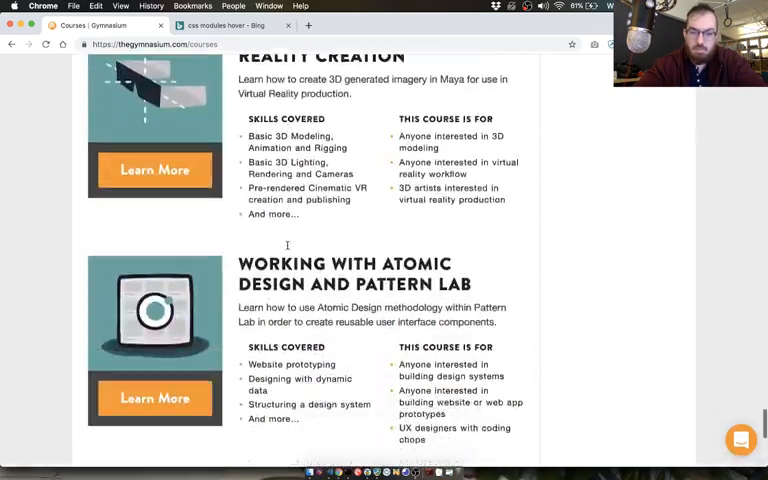
scroll(down, 3)
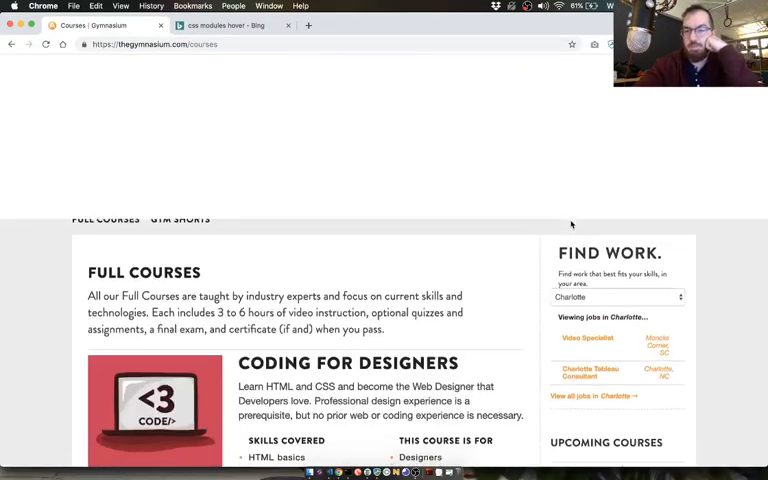
scroll(up, 3)
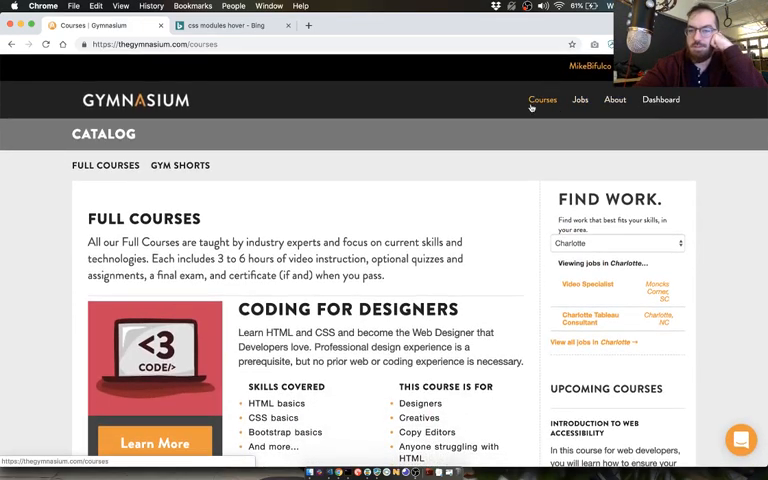
scroll(down, 3)
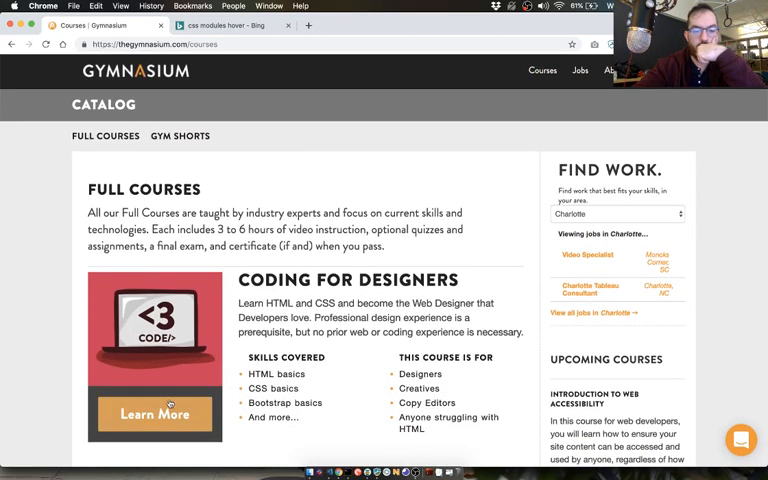
click(154, 412)
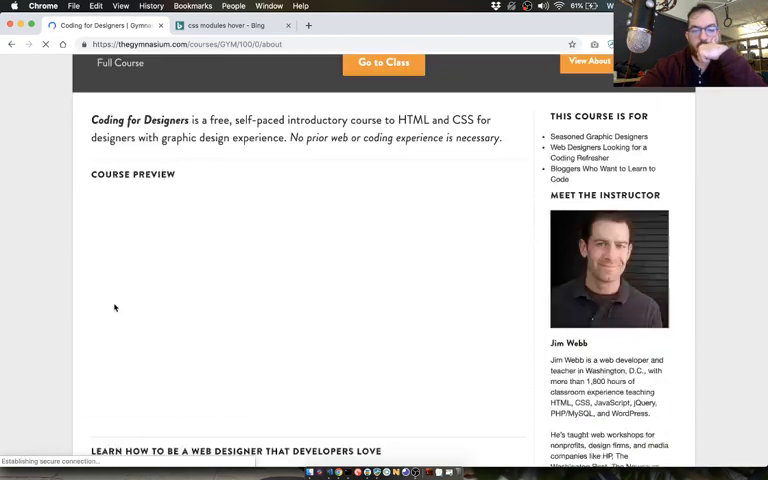
scroll(down, 3)
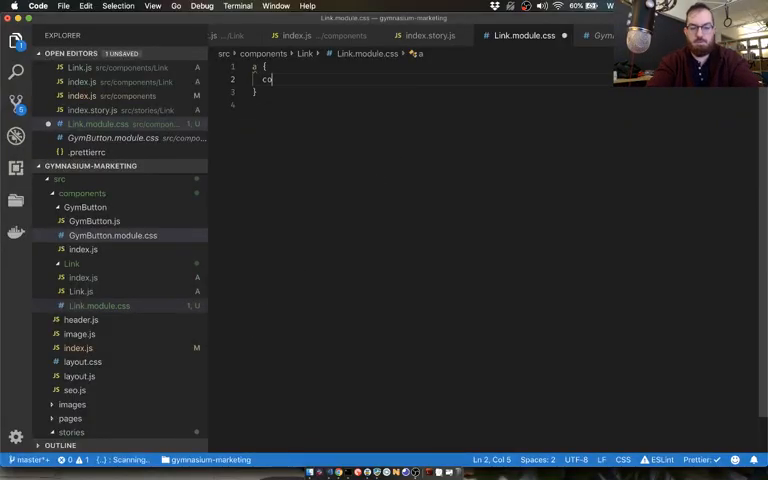
Add a link color and an a:hover rule with text-decoration: none and border-bottom: 1px solid
text(lor: $or)
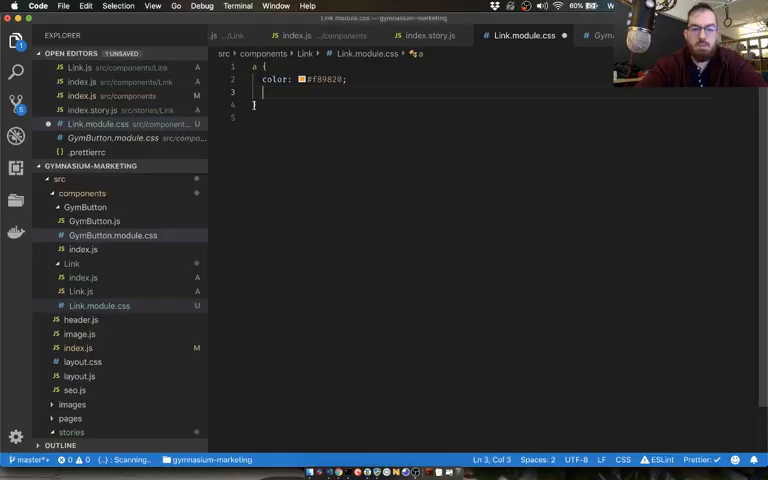
text(a:hover {)
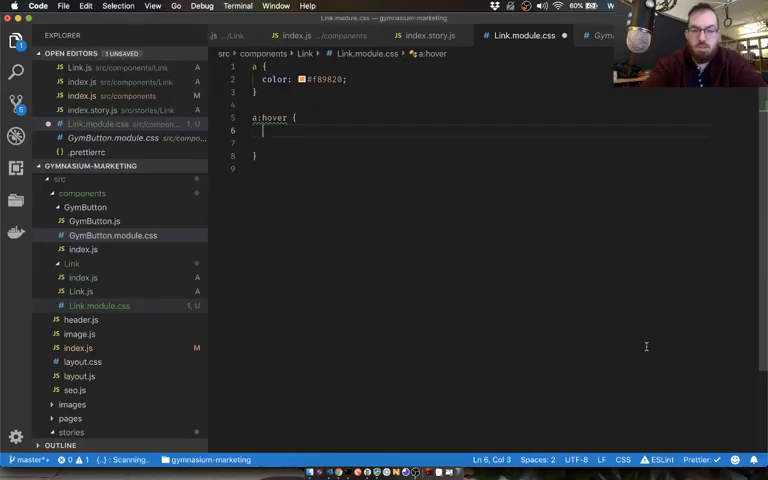
text(text-decoration: none;)
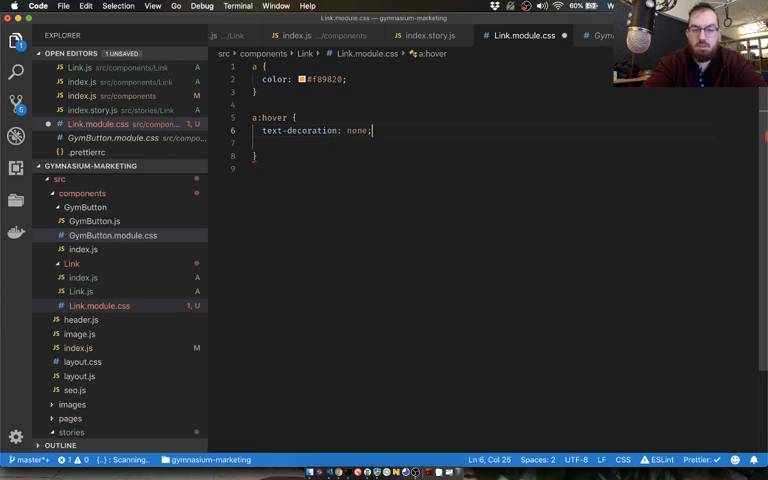
text(border-bottom: 1)
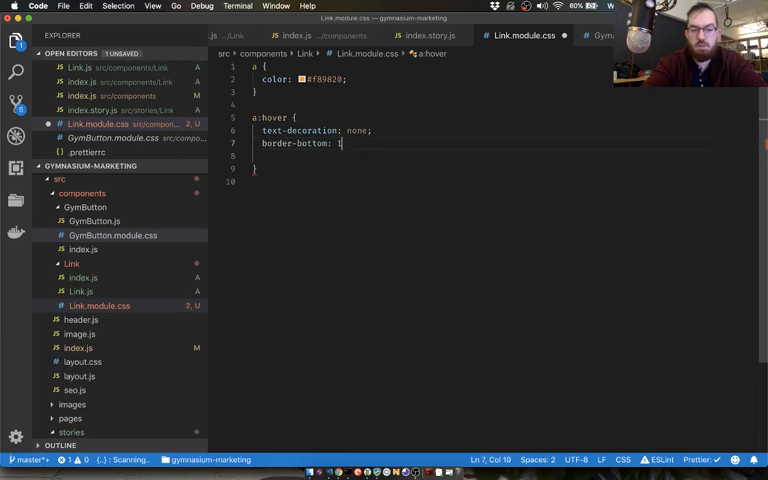
text(px solid)
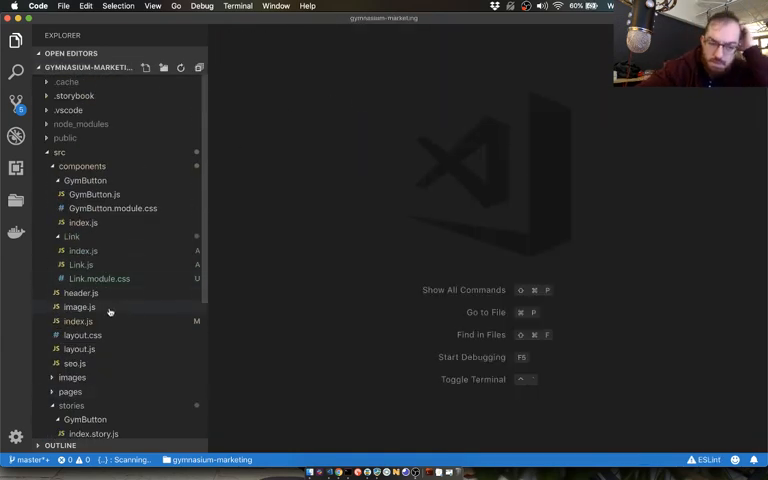
click(80, 336)
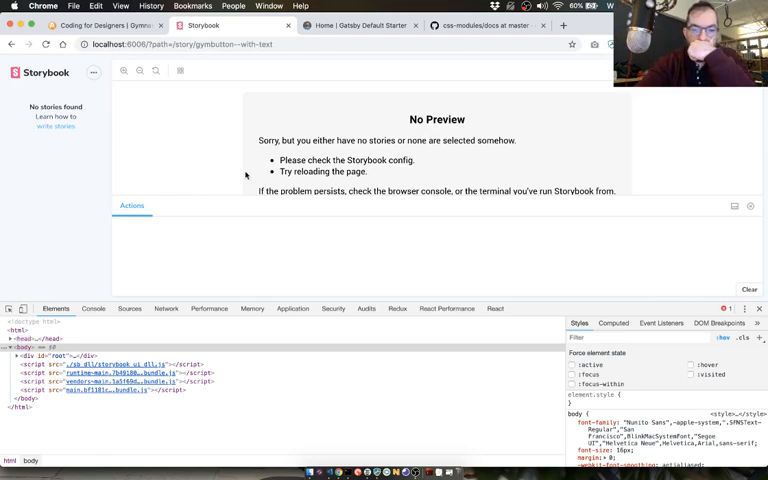
mouse_move(208, 156)
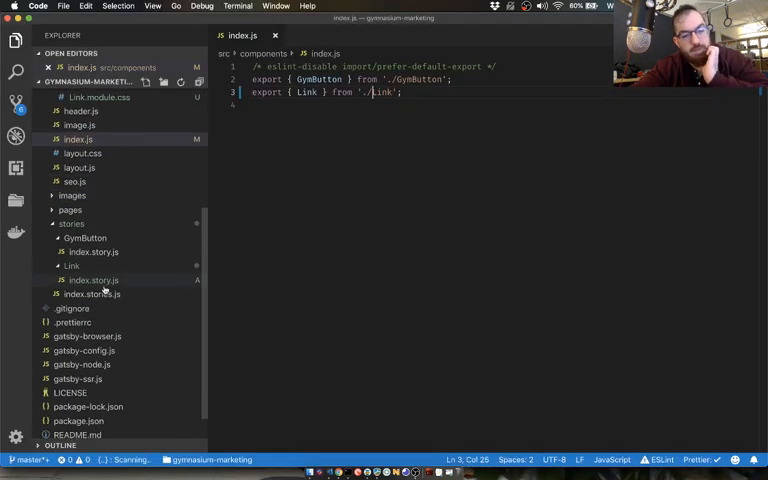
Open src/components/index.js to export Link alongside GymButton
click(92, 308)
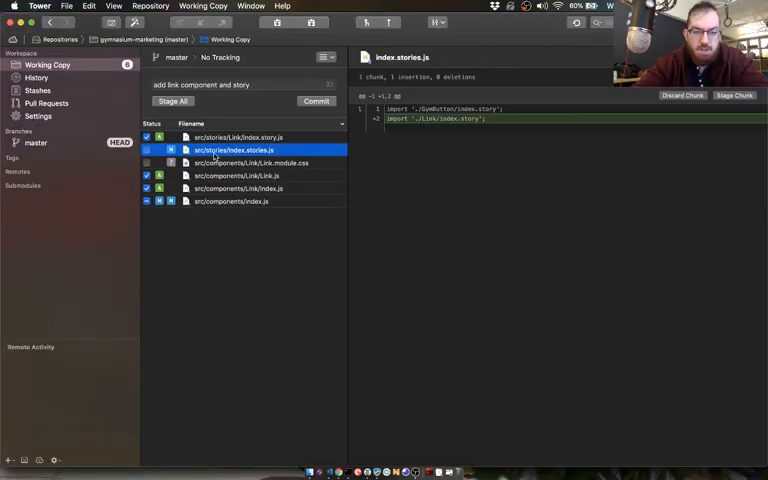
click(240, 162)
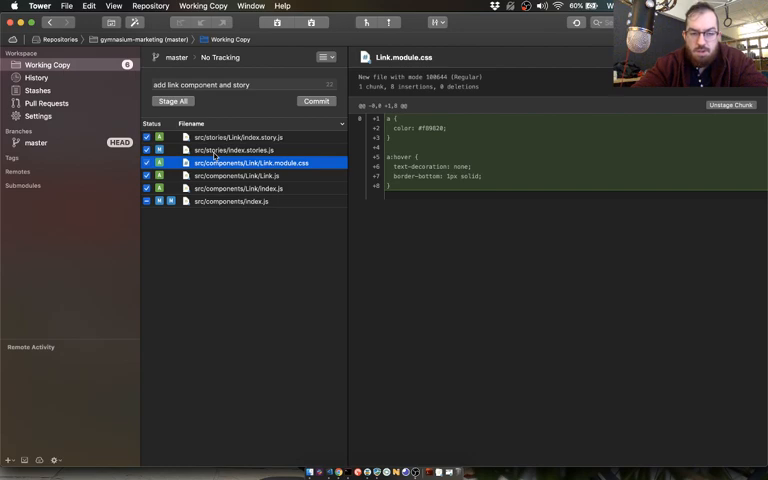
click(36, 76)
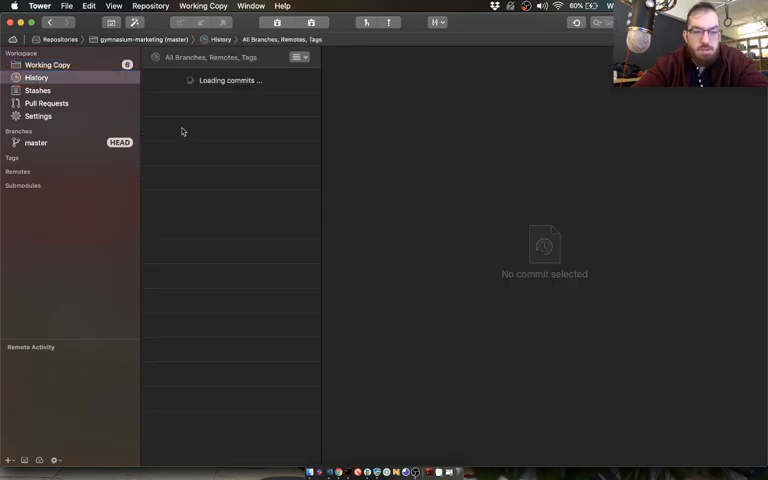
click(240, 116)
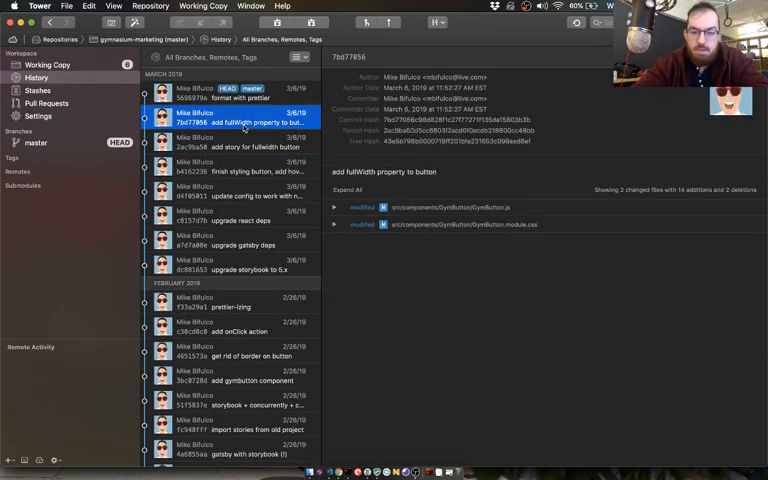
click(240, 96)
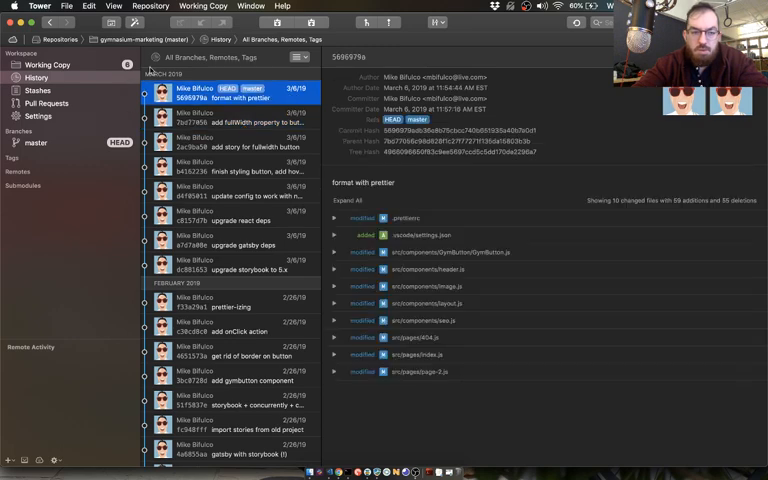
click(48, 64)
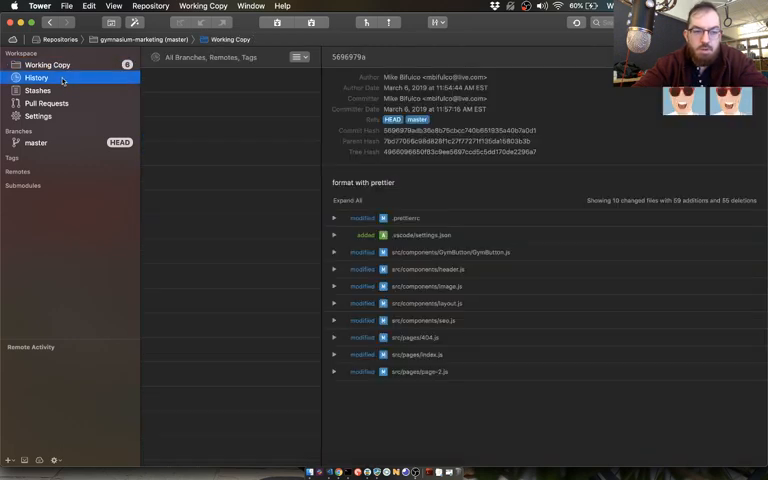
click(36, 78)
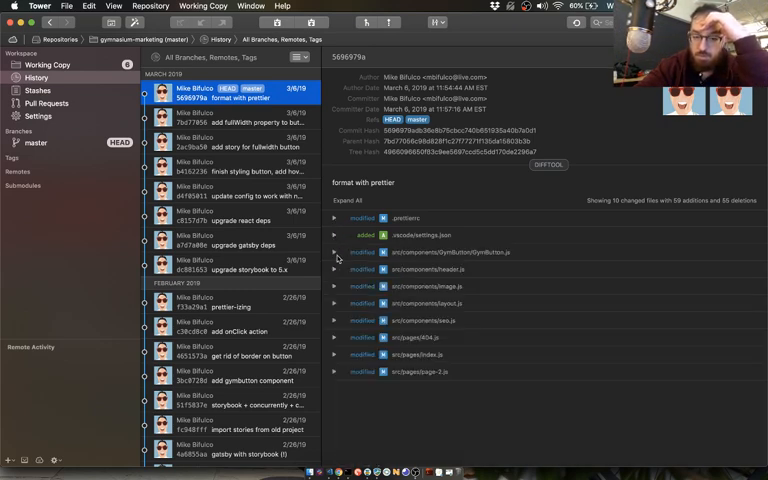
click(440, 268)
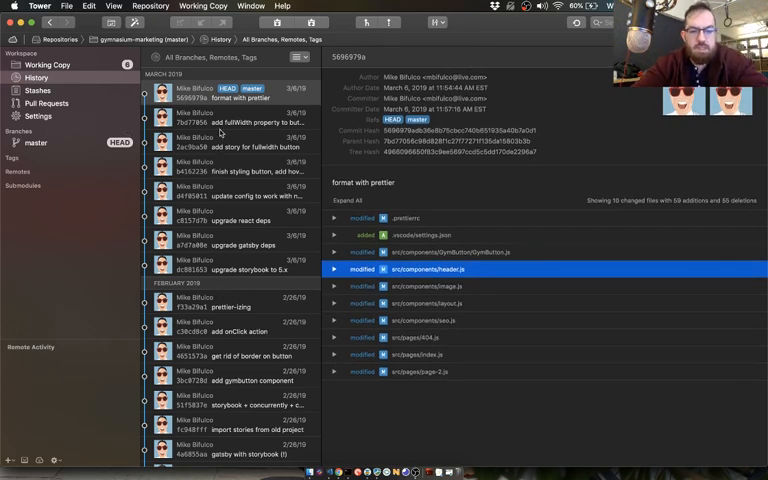
click(240, 302)
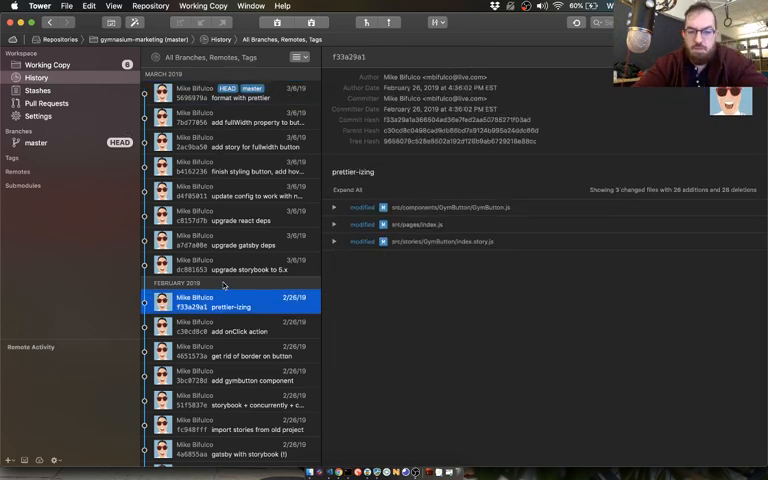
click(240, 264)
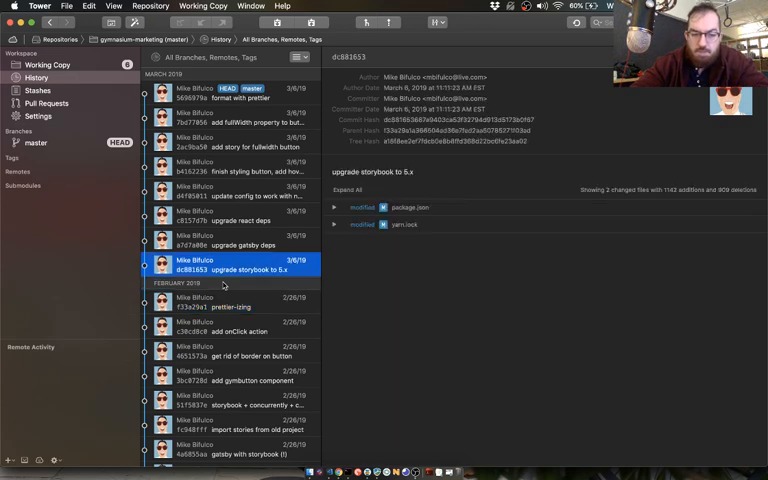
click(240, 92)
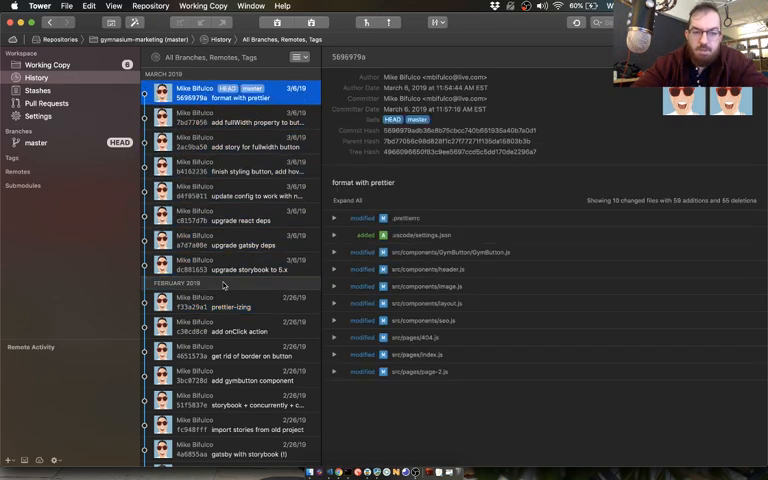
click(36, 78)
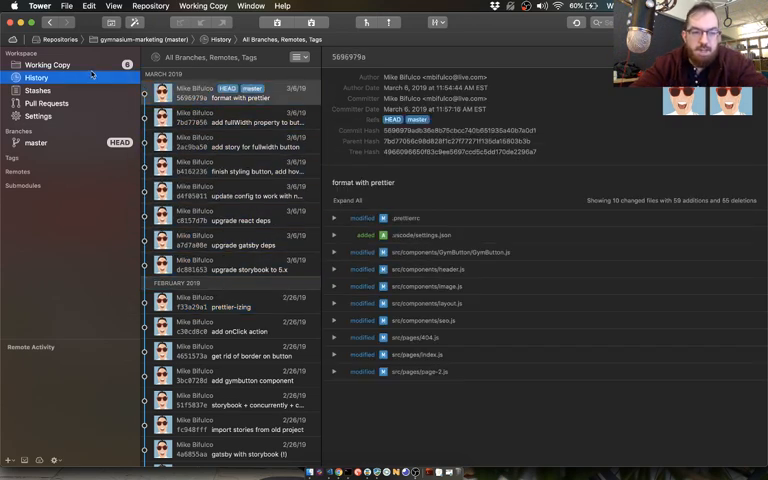
click(48, 64)
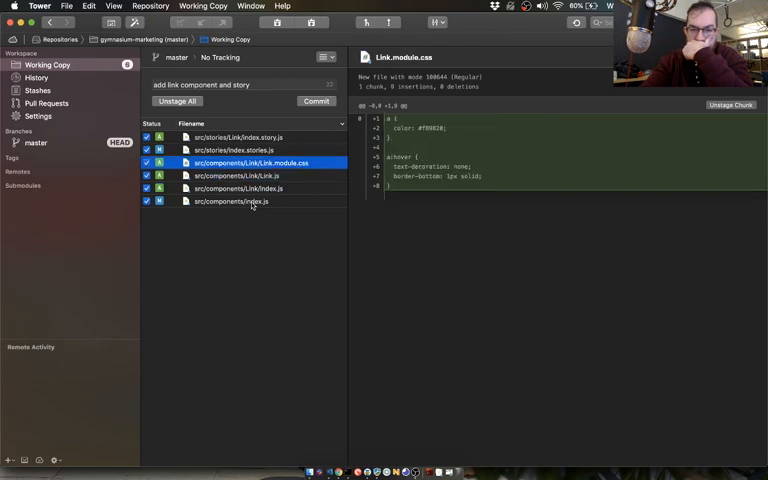
click(236, 136)
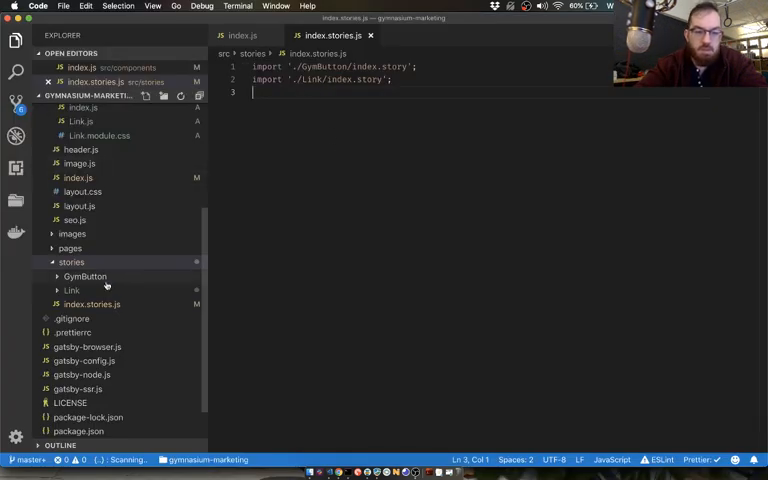
Open the Link and GymButton index.story.js files for comparison
click(72, 290)
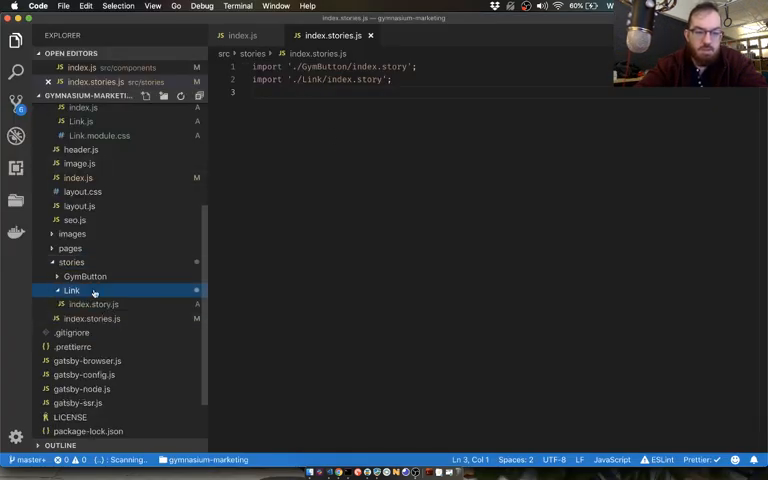
click(92, 318)
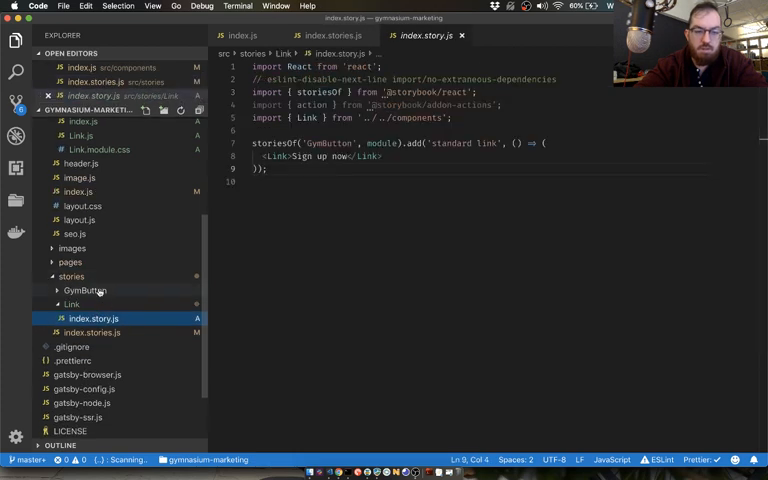
click(84, 290)
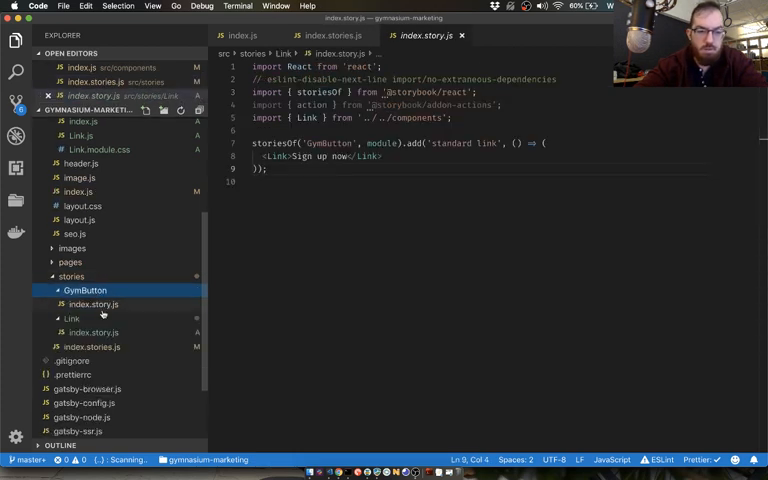
click(92, 304)
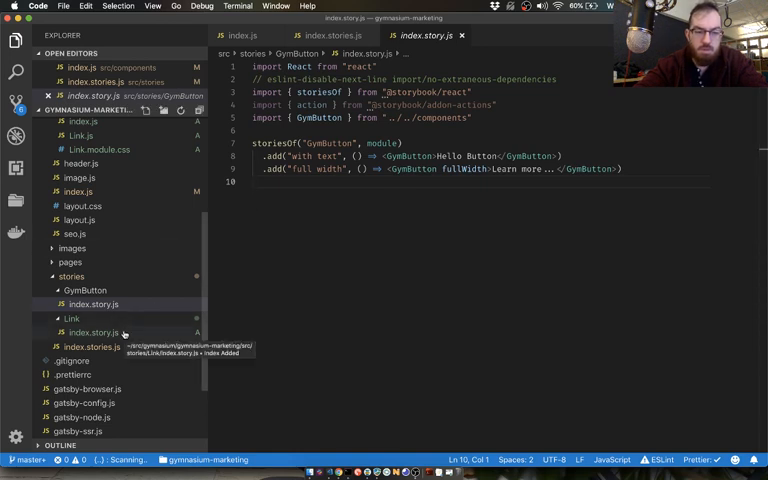
Open src/components/index.js from the Explorer
click(92, 332)
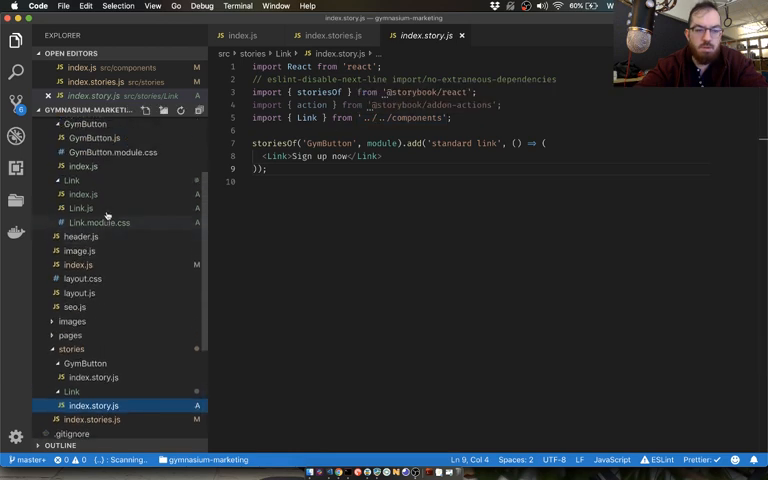
click(76, 320)
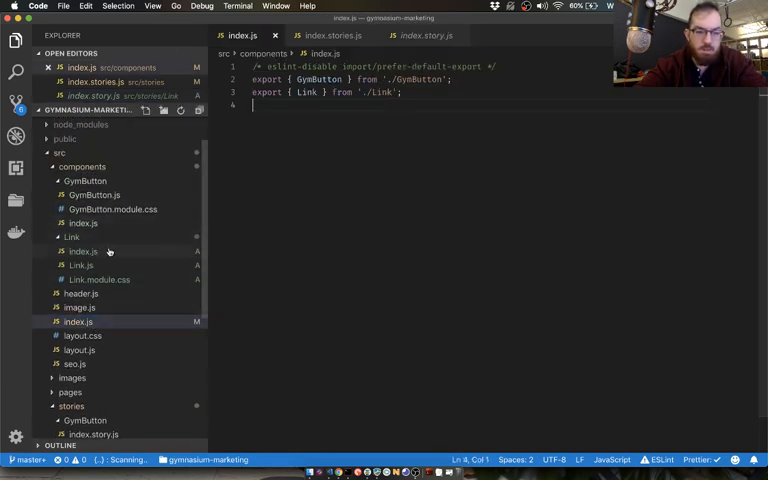
click(84, 252)
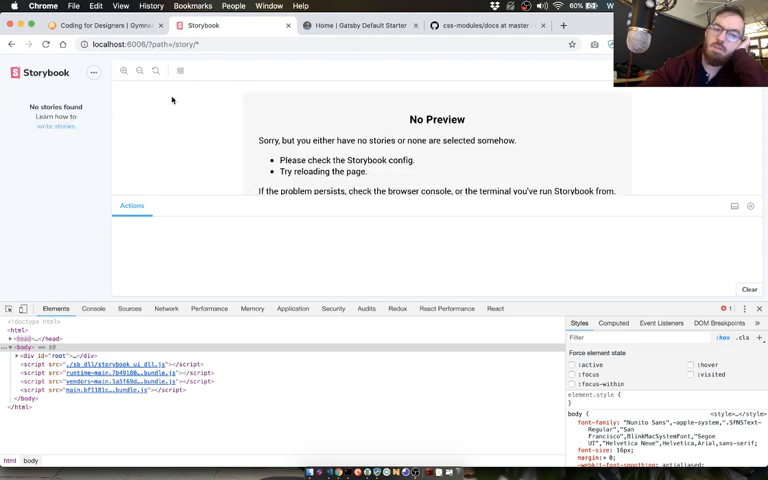
mouse_move(316, 136)
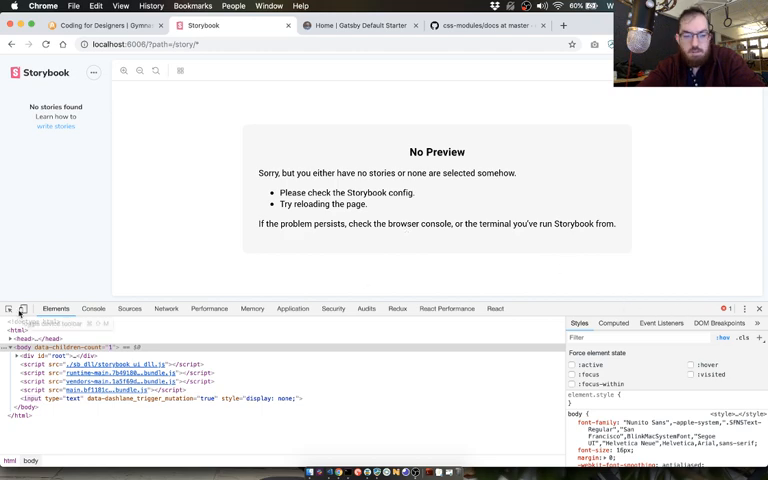
click(92, 308)
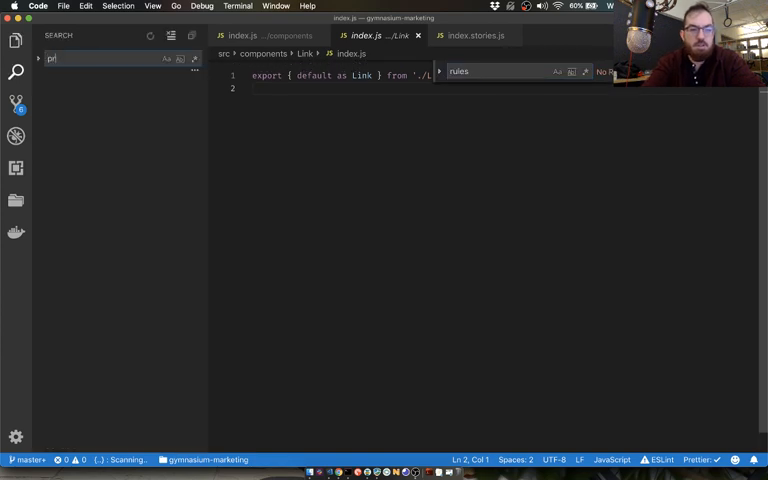
Search the project for propTypes and open src/components/Link/Link.js from the results
text(propTypes)
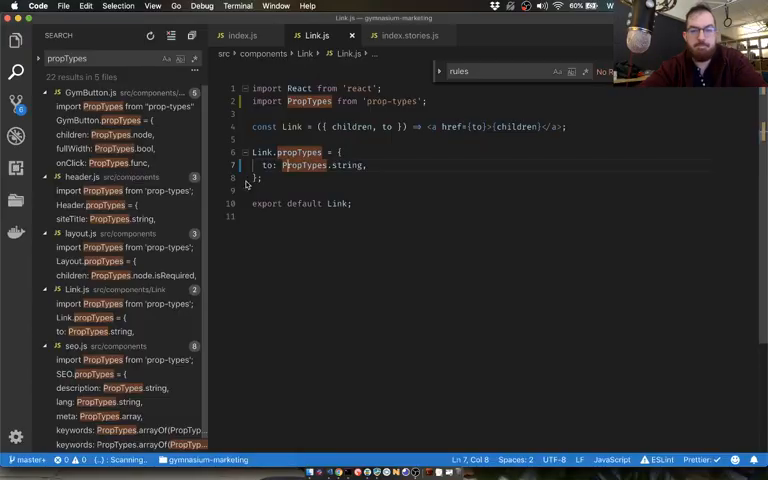
click(400, 36)
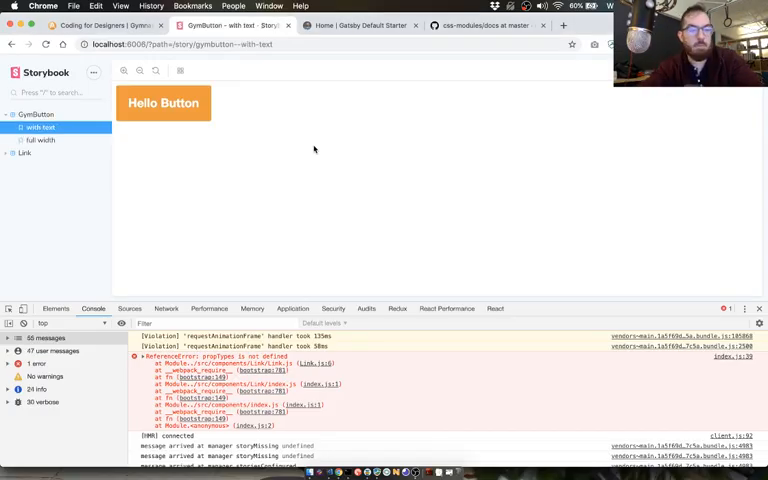
Reload Storybook and select Link > Standard link showing Sign up now
click(46, 164)
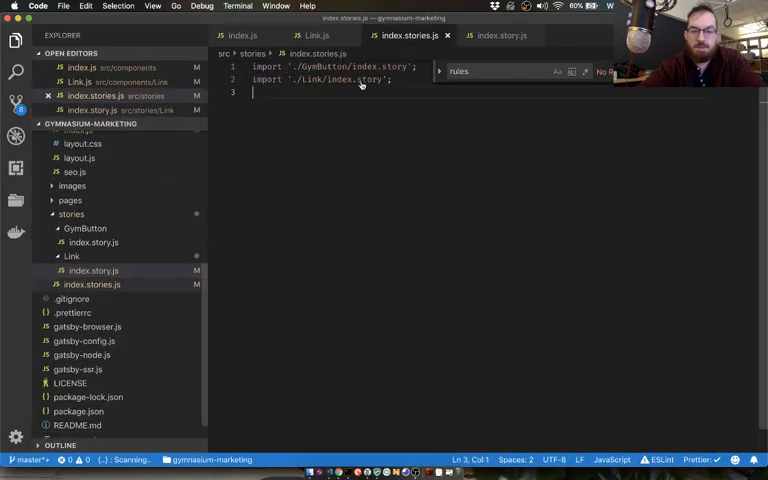
click(88, 256)
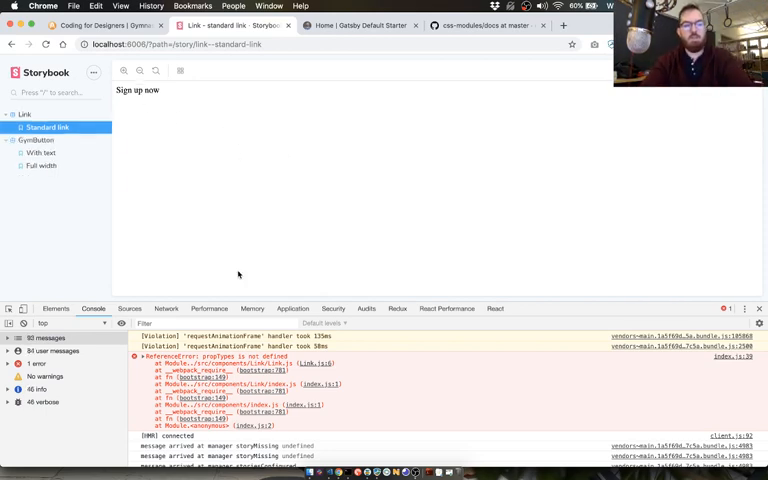
mouse_move(252, 228)
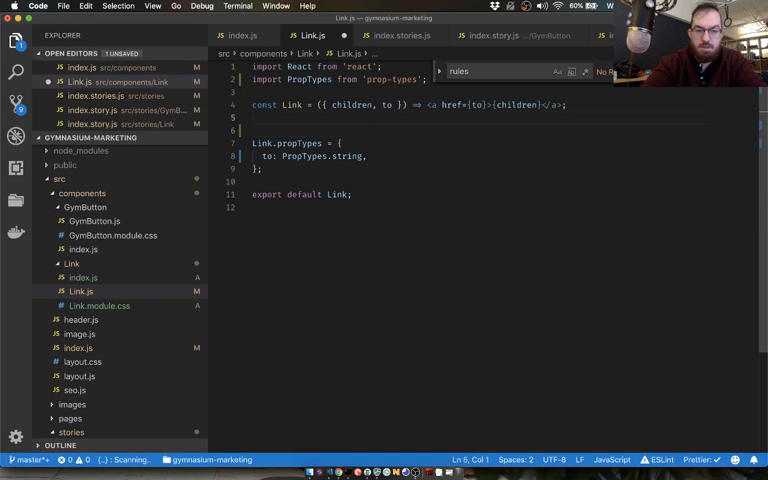
Add Link.defaultProps and import './Link.module.css' in Link.js
text(Link.defaultProps = {)
text(to: '#',)
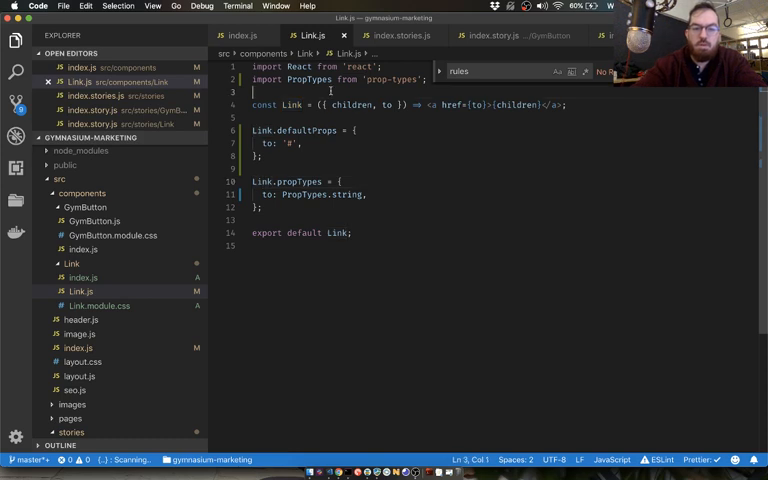
text(import)
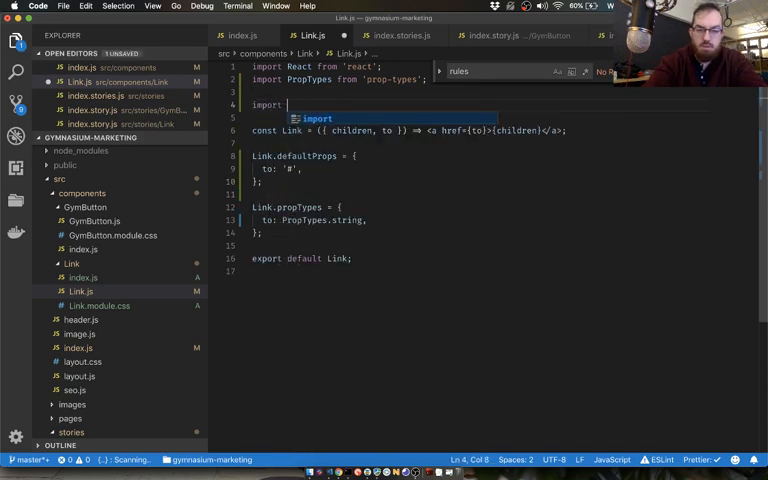
text('./Link.module)
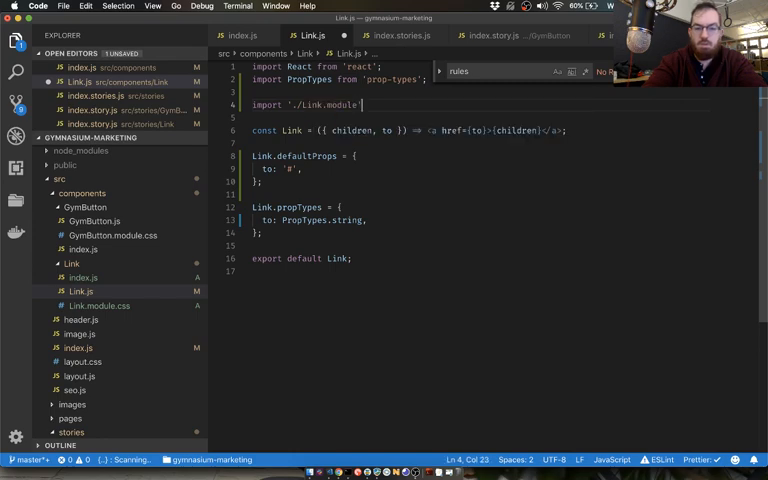
text(.css)
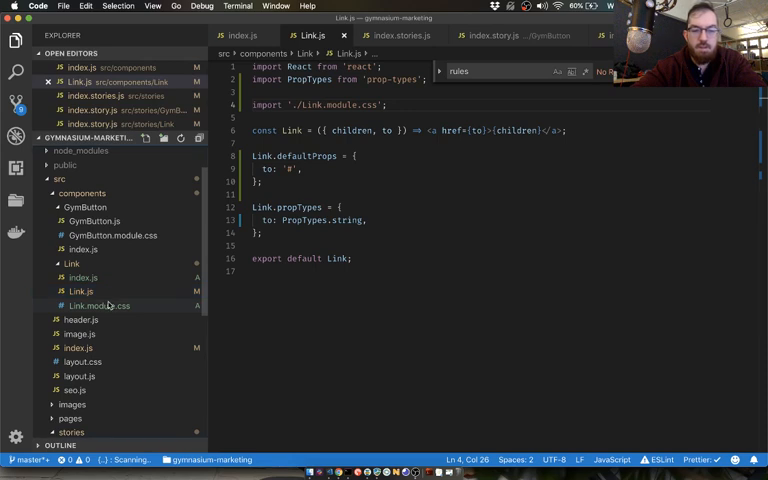
Add text-decoration: none to the a rule in Link.module.css
click(100, 304)
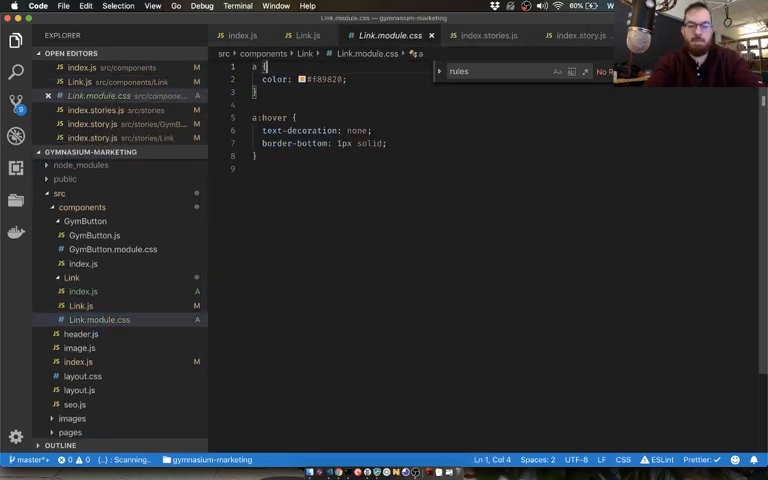
text(text-)
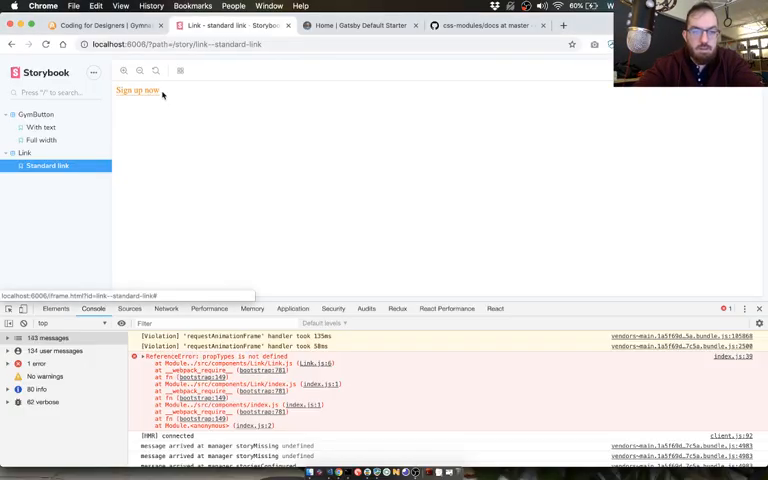
mouse_move(304, 126)
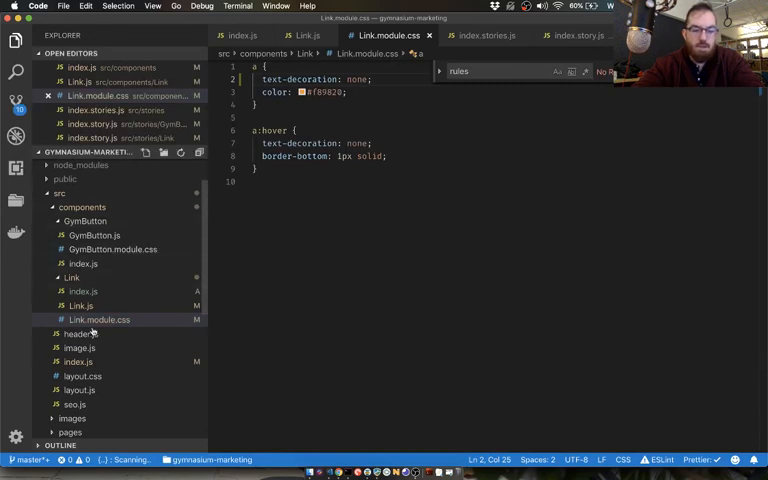
Open .storybook/config.js from the Explorer
scroll(down, 3)
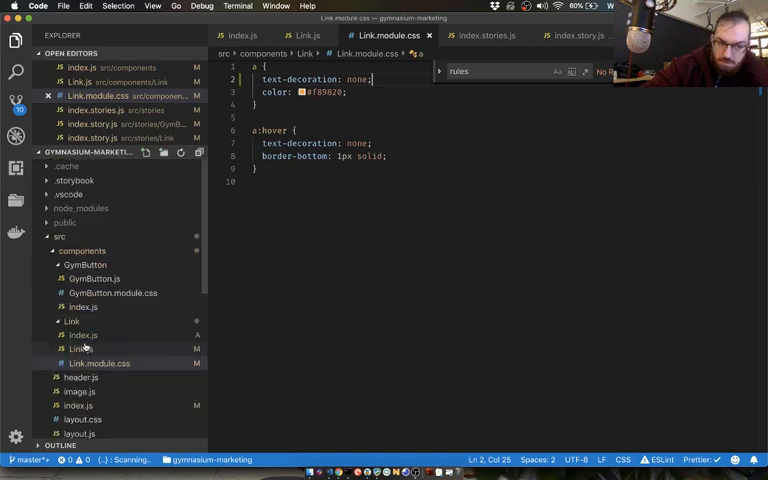
click(80, 392)
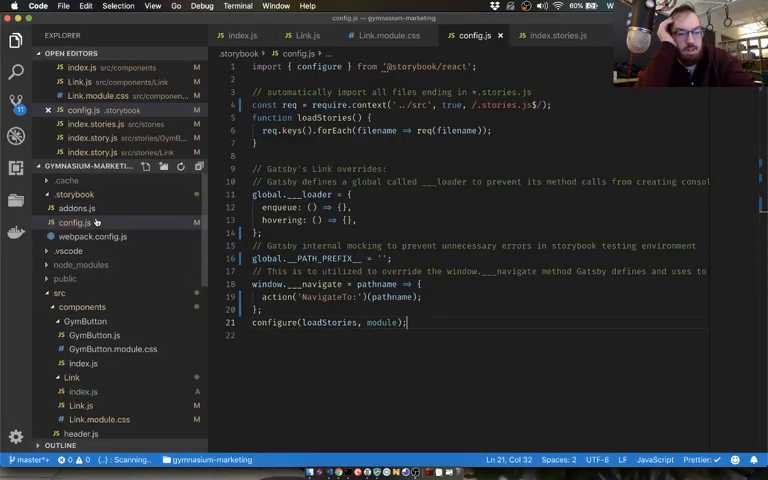
Review .storybook/addons.js and the stories index importing the GymButton and Link stories
click(80, 222)
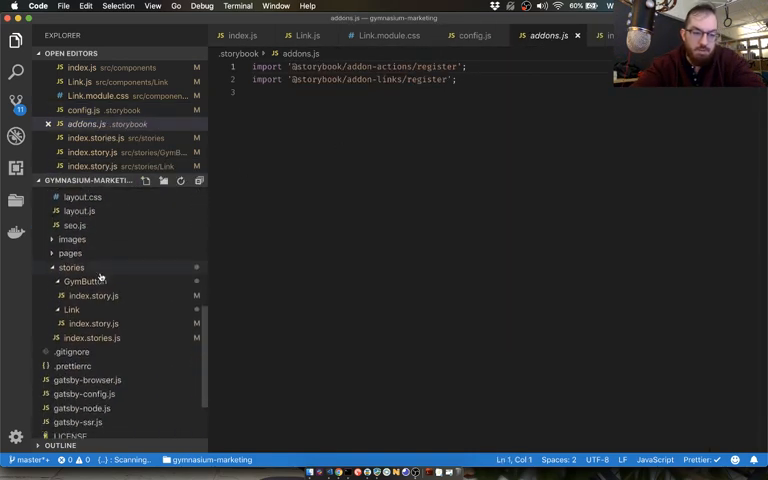
click(92, 336)
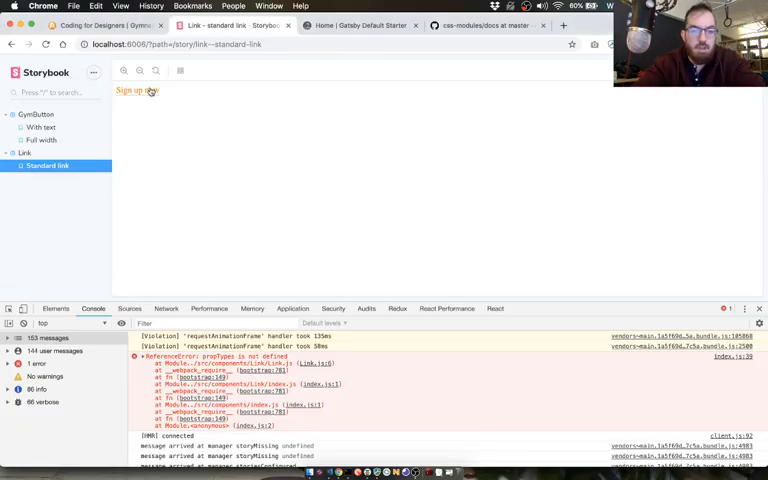
click(358, 24)
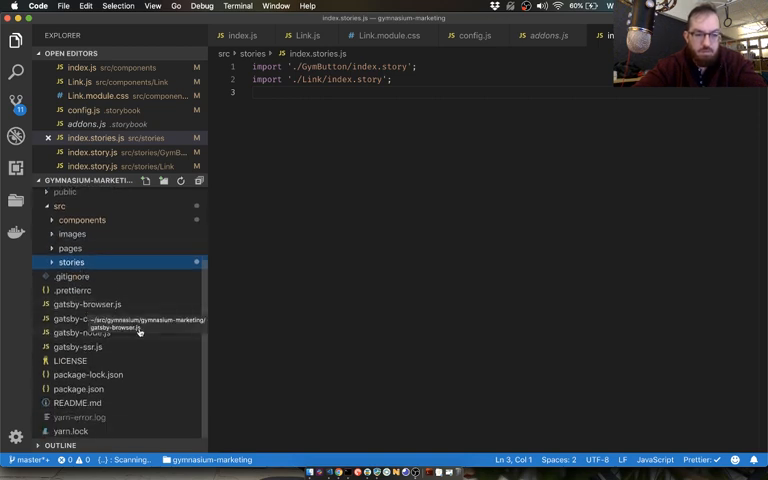
Expand the stories folder and bring up the GymButton story file
click(88, 304)
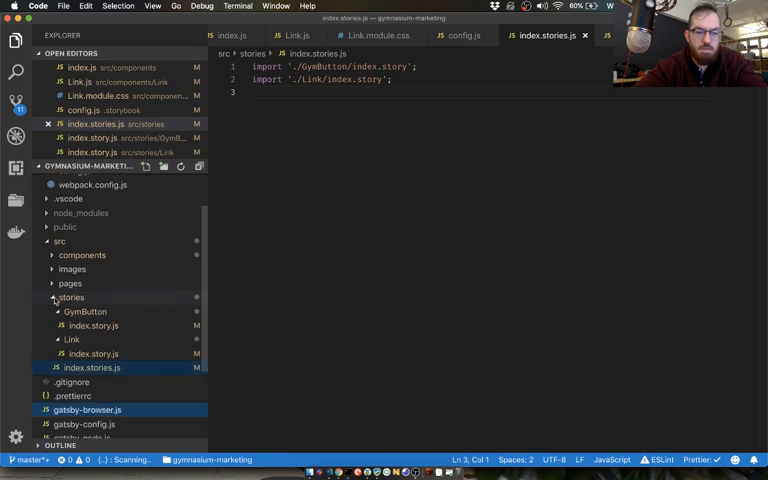
click(72, 296)
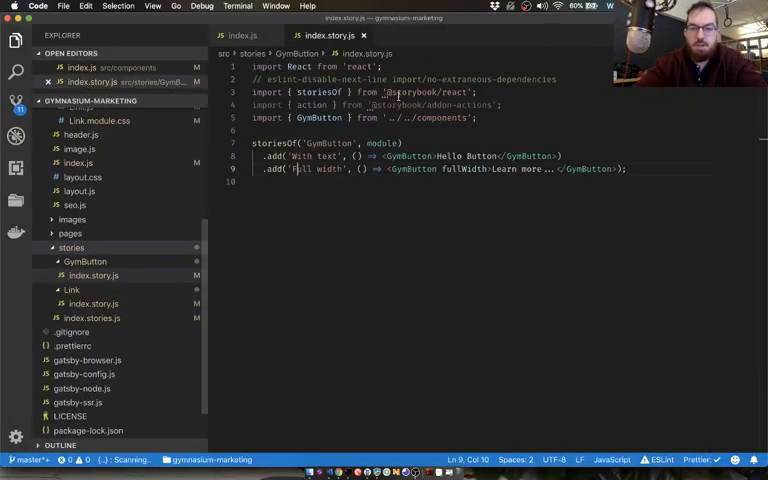
key(cmd+p)
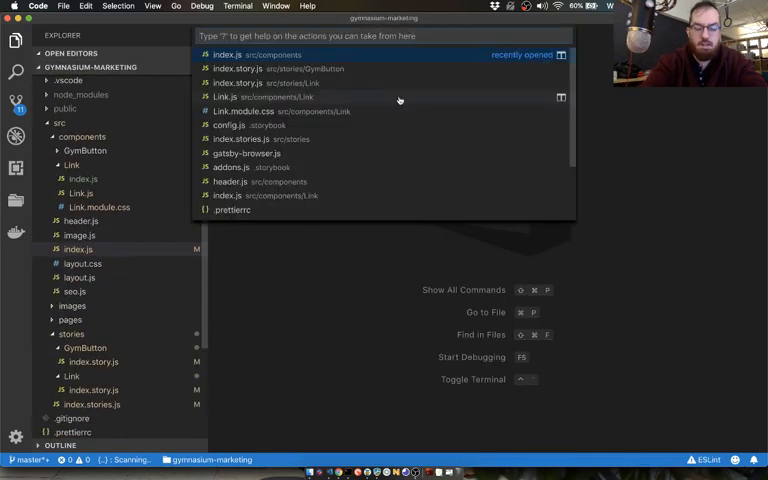
text(link)
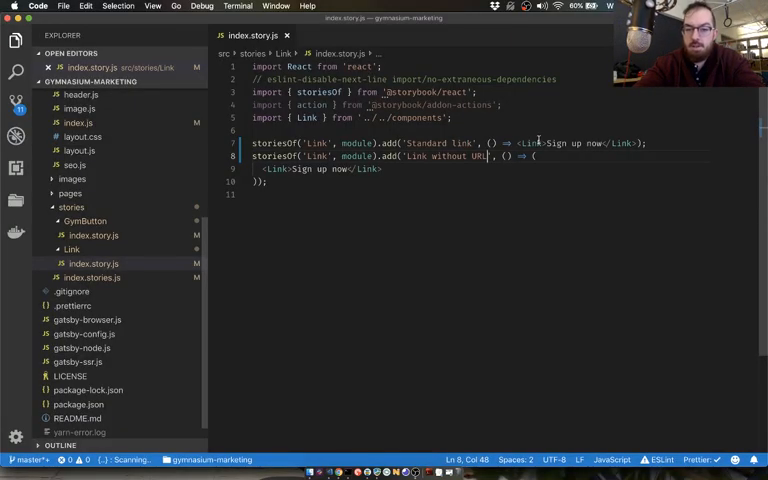
text(to={)
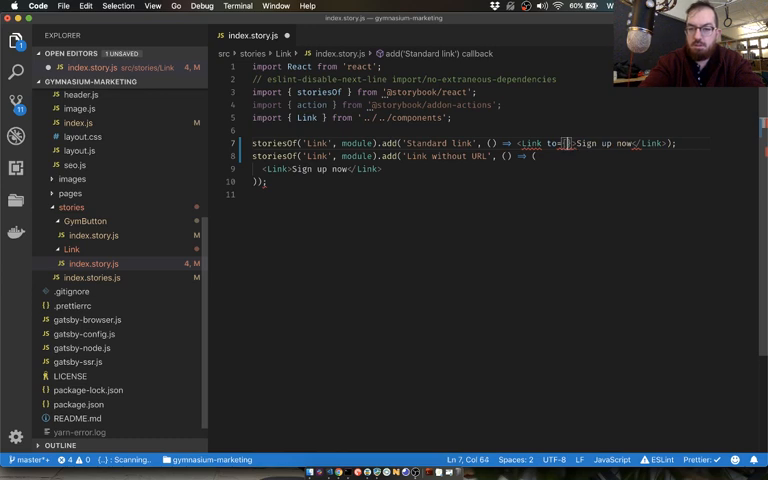
text(https:)
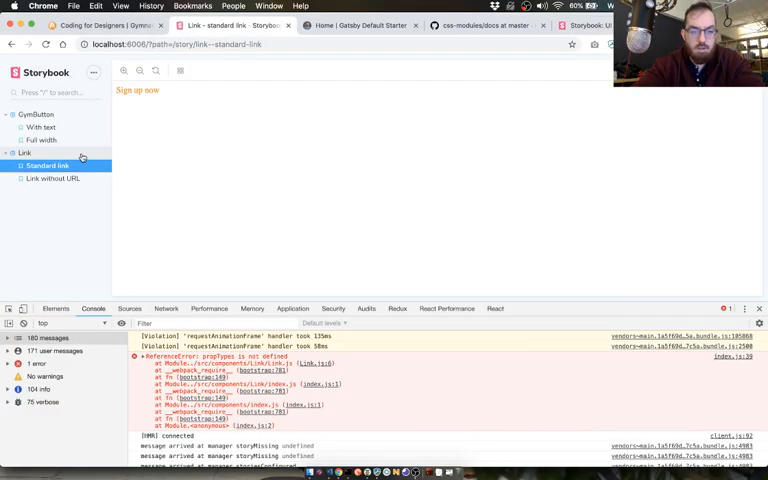
mouse_move(138, 92)
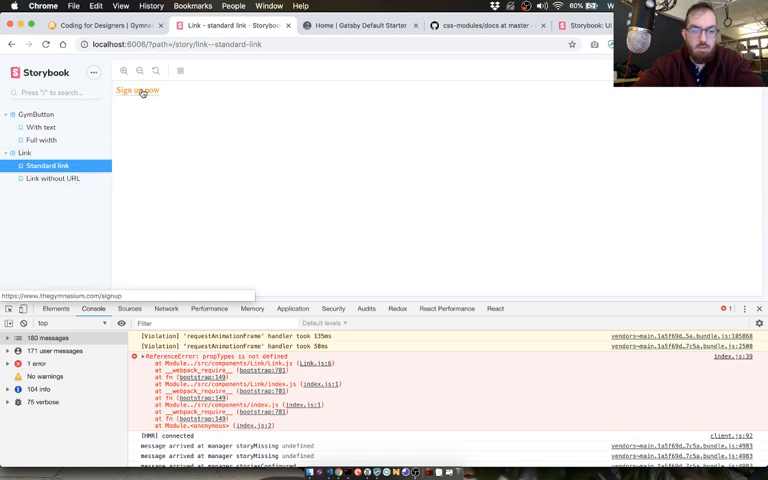
Follow the Standard link story's Sign up now link to confirm it reaches the signup page
click(52, 178)
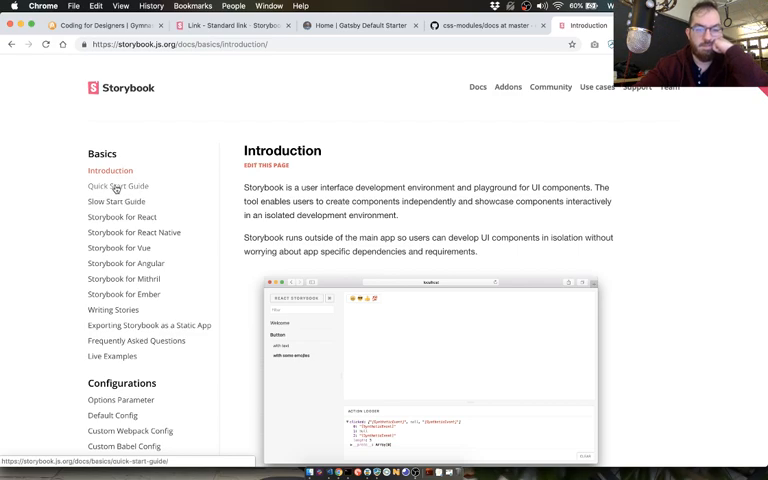
Skim the Storybook Quick Start Guide in the docs
click(118, 186)
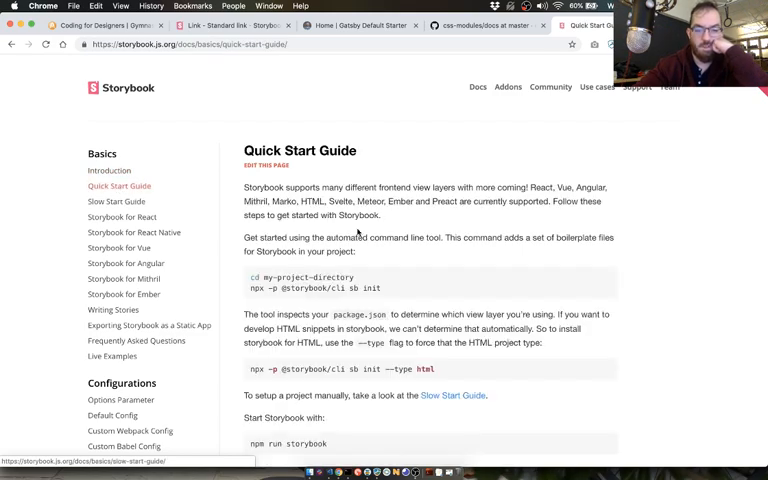
scroll(down, 3)
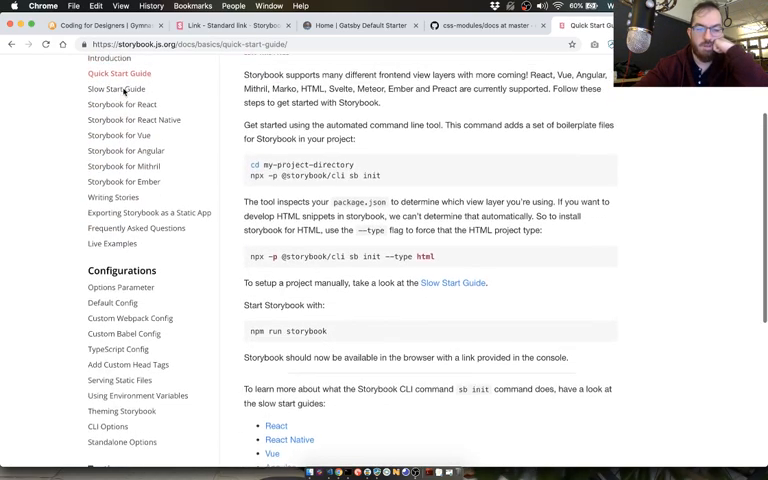
scroll(up, 3)
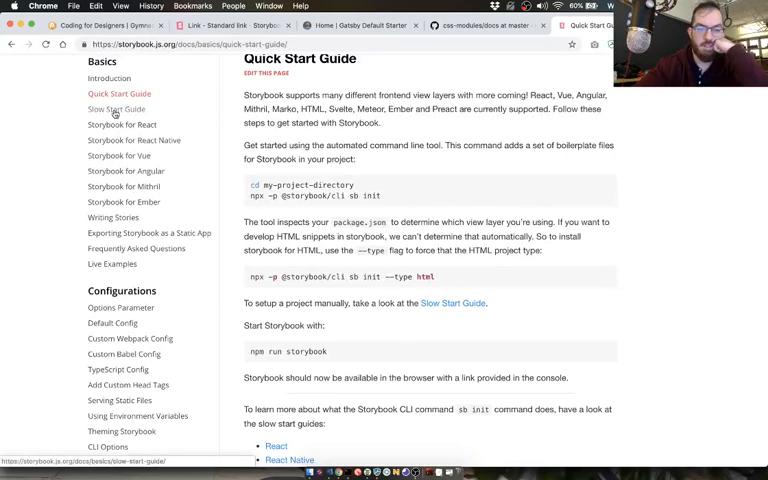
Read the Storybook for React guide's 'Create the config file' section
click(116, 108)
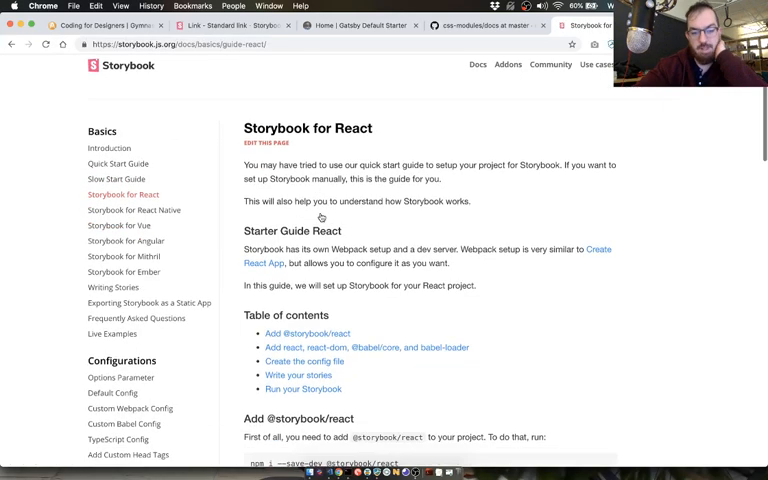
scroll(down, 3)
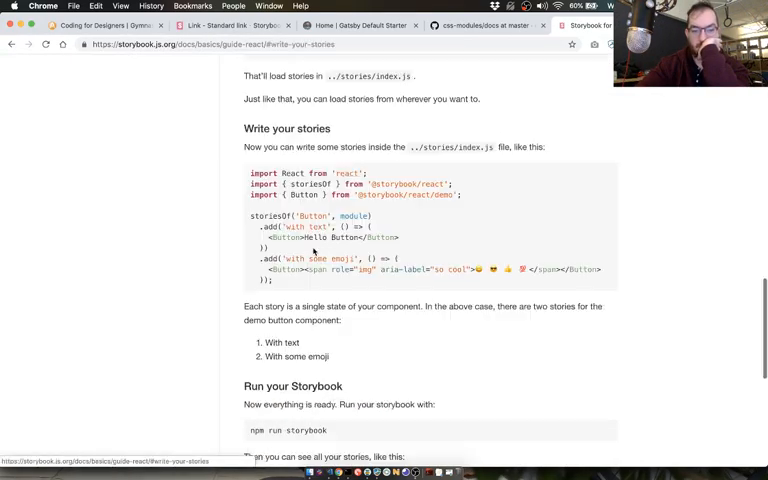
scroll(up, 3)
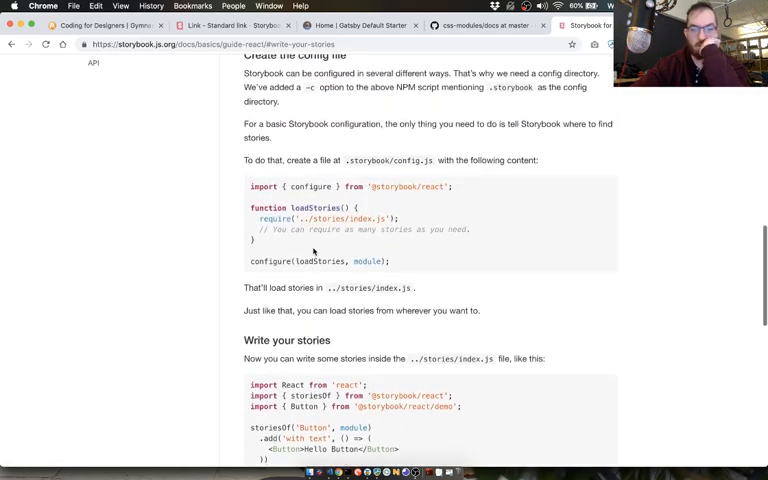
scroll(up, 3)
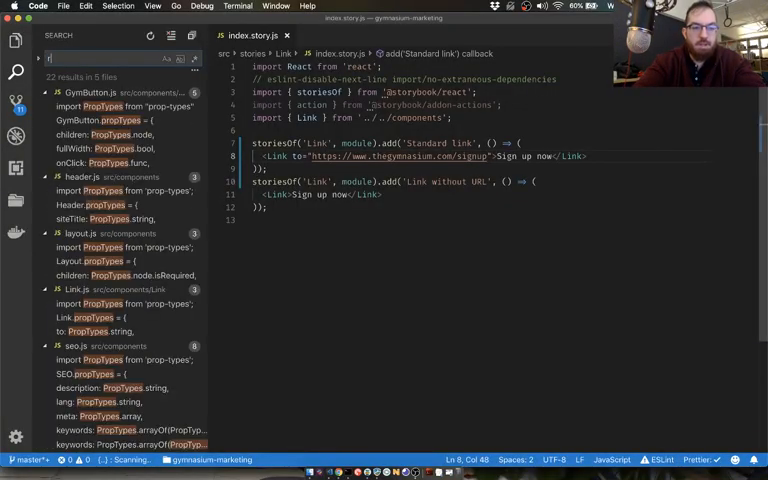
Search the project for 'roboto' and inspect the matching GymButton stylesheet
text(oboto)
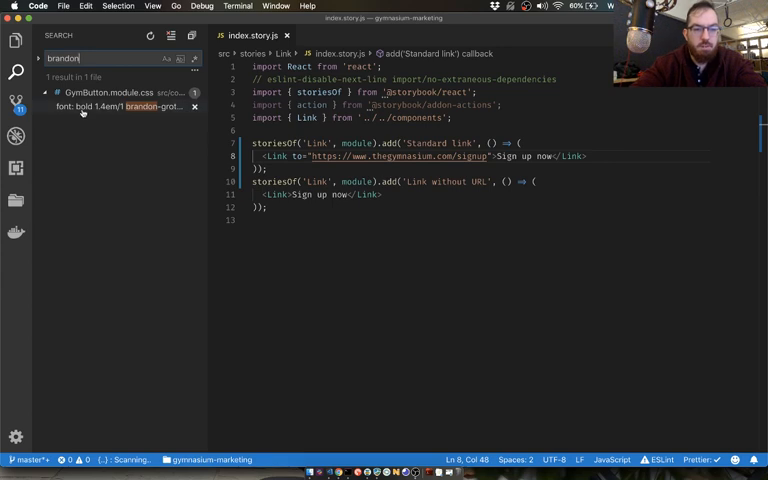
click(110, 108)
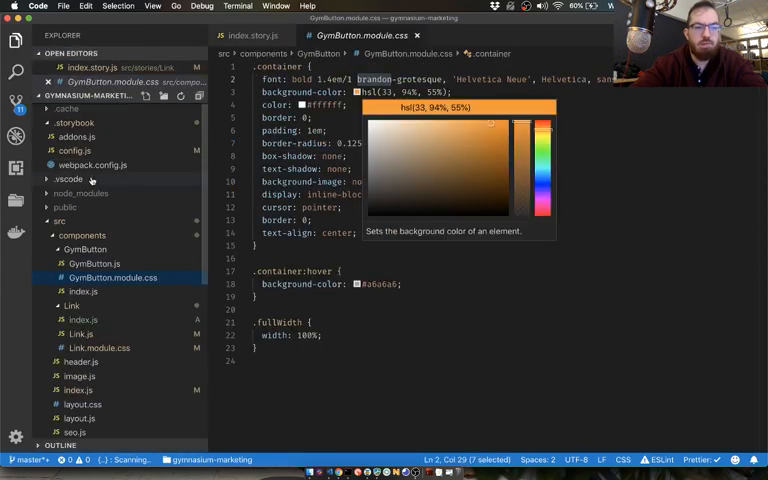
click(76, 152)
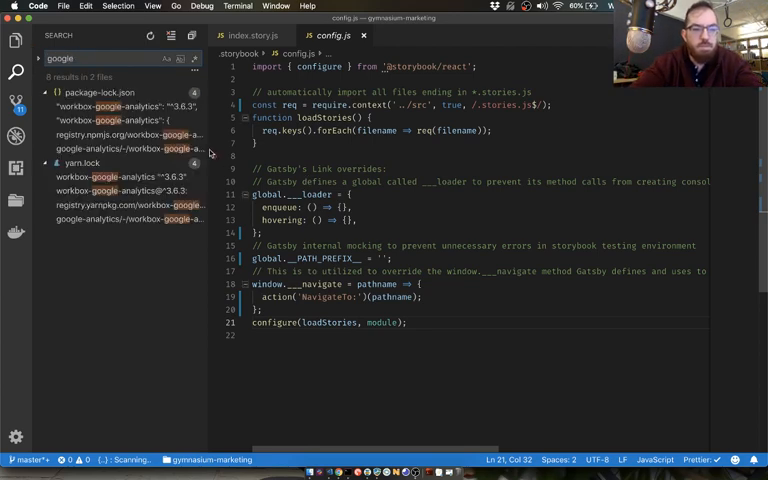
Search the whole project again for 'font' references
text(gonts)
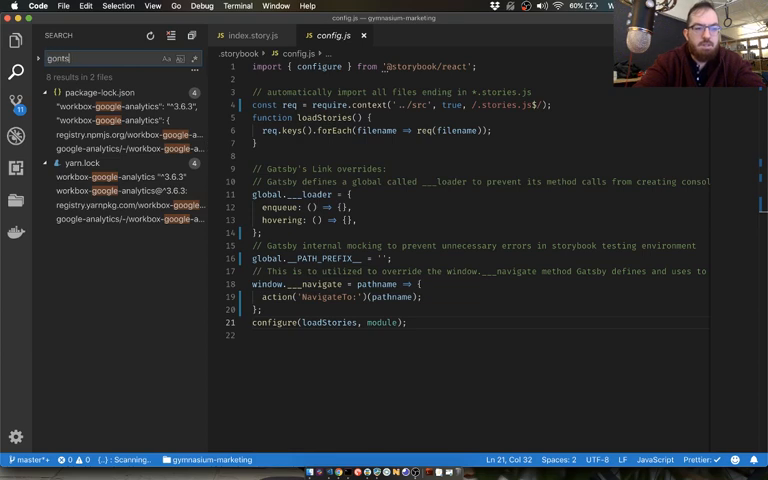
text(font)
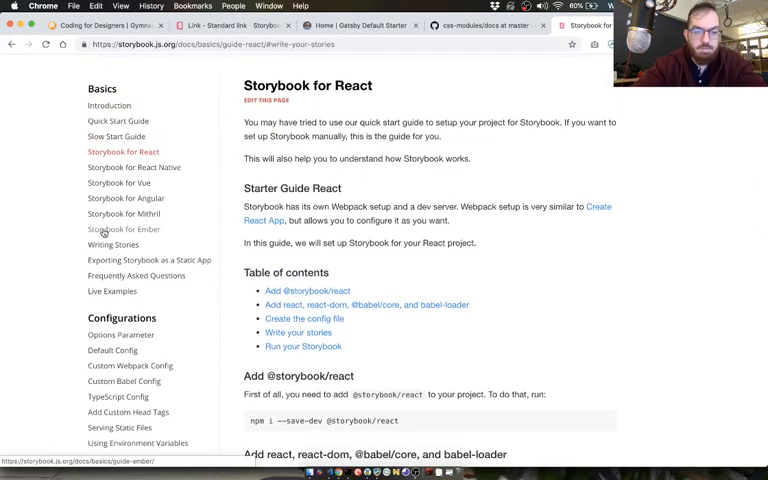
scroll(down, 3)
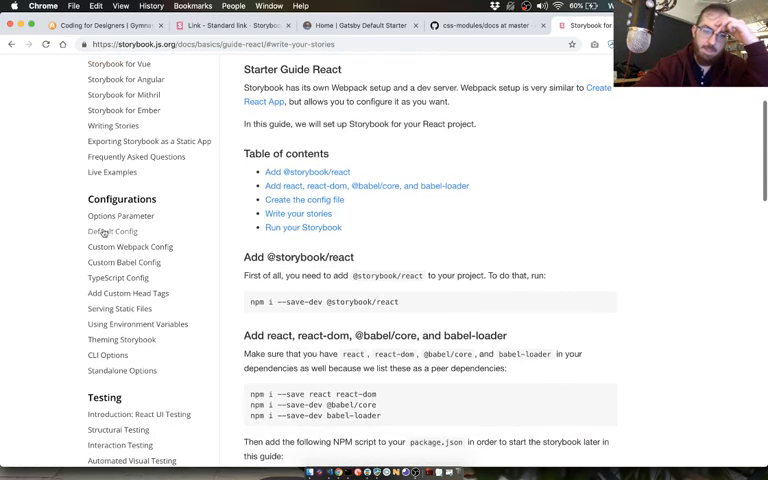
scroll(down, 3)
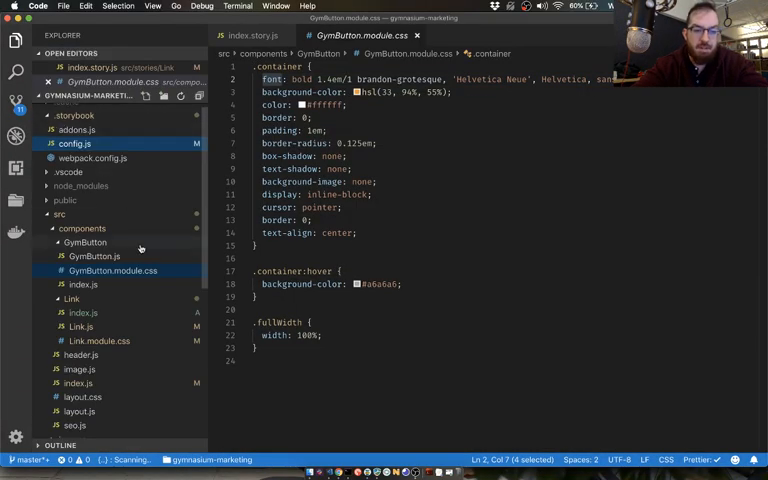
right_click(76, 128)
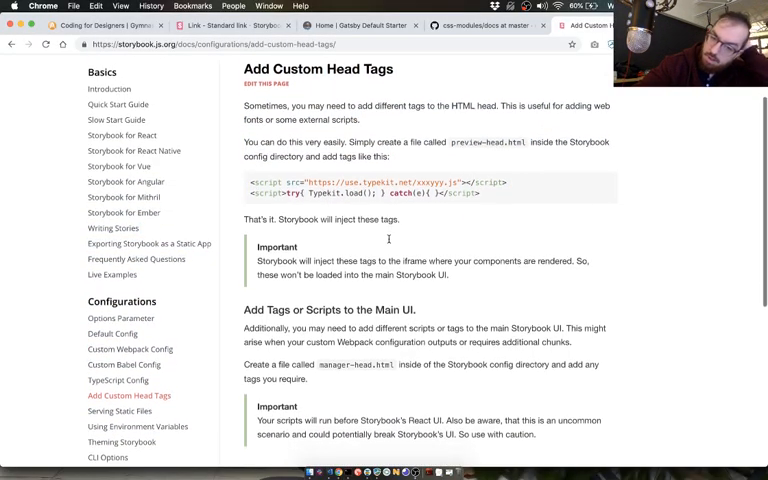
scroll(down, 3)
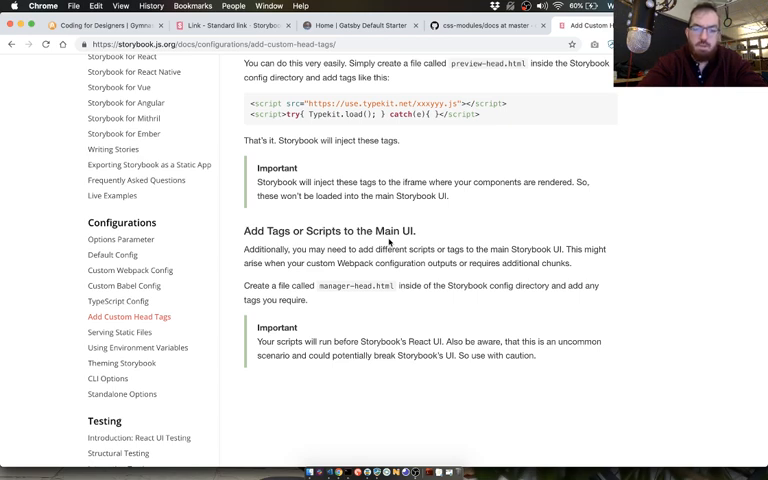
scroll(down, 3)
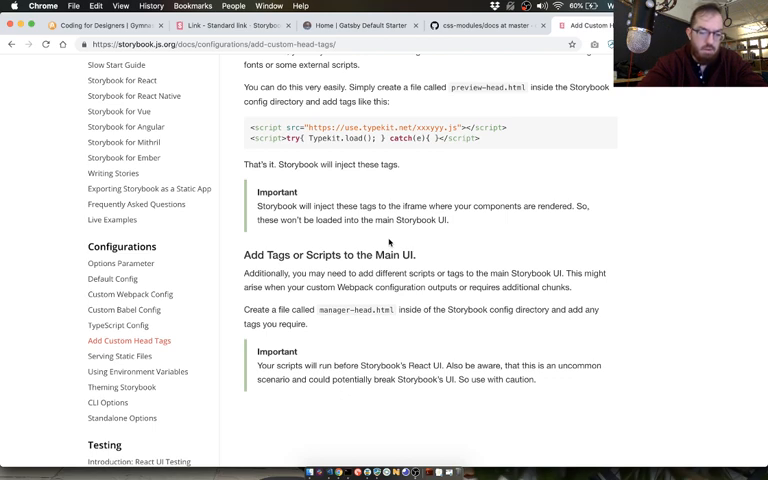
mouse_move(692, 204)
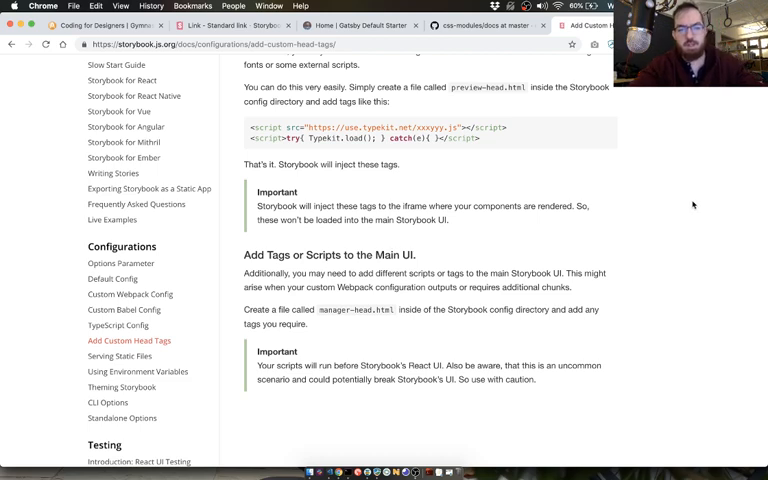
mouse_move(612, 156)
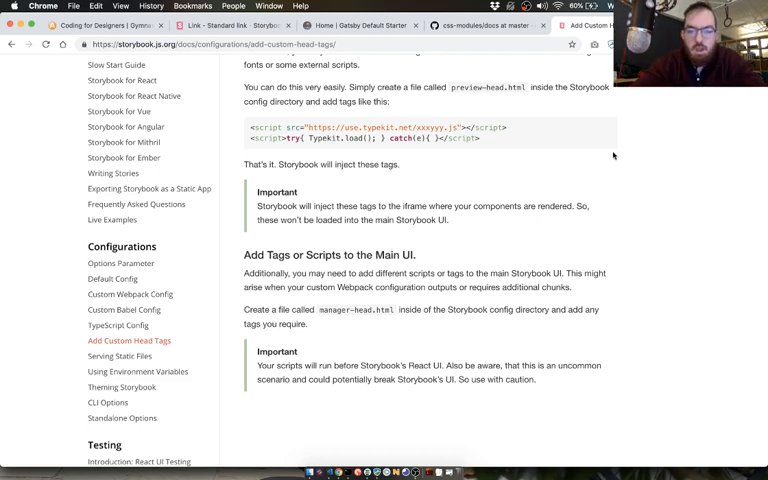
scroll(up, 3)
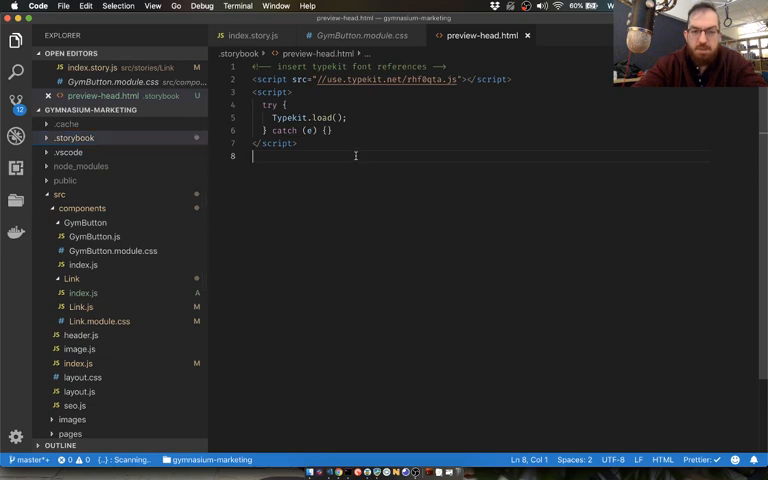
Head preview-head.html with a comment: contents added to html head in Storybook only, see docs for more info
text(<!--)
text(everything in this file is)
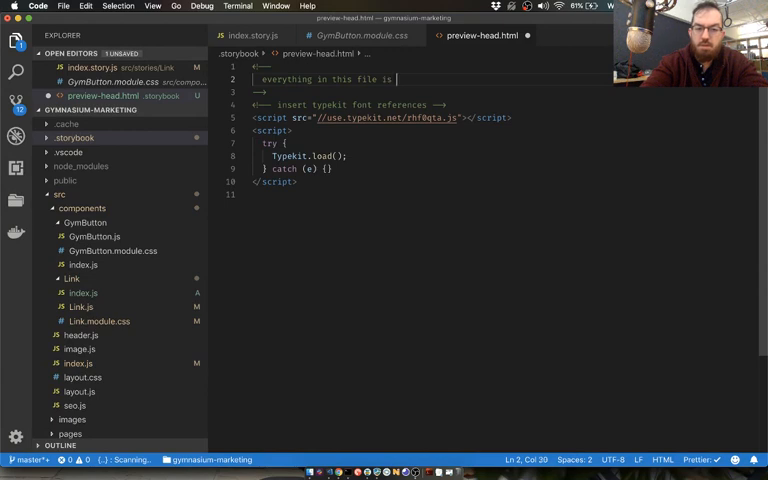
text(added to)
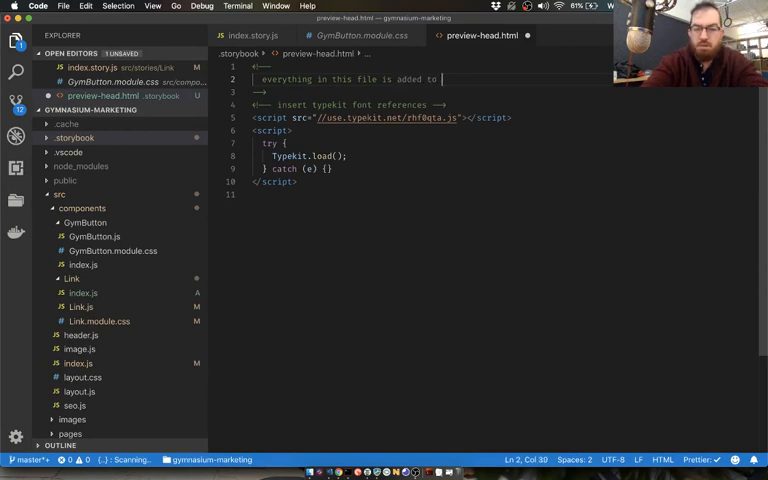
text(html->head)
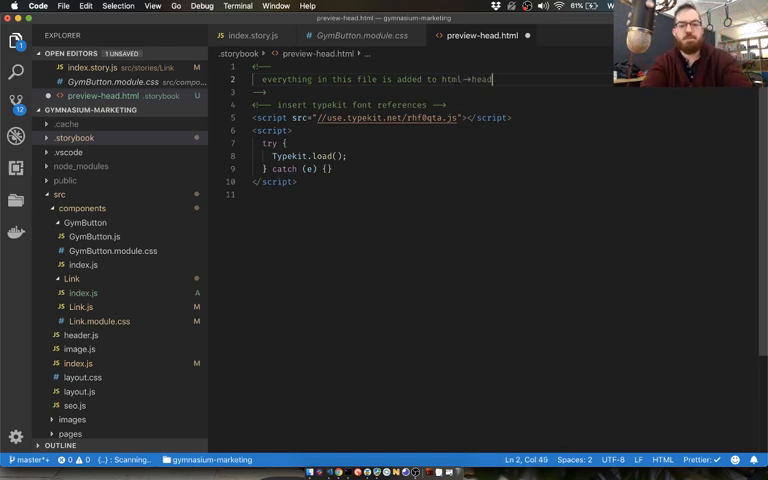
text(See docs)
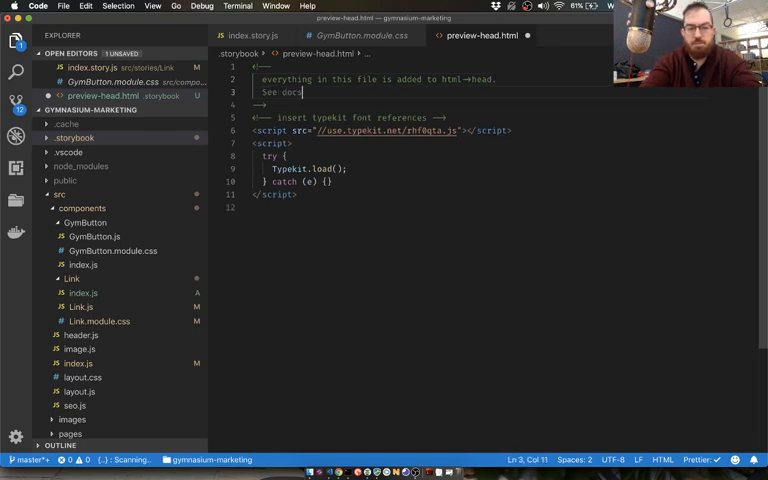
text(for more information:)
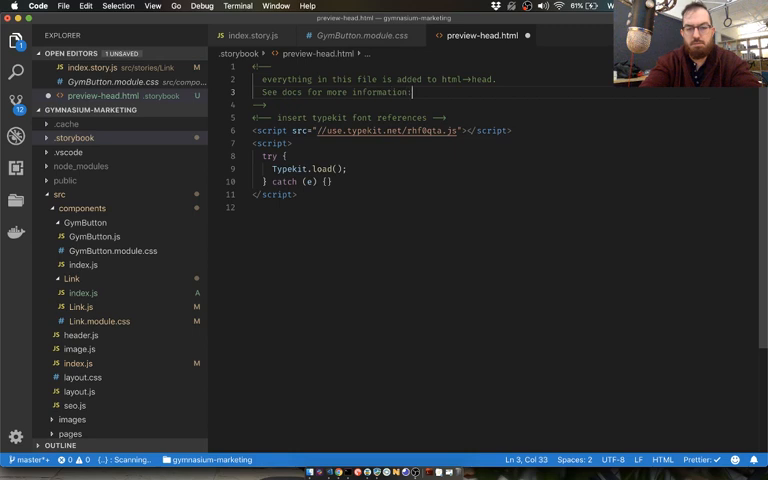
text(in _story)
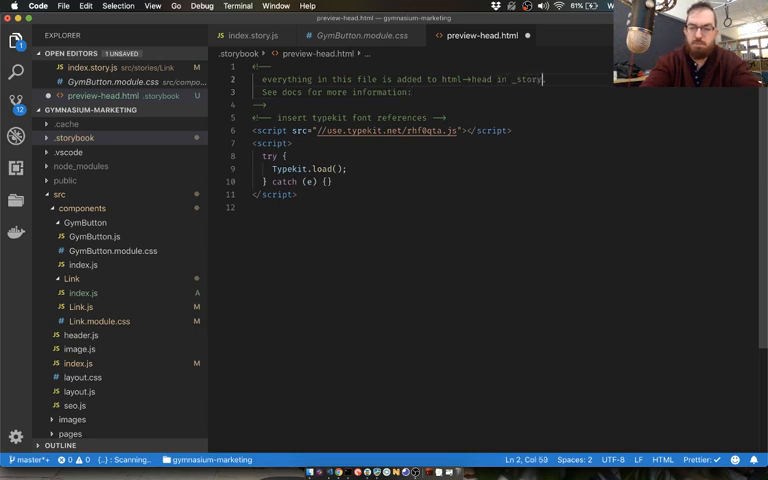
text(only.)
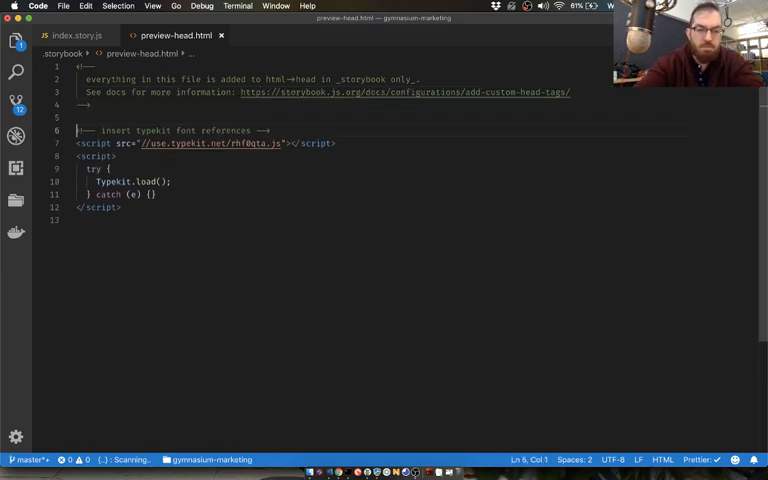
Review the header.js and layout.js components from the Explorer
click(16, 40)
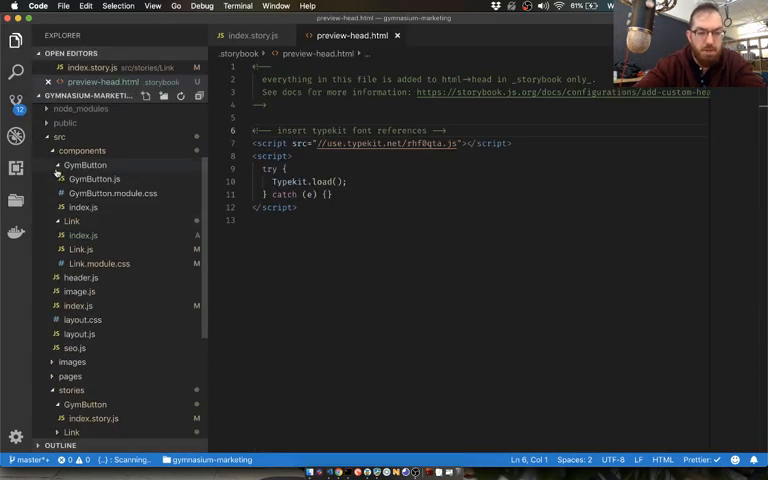
click(82, 192)
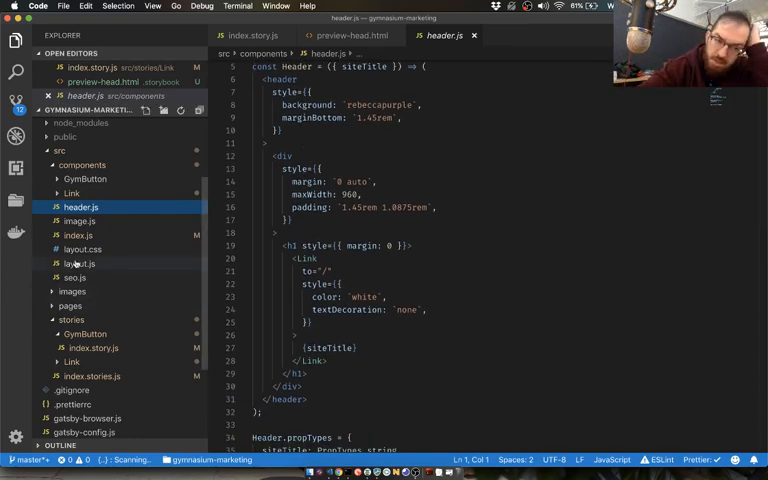
click(80, 264)
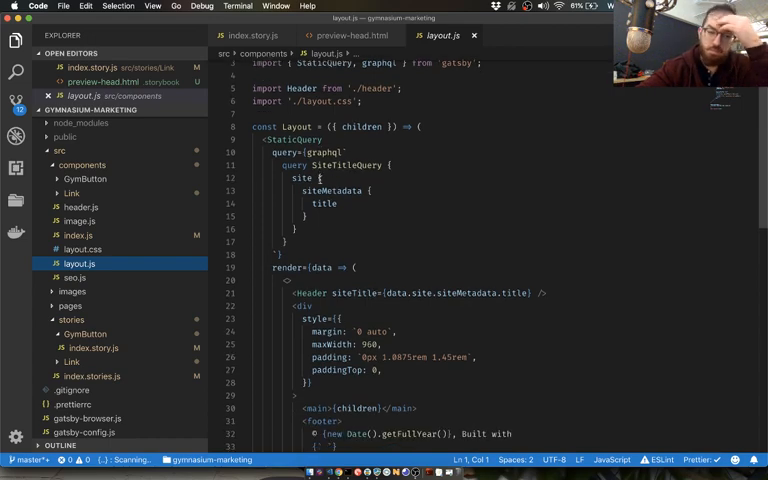
scroll(down, 3)
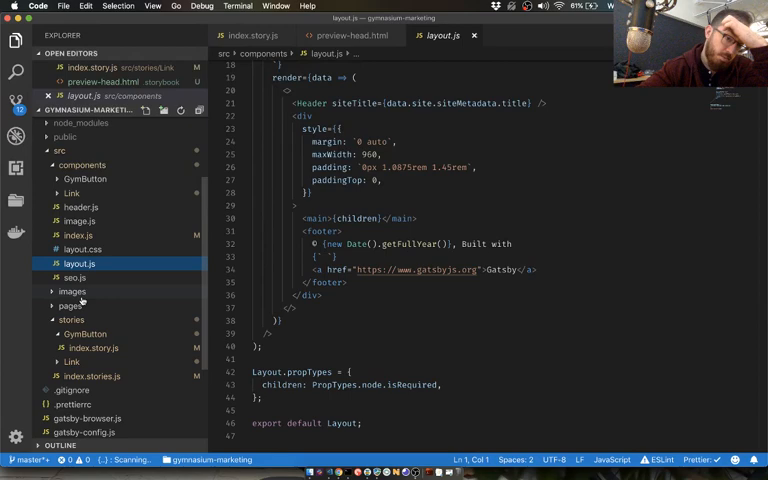
Review stories/index.stories.js, gatsby-config.js and gatsby-ssr.js
click(72, 304)
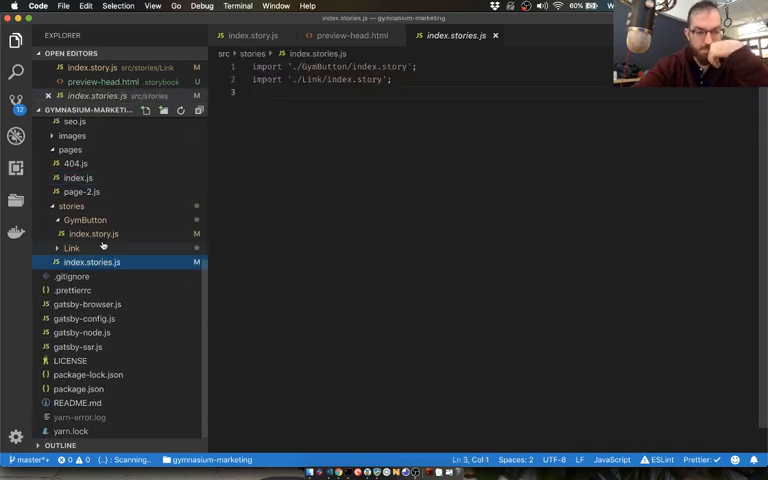
click(82, 318)
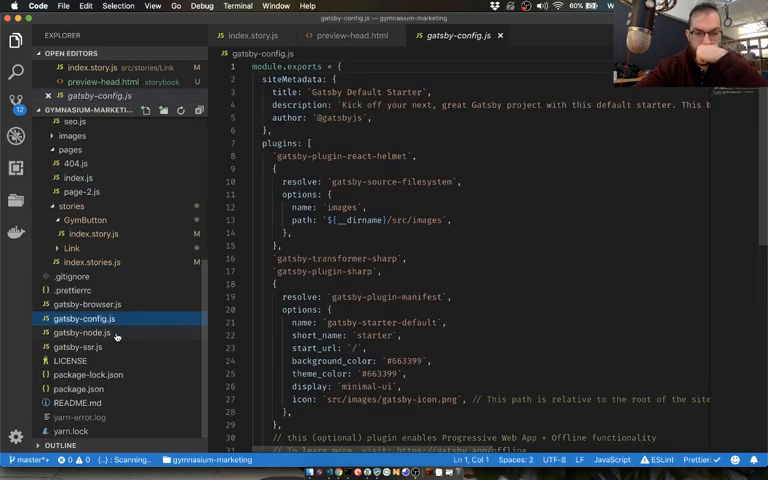
click(84, 346)
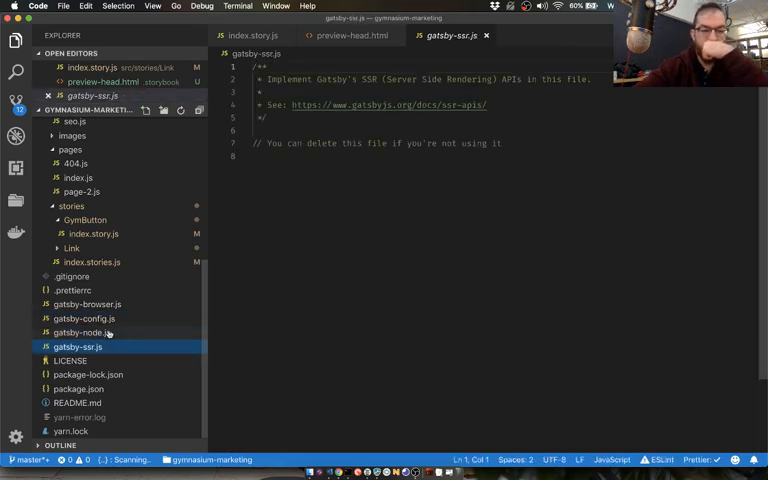
click(88, 304)
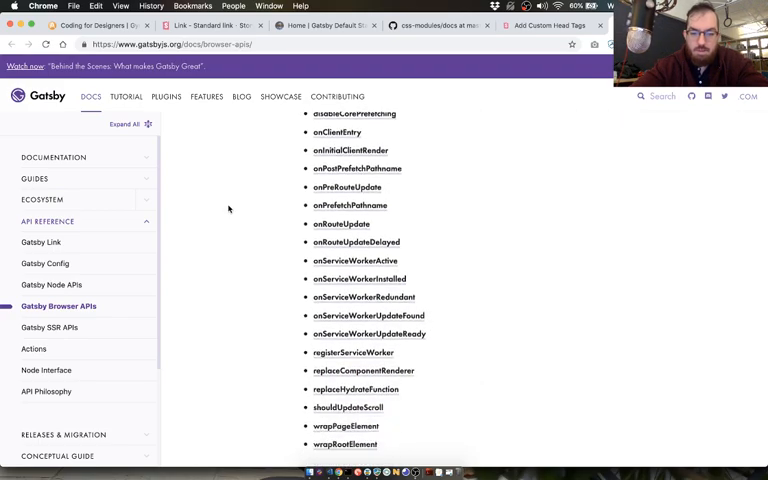
Search the project for 'head', matching header.js and layout.js, then move to Chrome
click(544, 24)
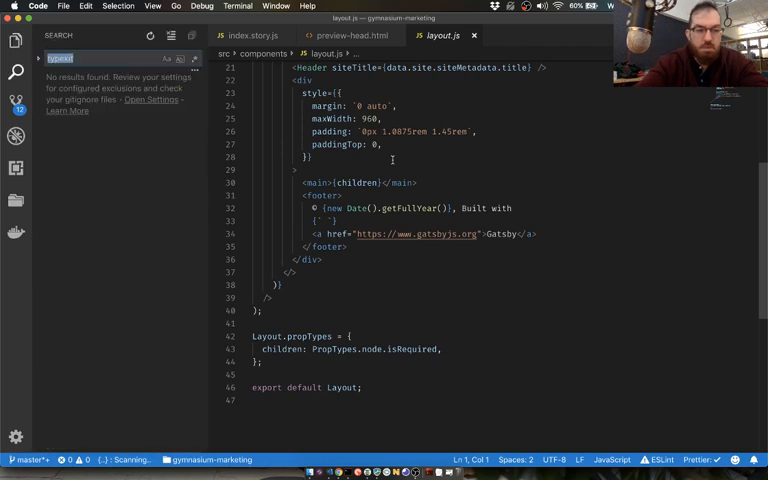
text(html)
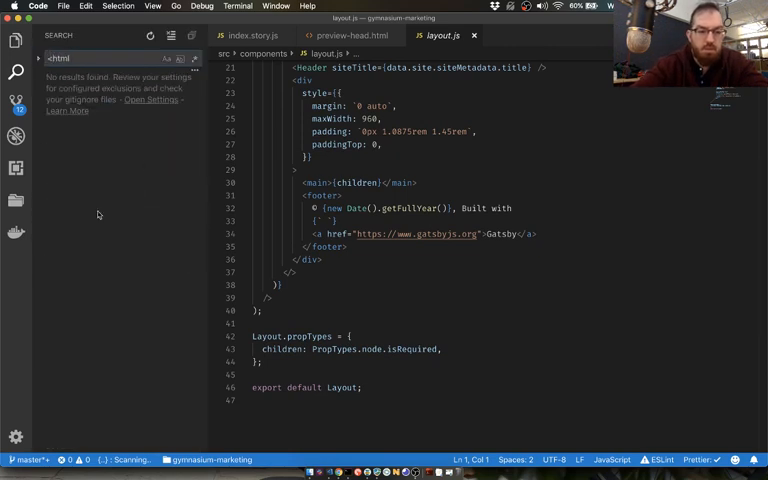
text(head)
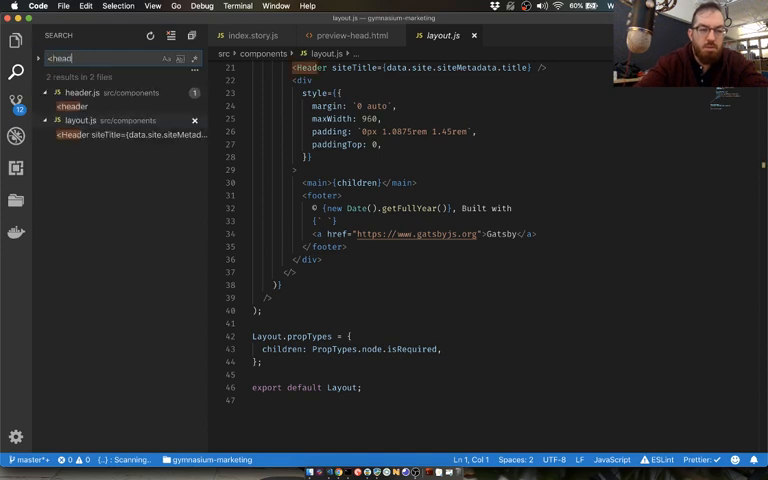
click(72, 106)
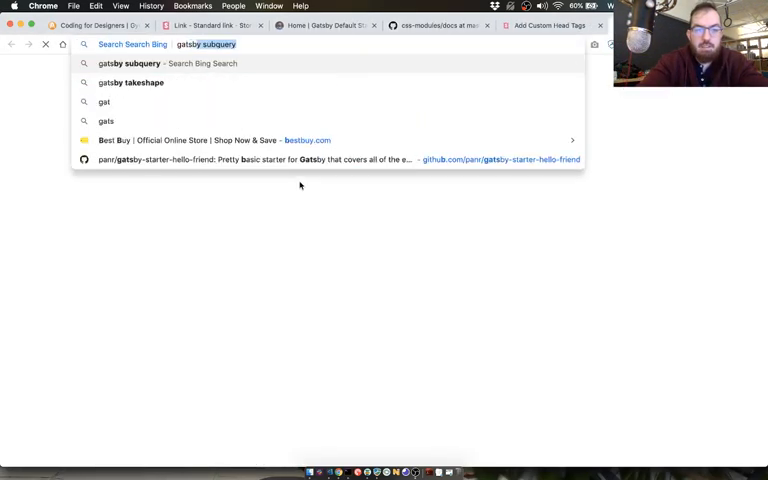
Search Bing for 'gatsby add to head' and open the article on adding custom JavaScript to Gatsby
text(gatsby add to head)
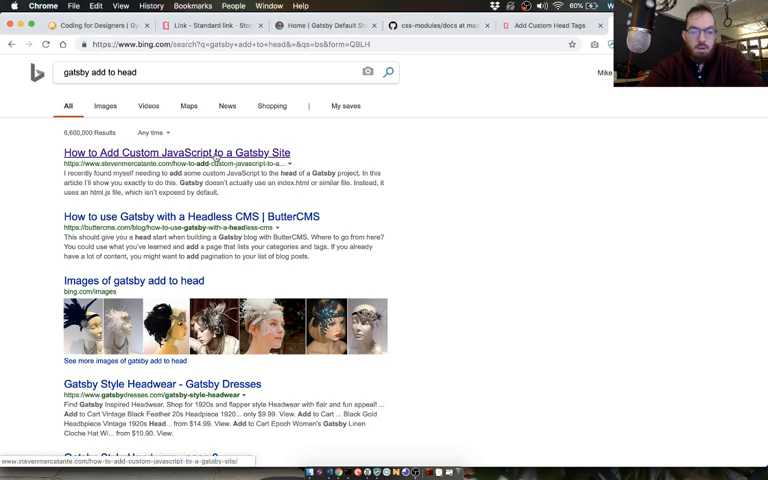
click(176, 152)
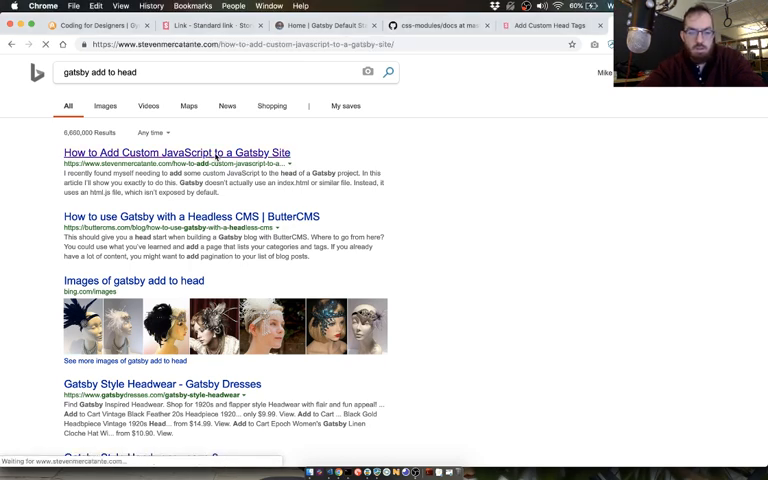
click(176, 152)
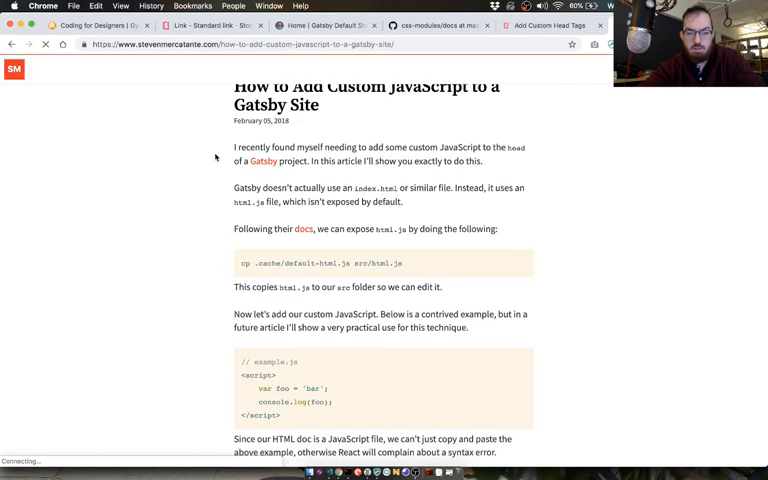
Follow the article down to Gatsby's Customizing html.js docs page
scroll(down, 3)
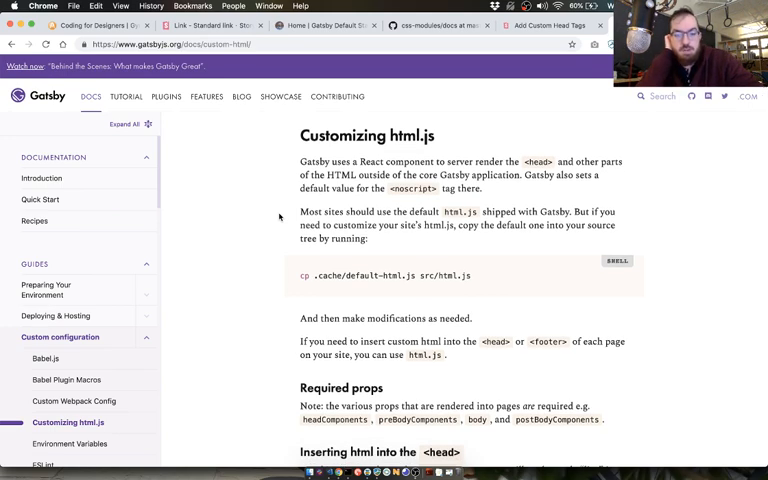
scroll(down, 3)
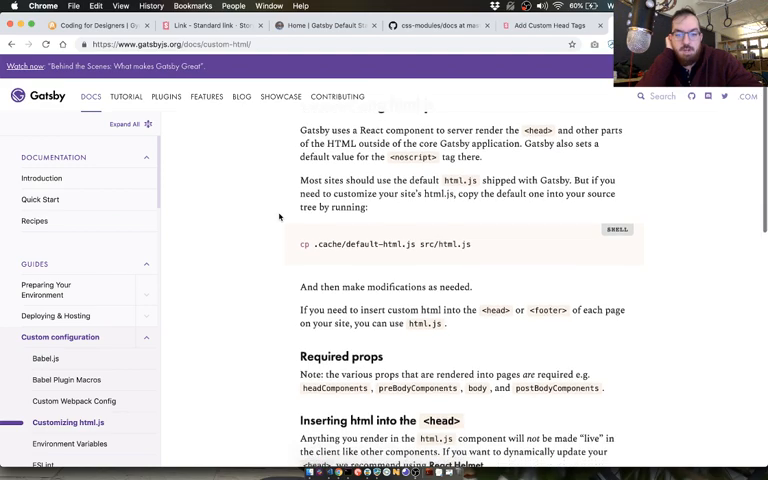
scroll(down, 3)
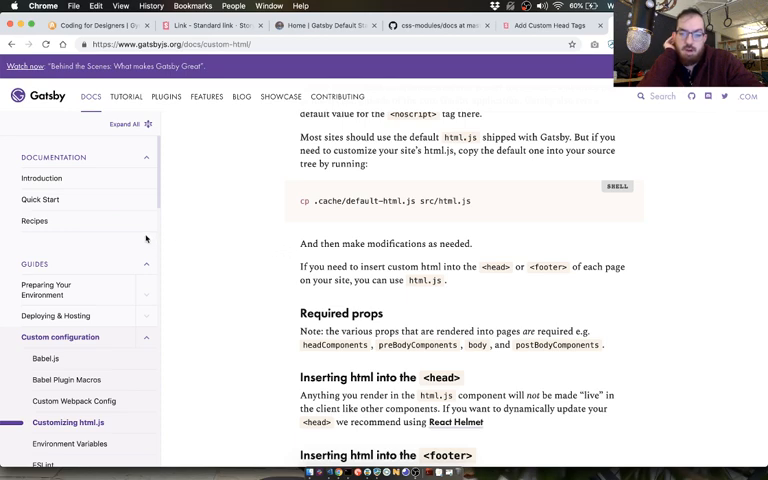
mouse_move(360, 272)
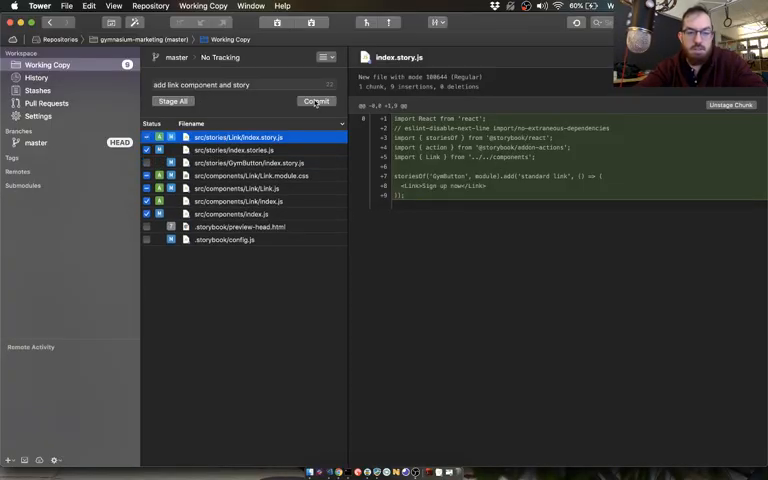
Commit the staged Link component and story with message 'add link component and story'
click(316, 100)
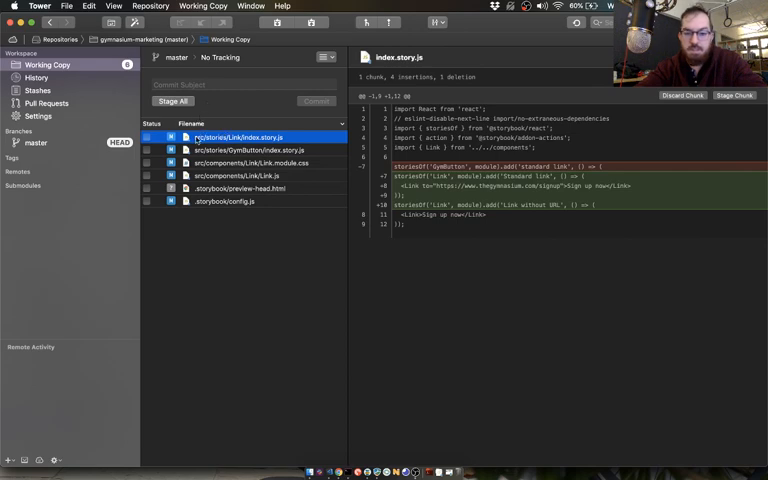
click(250, 150)
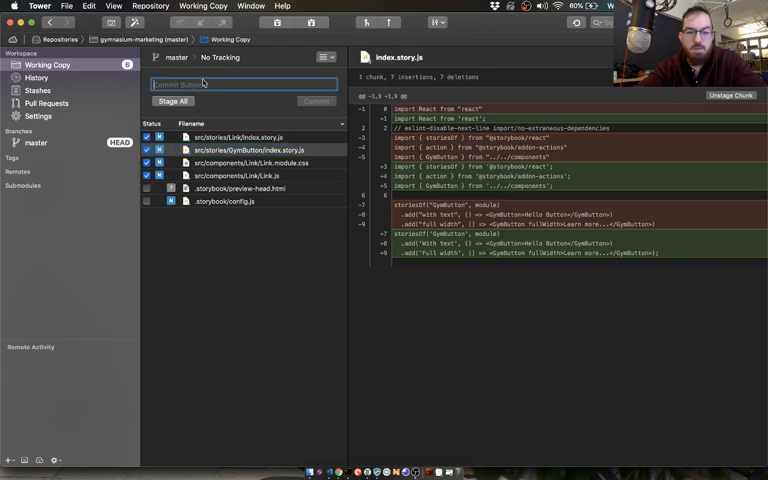
text(add link component and story)
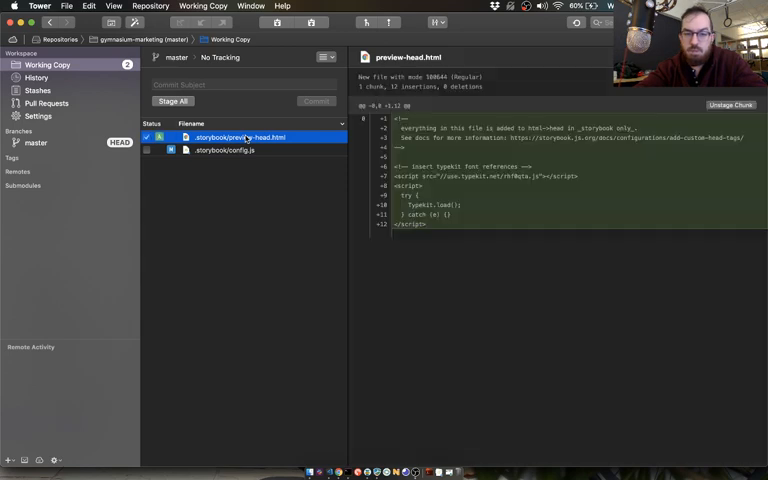
Stage preview-head.html and config.js with a Typekit commit message, then return to the Hyper terminal
click(224, 150)
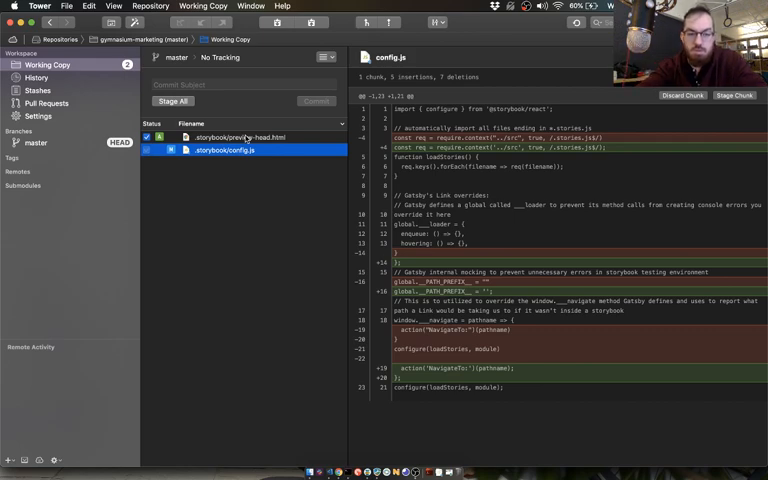
click(240, 136)
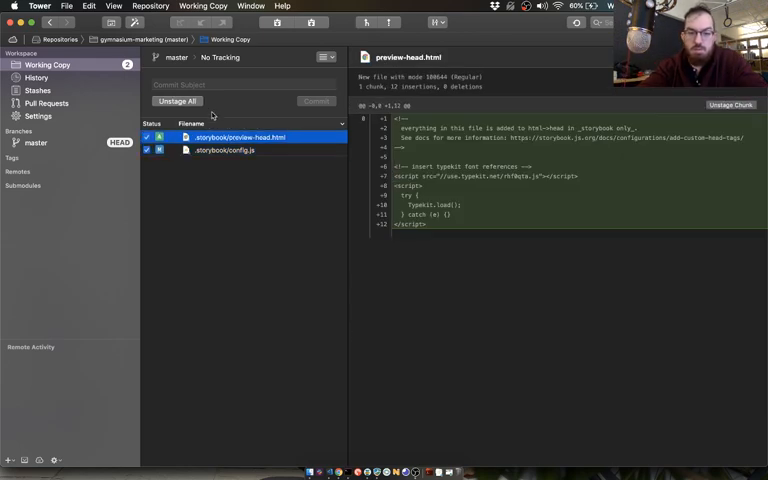
text(add typ)
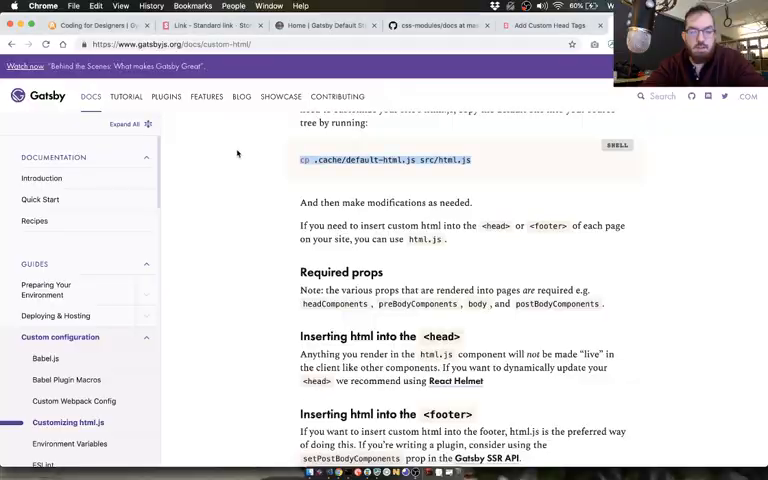
key(cmd+tab)
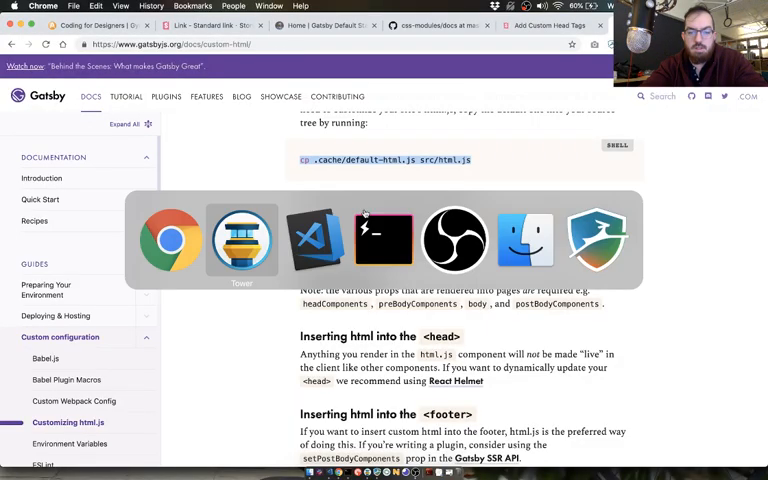
click(384, 240)
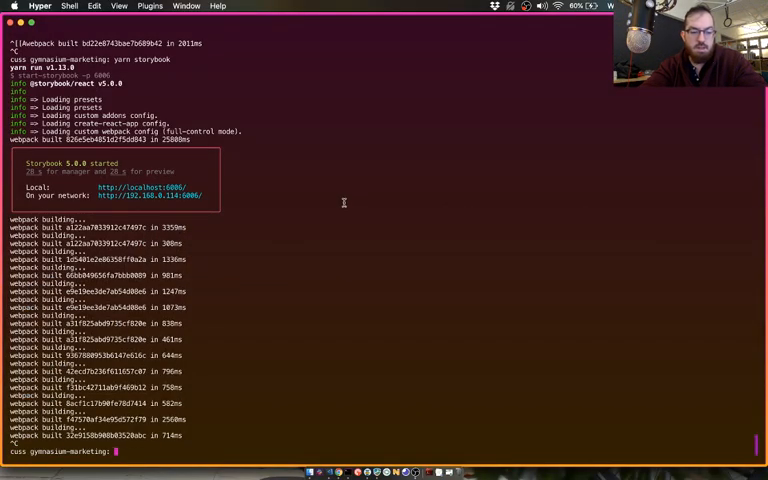
Copy .cache/default-html.js to src/html.js with cp at the project prompt
text(cp .cache/default-html.js src/html.js)
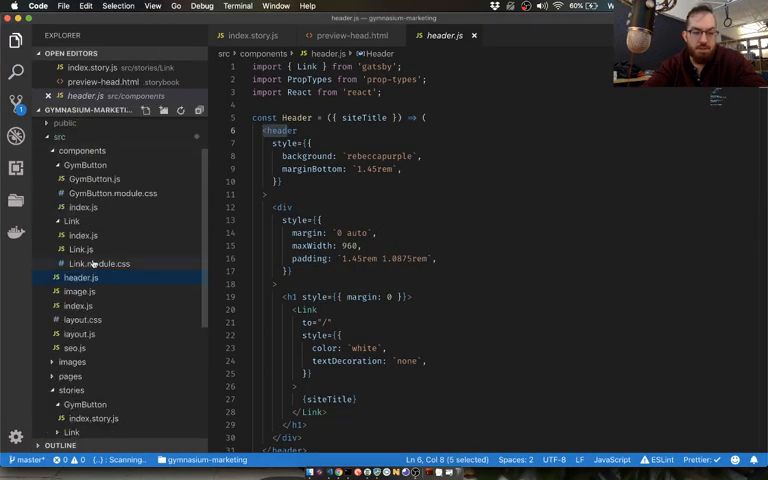
Quick-open src/html.js and select the props.headComponents expression inside the head
text(html)
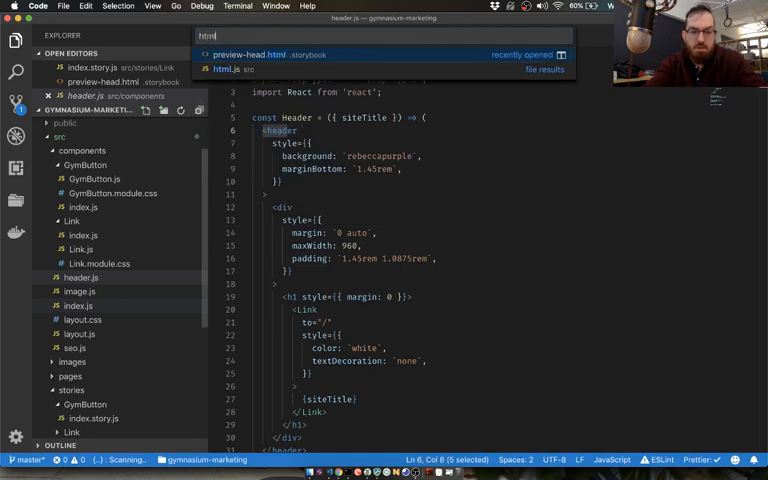
click(234, 68)
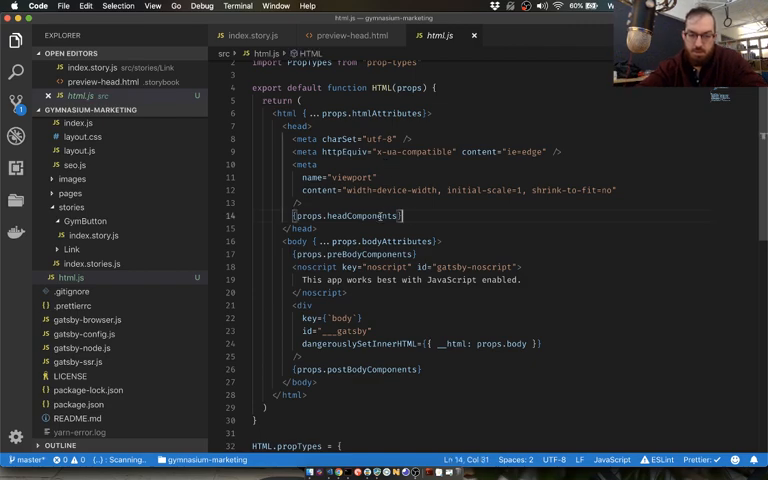
double_click(362, 216)
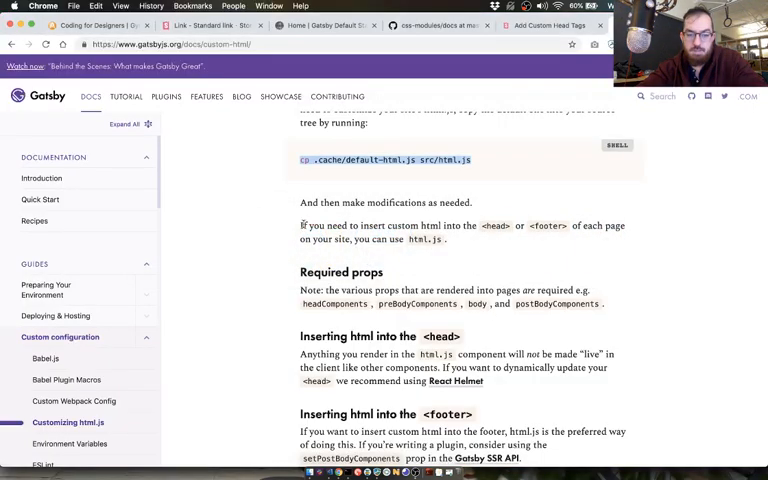
Search the Gatsby docs for 'head' and scroll through the Page HTML Generation results
scroll(down, 3)
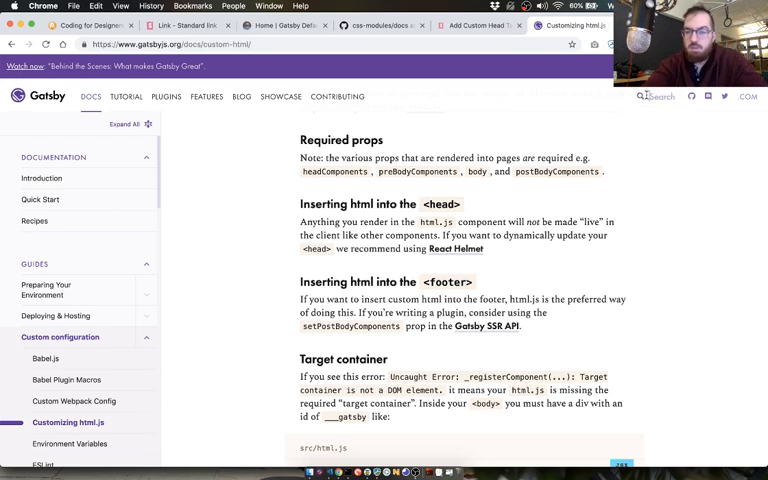
text(head)
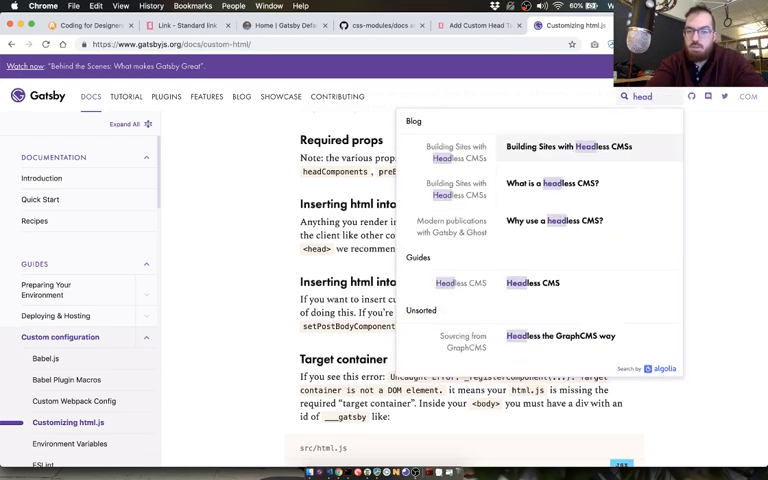
mouse_move(592, 230)
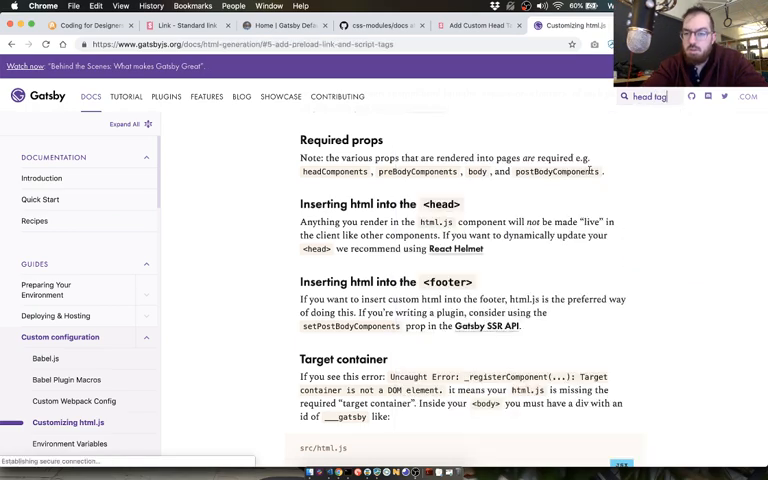
scroll(down, 3)
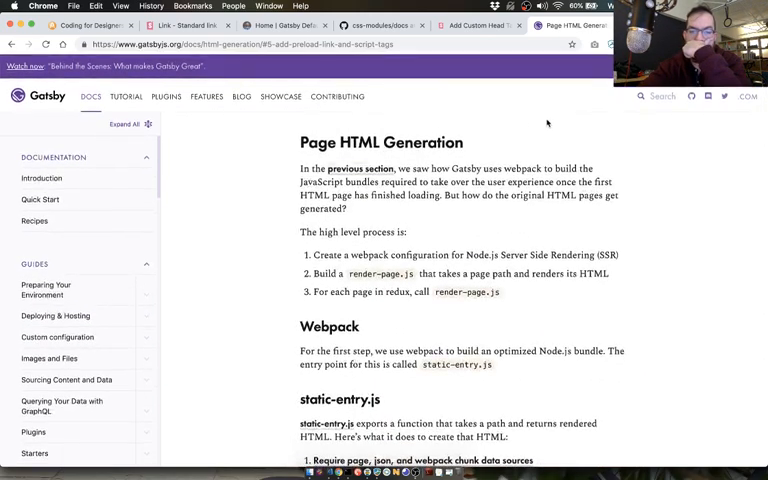
scroll(down, 3)
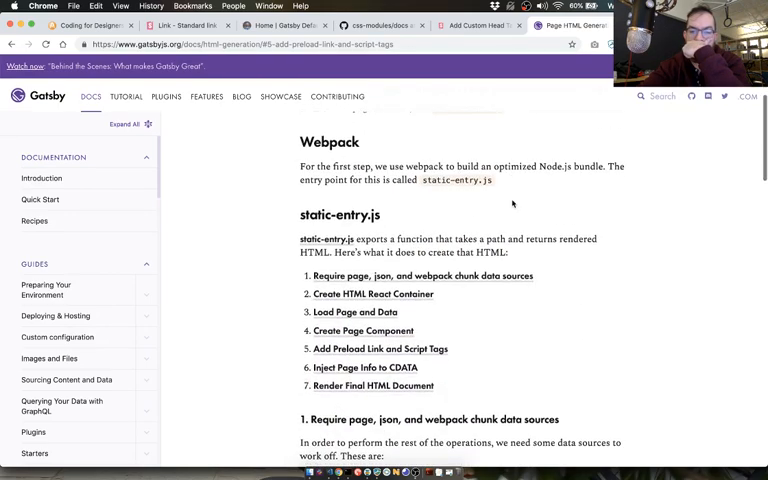
scroll(down, 3)
text(cs)
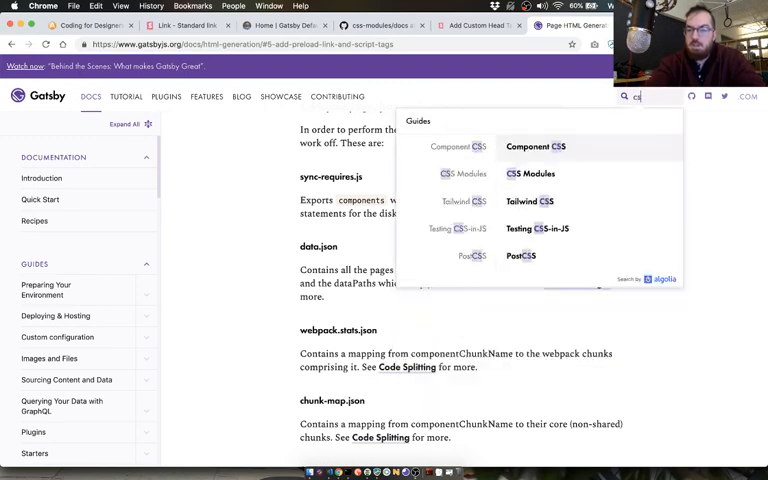
Search 'custom head', read the Customizing html.js guide's custom JavaScript section, then search htmlAttributes
text(custom head)
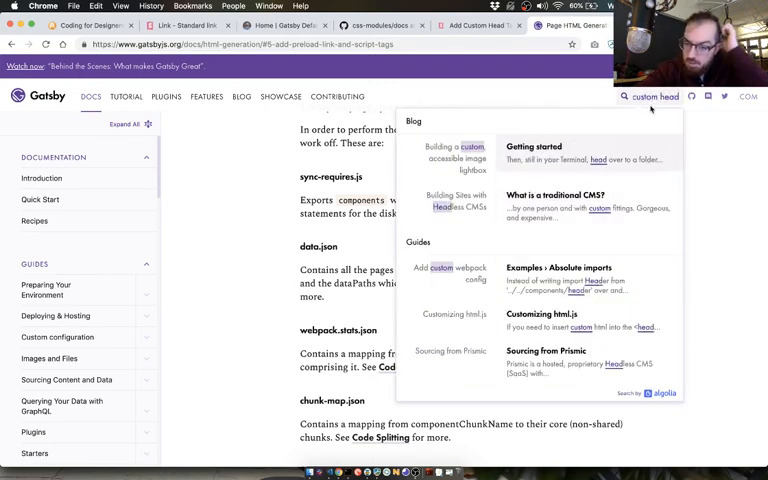
click(544, 314)
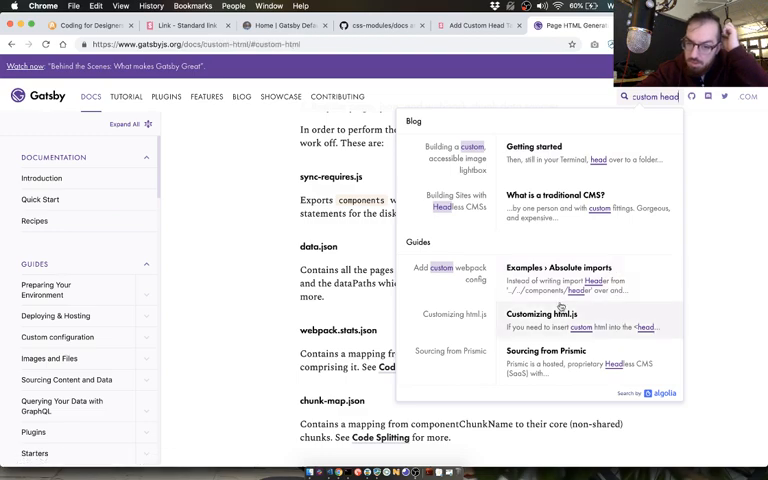
click(544, 314)
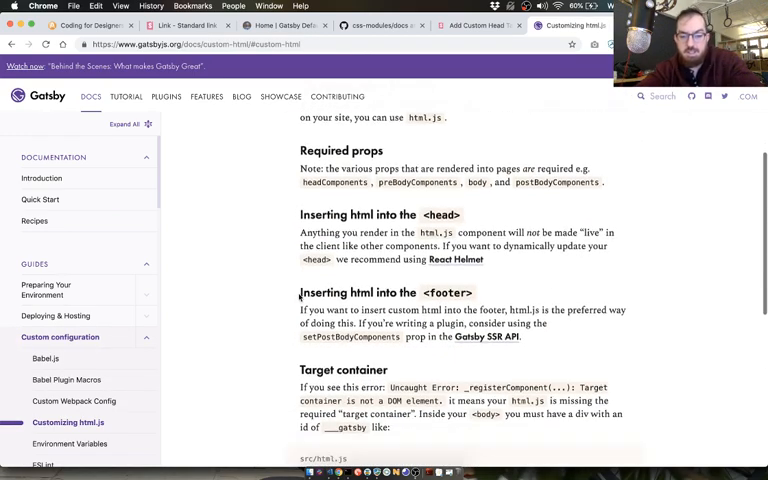
scroll(down, 3)
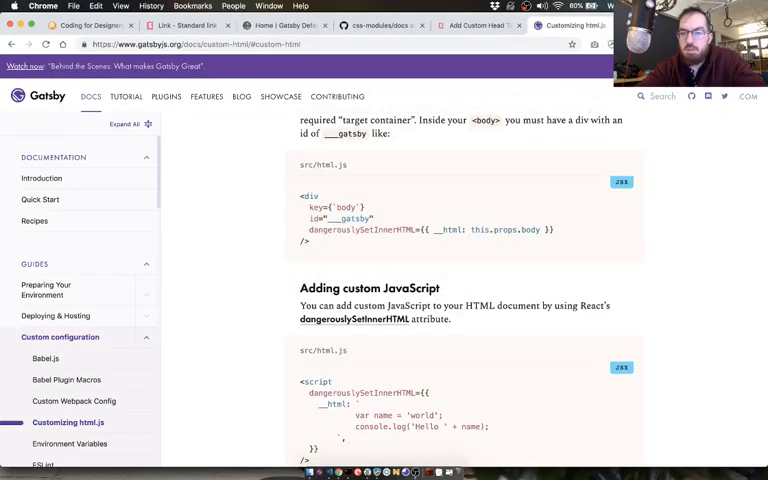
text(htmlAttributes)
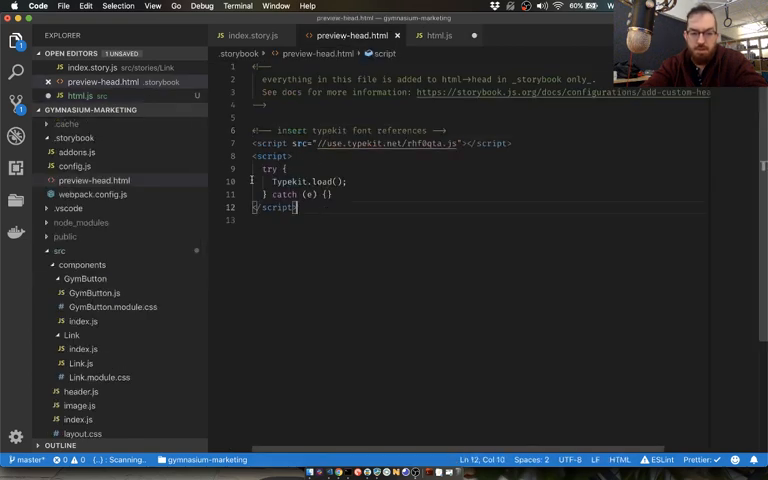
Show html.js with the inserted Typekit script and its unexpected-token error in the Output panel
click(438, 36)
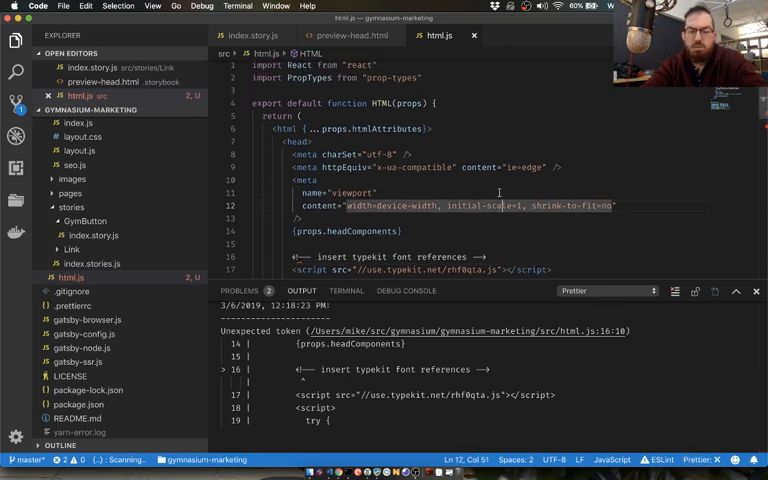
scroll(down, 3)
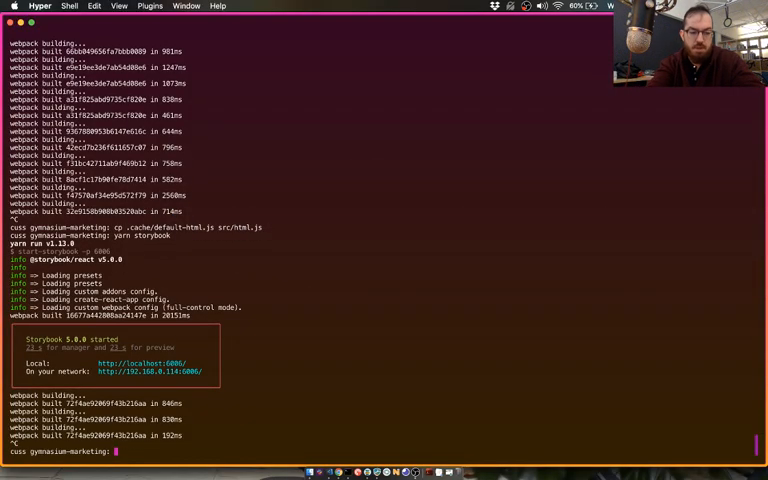
Start a 'cat package' command at the gymnasium-marketing prompt after typing yarn
text(yarn)
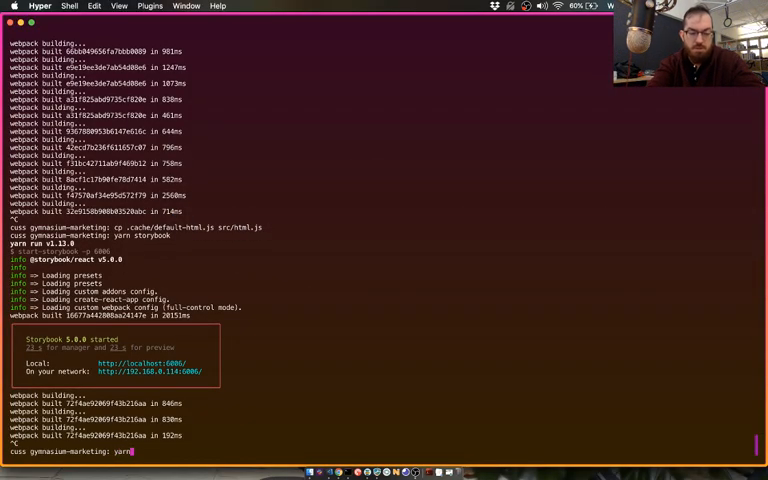
text(cat package)
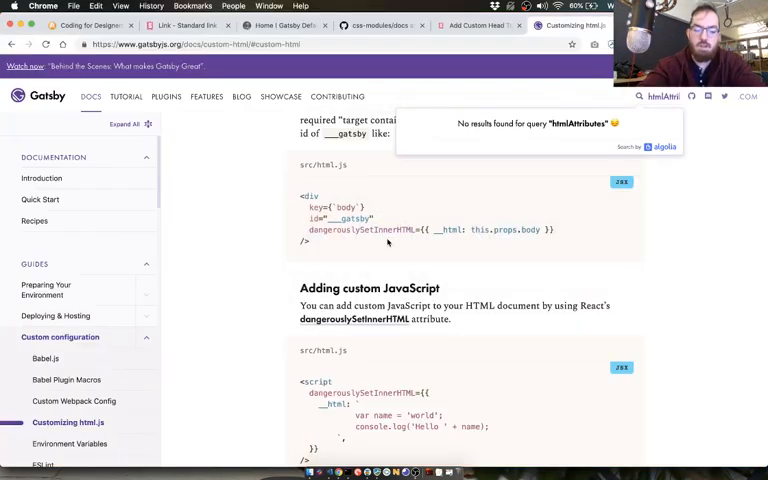
Search 'gatsby ty...' and read the Stack Overflow Gatsby font-loading question's comments
text(gatsby ty)
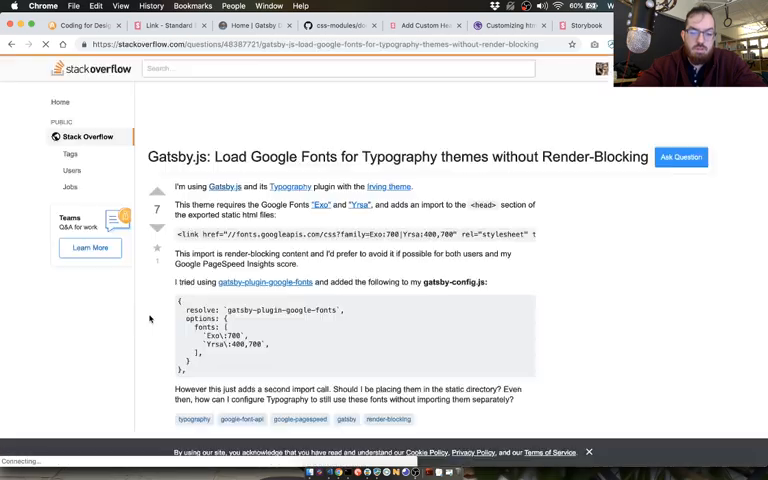
scroll(down, 3)
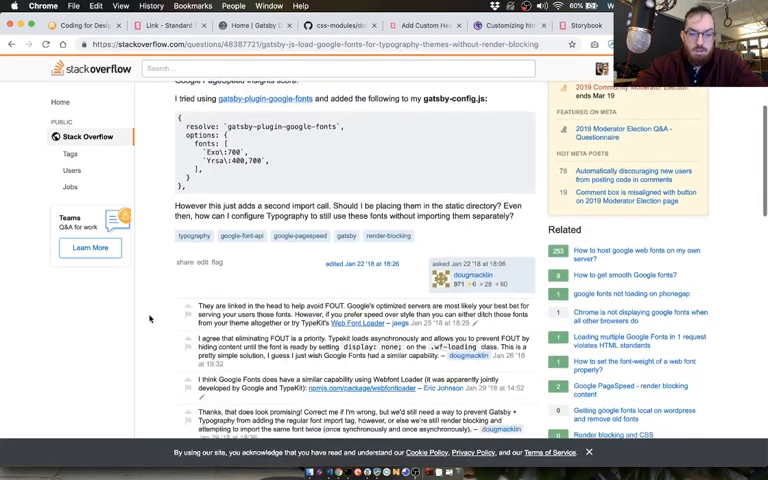
scroll(down, 3)
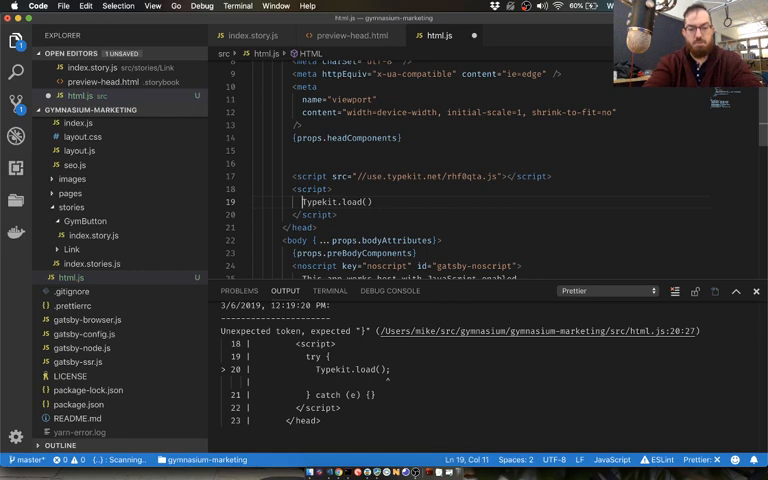
Leave html.js with Typekit.load() wrapped in try/catch and switch back to Chrome
key(cmd+tab)
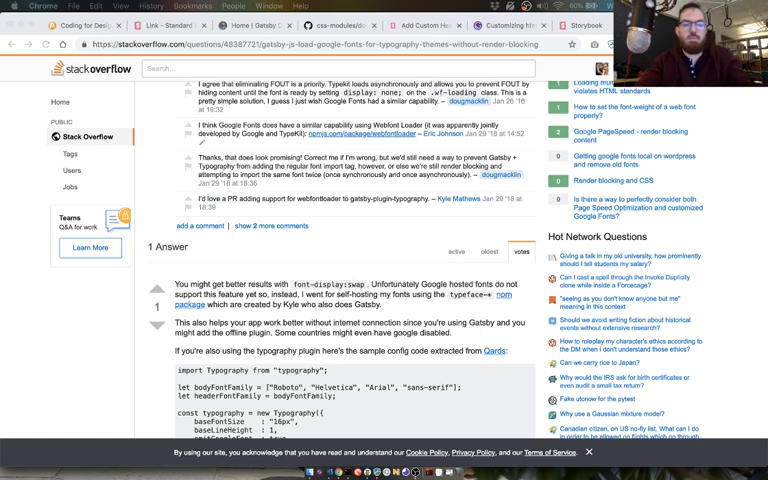
Bring up the Stack Overflow answer recommending typefaces packages for self-hosted fonts
click(582, 24)
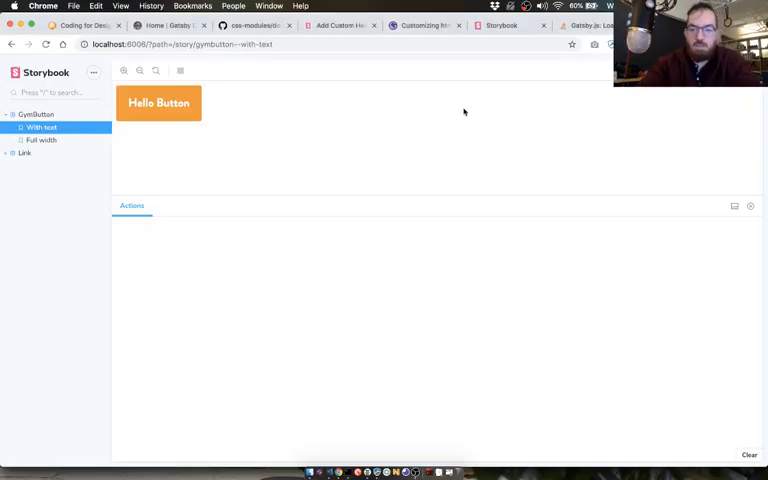
View the GymButton Full width story, then the Standard link and Link without URL stories
click(42, 140)
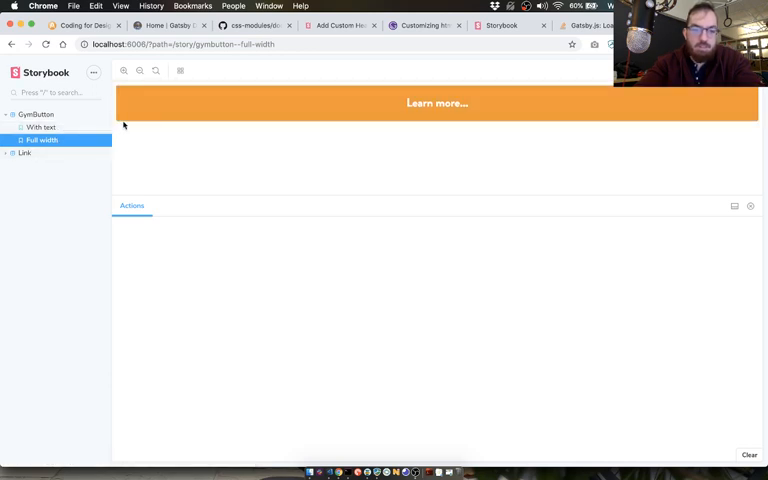
click(44, 164)
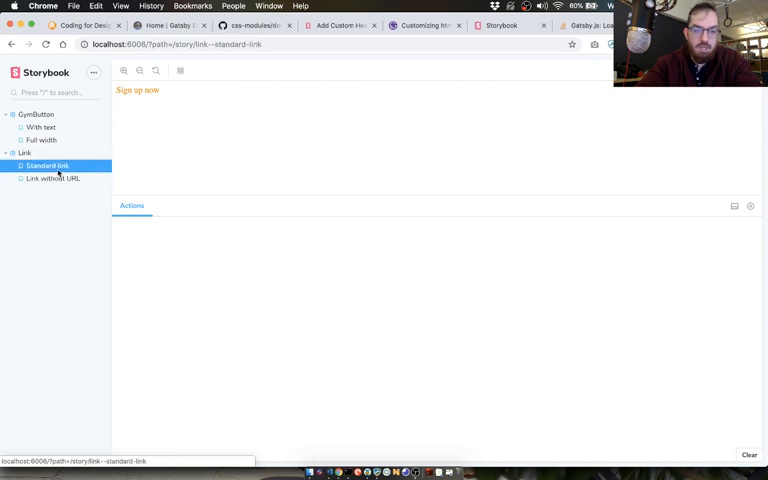
click(52, 178)
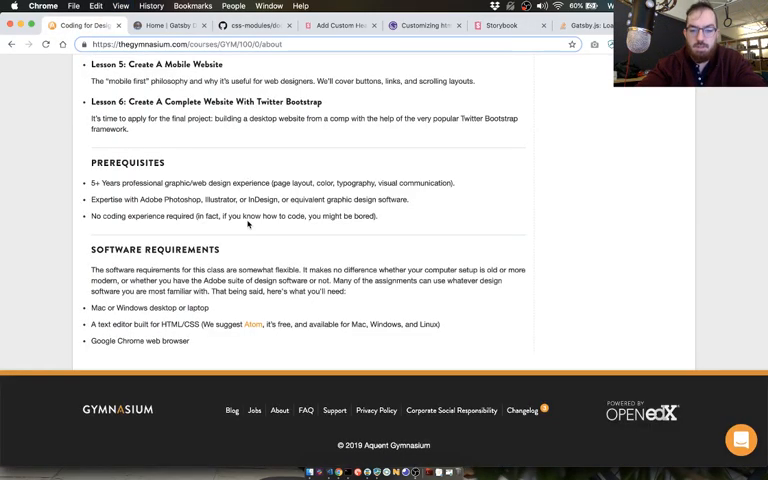
Scroll over the Coding for Designers course page, then switch to the Hyper terminal
scroll(up, 3)
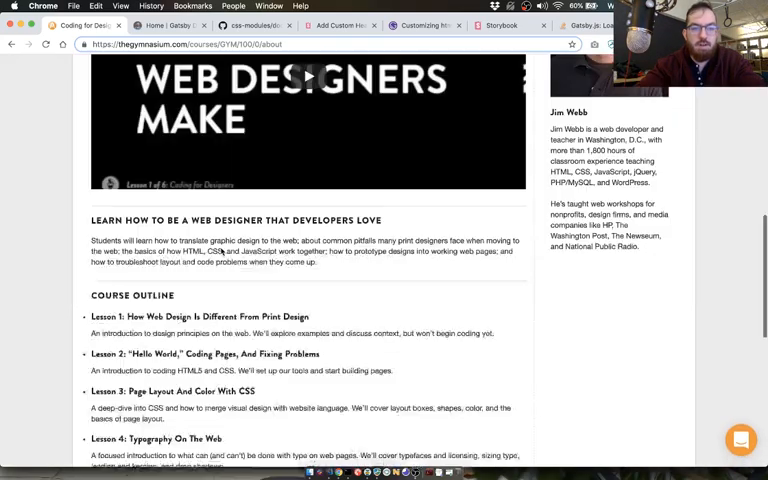
scroll(down, 3)
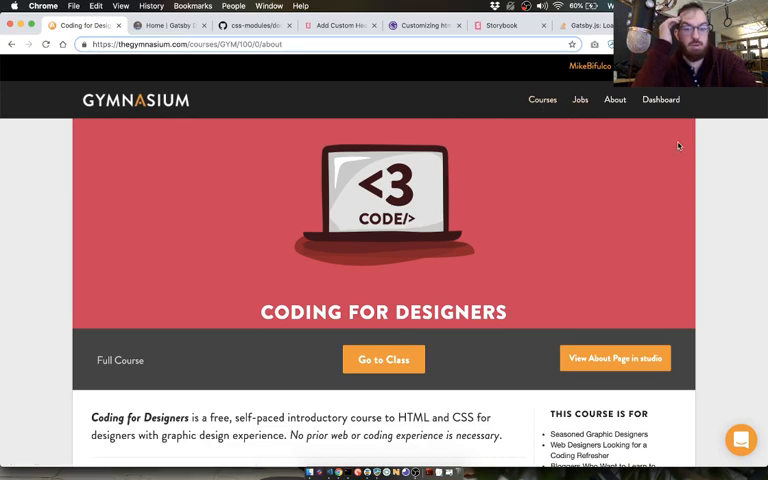
scroll(down, 3)
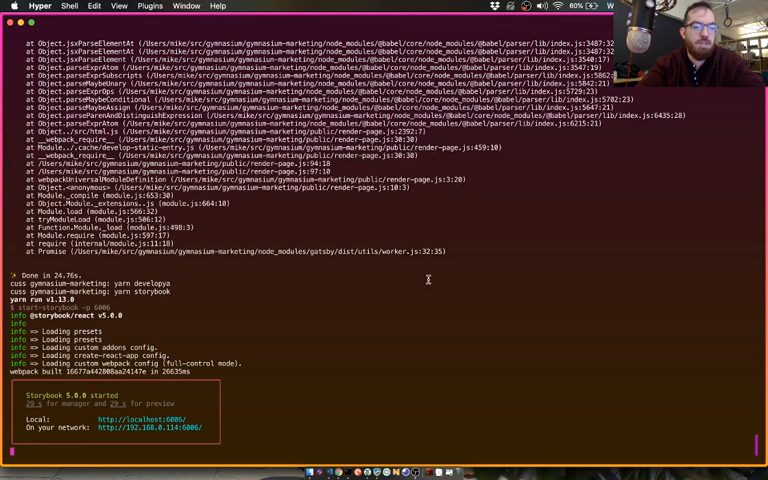
key(cmd+tab)
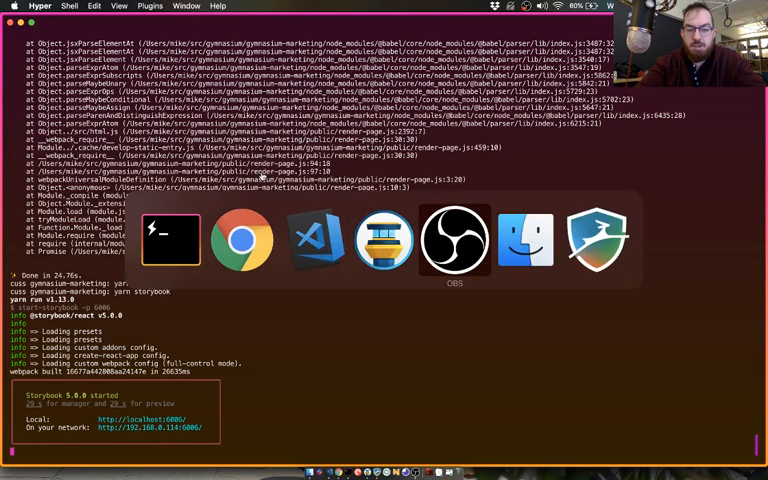